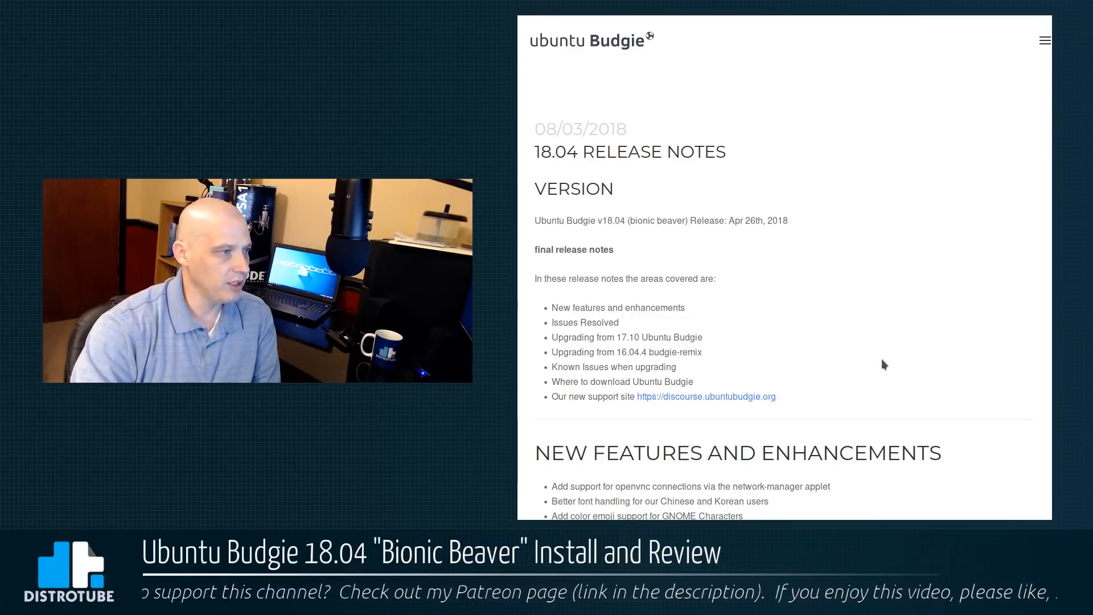
Step: Scroll through the VM boot screens while the Ubuntu Budgie live session loads
scroll(down, 3)
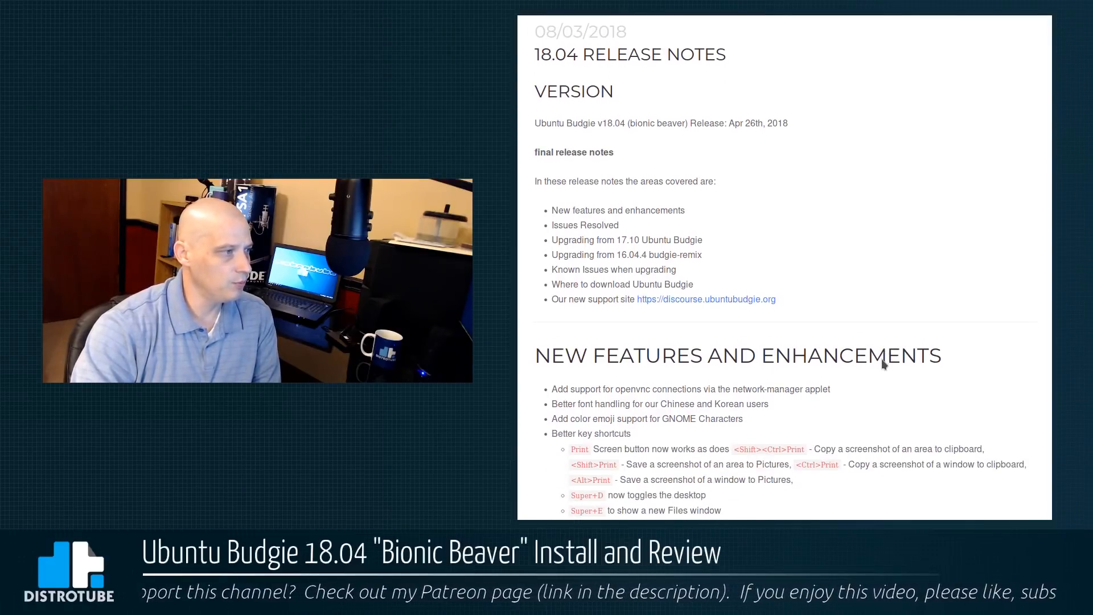
scroll(down, 3)
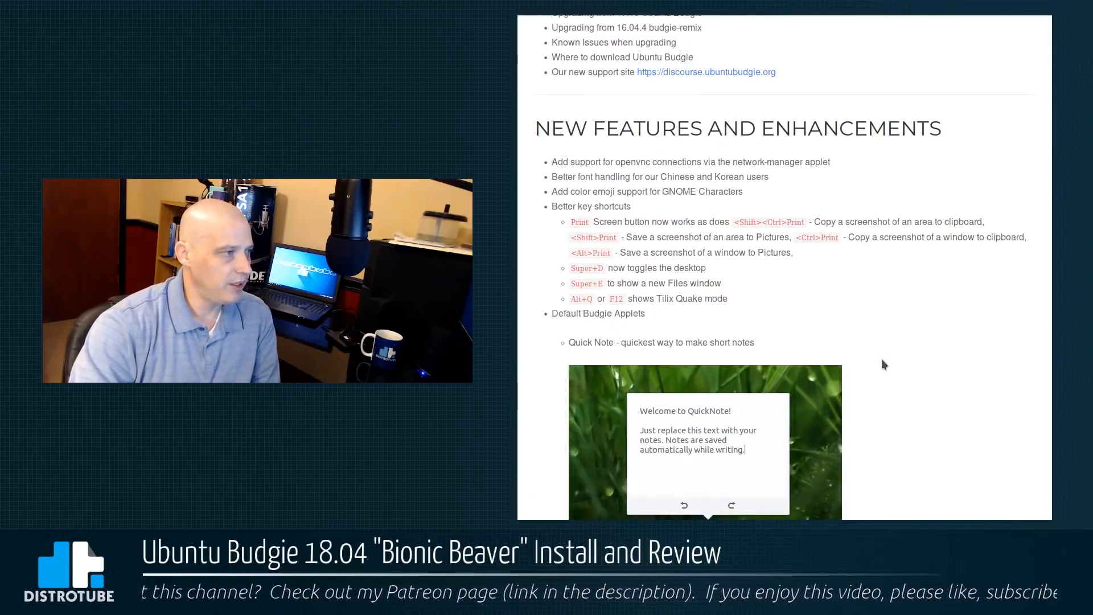
mouse_move(918, 376)
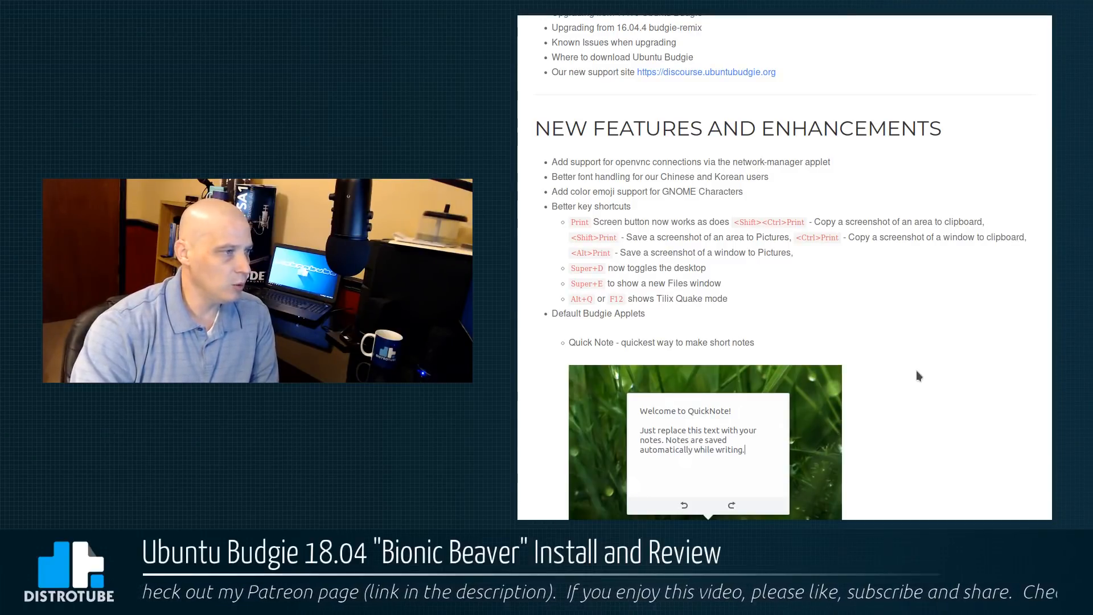
scroll(down, 3)
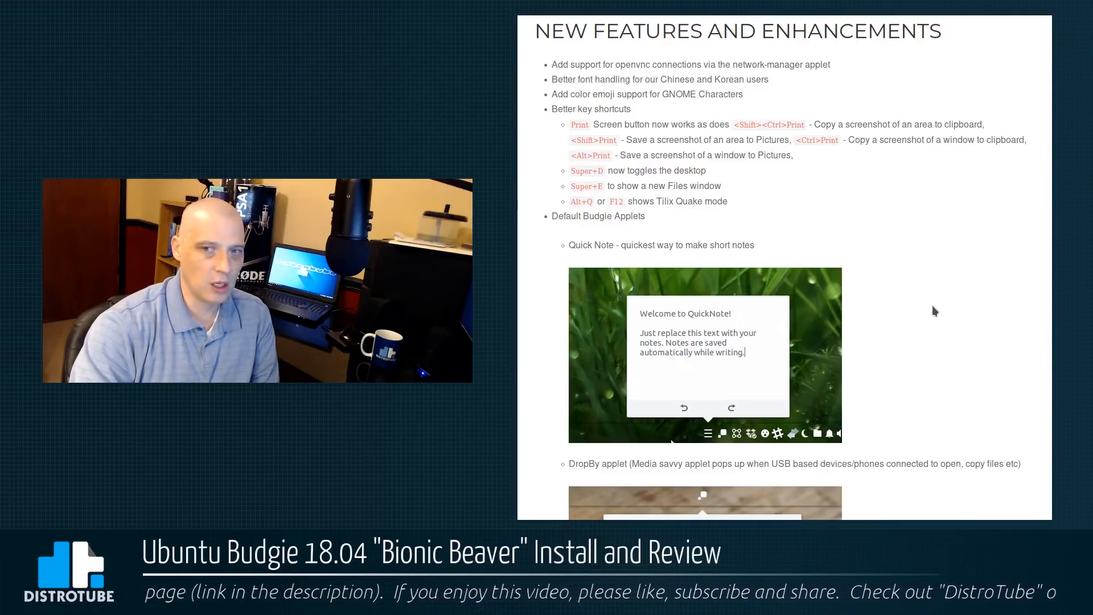
scroll(down, 3)
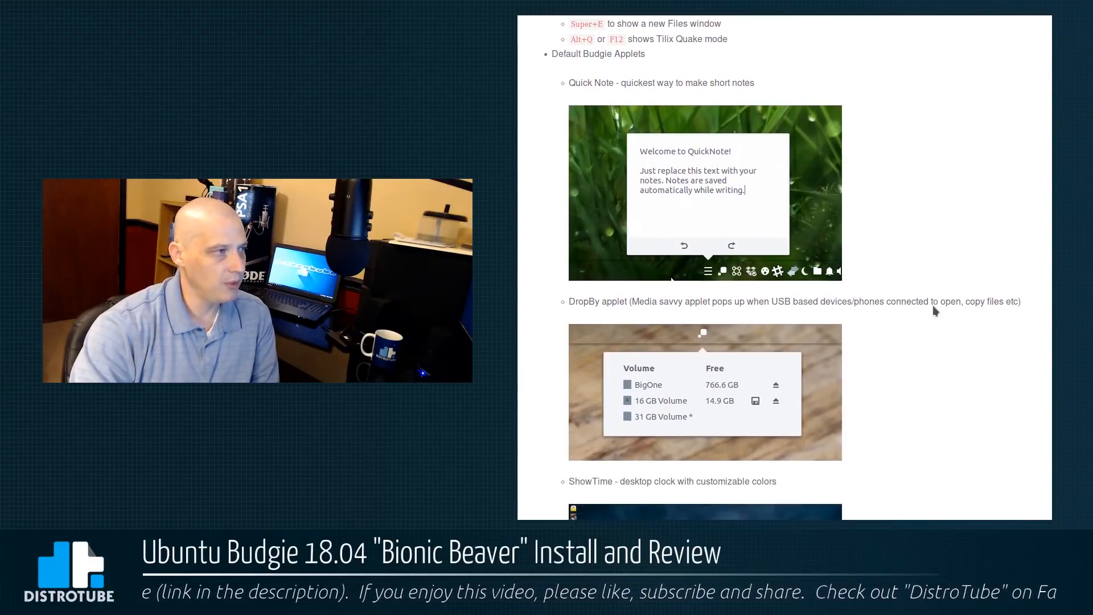
mouse_move(736, 299)
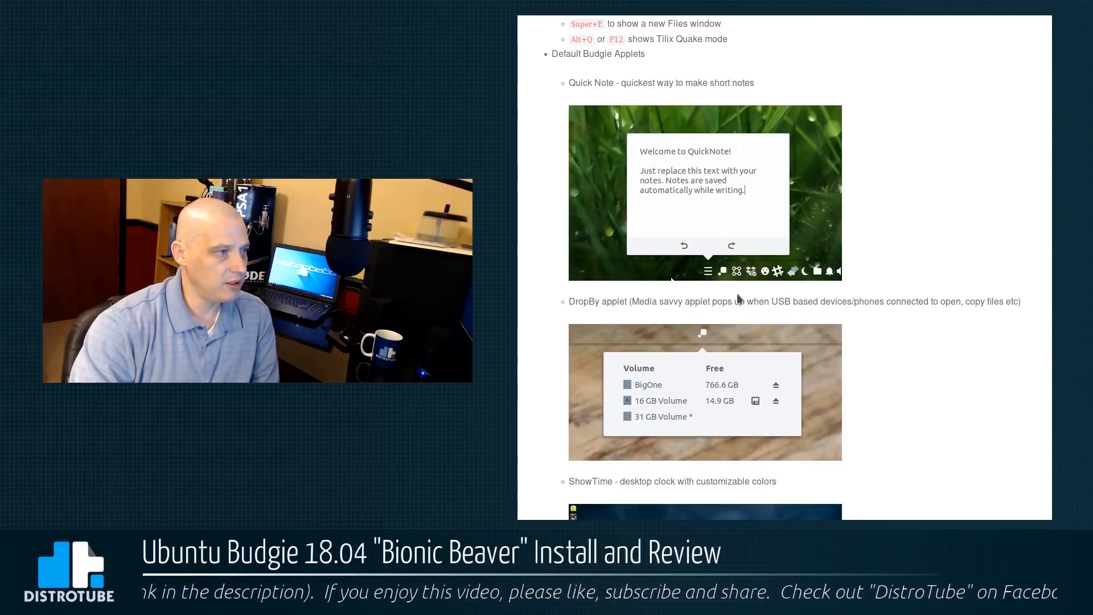
scroll(down, 3)
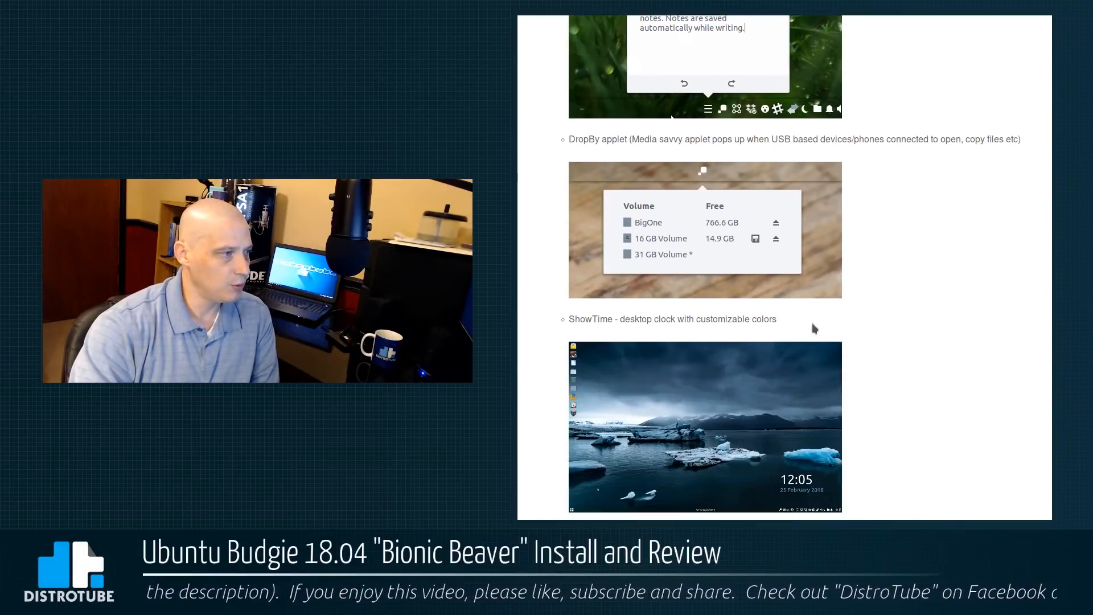
scroll(down, 3)
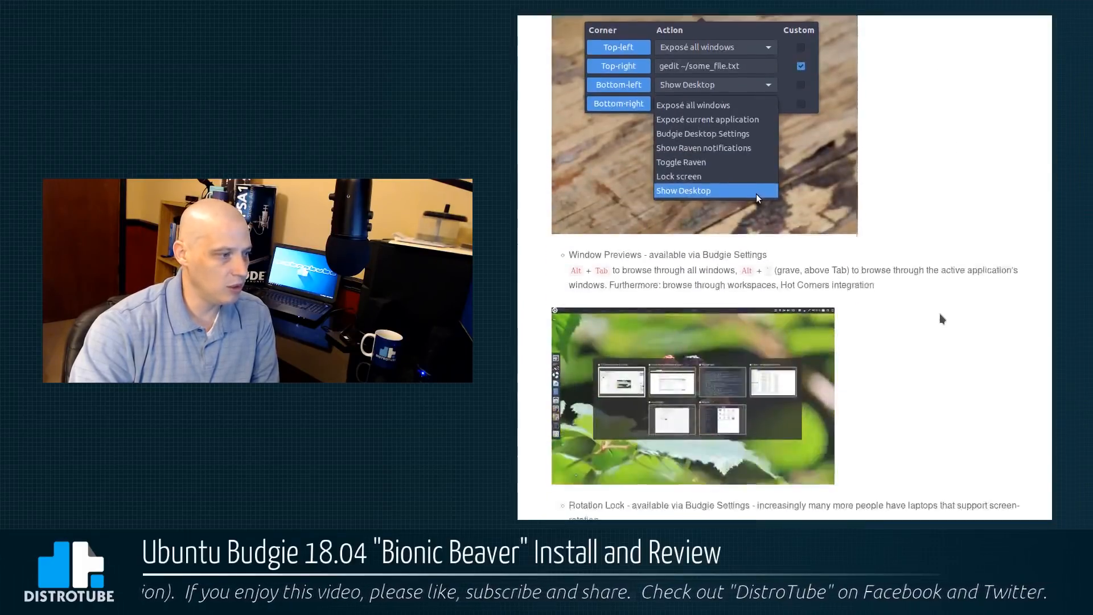
scroll(down, 3)
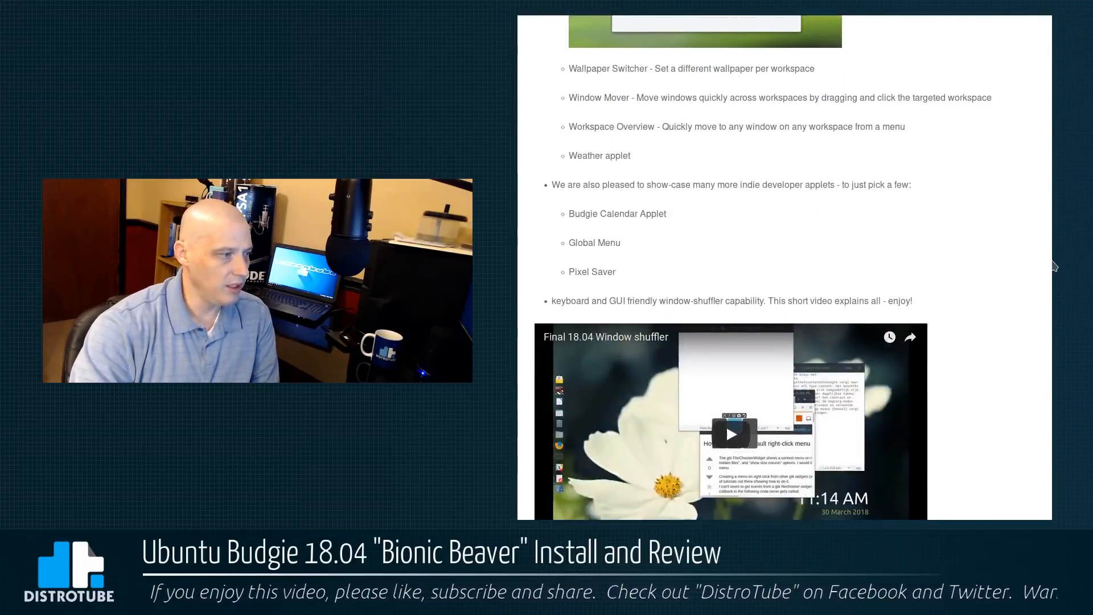
scroll(down, 3)
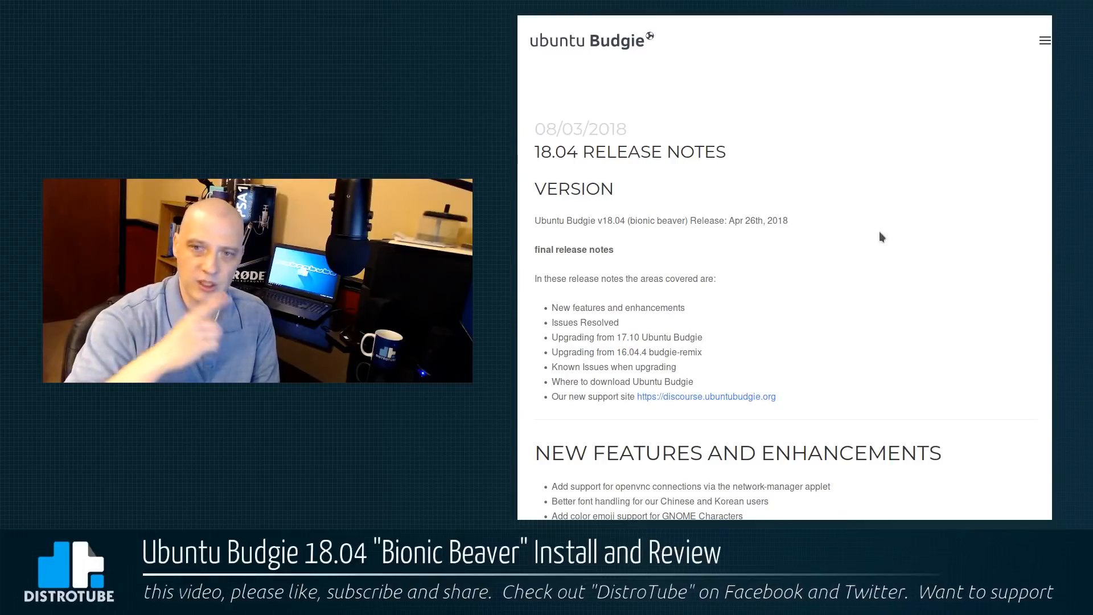
mouse_move(874, 164)
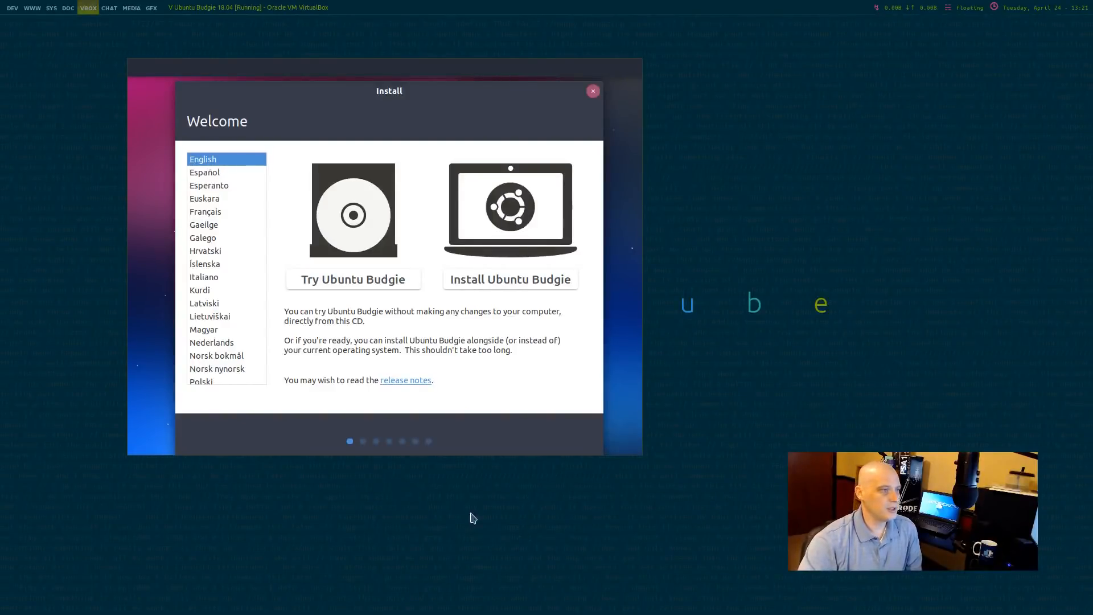
mouse_move(317, 354)
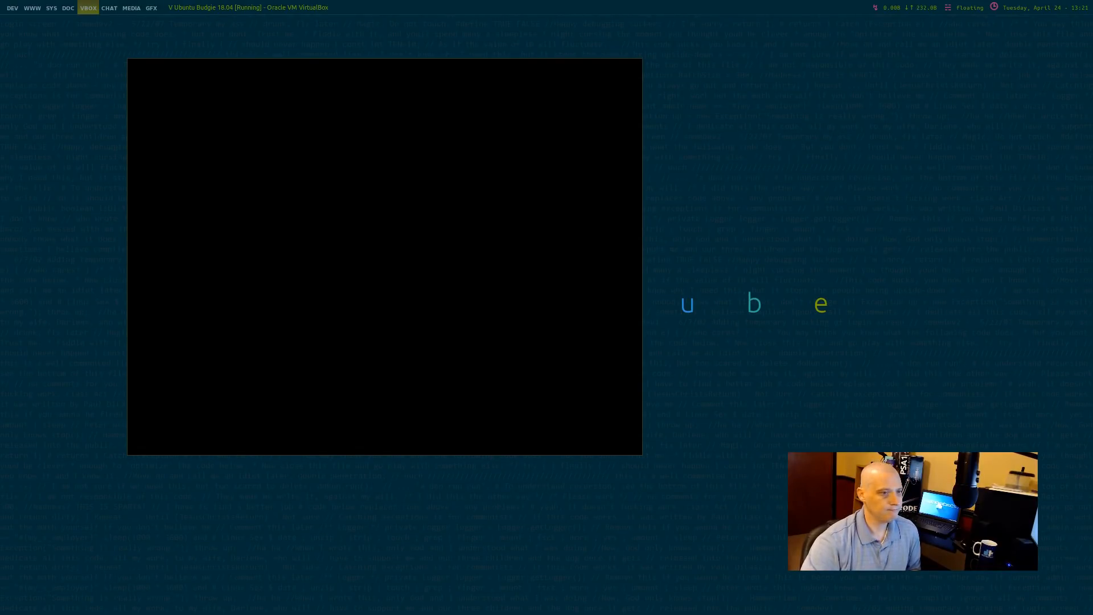
mouse_move(337, 290)
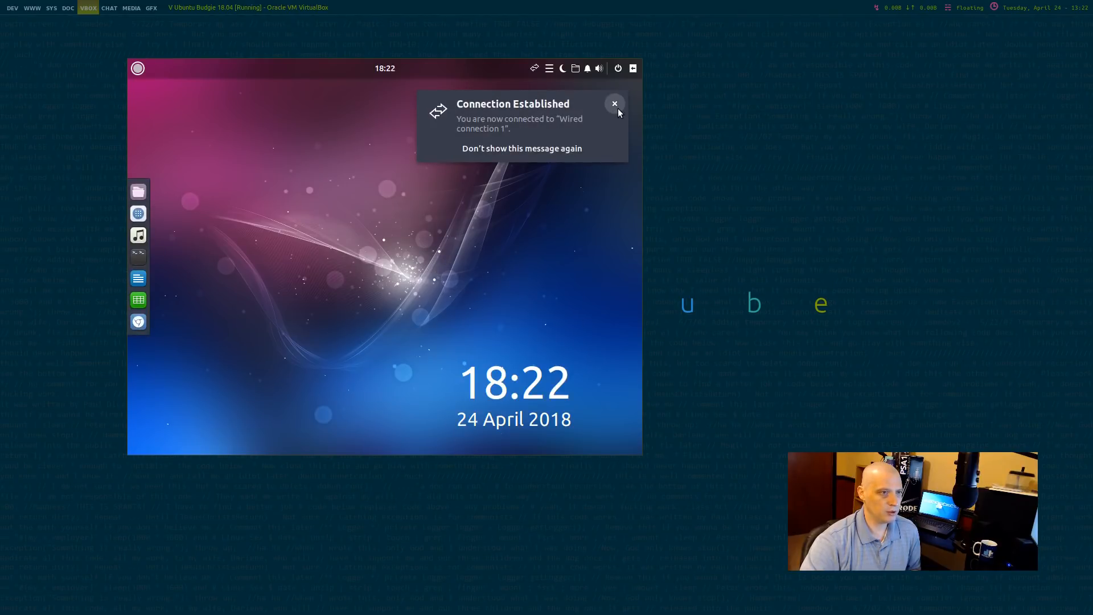
Step: Dismiss the wired connection notification and start INSTALL NOW from Budgie Welcome
click(614, 103)
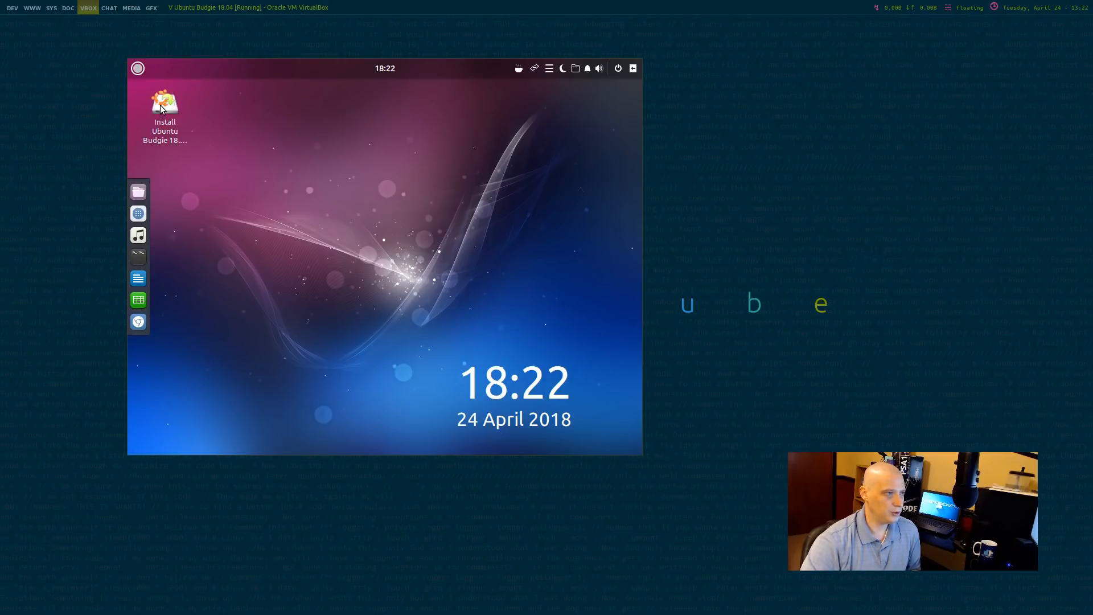
click(164, 108)
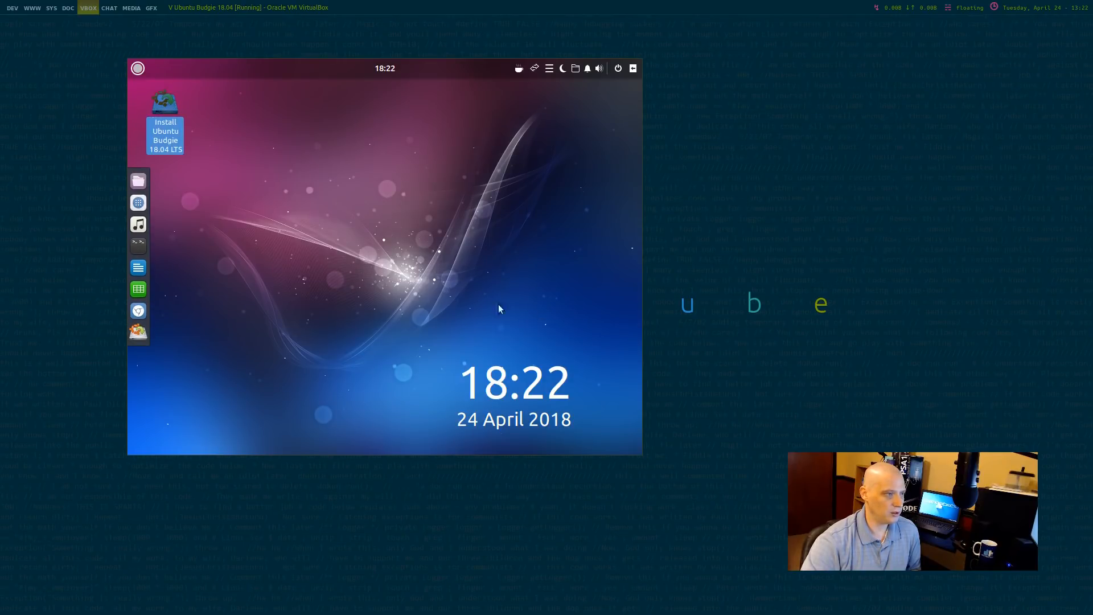
mouse_move(467, 315)
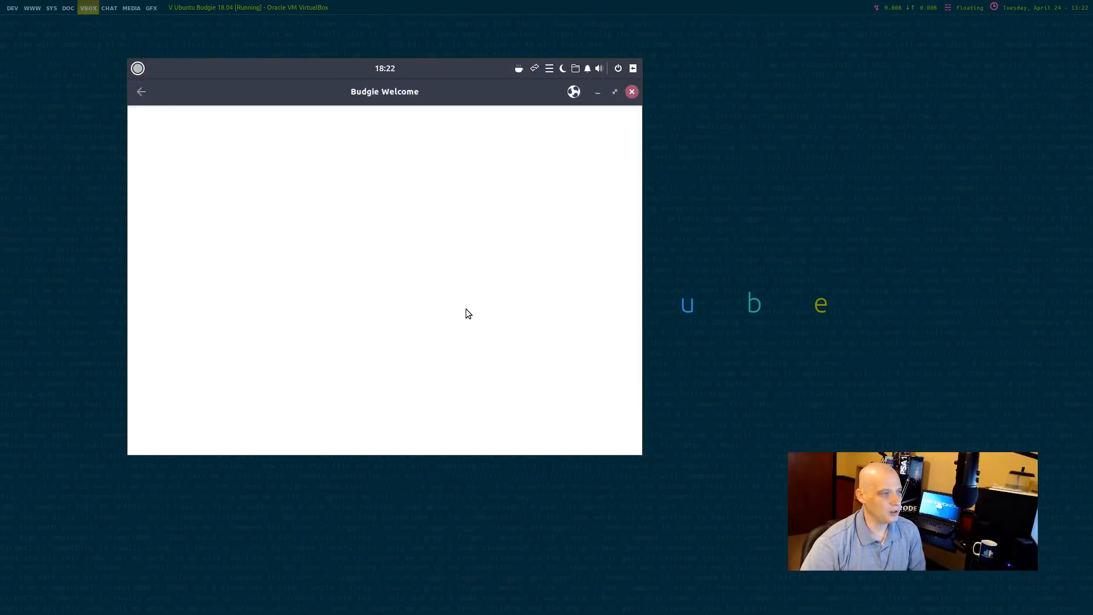
click(141, 91)
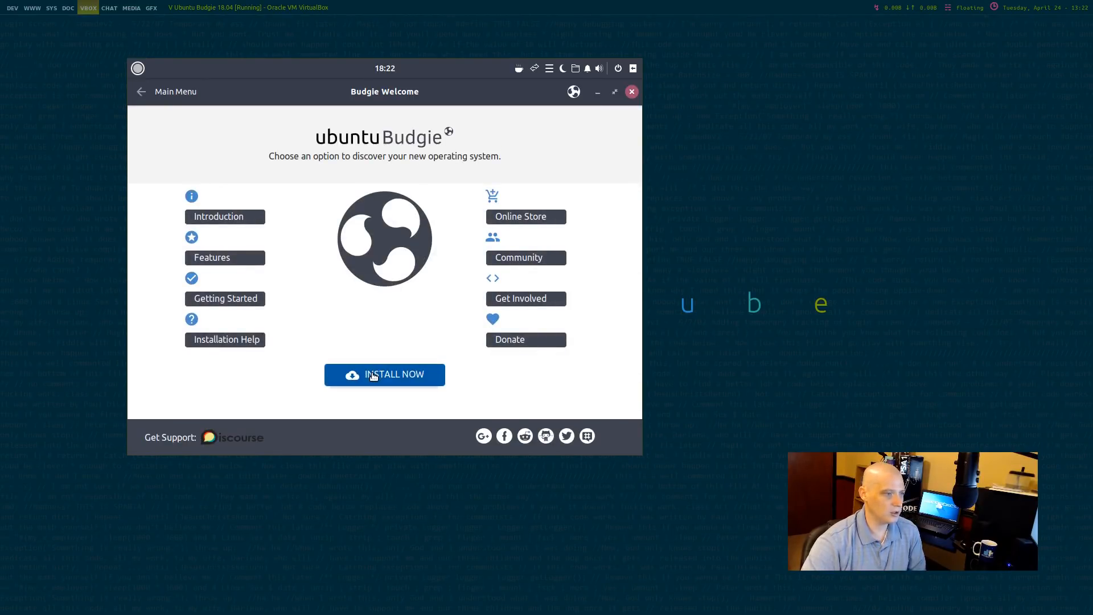
click(631, 91)
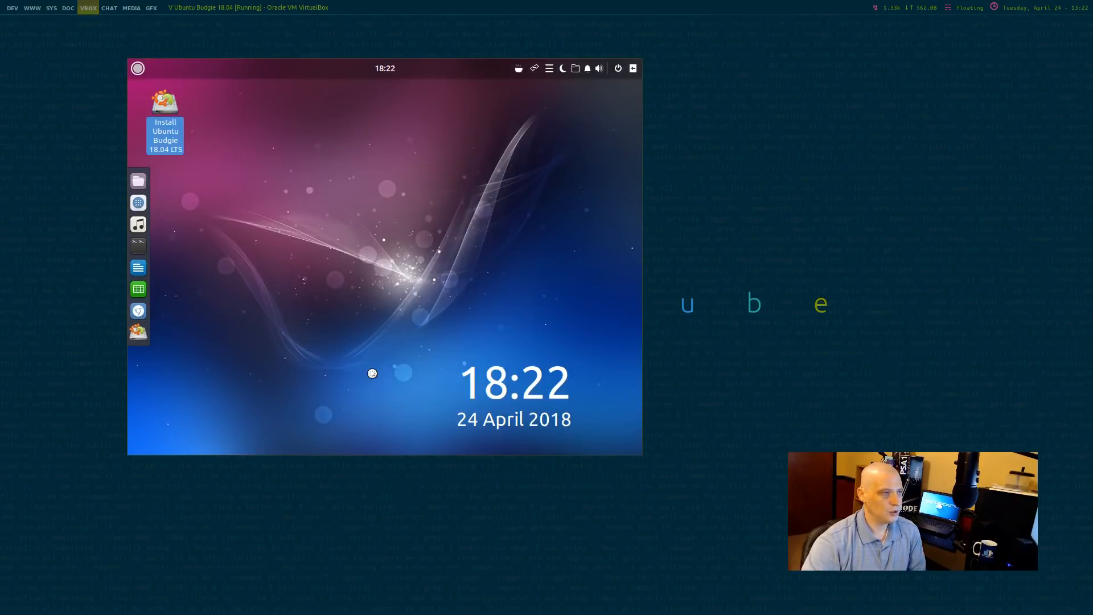
double_click(164, 115)
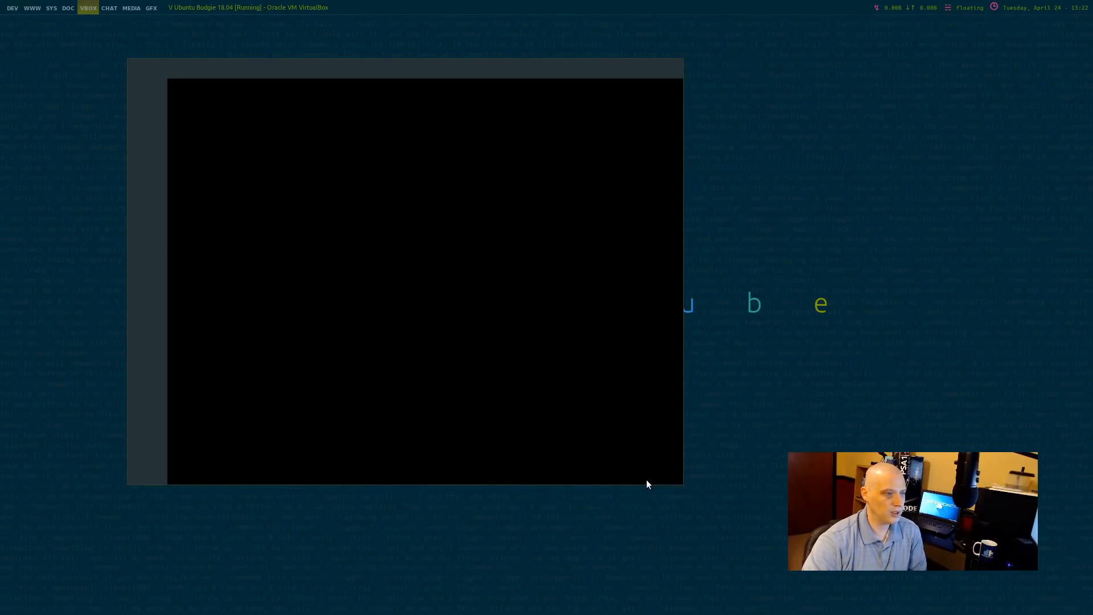
Step: Keep English and the English (US) layout, typing 'This is a test!!!' in the test field
click(138, 67)
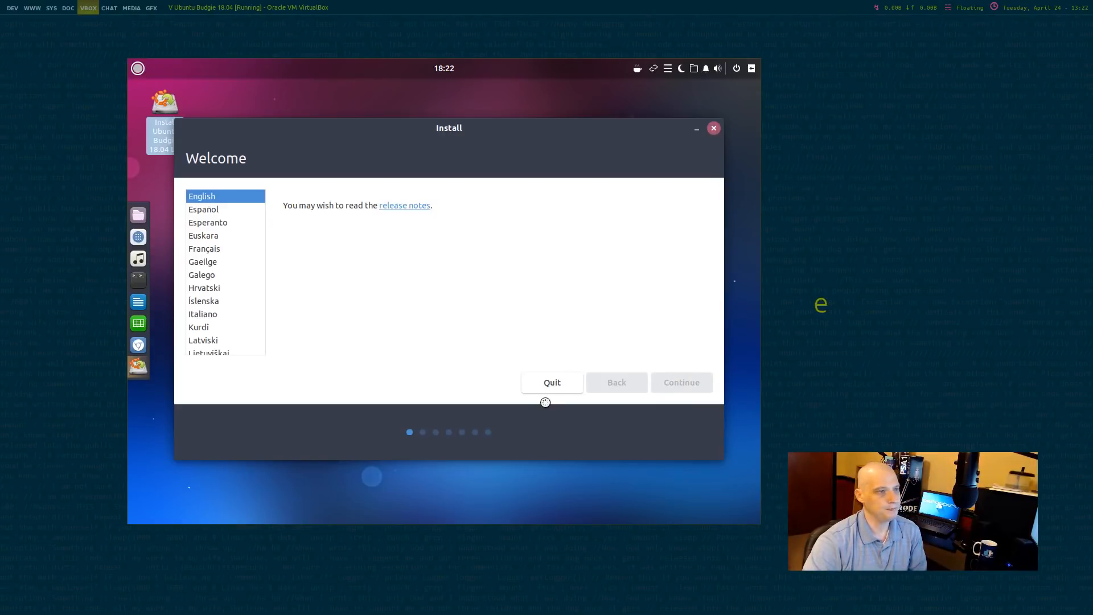
click(680, 383)
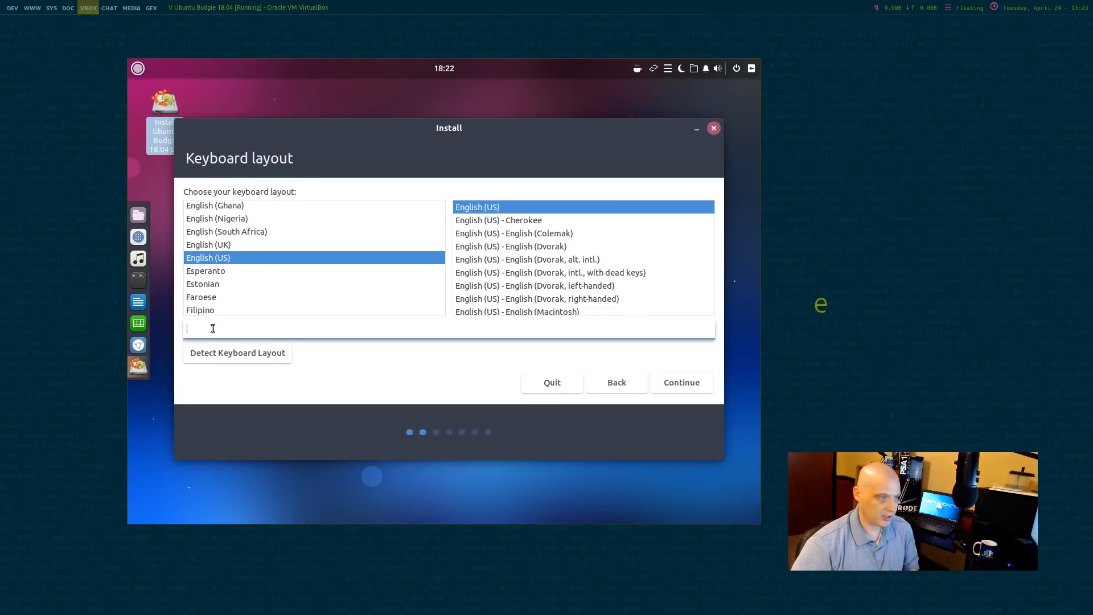
text(This is a)
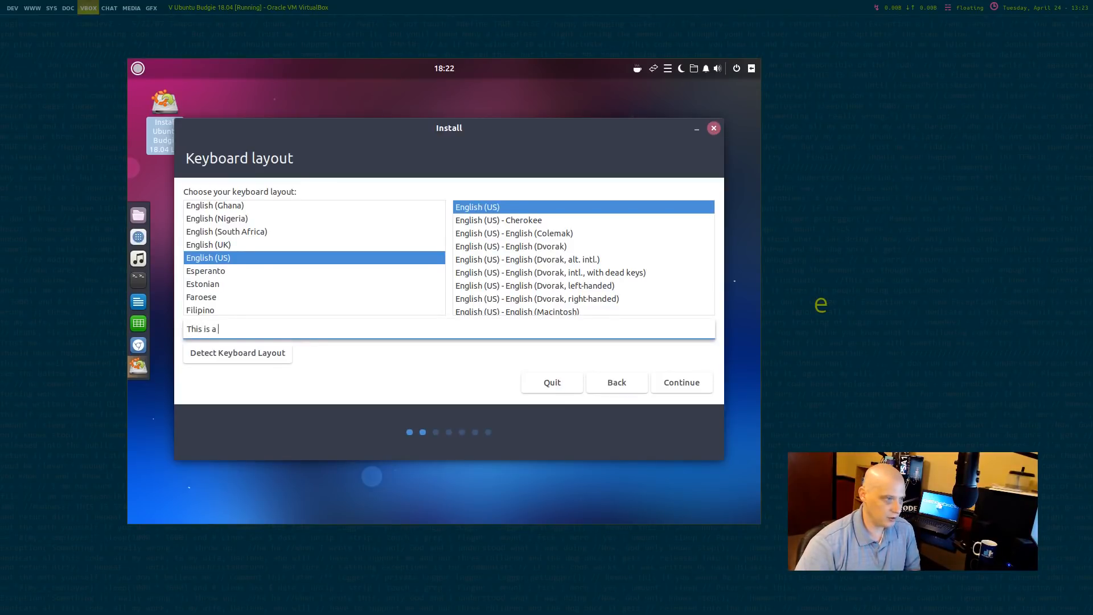
text(test!!!)
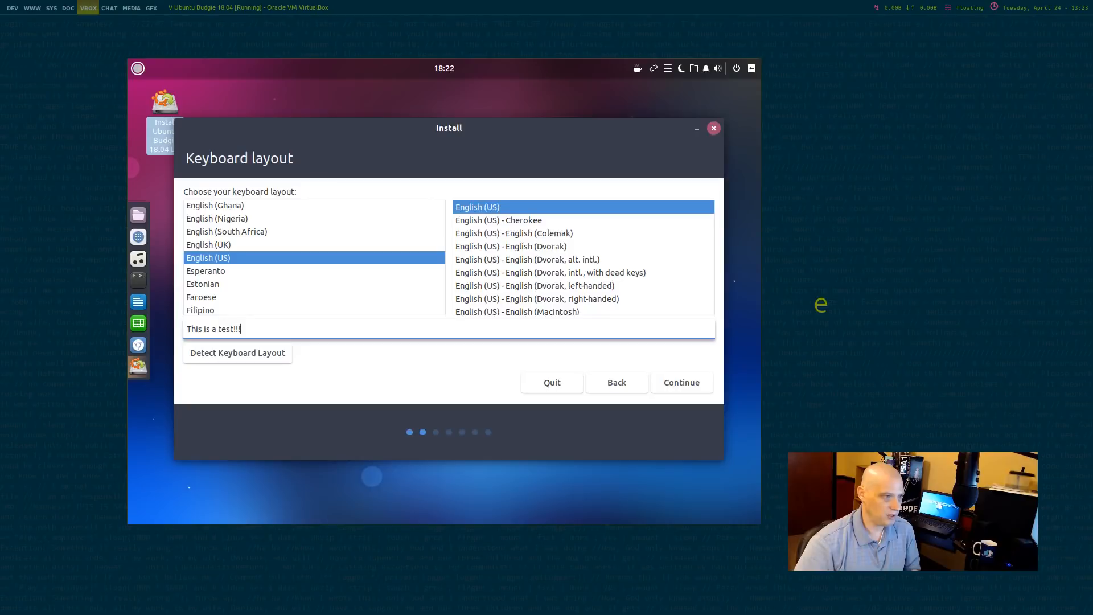
click(681, 382)
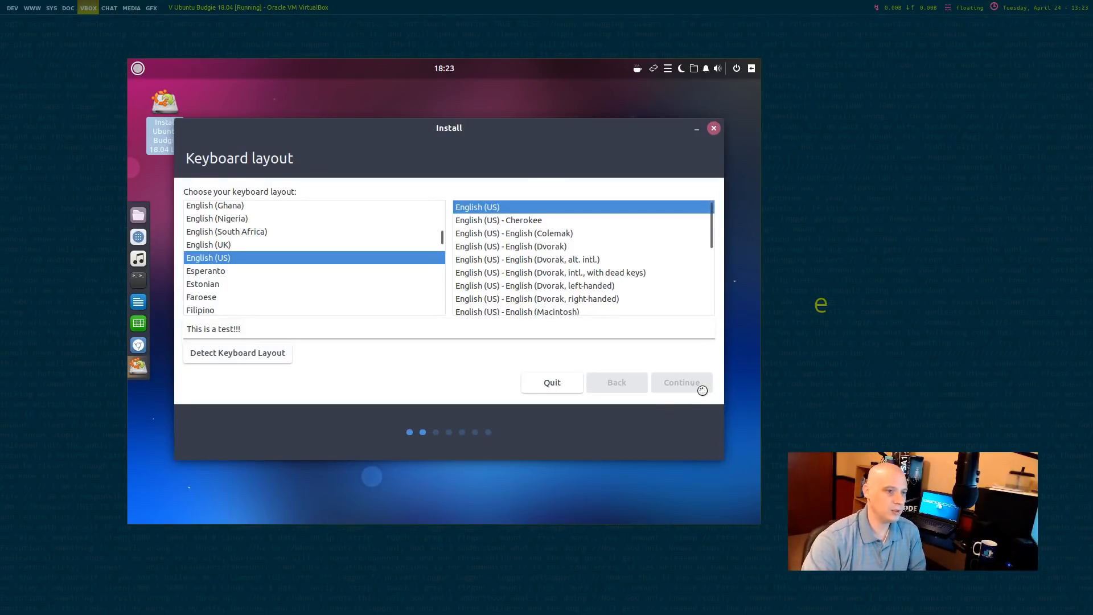
Step: Keep Normal installation with updates and add third-party graphics, Wi-Fi and media software
click(680, 383)
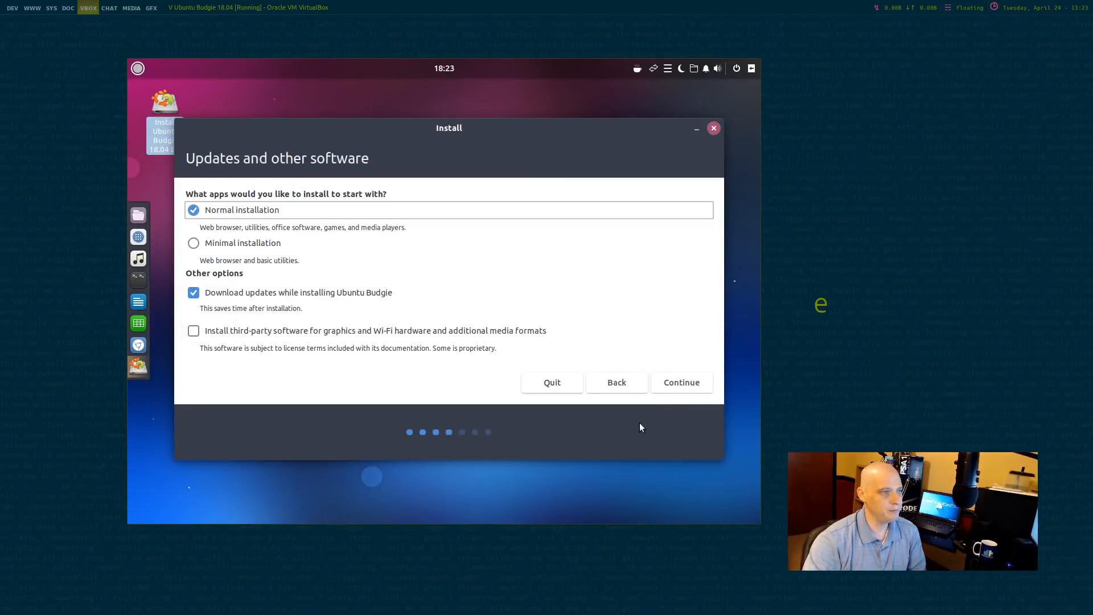
mouse_move(280, 169)
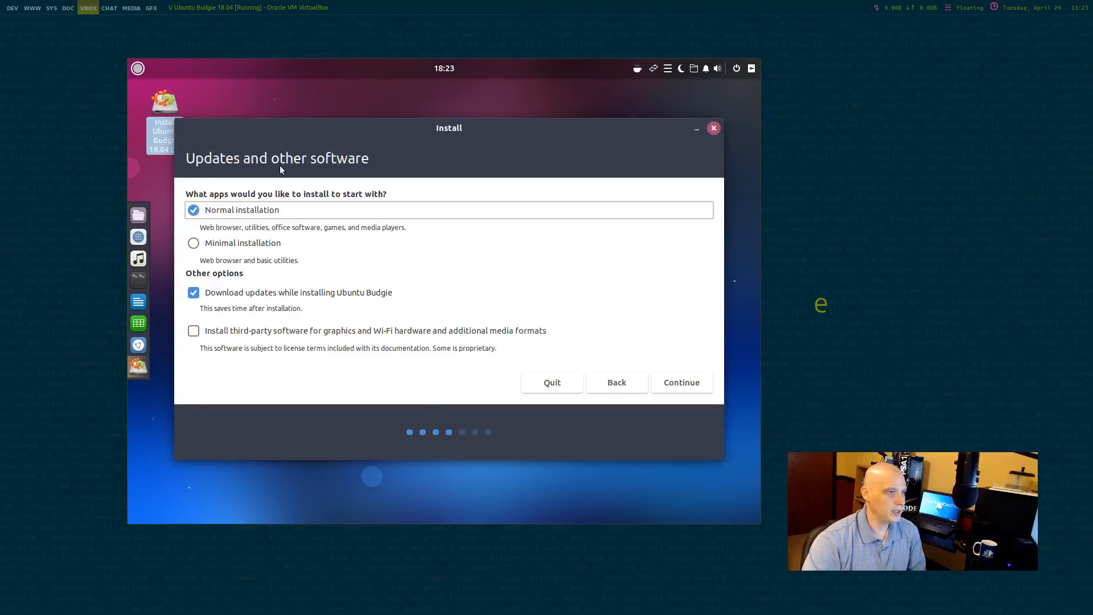
mouse_move(312, 203)
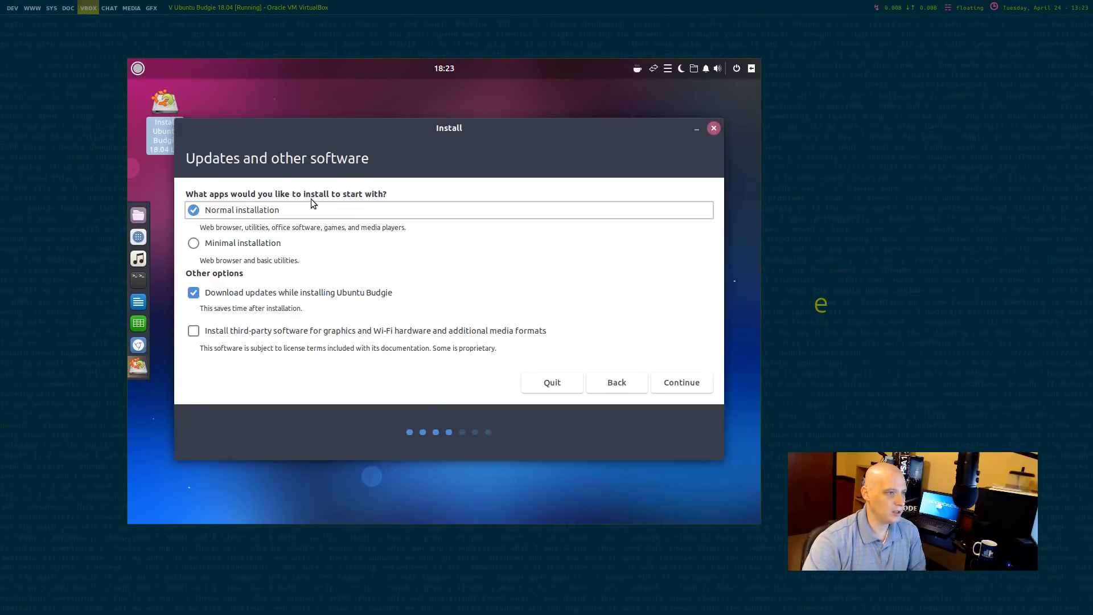
mouse_move(226, 229)
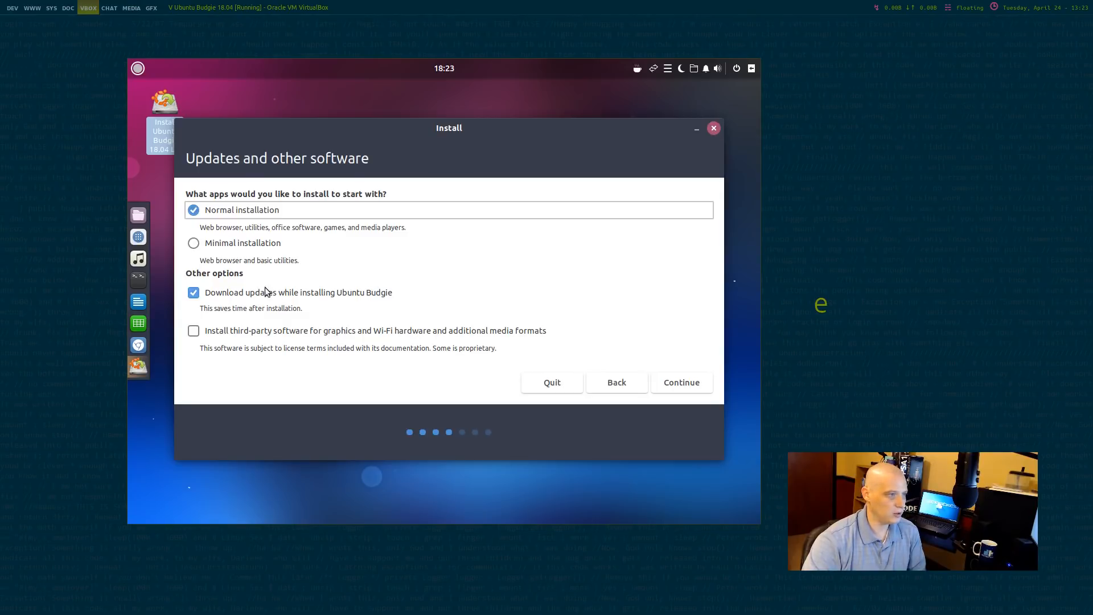
mouse_move(233, 243)
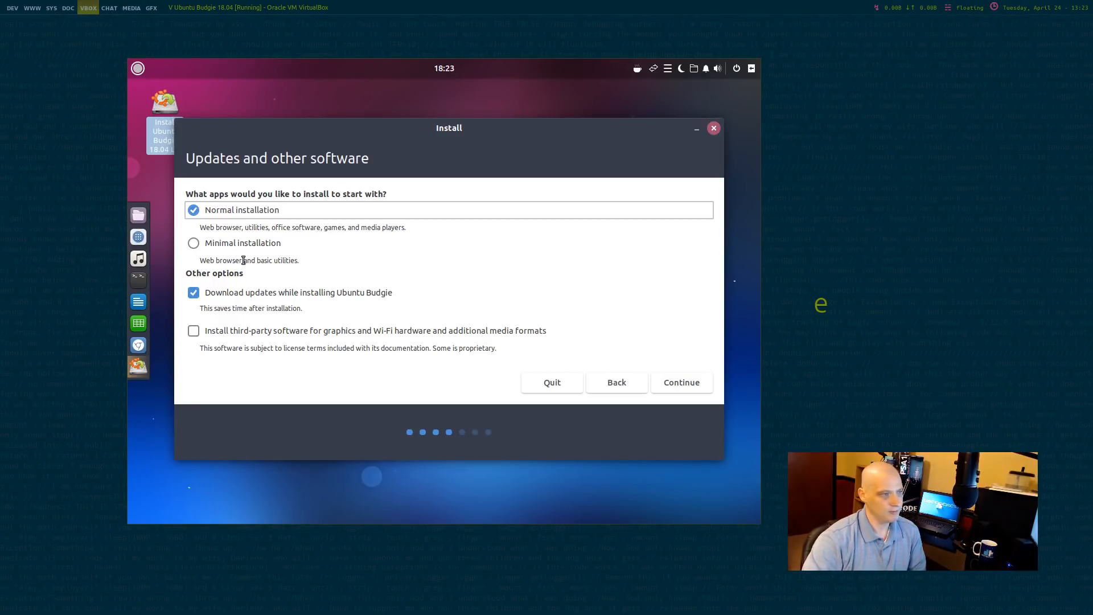
mouse_move(296, 299)
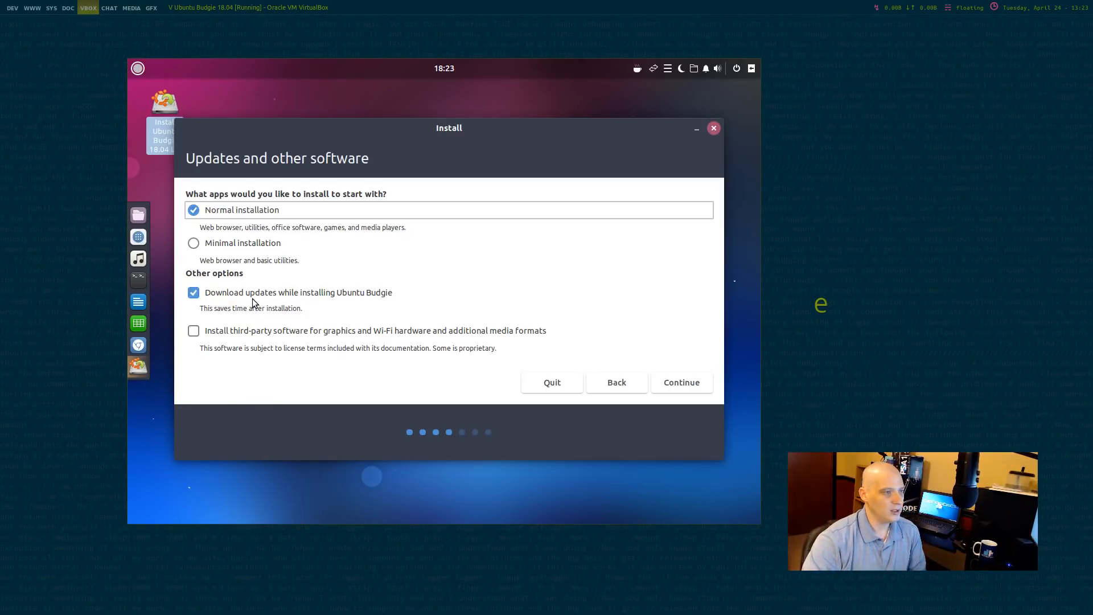
mouse_move(251, 343)
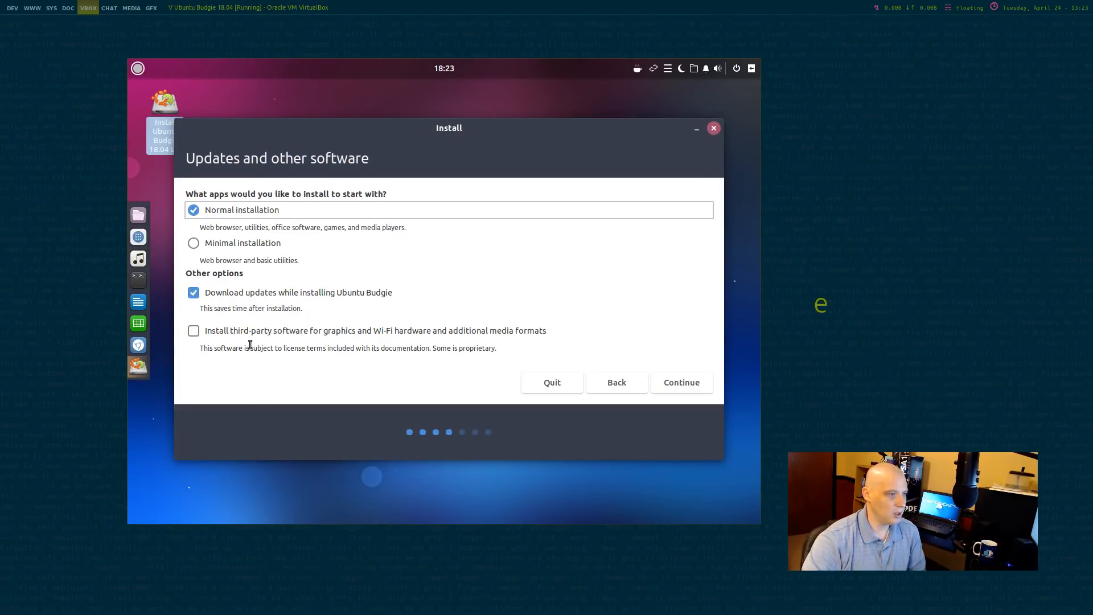
mouse_move(223, 326)
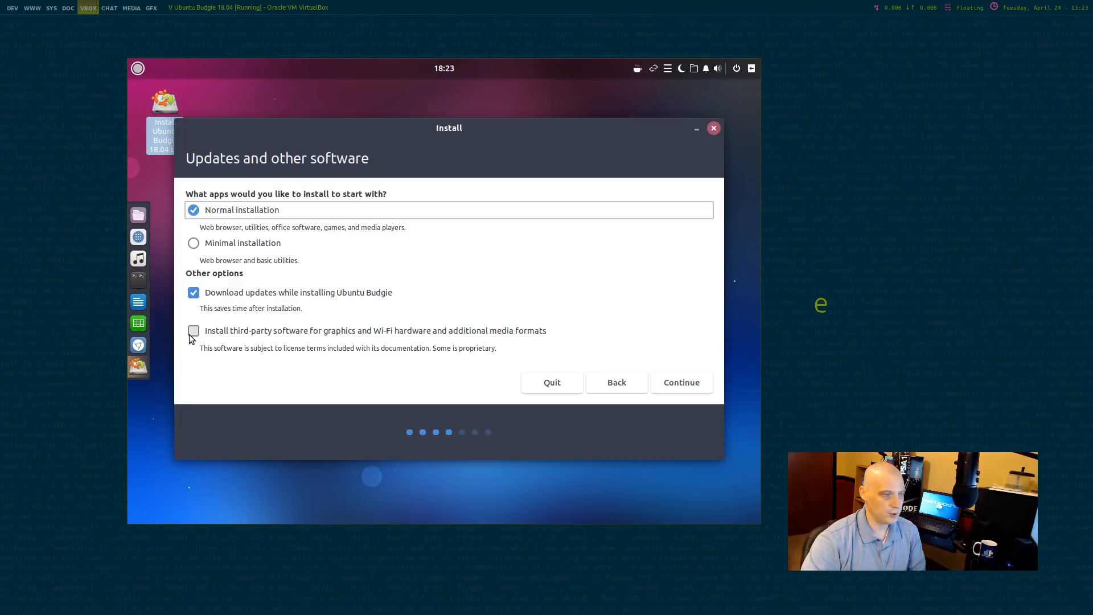
click(194, 330)
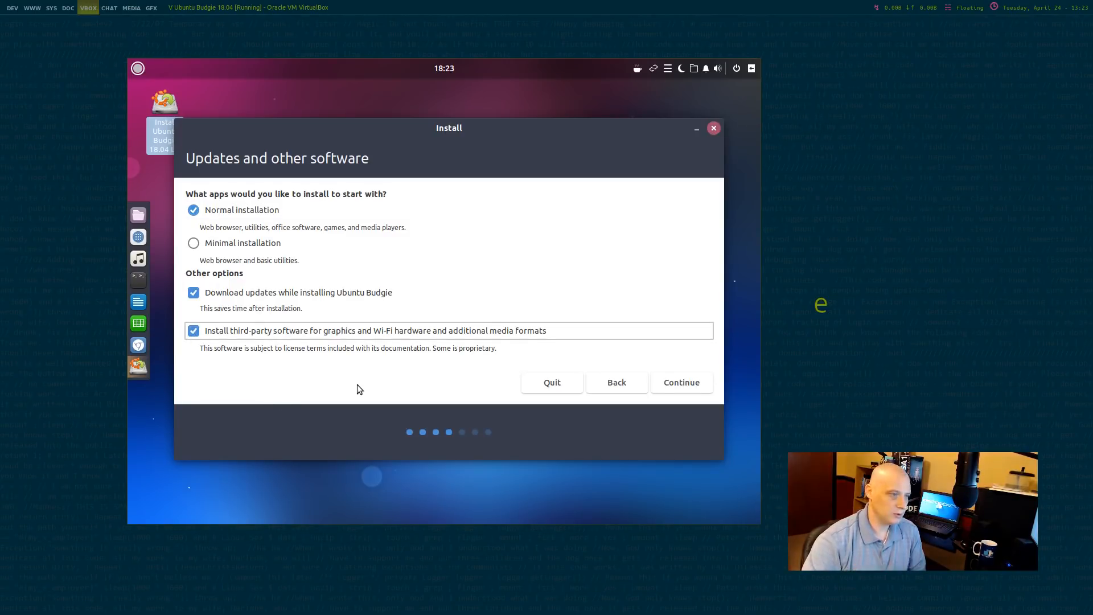
mouse_move(348, 396)
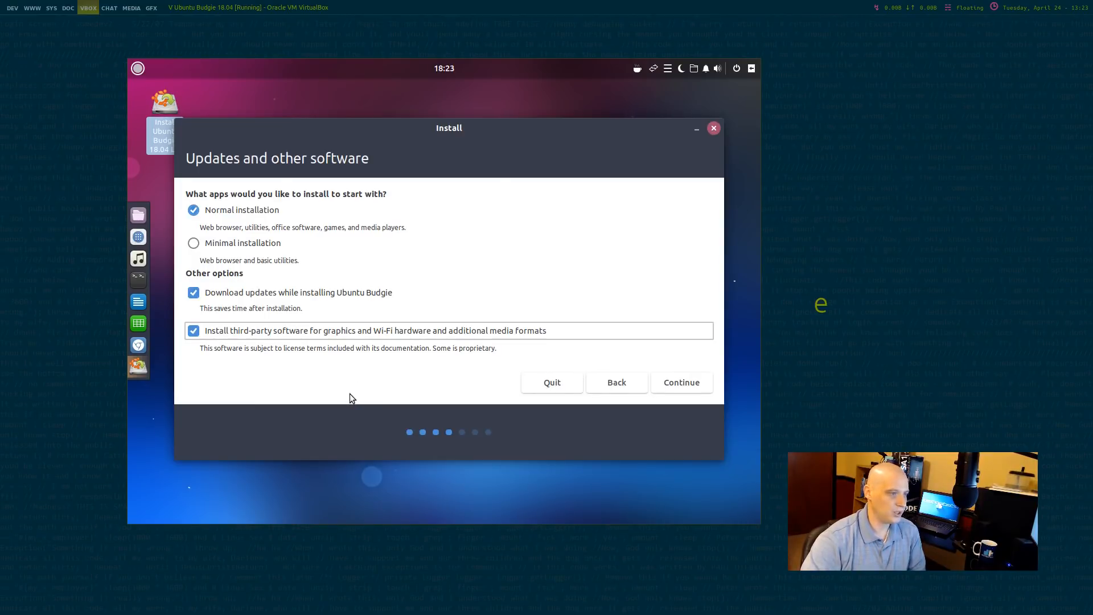
click(681, 382)
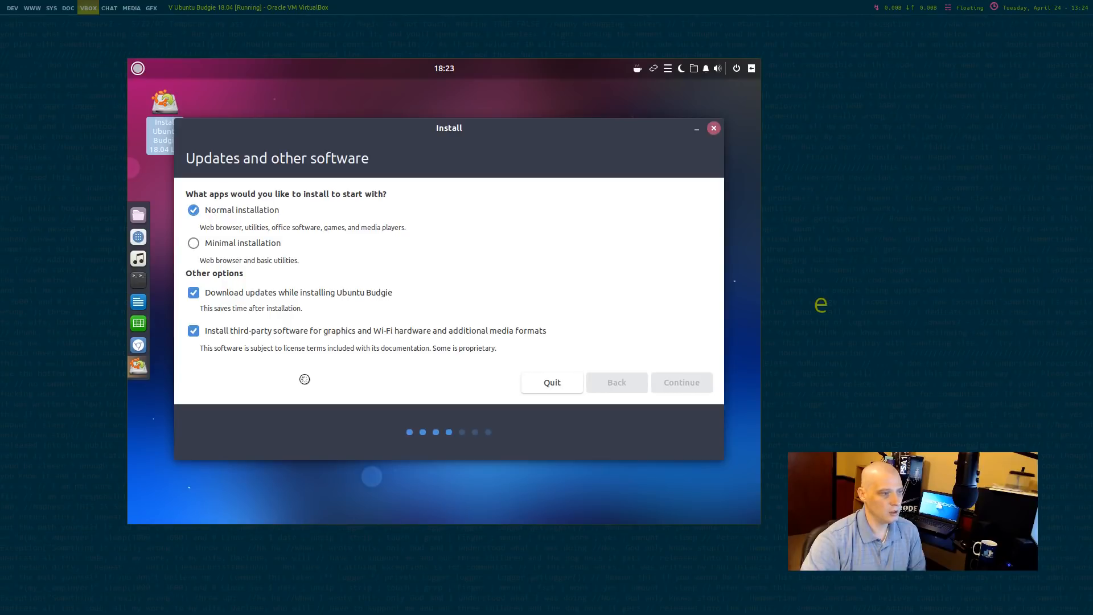
Step: Choose Erase disk and install Ubuntu Budgie and confirm writing changes to disk
click(681, 382)
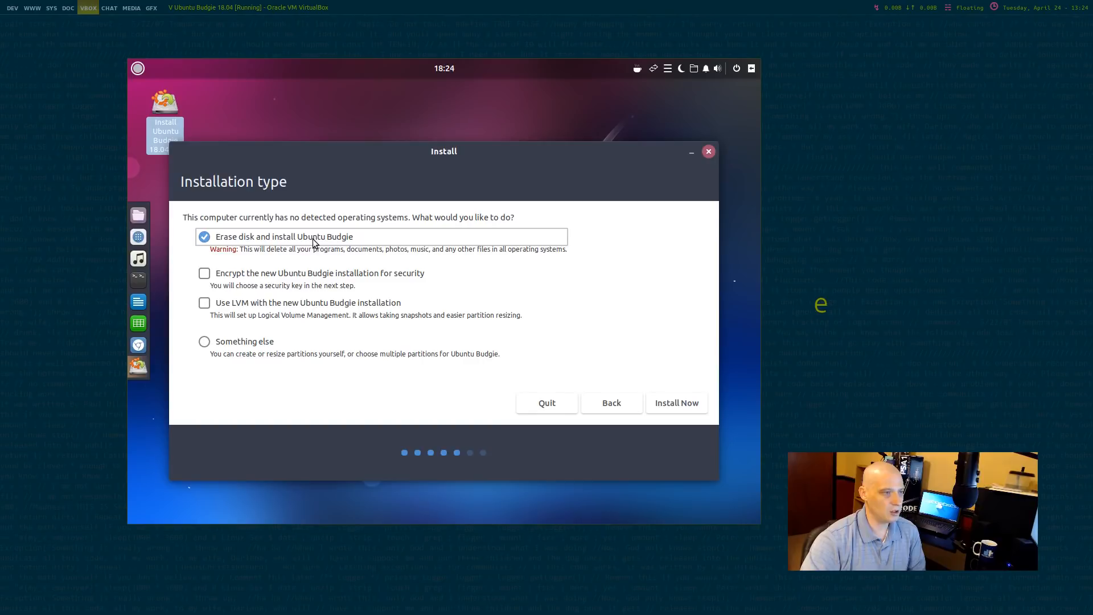
mouse_move(288, 265)
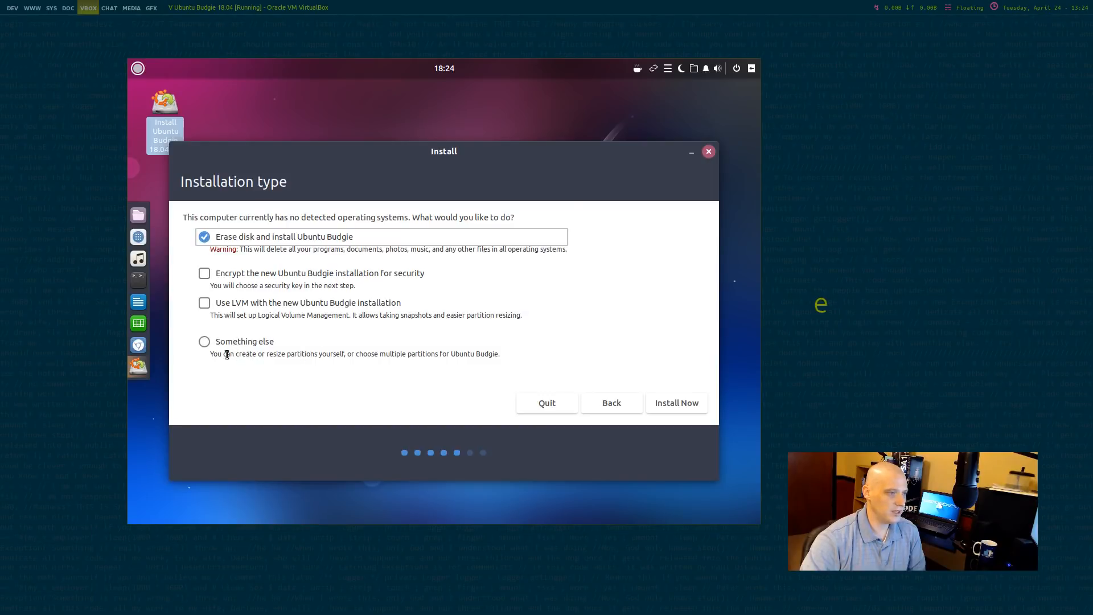
mouse_move(276, 387)
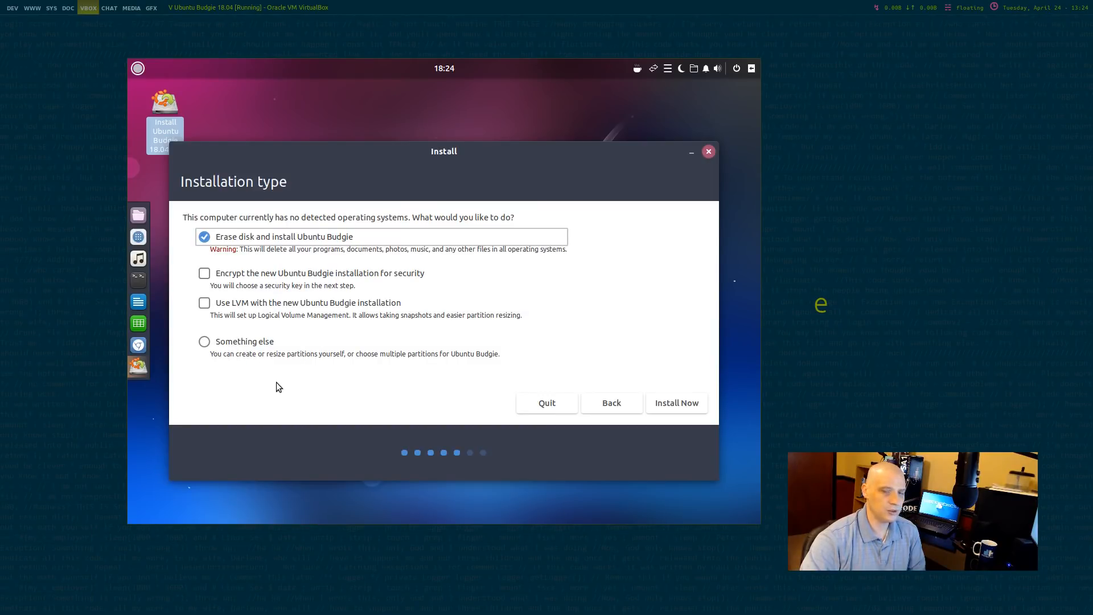
mouse_move(410, 390)
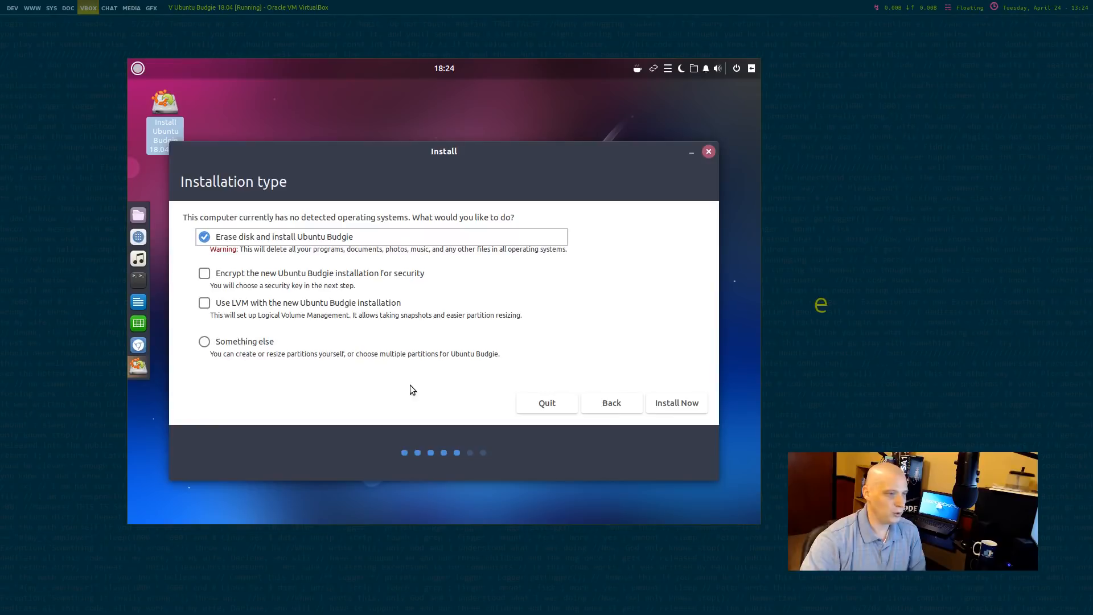
click(675, 403)
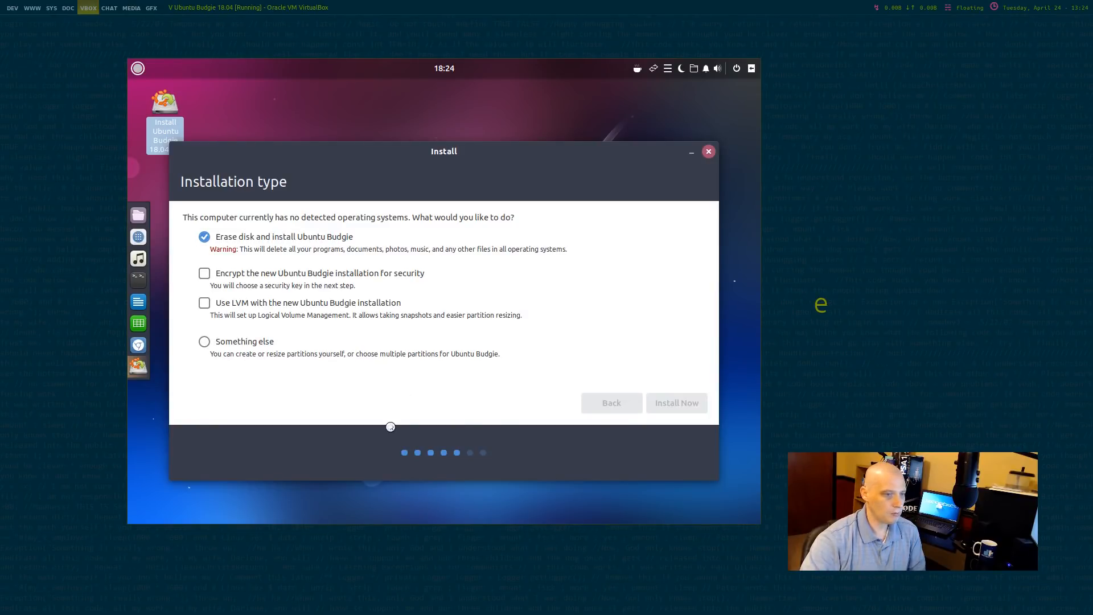
click(675, 402)
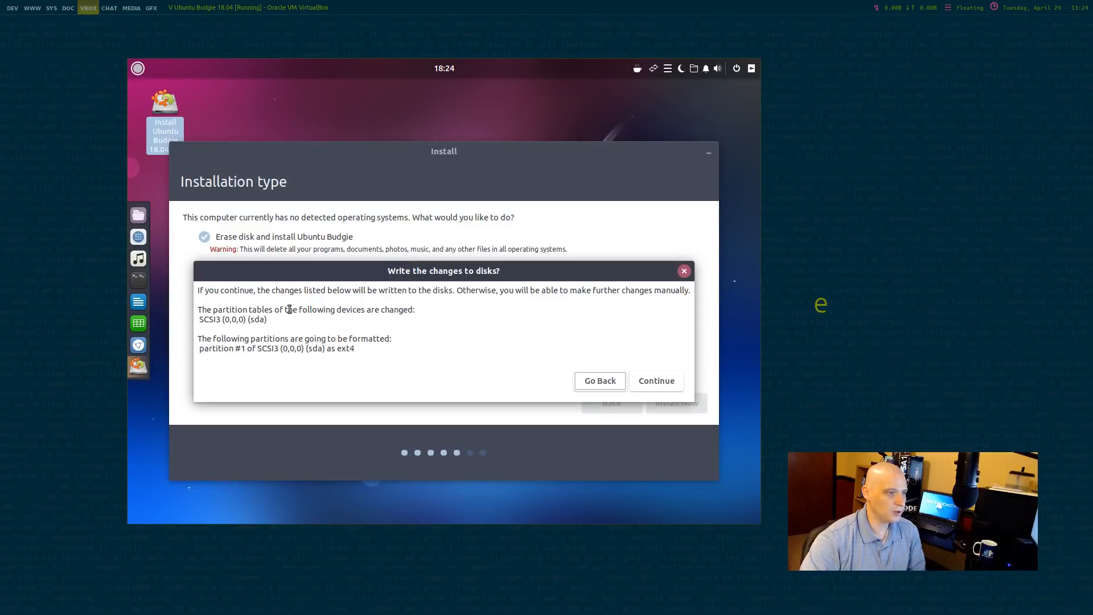
click(599, 380)
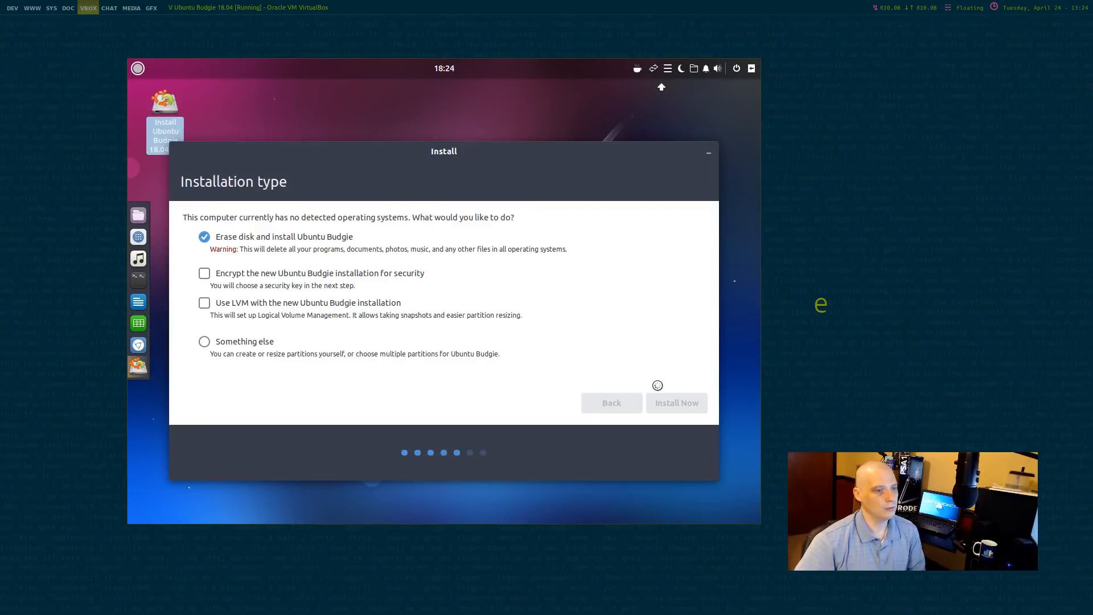
Step: Accept Chicago as the time zone location and continue
click(675, 402)
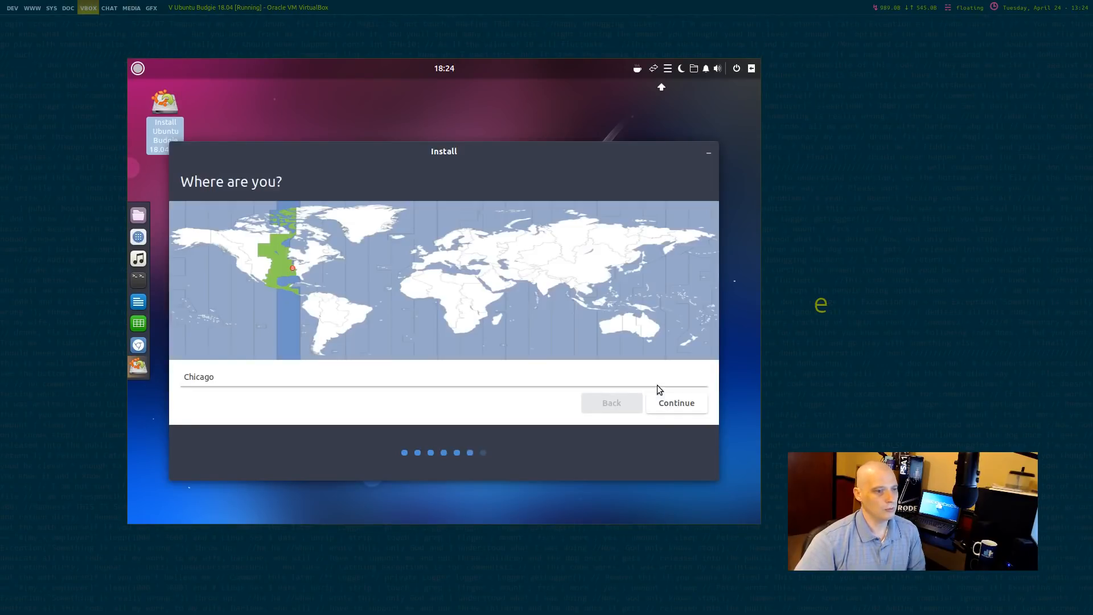
mouse_move(280, 224)
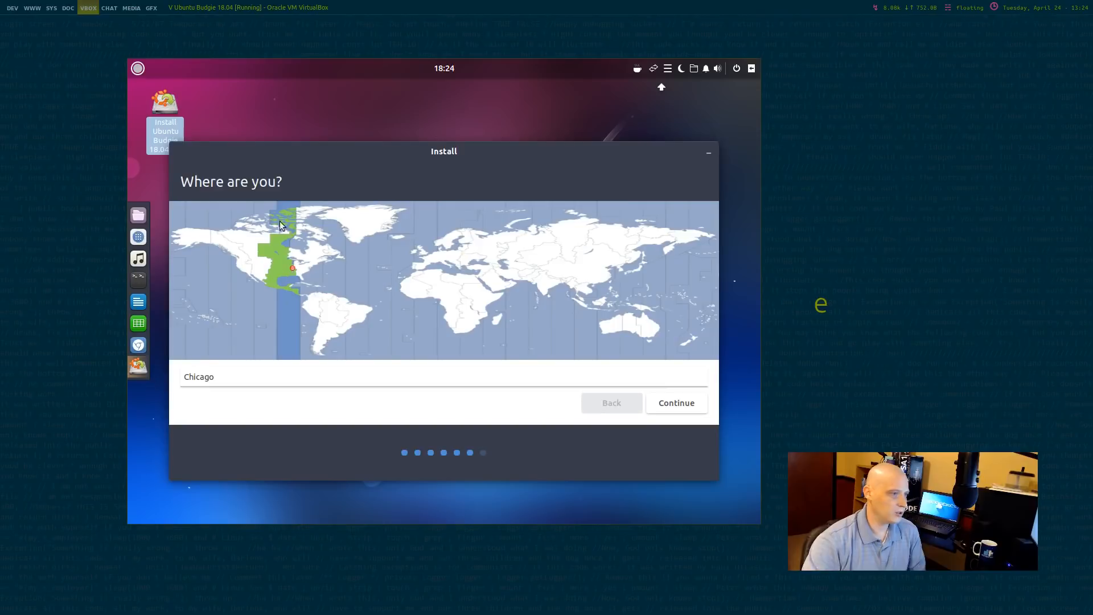
mouse_move(675, 402)
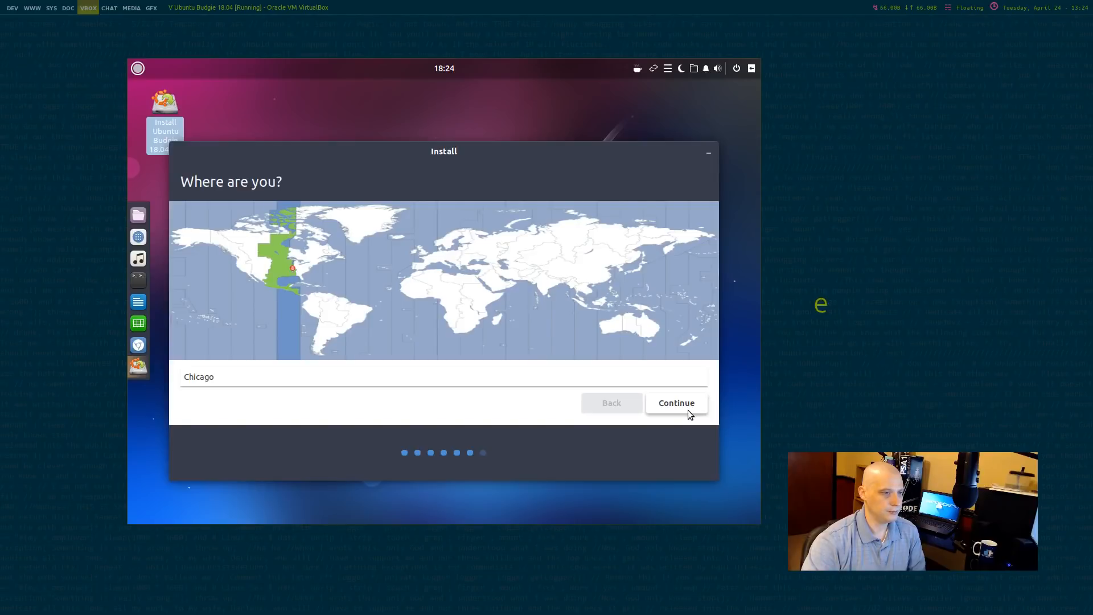
mouse_move(573, 422)
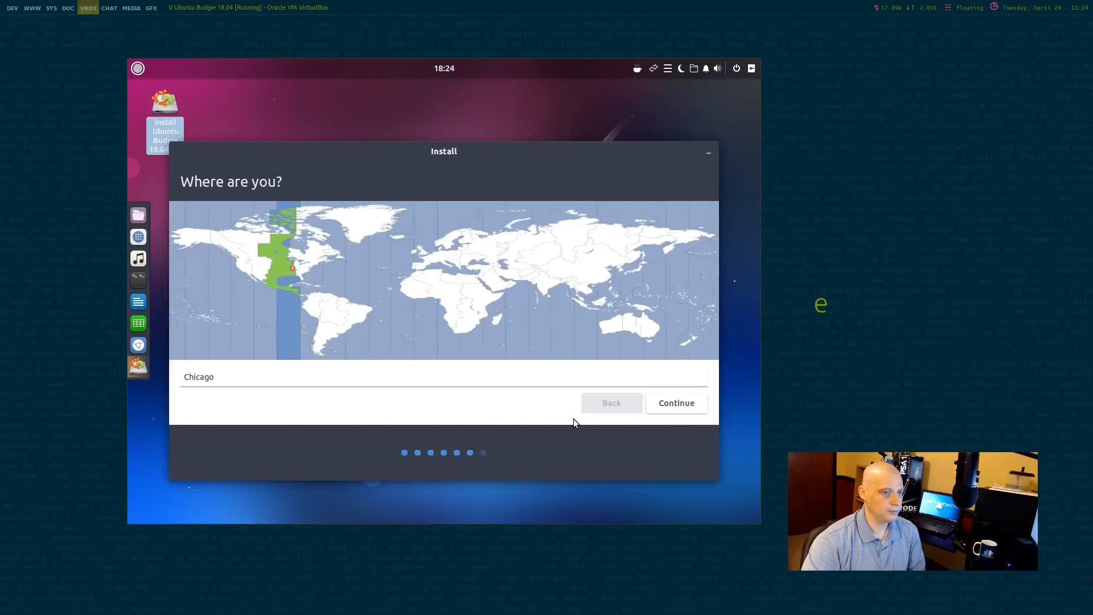
mouse_move(529, 412)
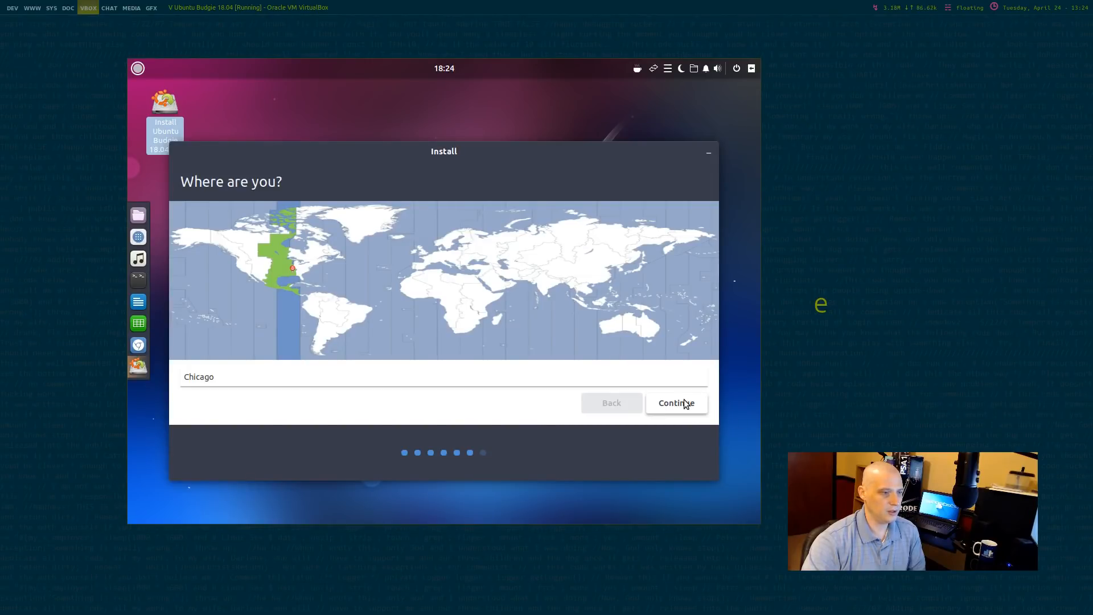
click(675, 402)
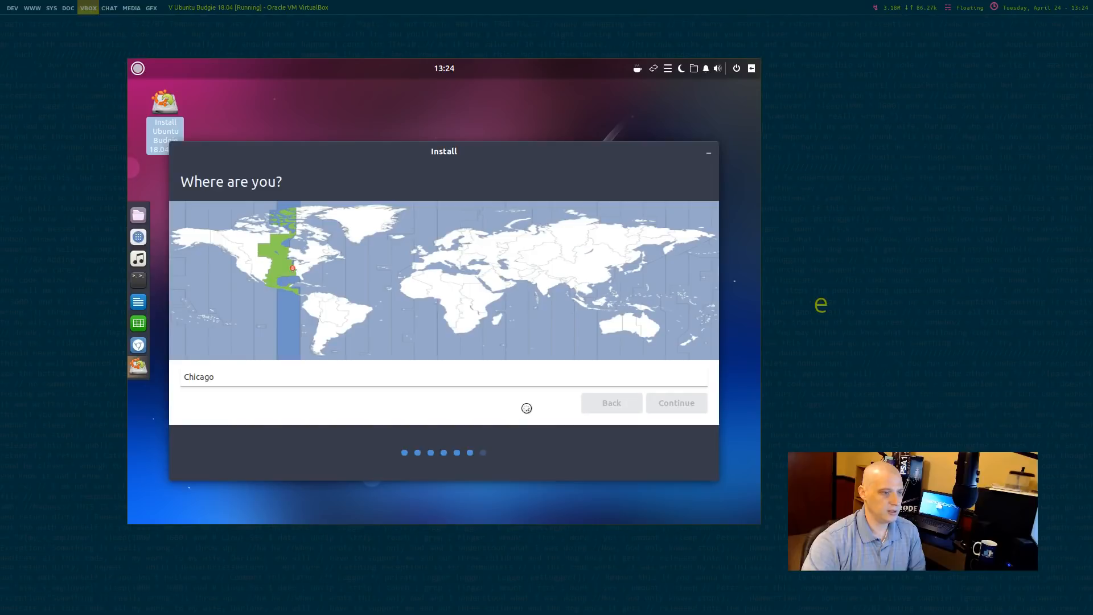
Step: Enter the name 'dt' with a password and continue to run the installation
click(675, 401)
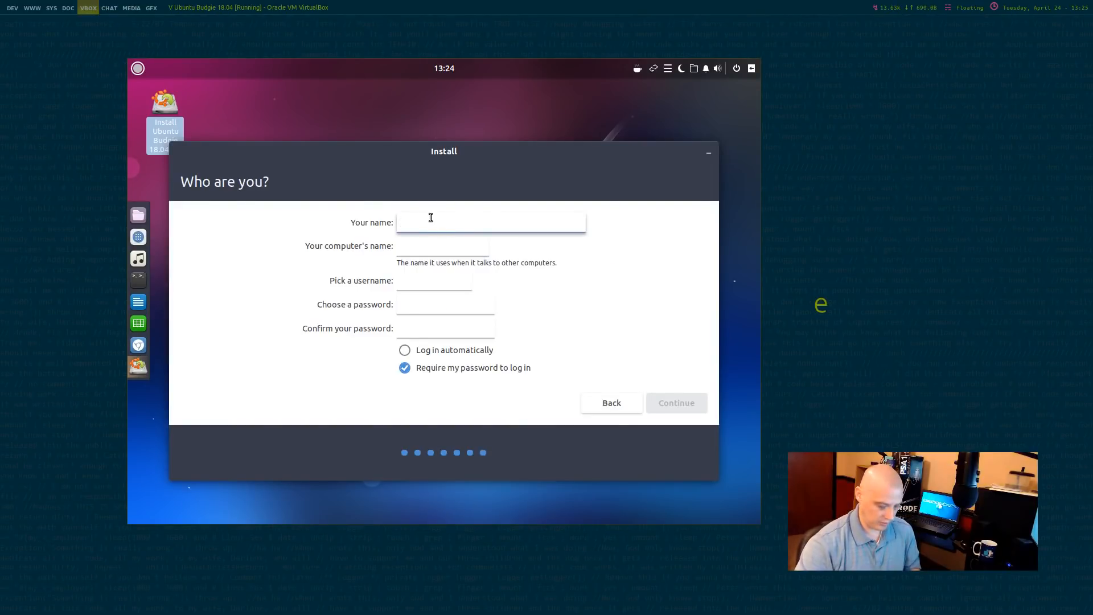
text(dt)
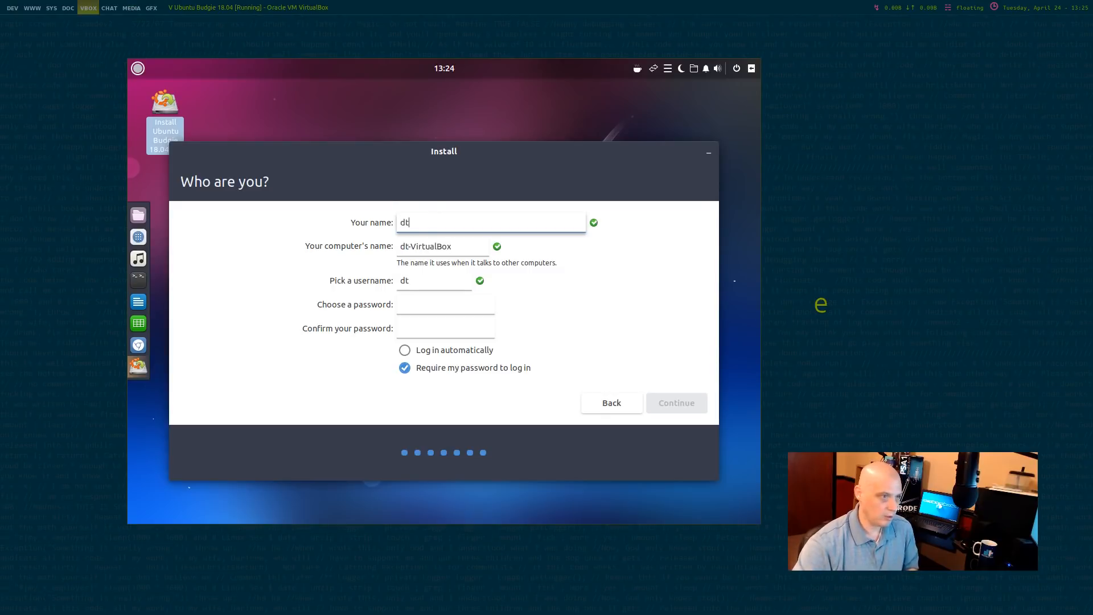
click(445, 304)
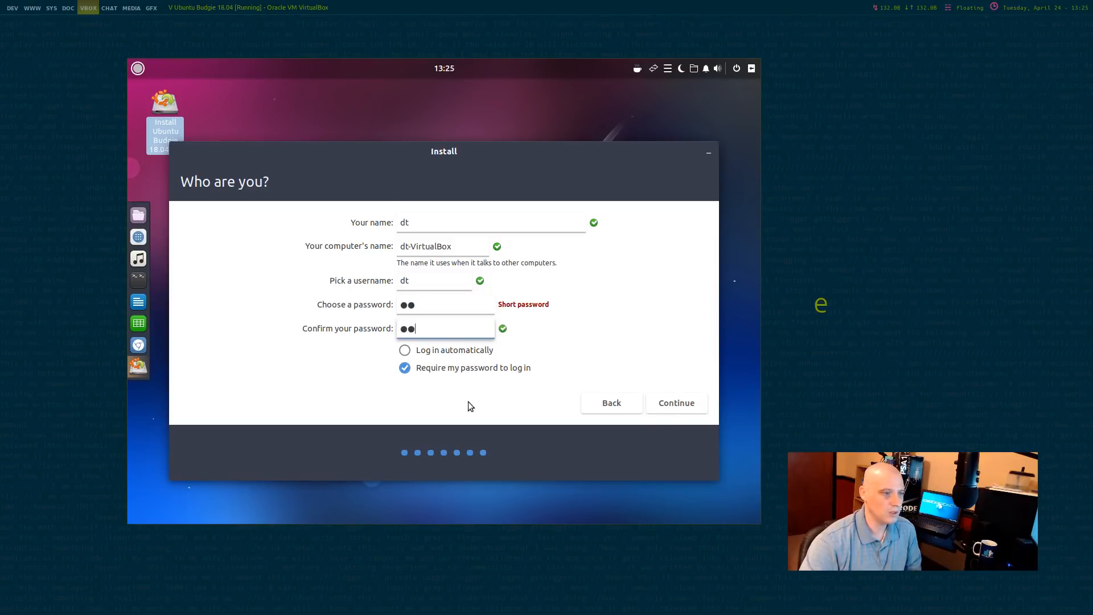
mouse_move(460, 360)
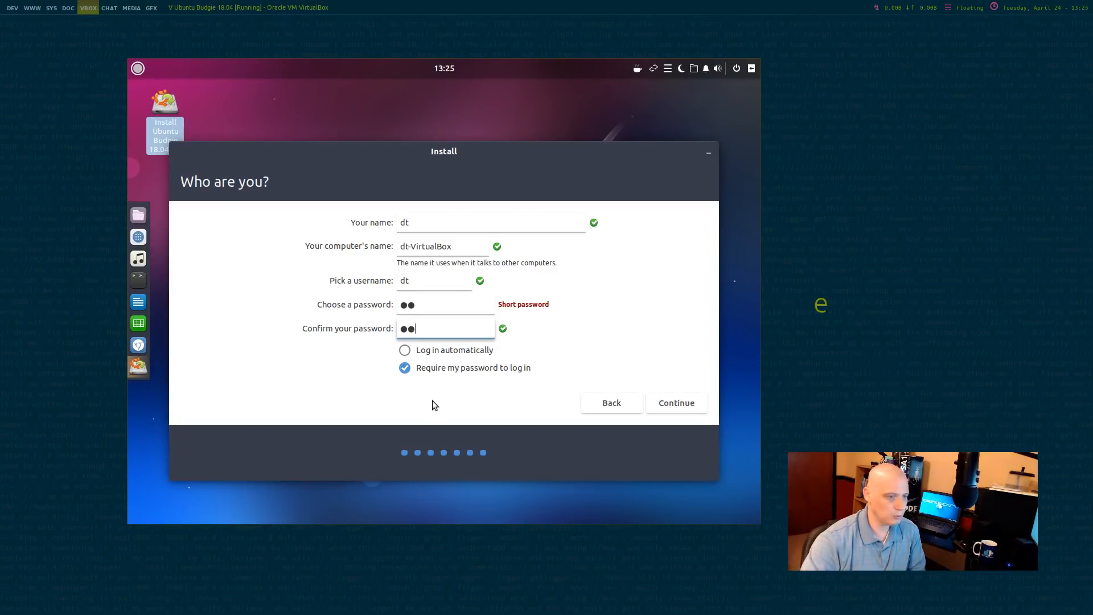
mouse_move(519, 375)
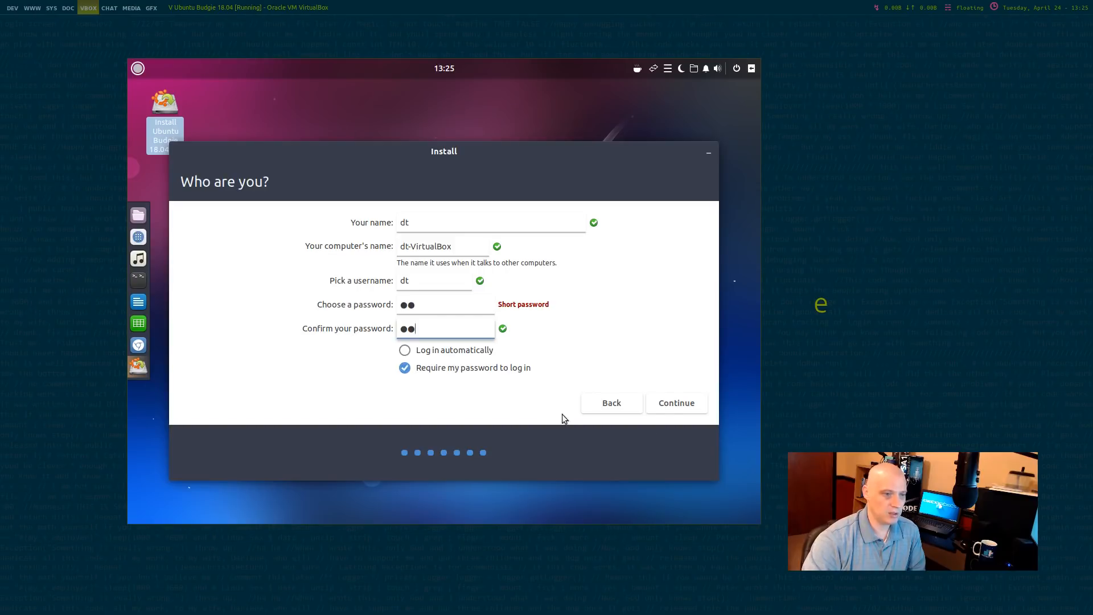
click(675, 403)
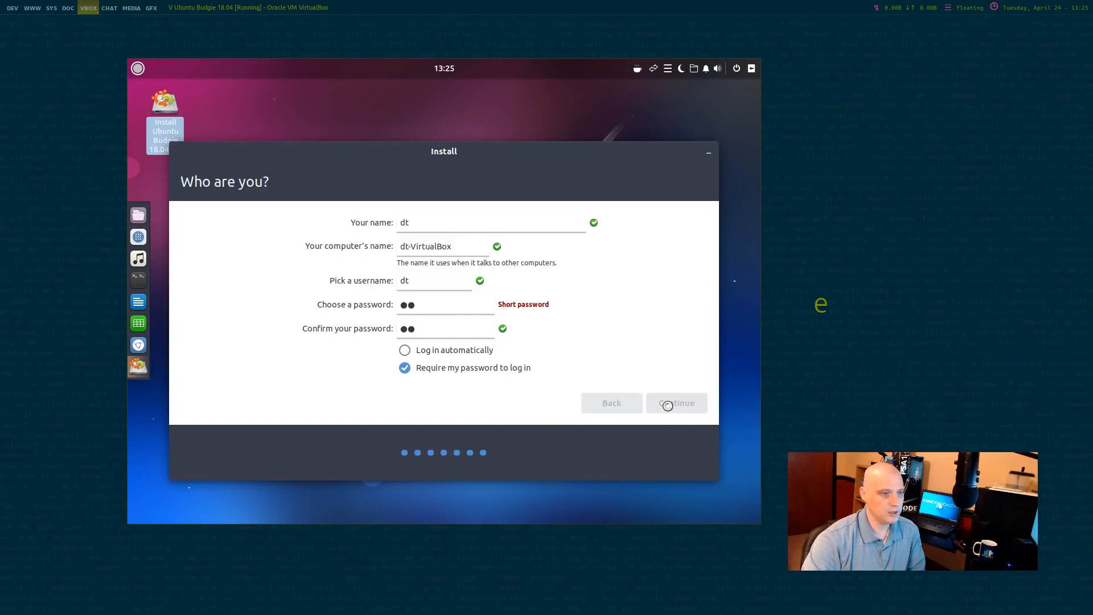
click(675, 403)
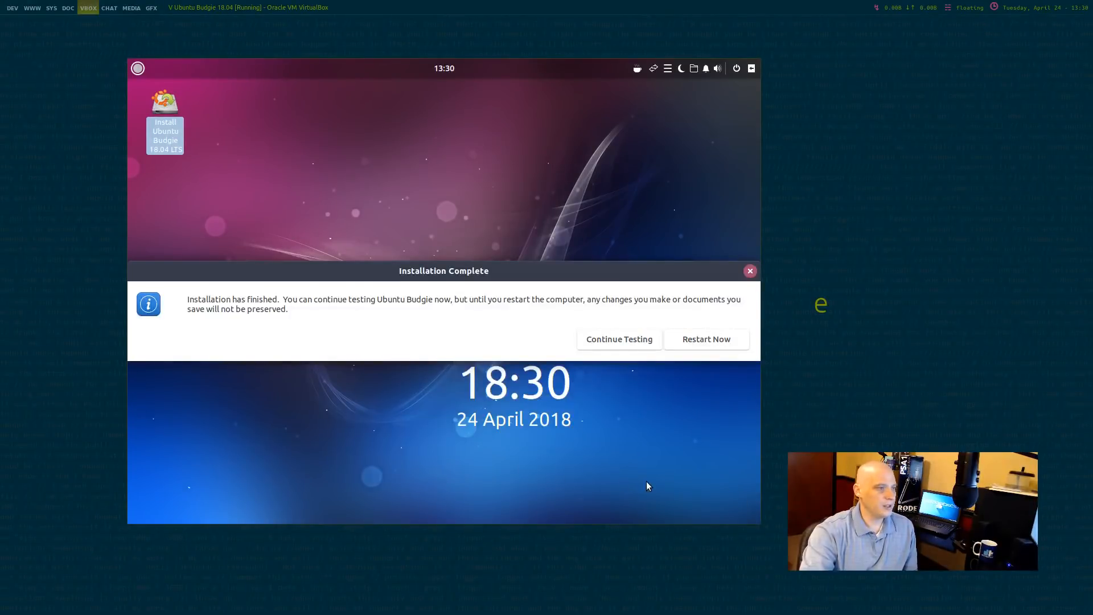
mouse_move(529, 530)
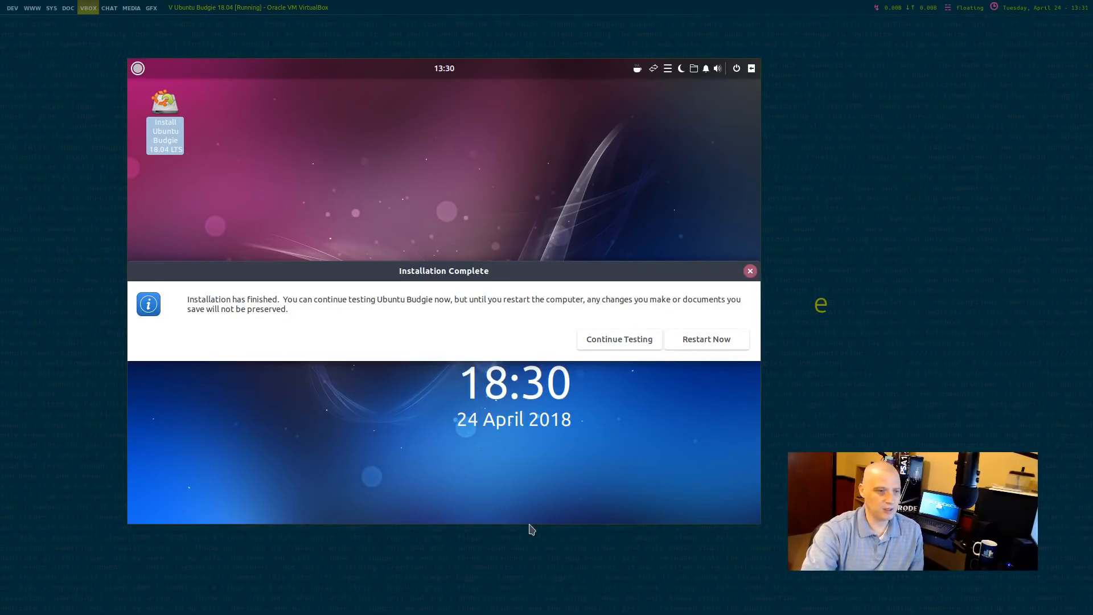
mouse_move(529, 516)
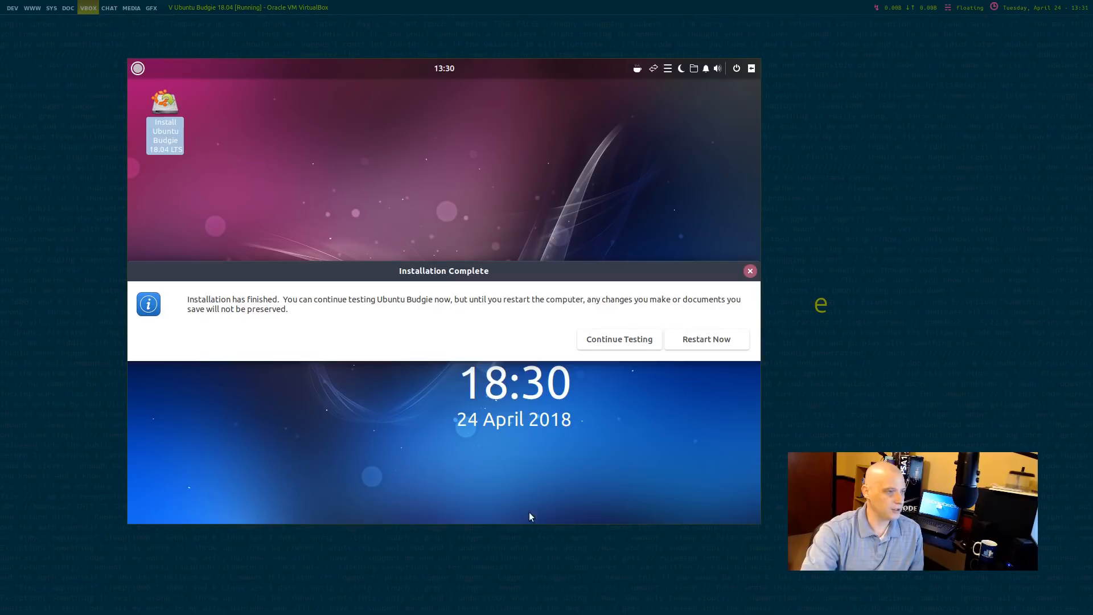
mouse_move(219, 278)
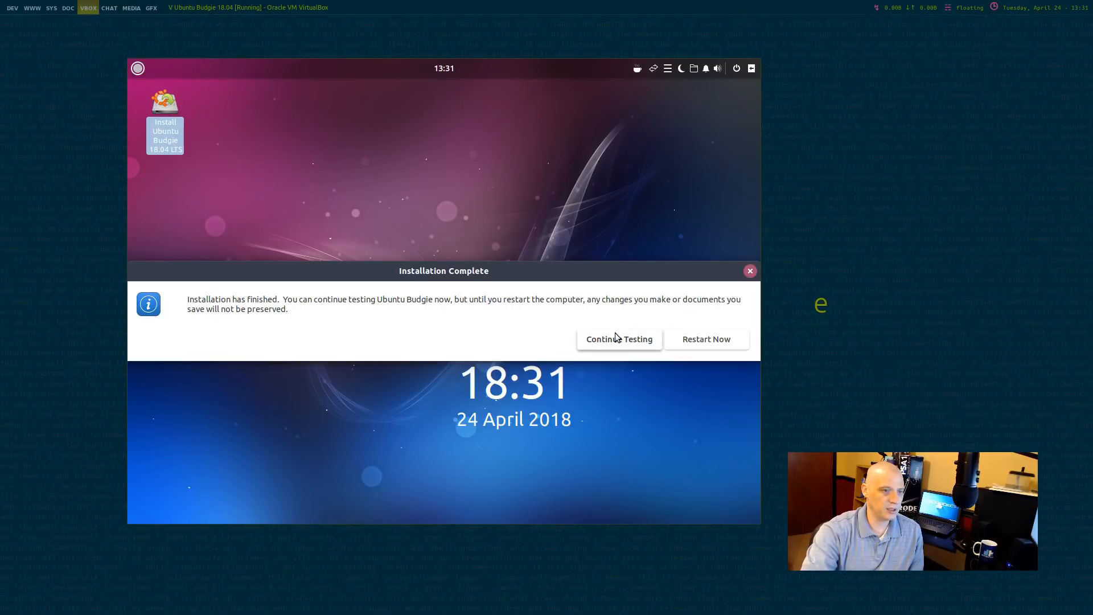
mouse_move(362, 547)
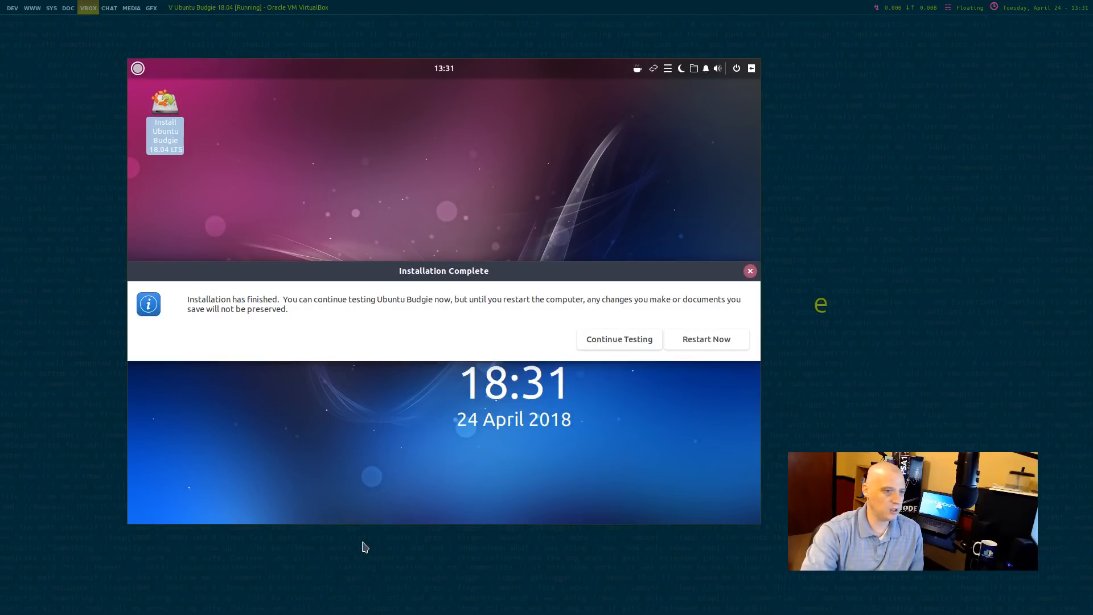
mouse_move(706, 342)
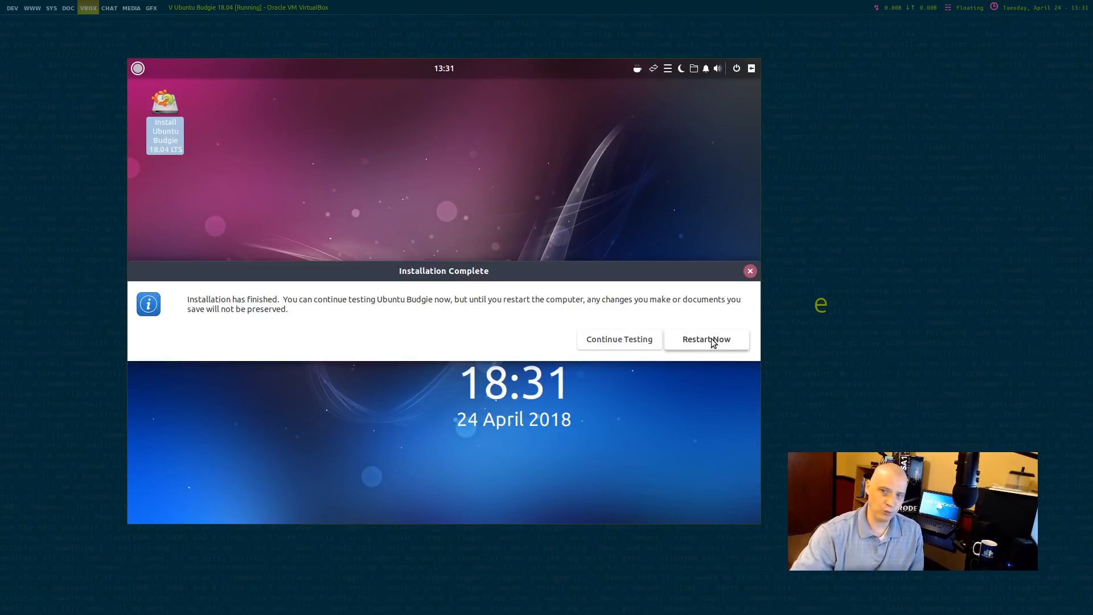
mouse_move(709, 342)
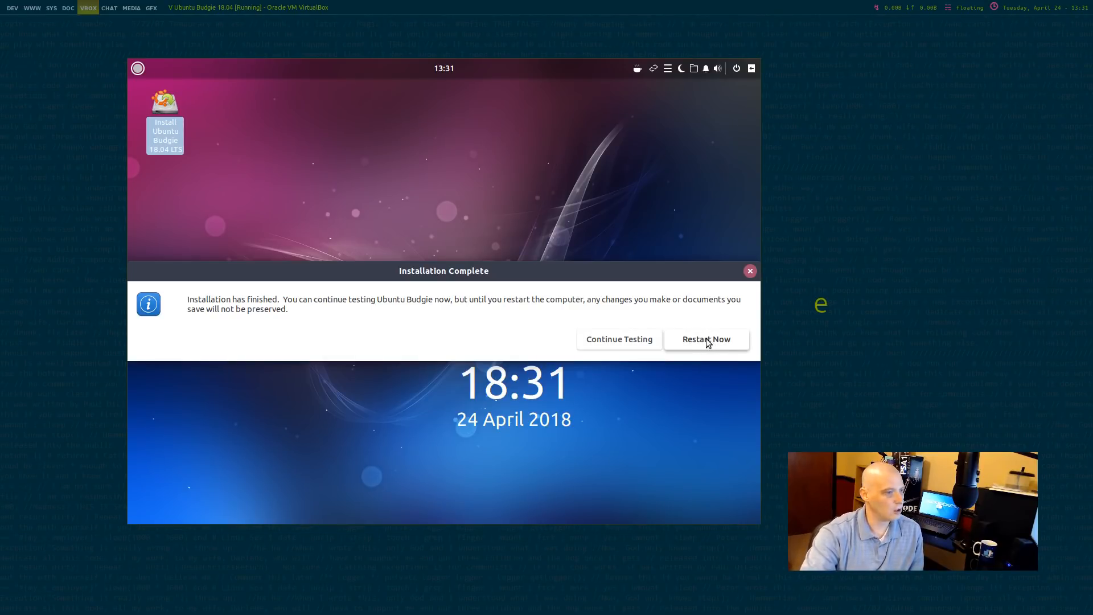
Step: Restart the VM into the newly installed Ubuntu Budgie system
click(706, 340)
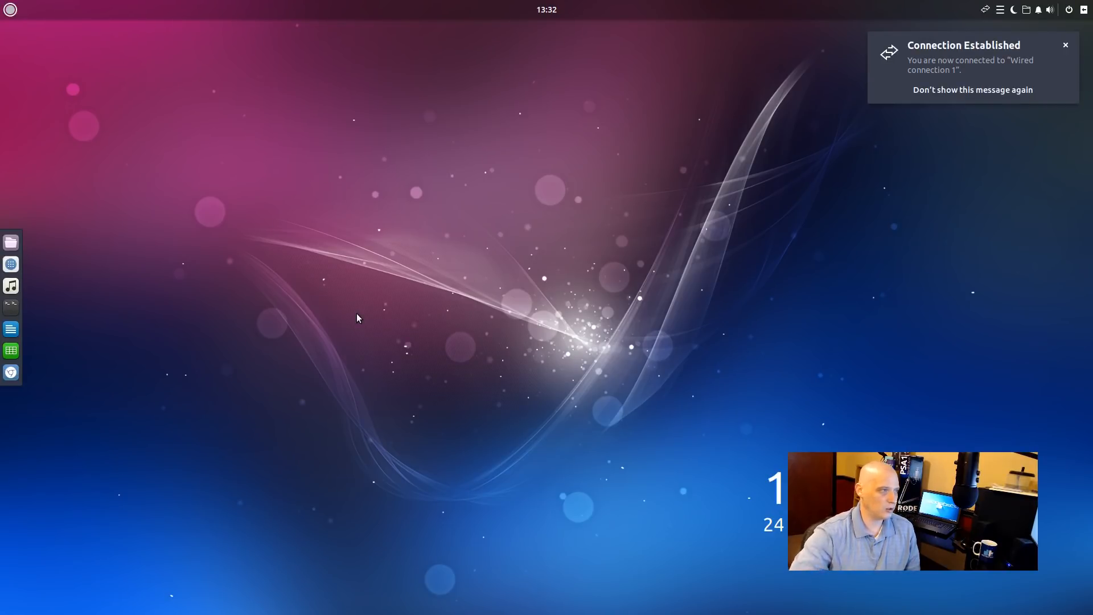
click(1065, 45)
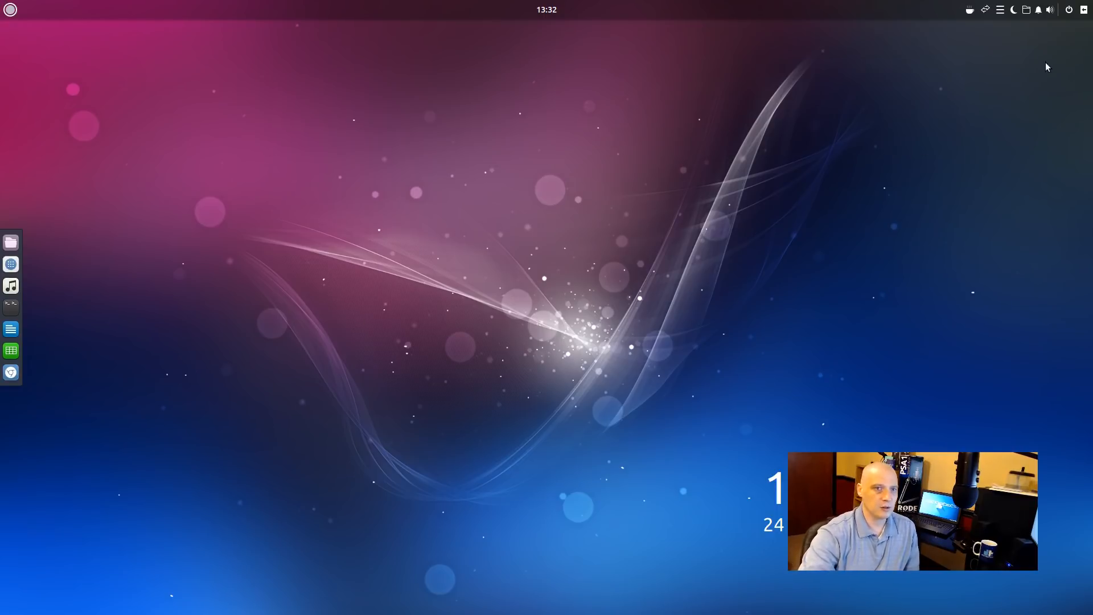
mouse_move(466, 424)
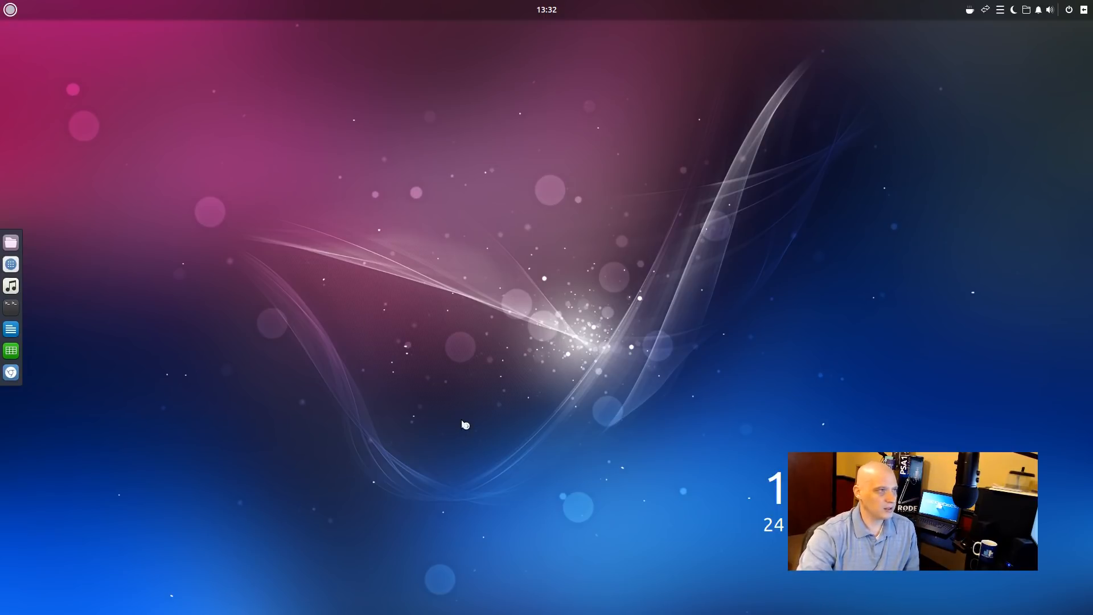
mouse_move(461, 425)
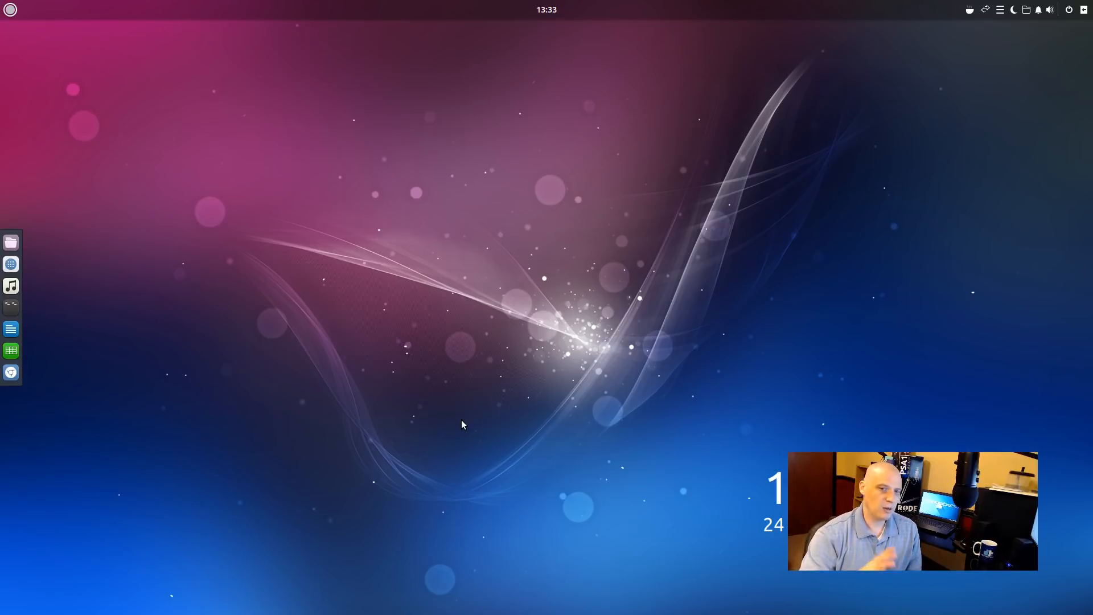
mouse_move(375, 417)
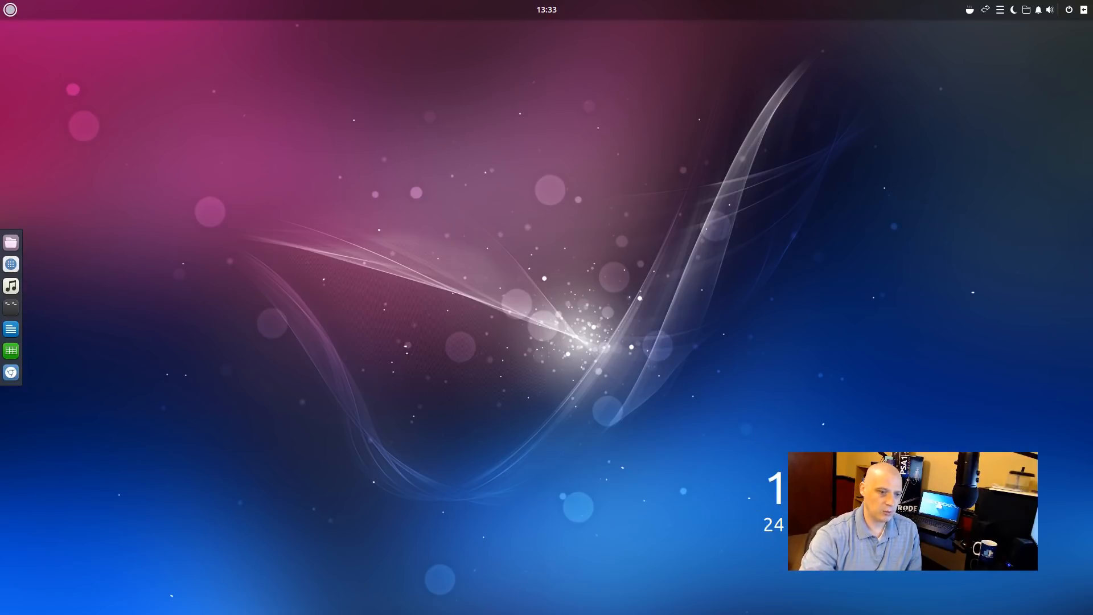
mouse_move(159, 377)
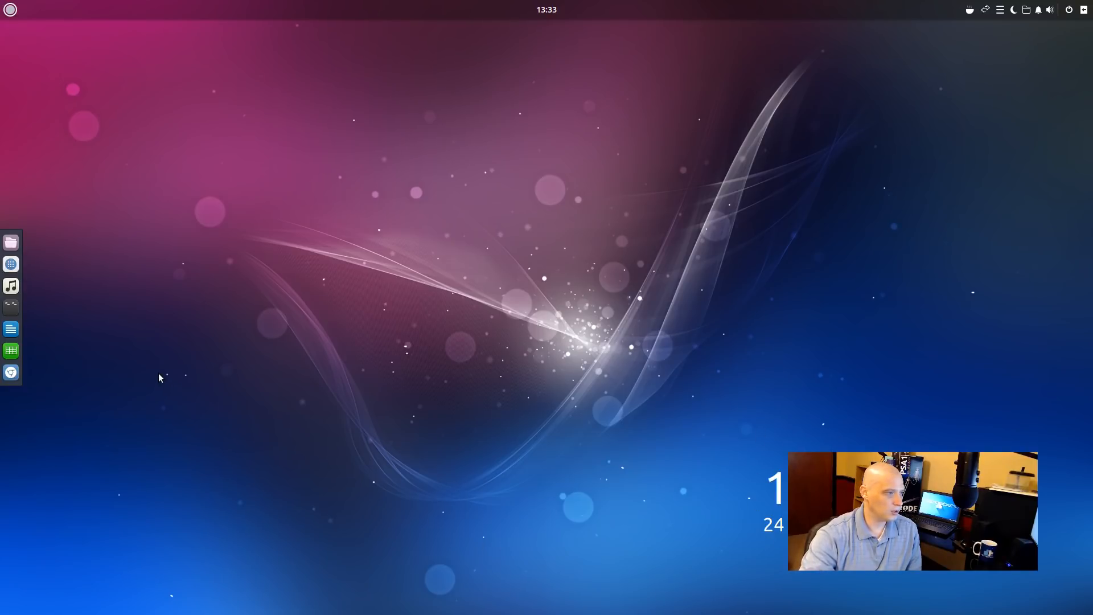
mouse_move(1012, 11)
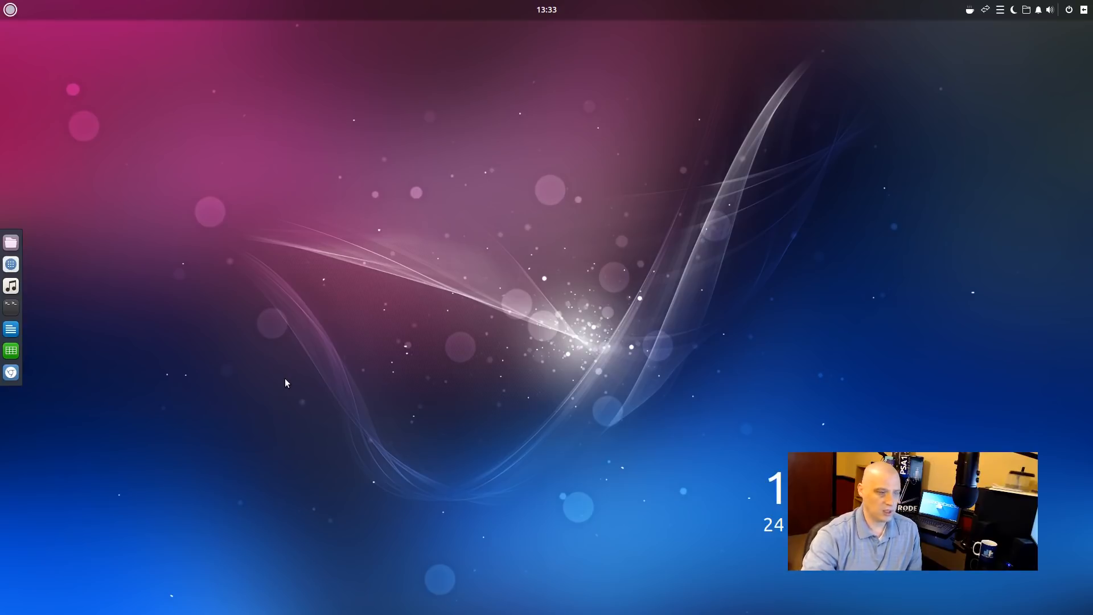
mouse_move(122, 76)
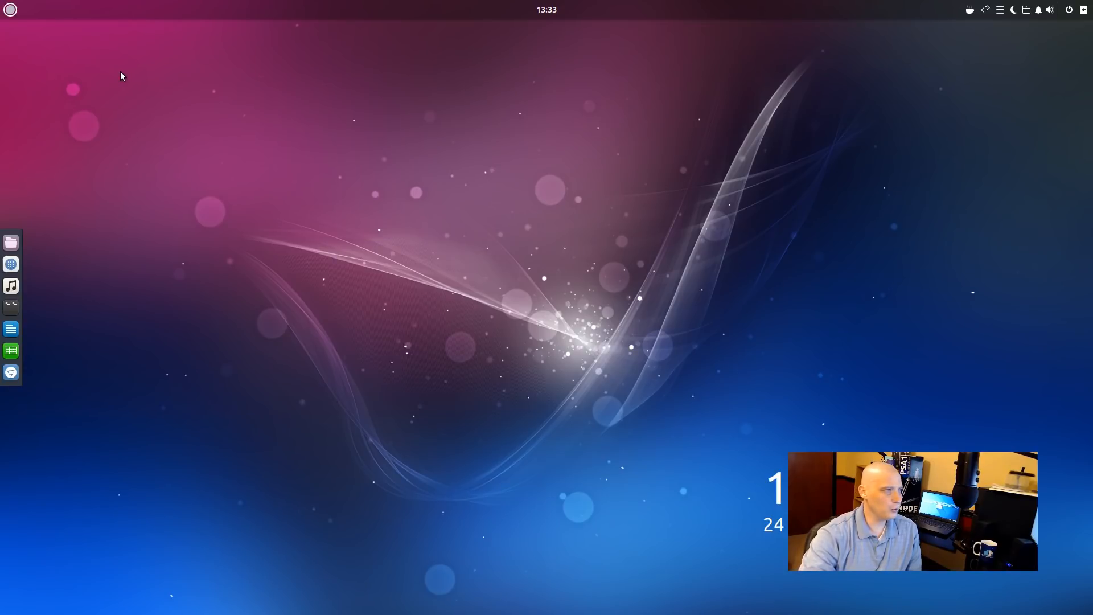
mouse_move(18, 19)
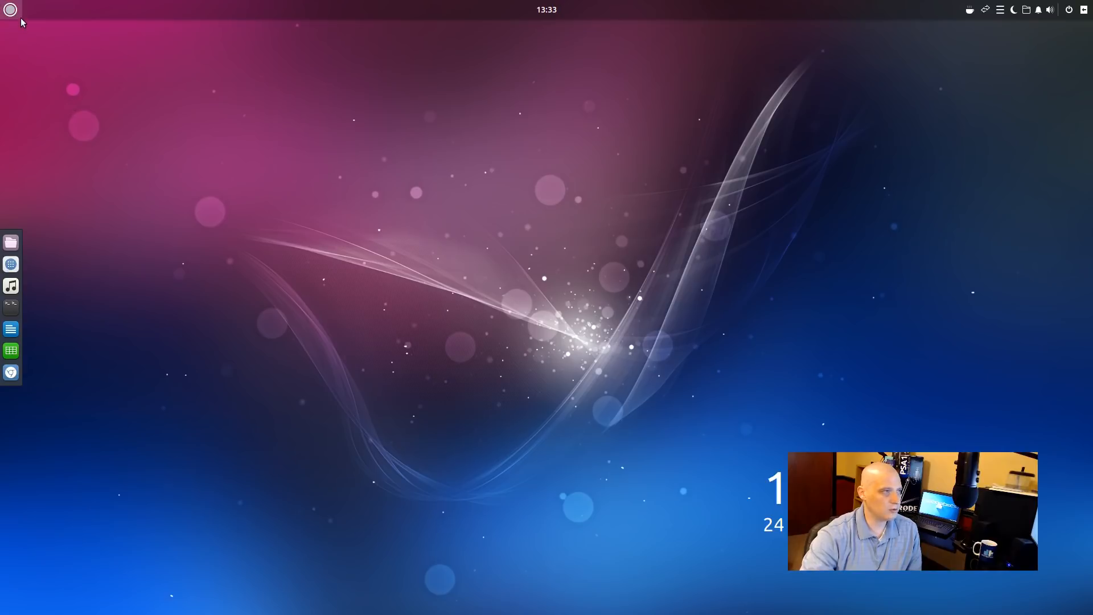
click(10, 10)
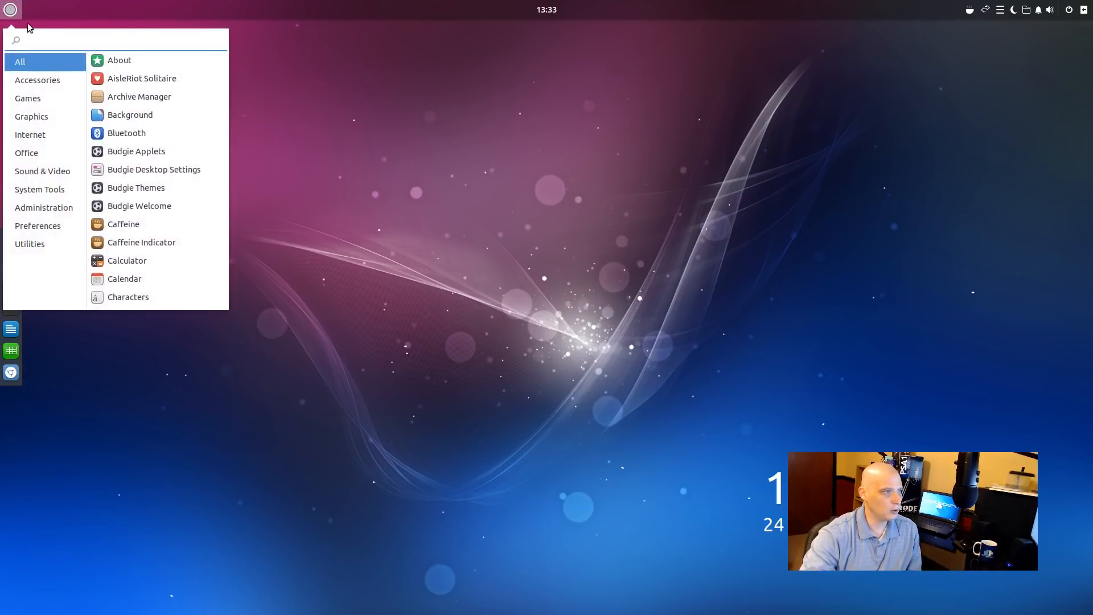
click(37, 80)
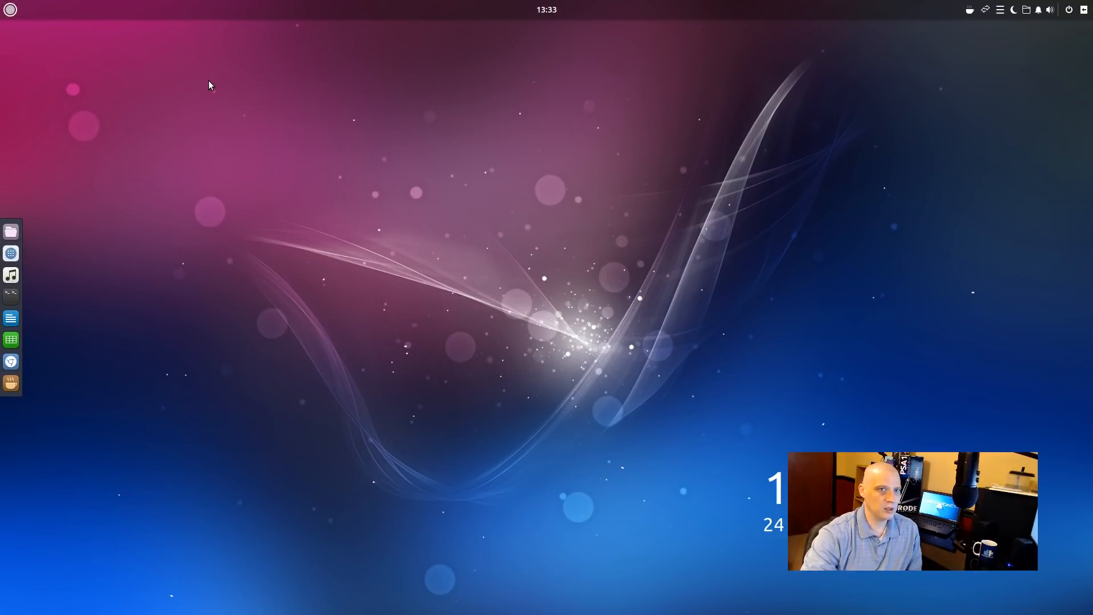
mouse_move(970, 15)
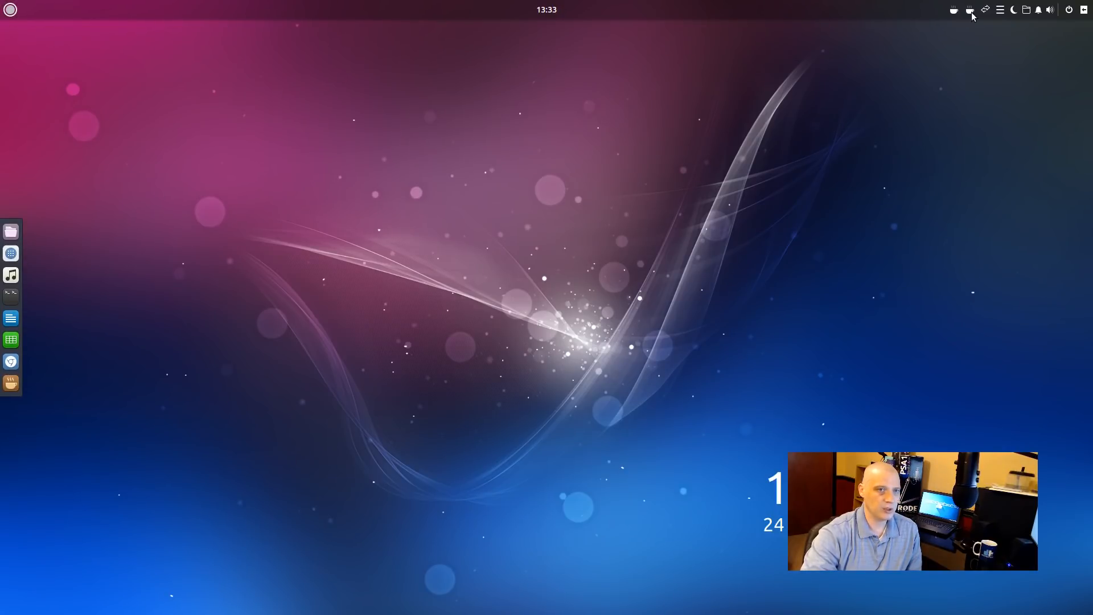
mouse_move(1005, 50)
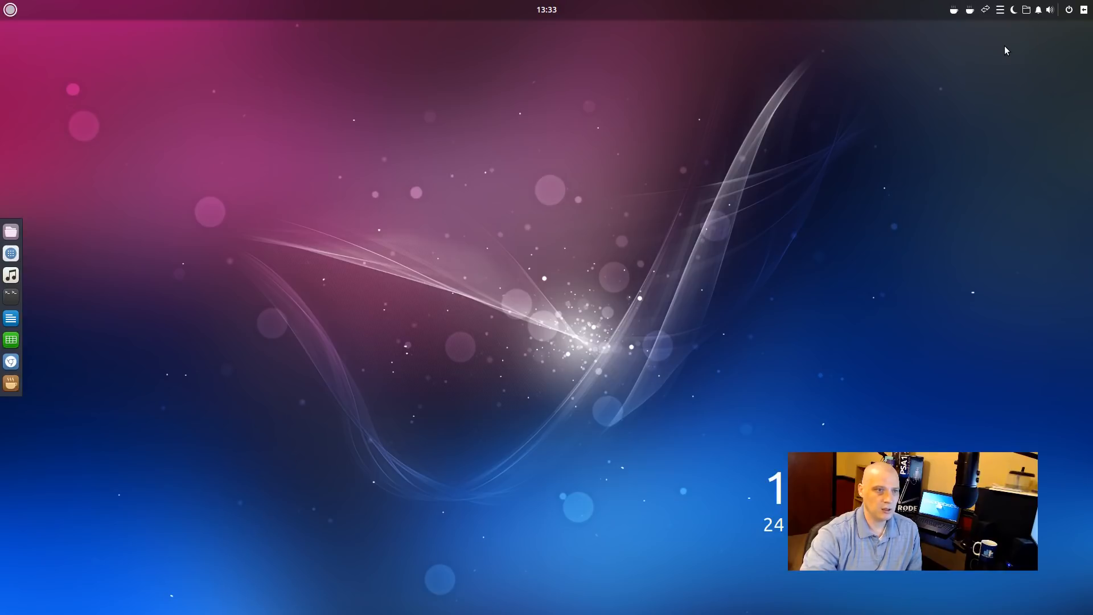
mouse_move(960, 50)
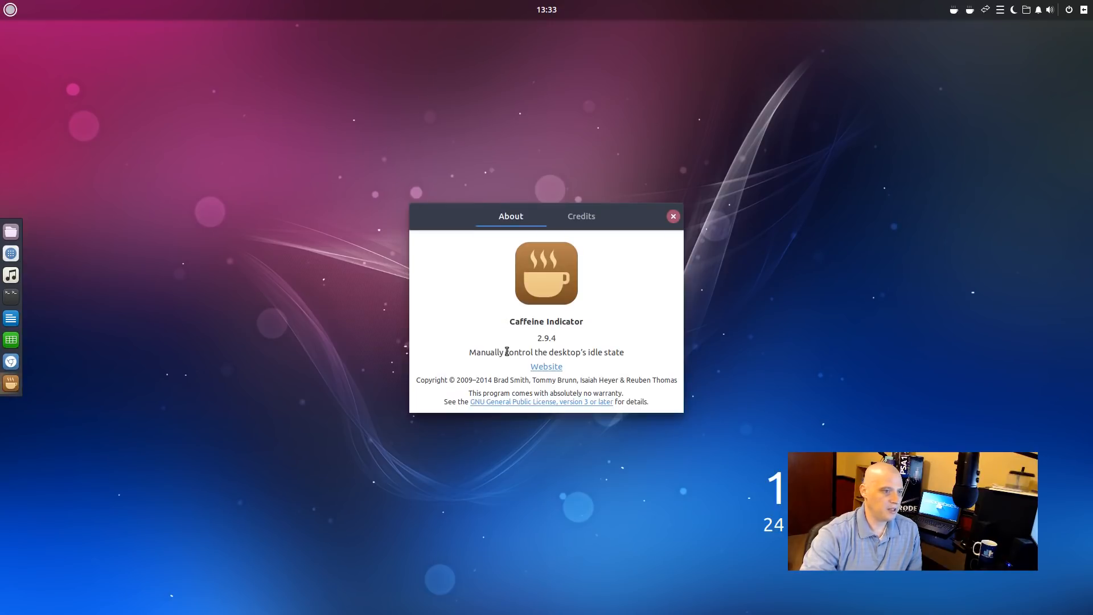
mouse_move(534, 384)
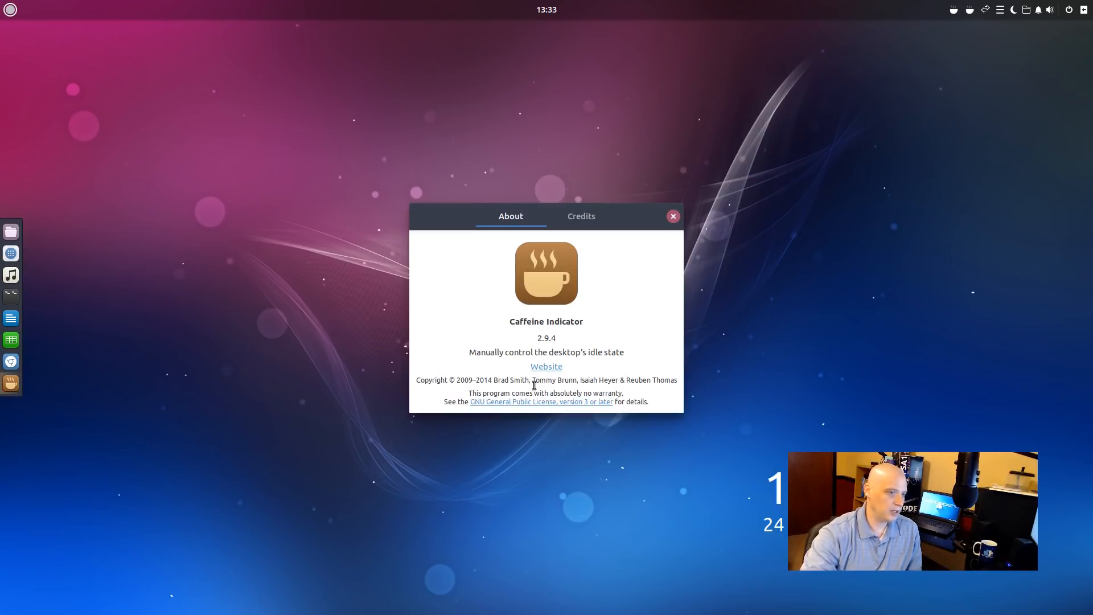
mouse_move(690, 251)
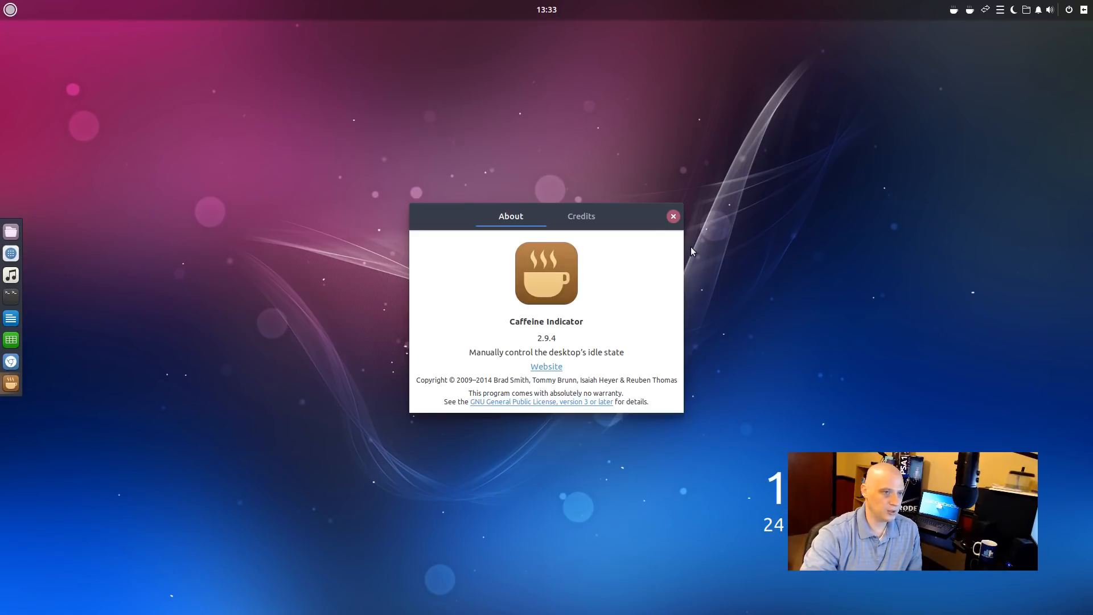
click(954, 9)
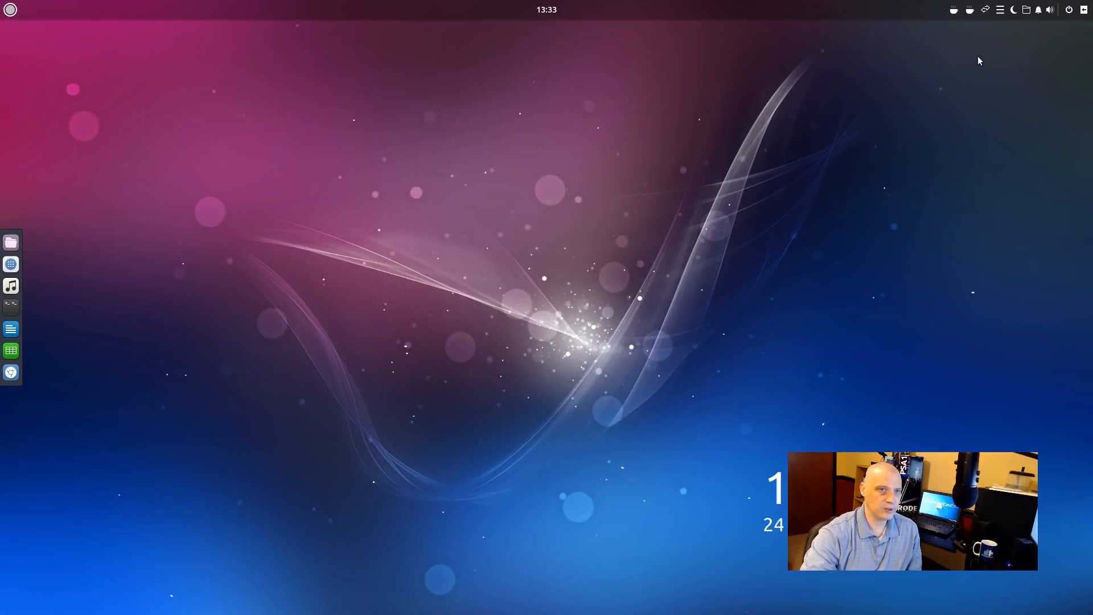
click(954, 10)
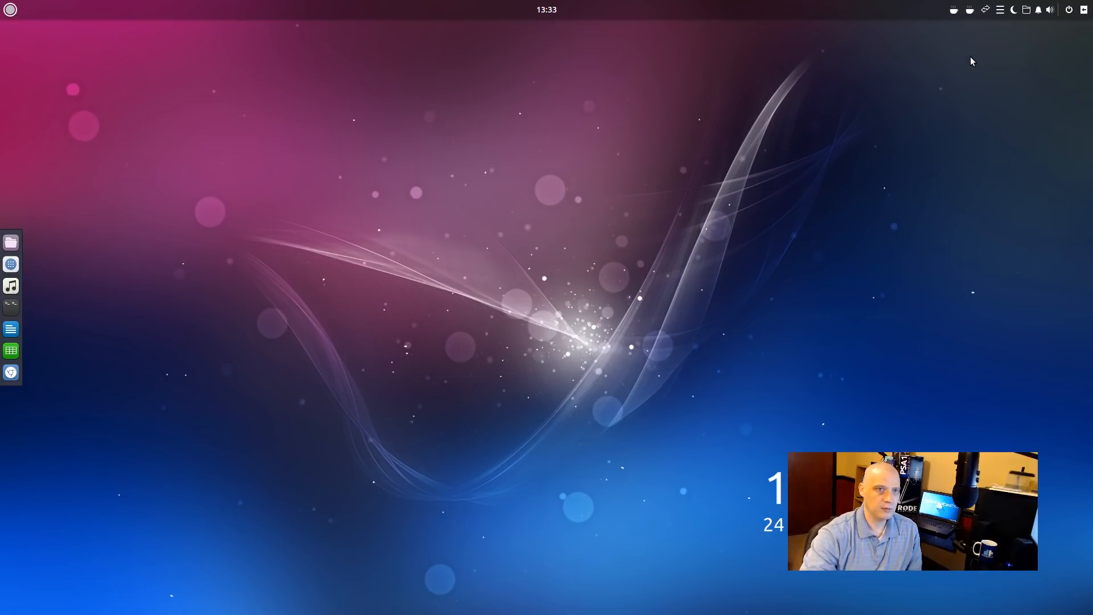
click(969, 10)
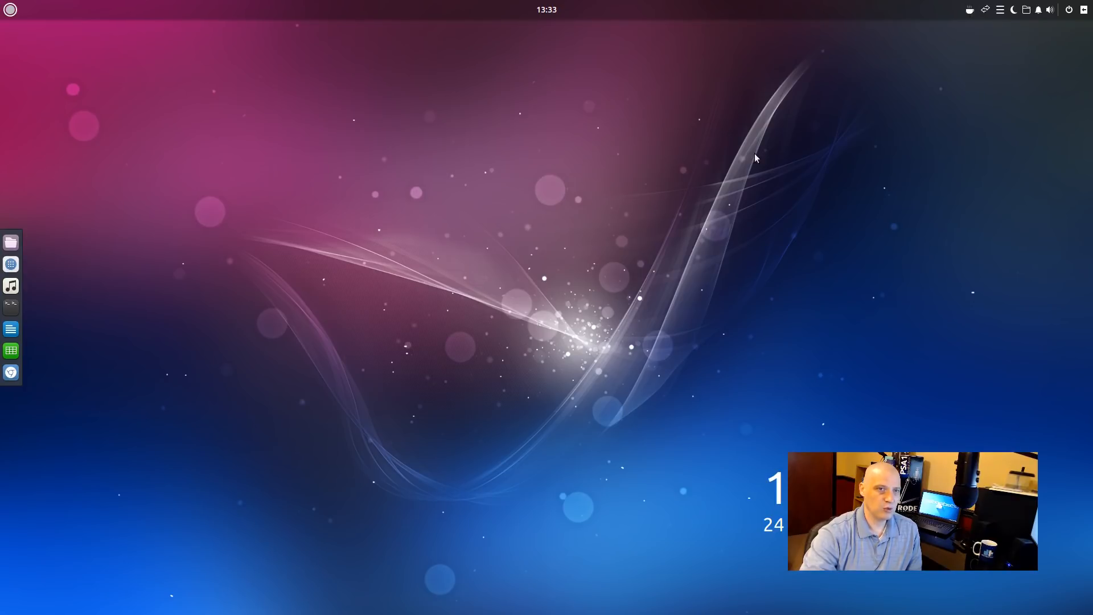
click(11, 9)
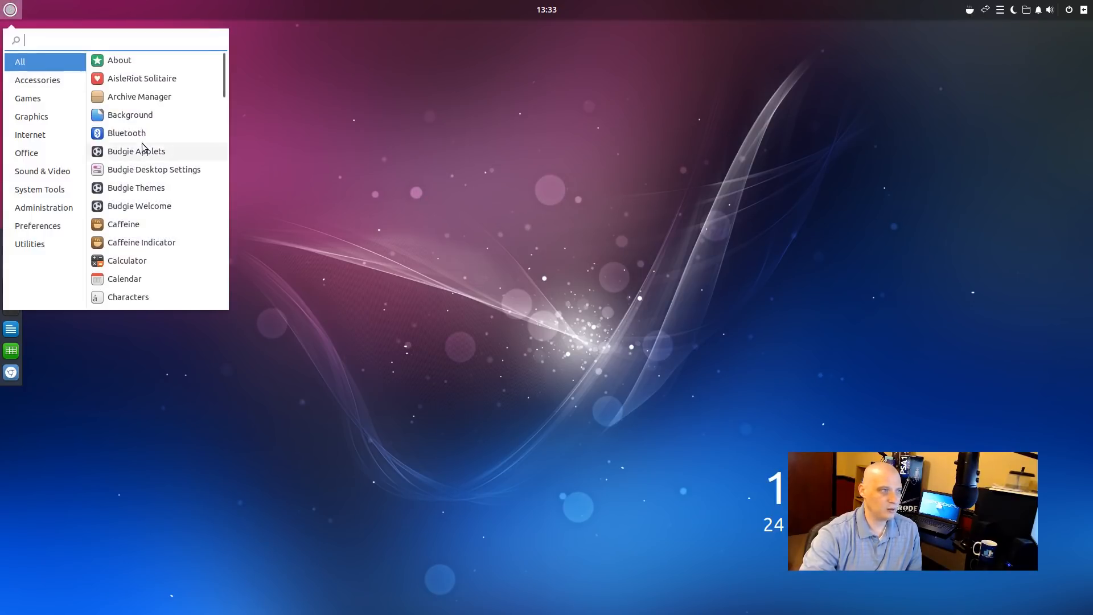
click(38, 80)
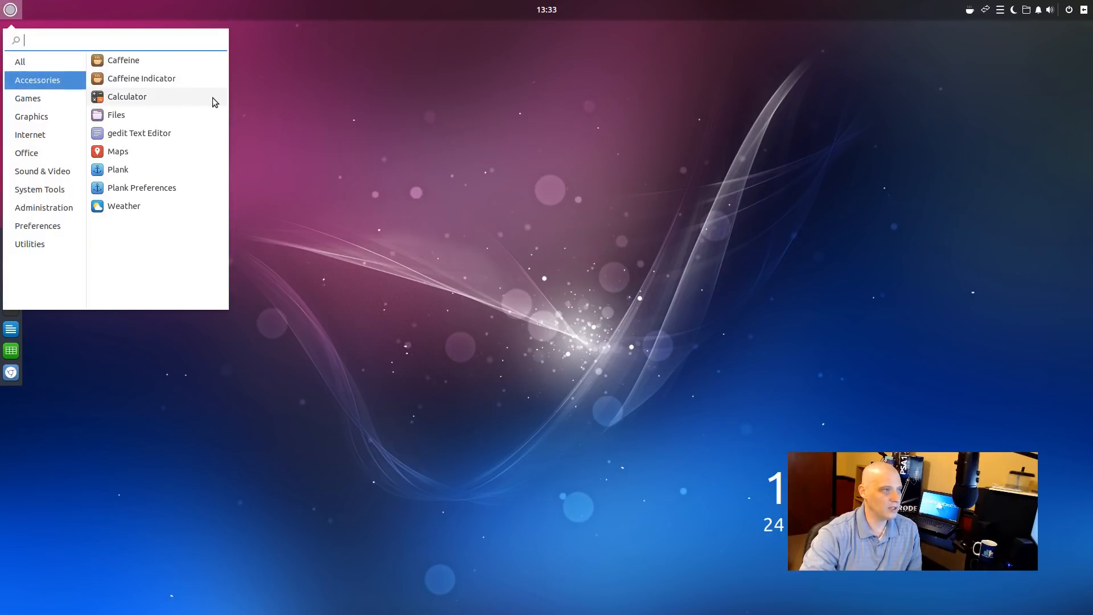
mouse_move(304, 138)
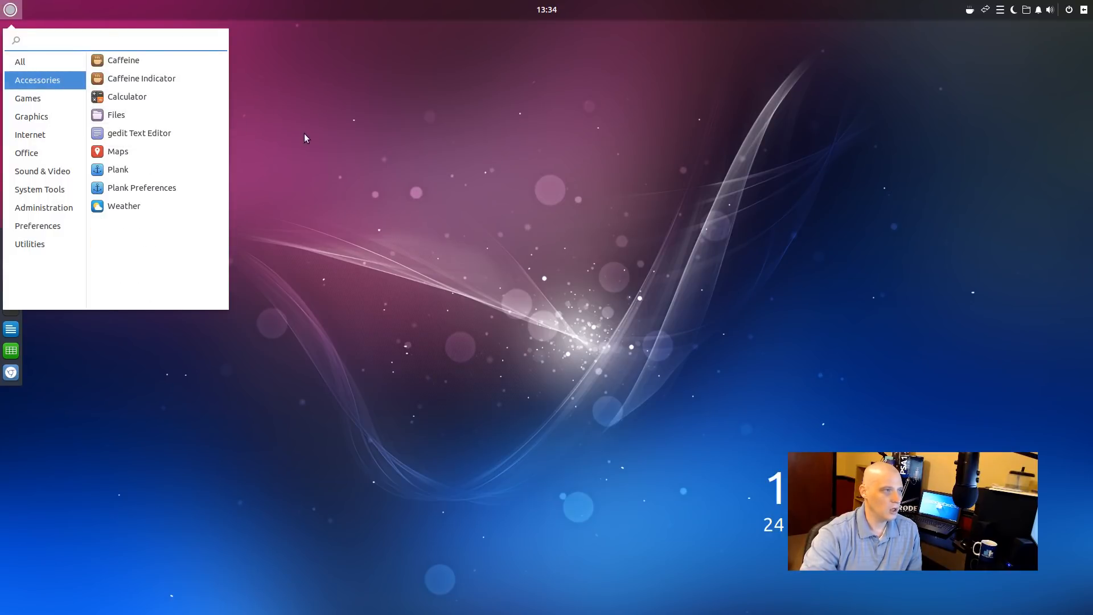
click(498, 121)
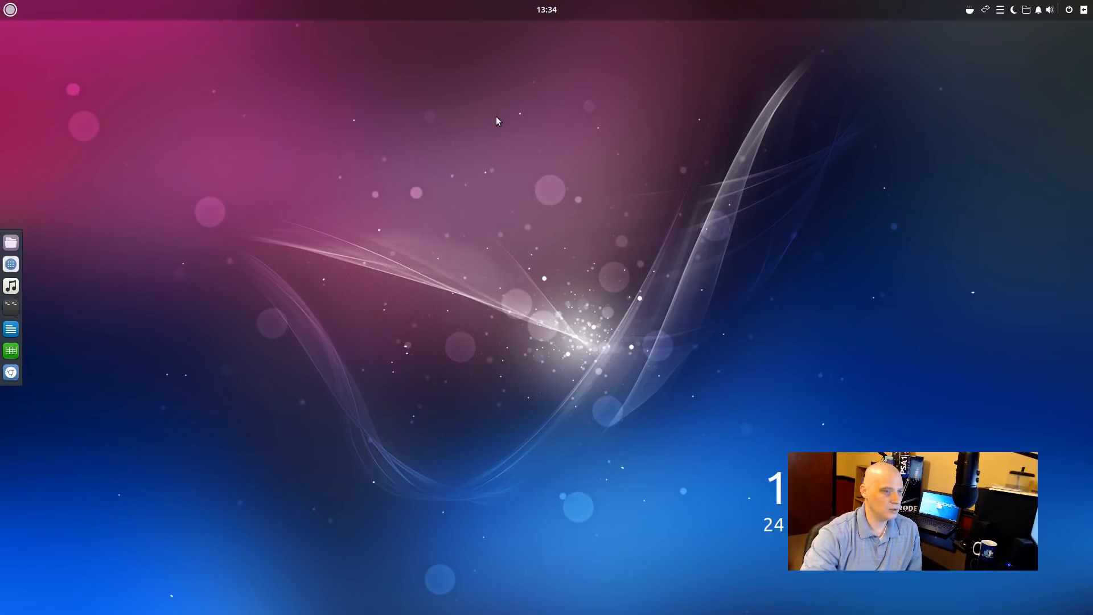
mouse_move(465, 116)
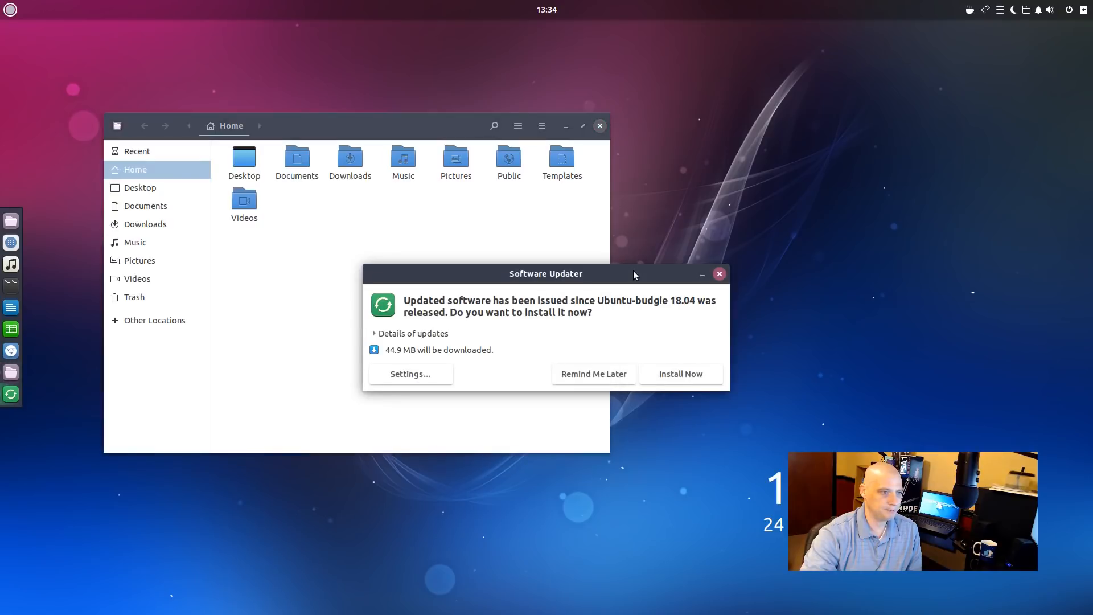
mouse_move(482, 314)
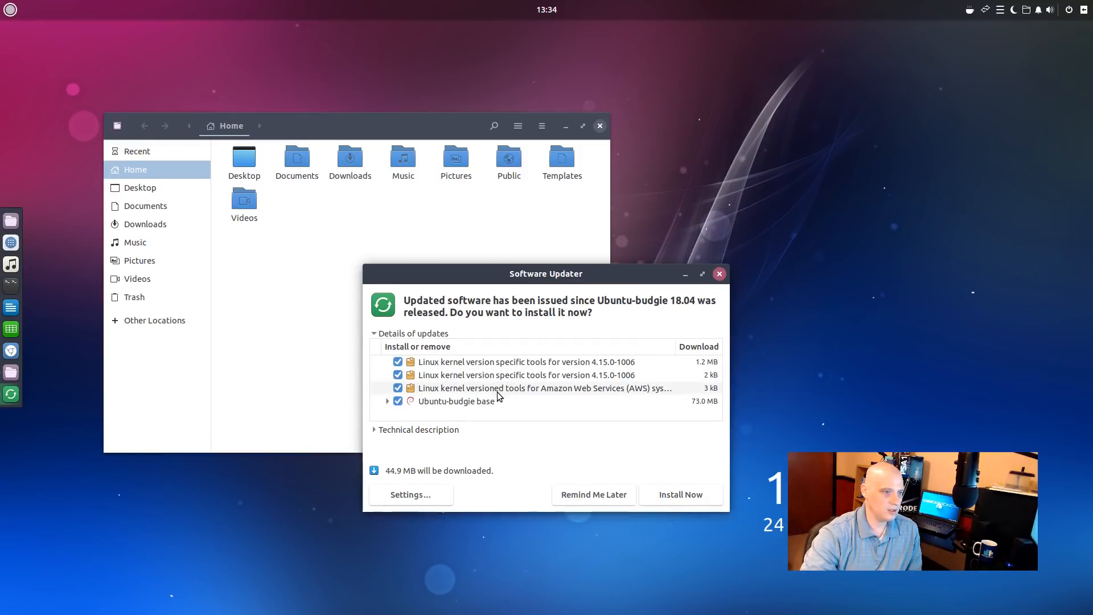
mouse_move(460, 376)
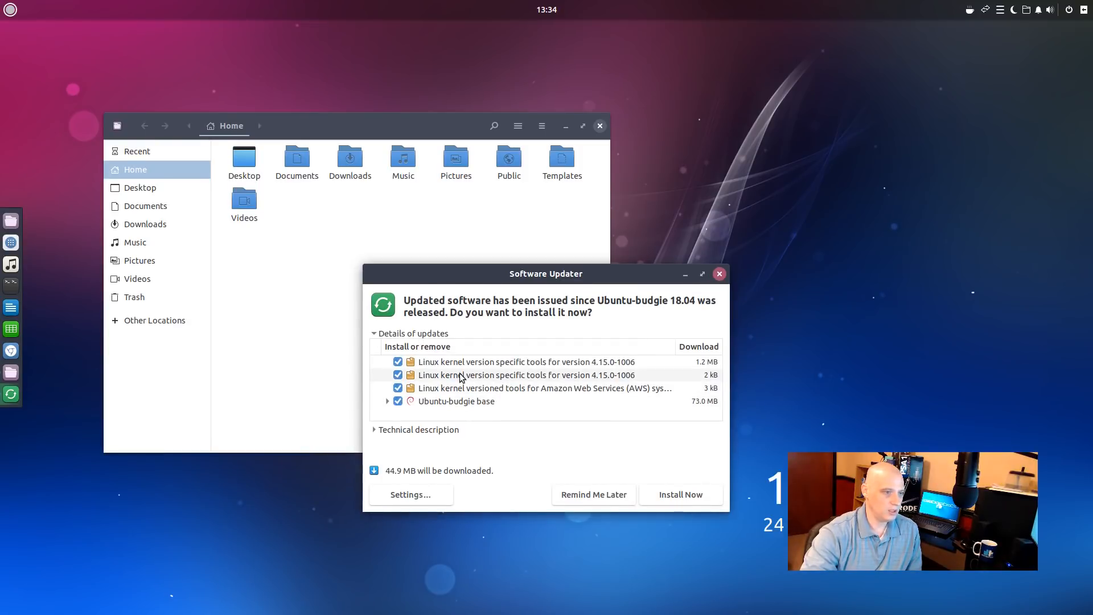
mouse_move(467, 366)
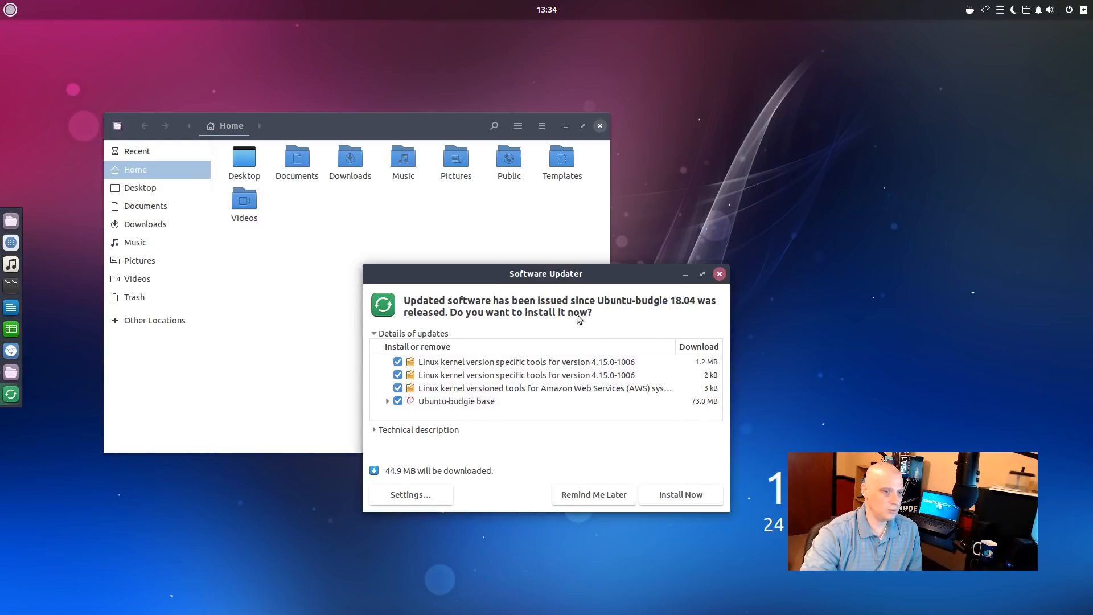
mouse_move(720, 273)
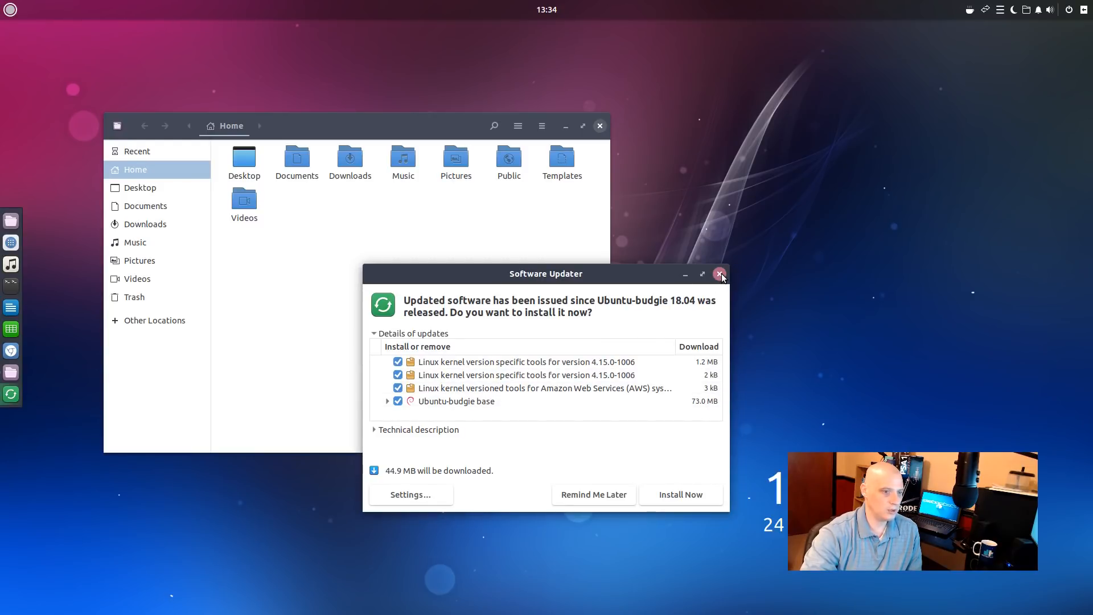
Step: Dismiss the Software Updater prompt after reviewing its details
click(719, 273)
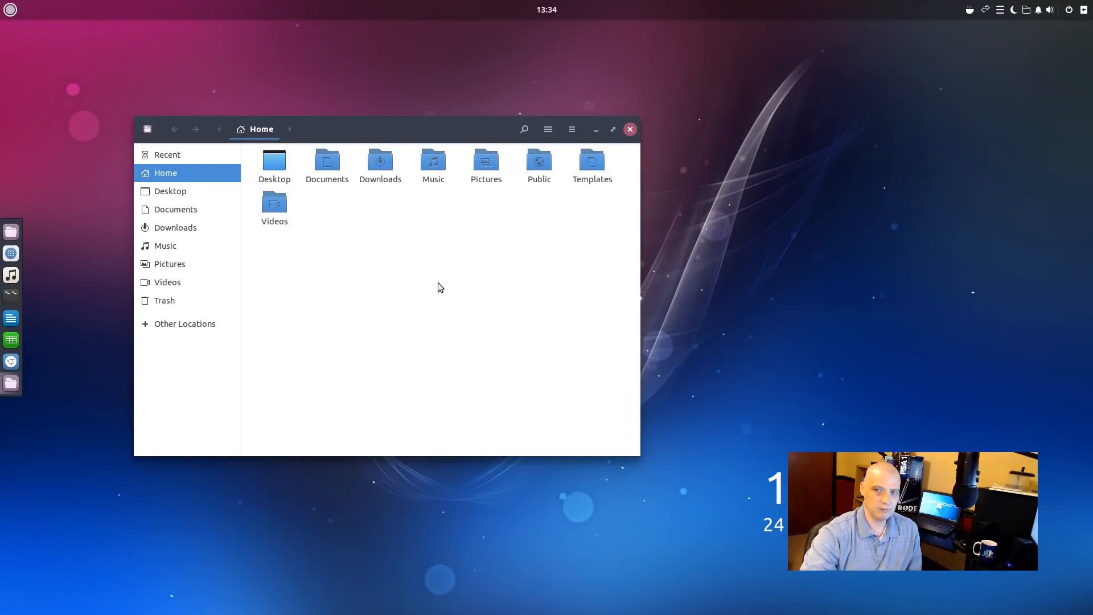
mouse_move(571, 301)
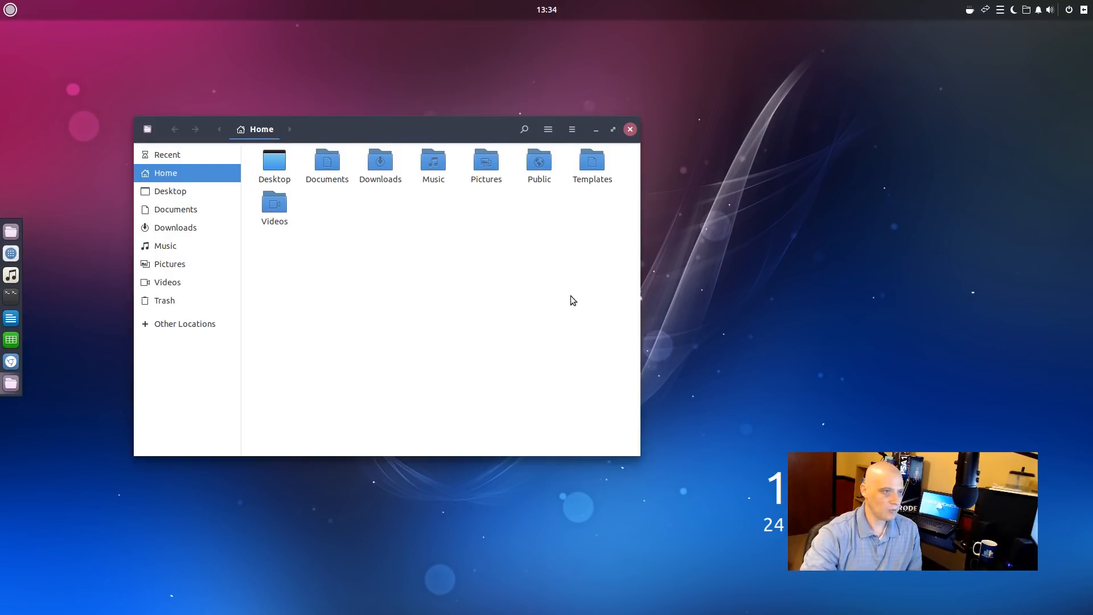
Step: Close the Home folder window and browse the Budgie Menu to Accessories for gedit
click(629, 129)
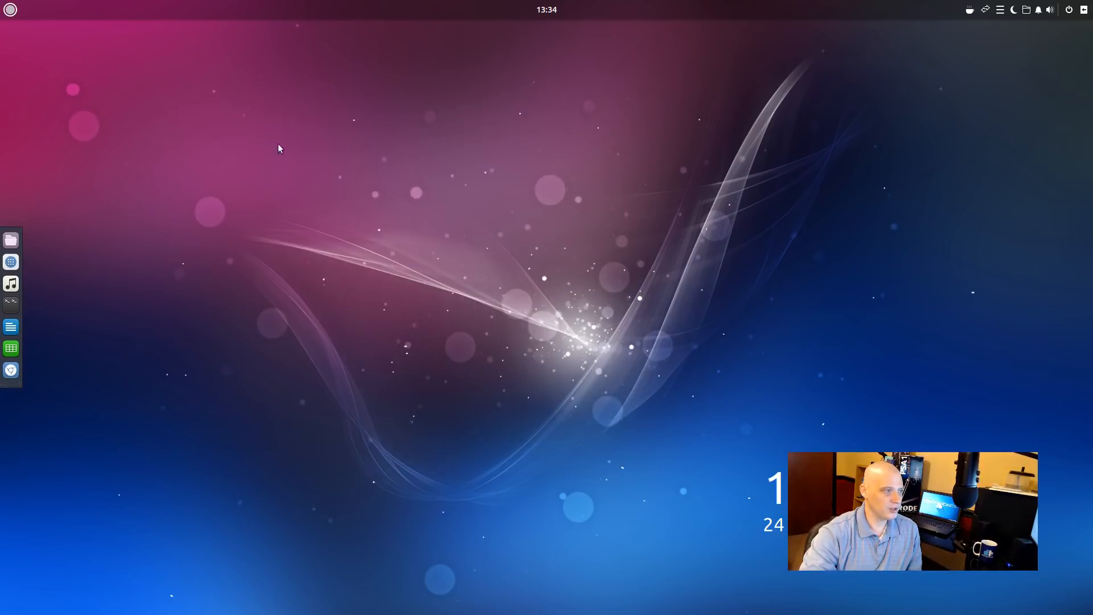
click(10, 10)
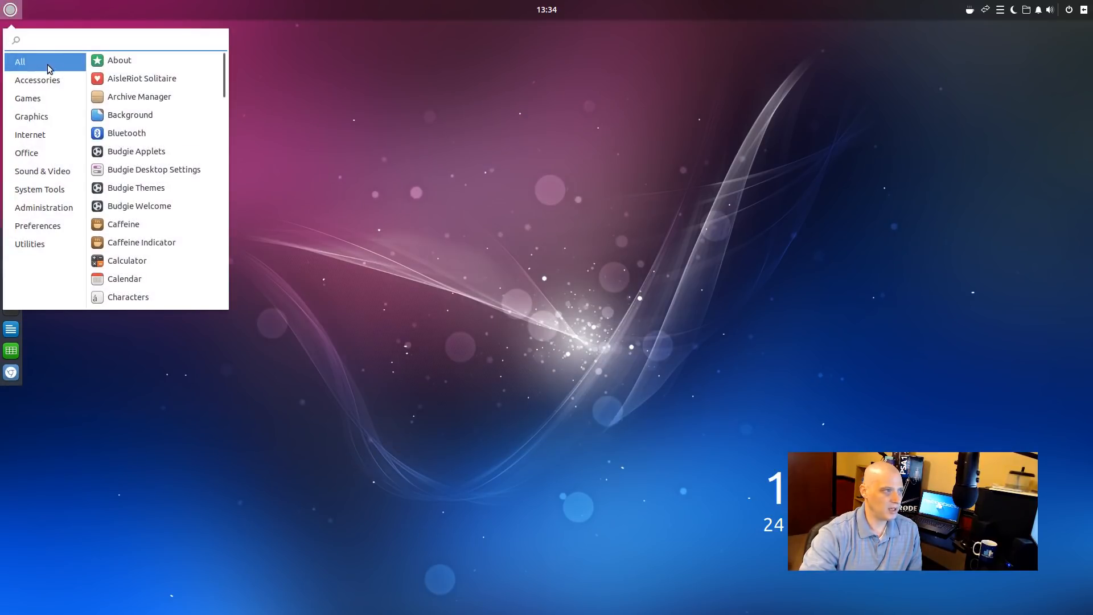
click(37, 80)
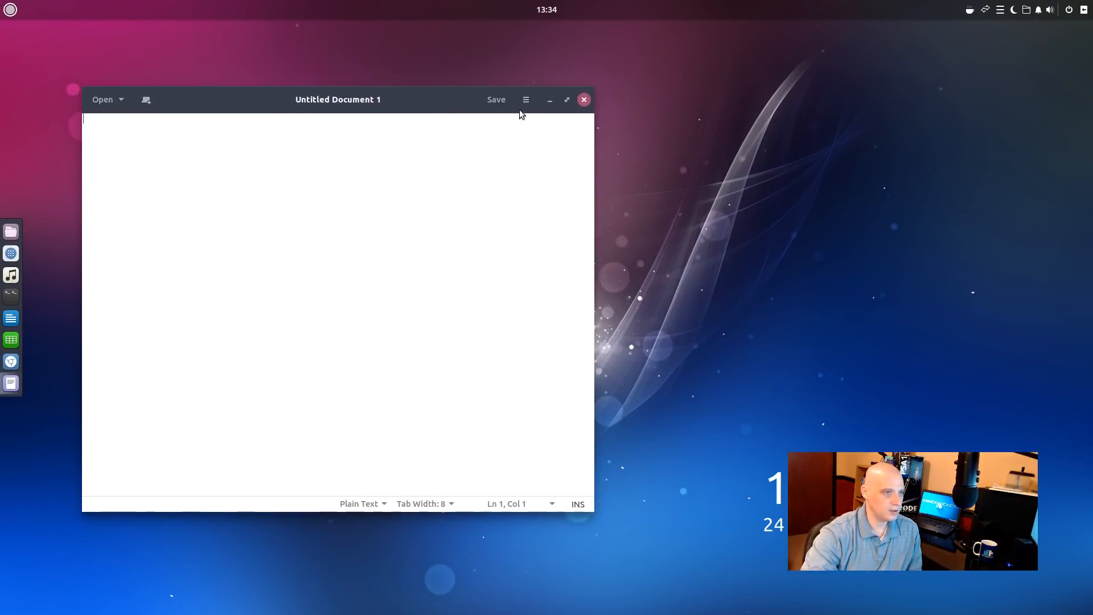
mouse_move(145, 75)
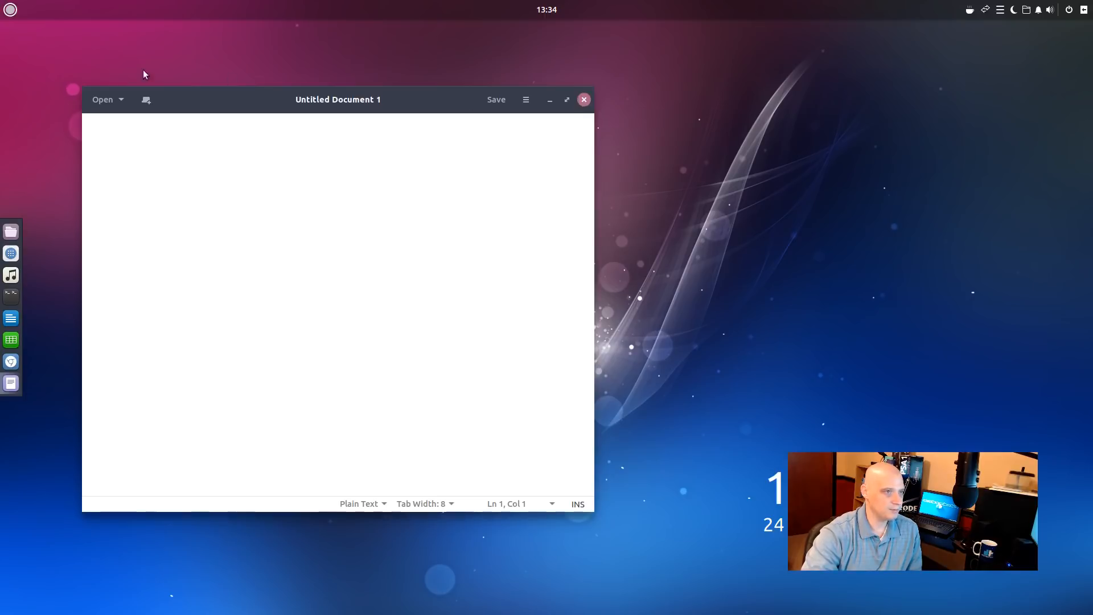
Step: Launch Maps from Budgie Menu > Accessories and zoom in on the Yinchuan area of China
click(10, 9)
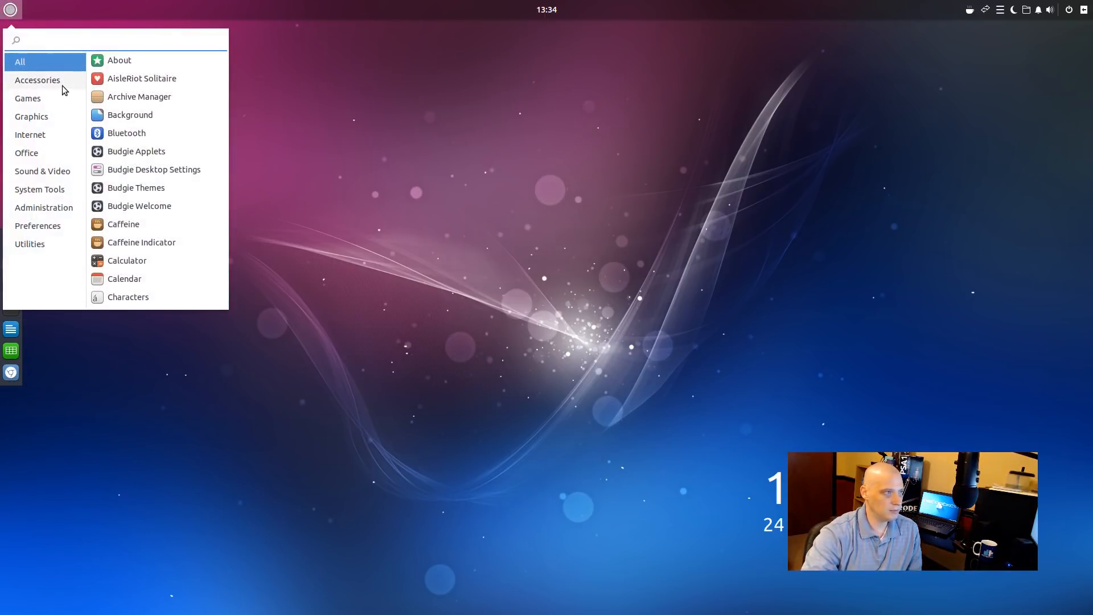
click(37, 79)
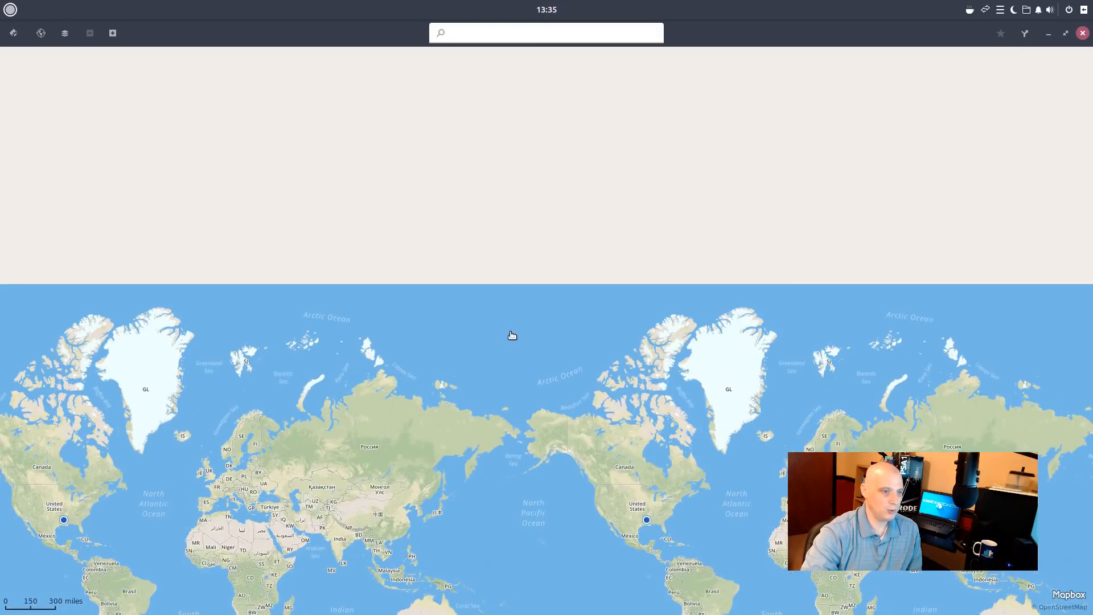
mouse_move(401, 296)
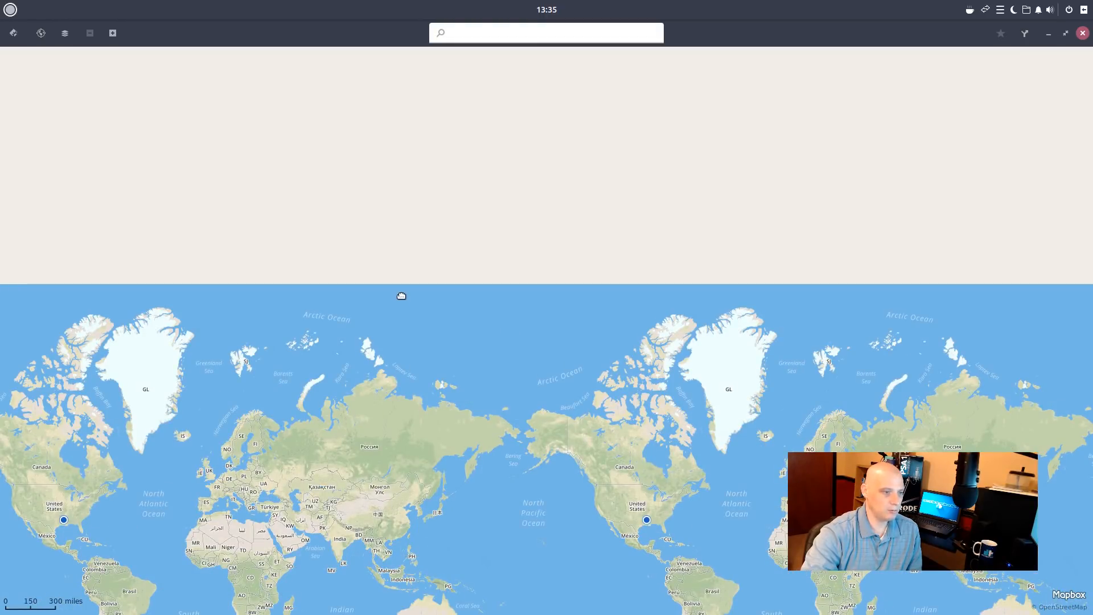
scroll(down, 3)
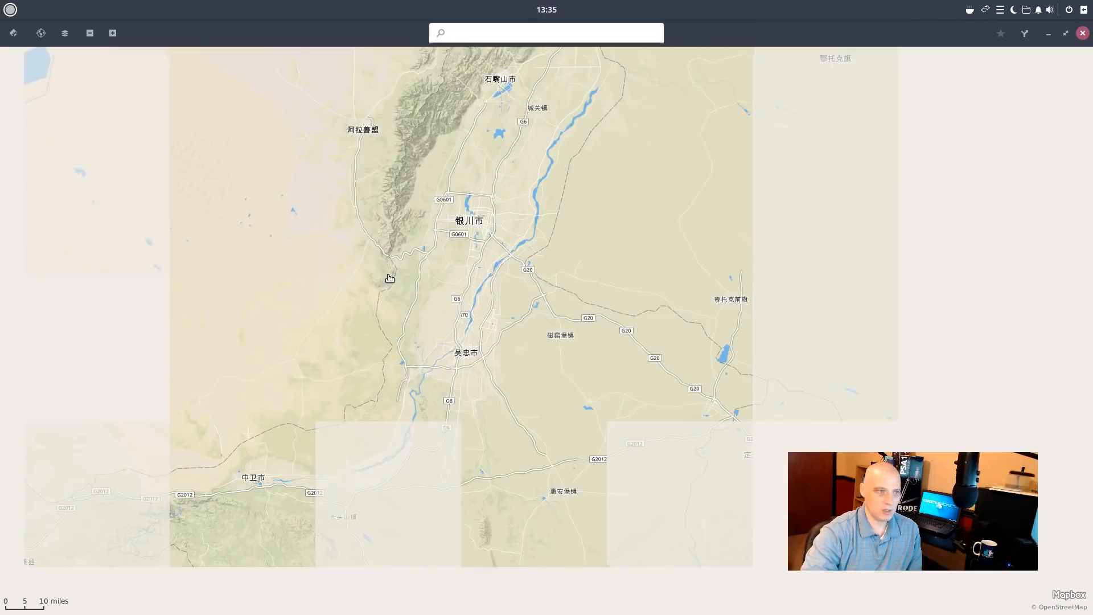
scroll(down, 3)
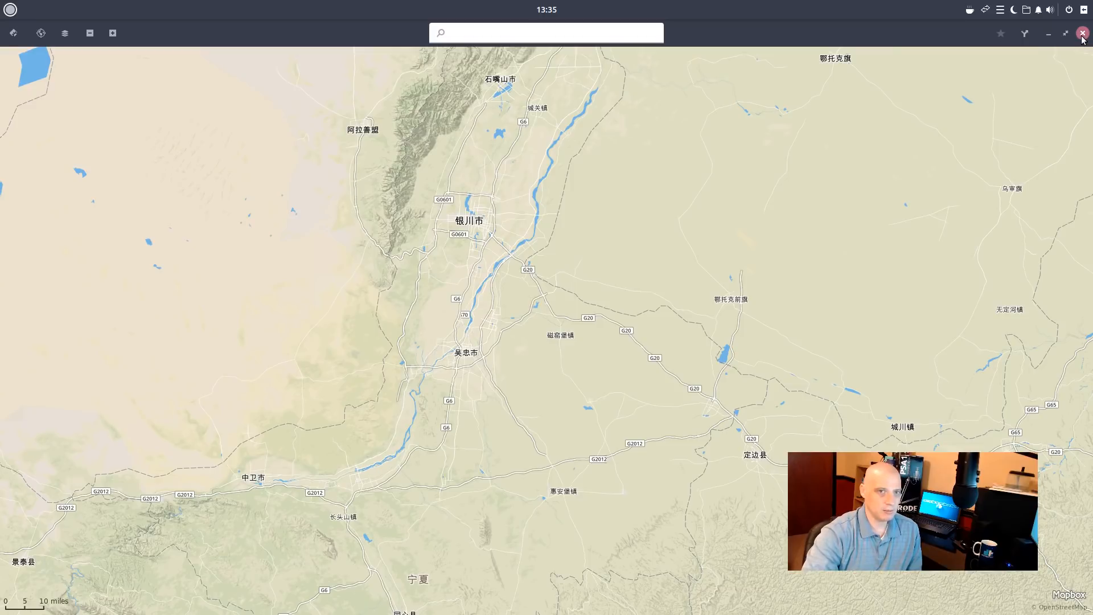
Step: Close Maps, then view Plank's About dialog (version 0.11.4) and close it
click(10, 10)
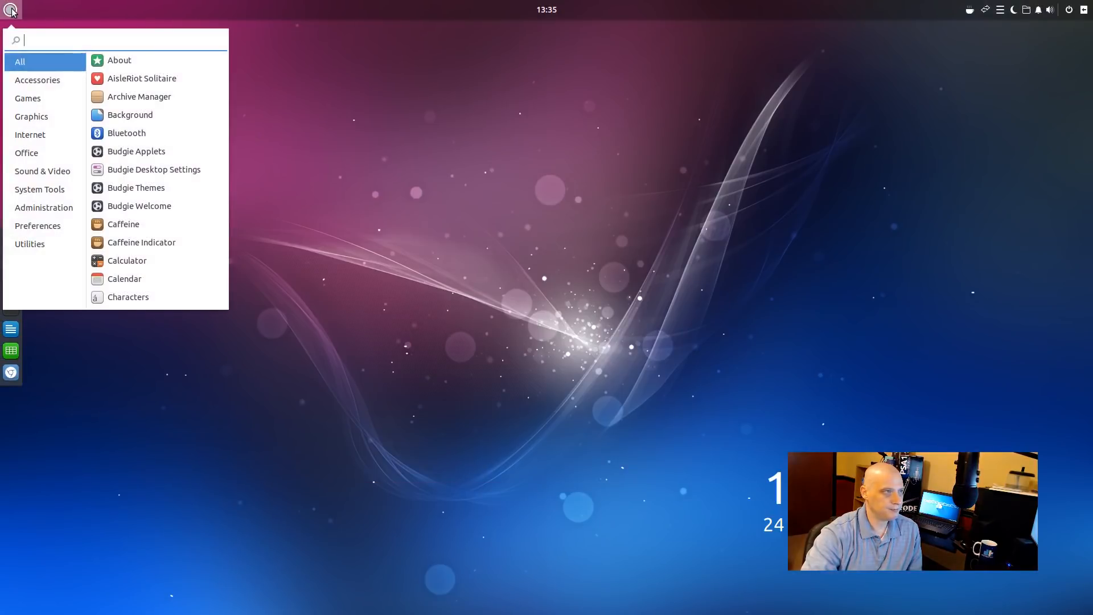
click(38, 80)
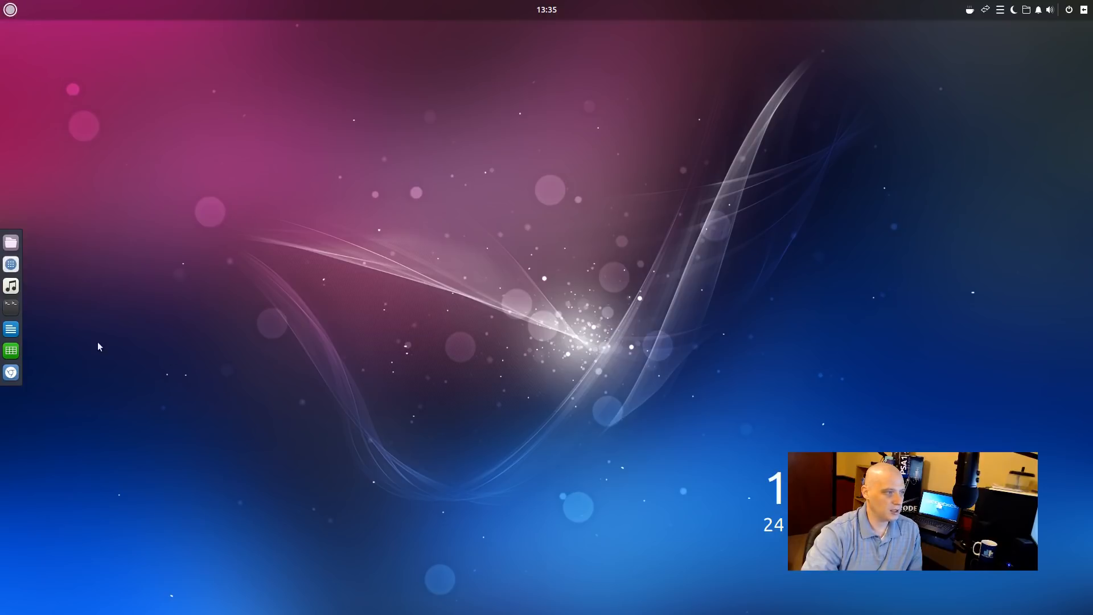
mouse_move(11, 328)
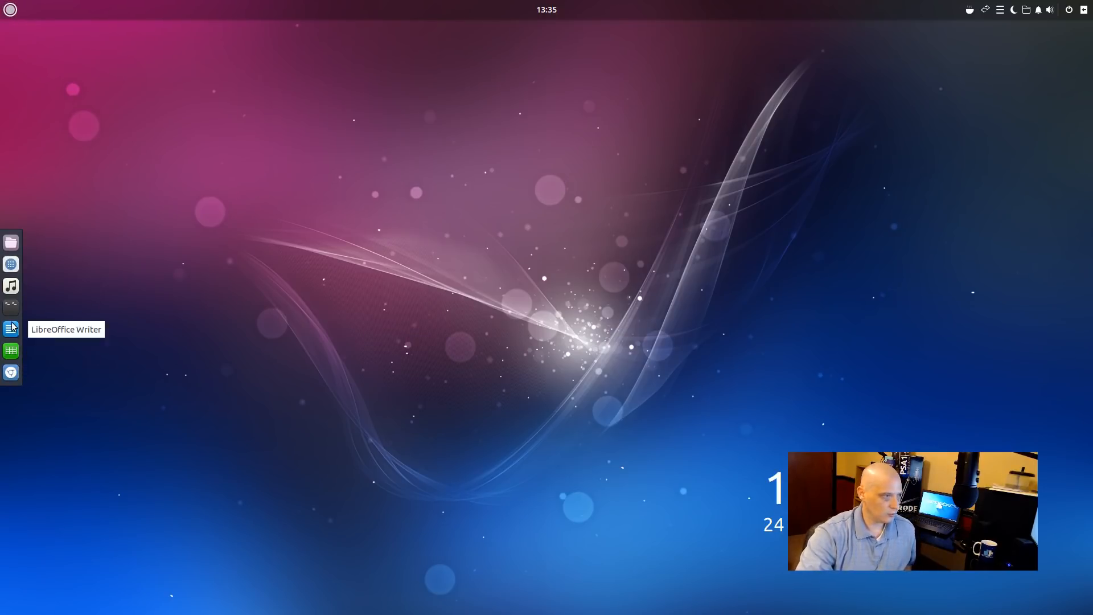
right_click(10, 328)
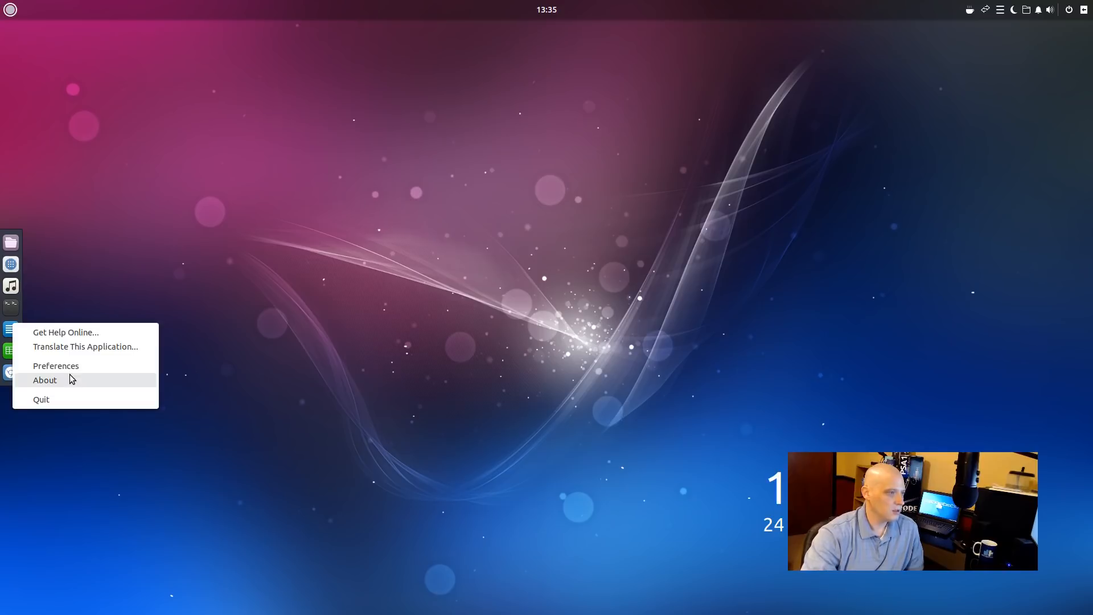
click(45, 380)
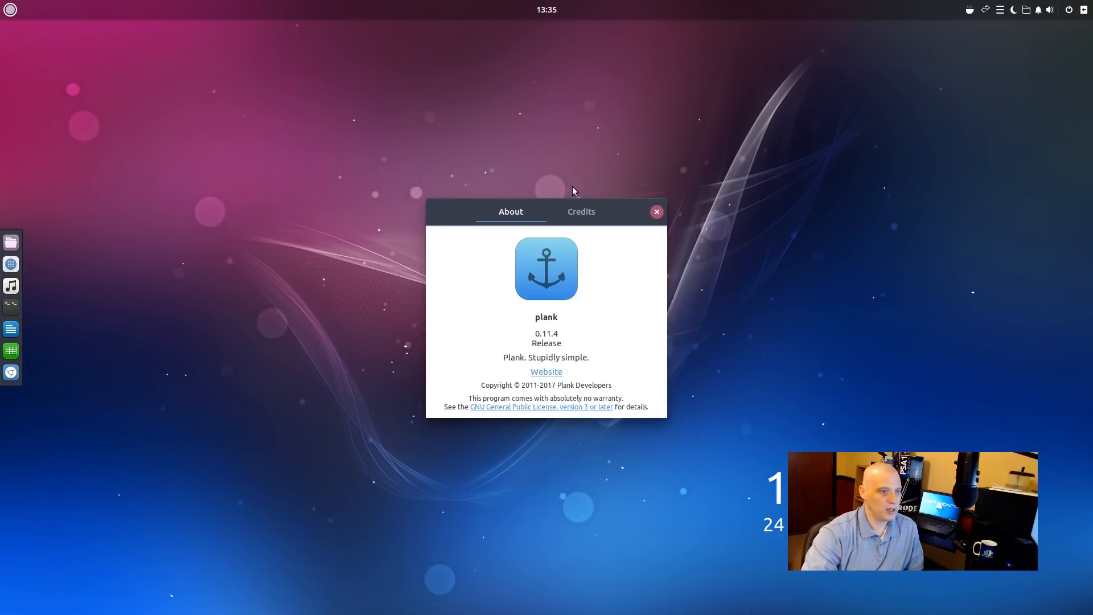
mouse_move(619, 295)
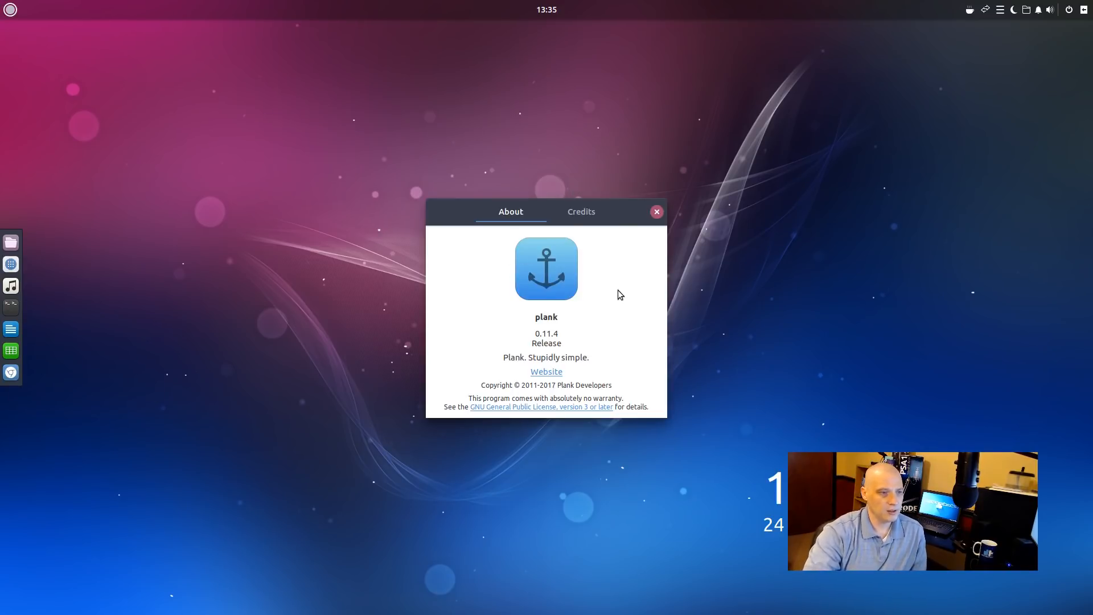
mouse_move(588, 424)
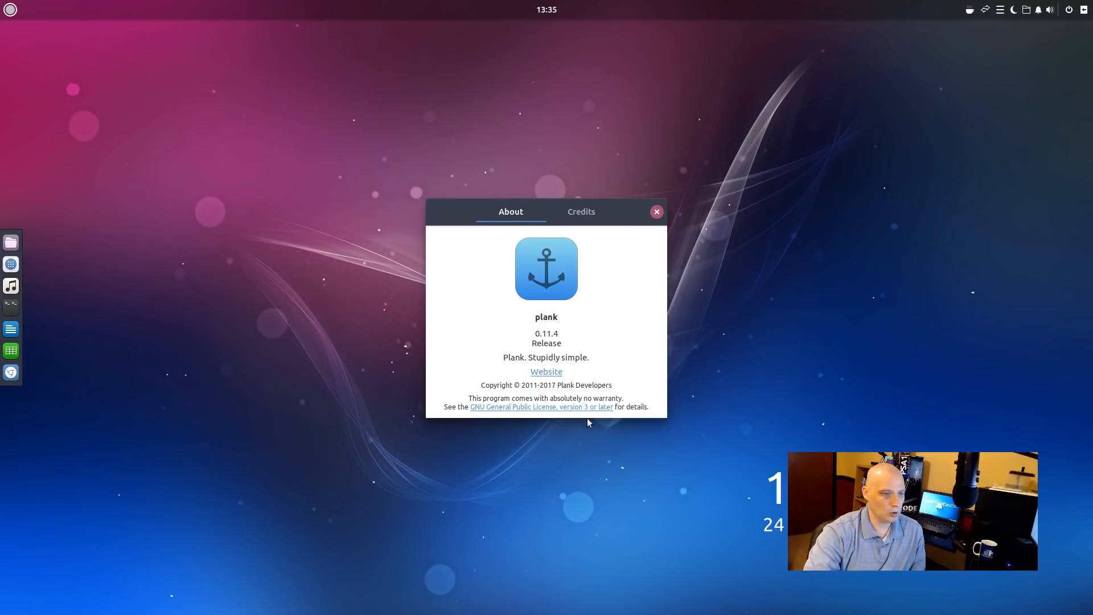
mouse_move(615, 290)
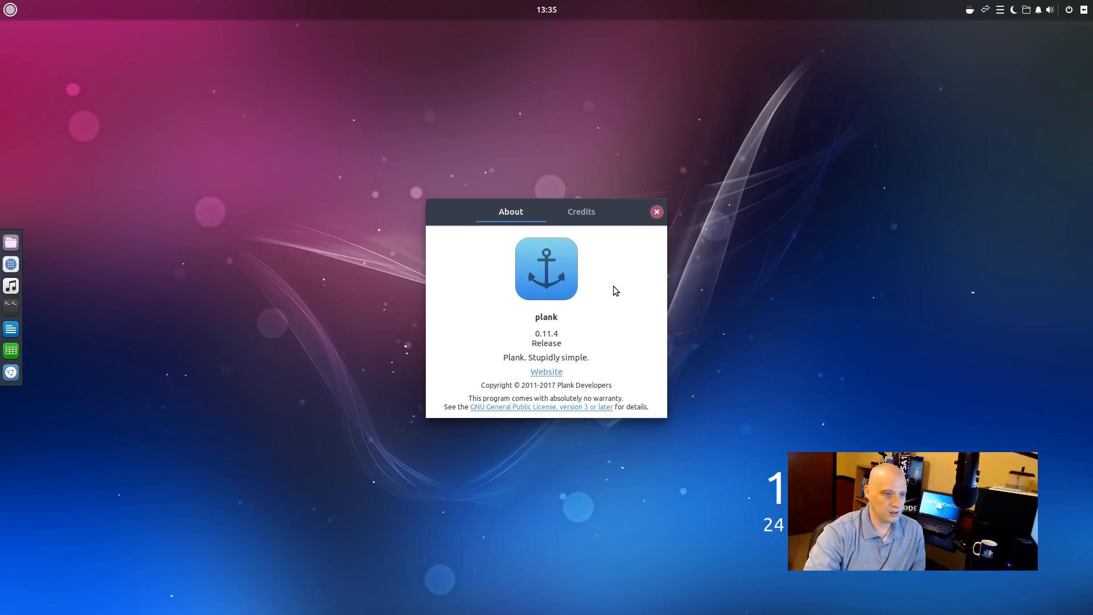
mouse_move(656, 211)
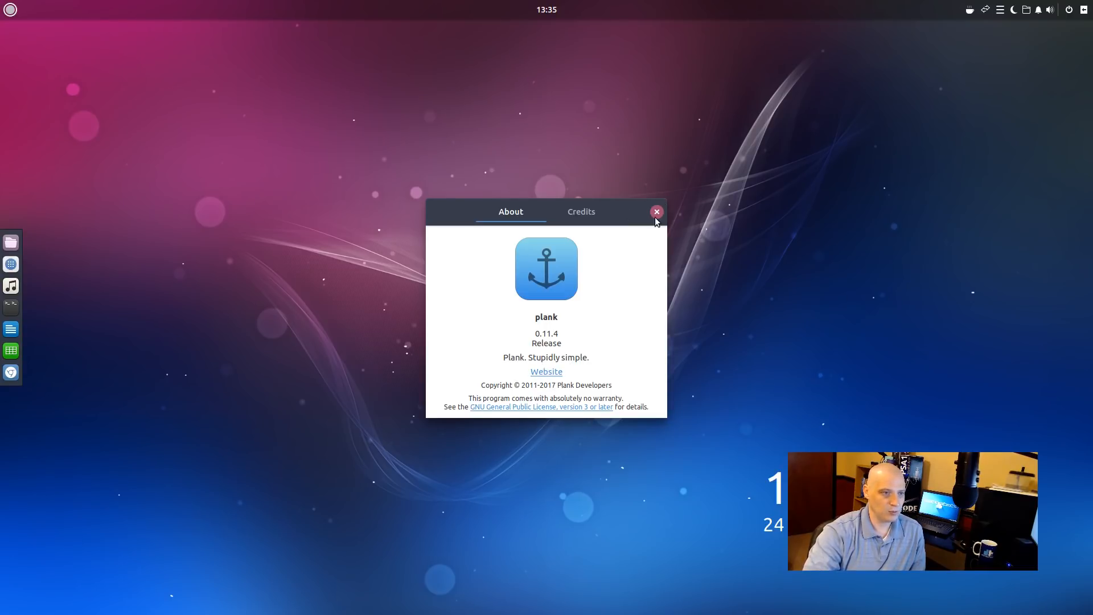
click(655, 212)
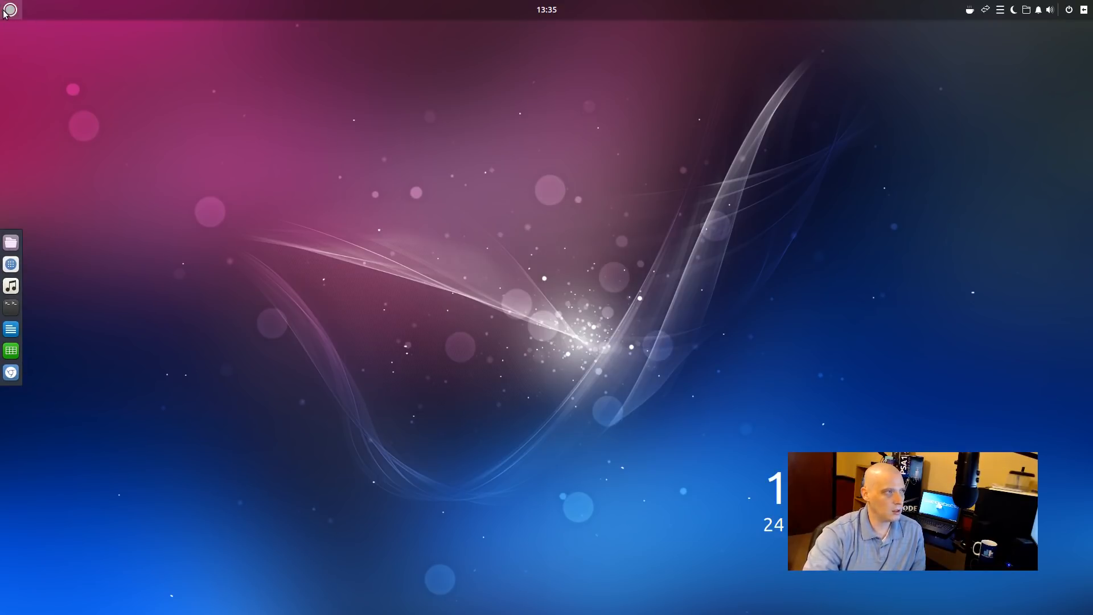
click(10, 11)
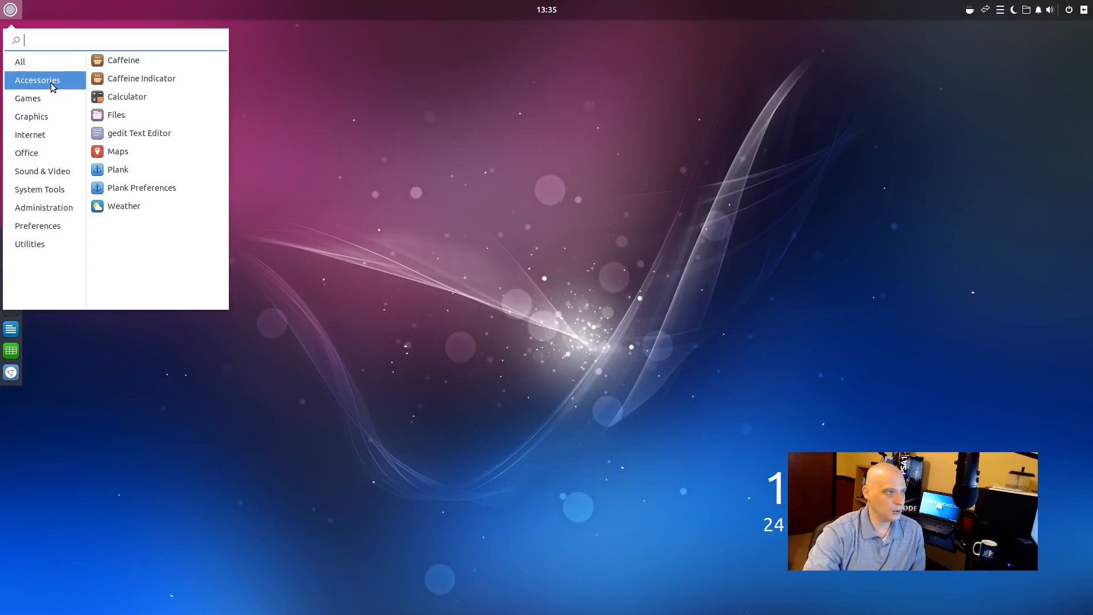
click(590, 263)
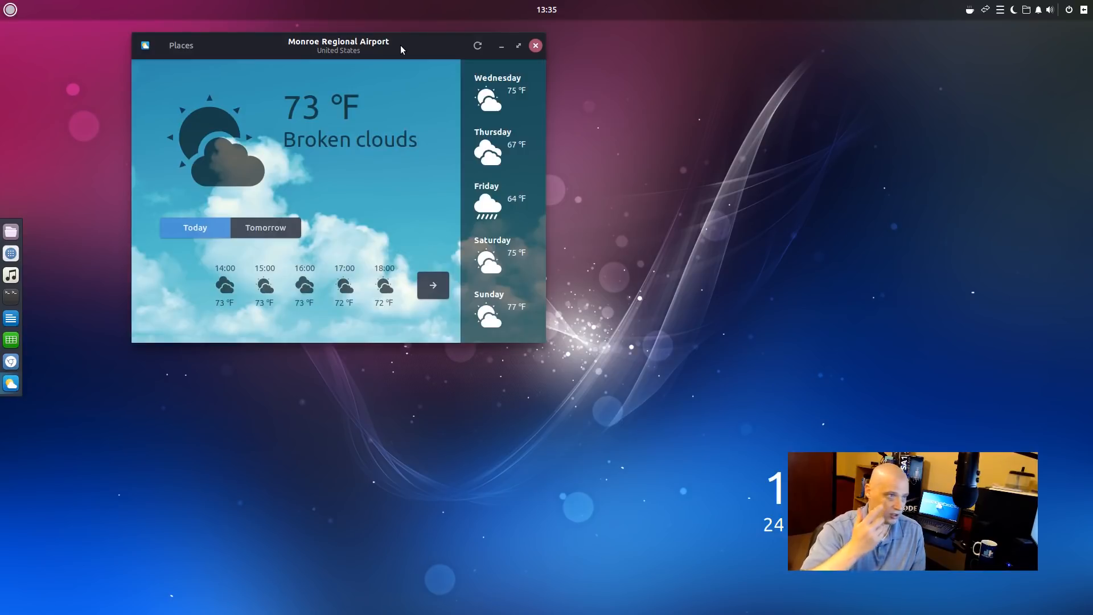
drag(338, 46, 353, 111)
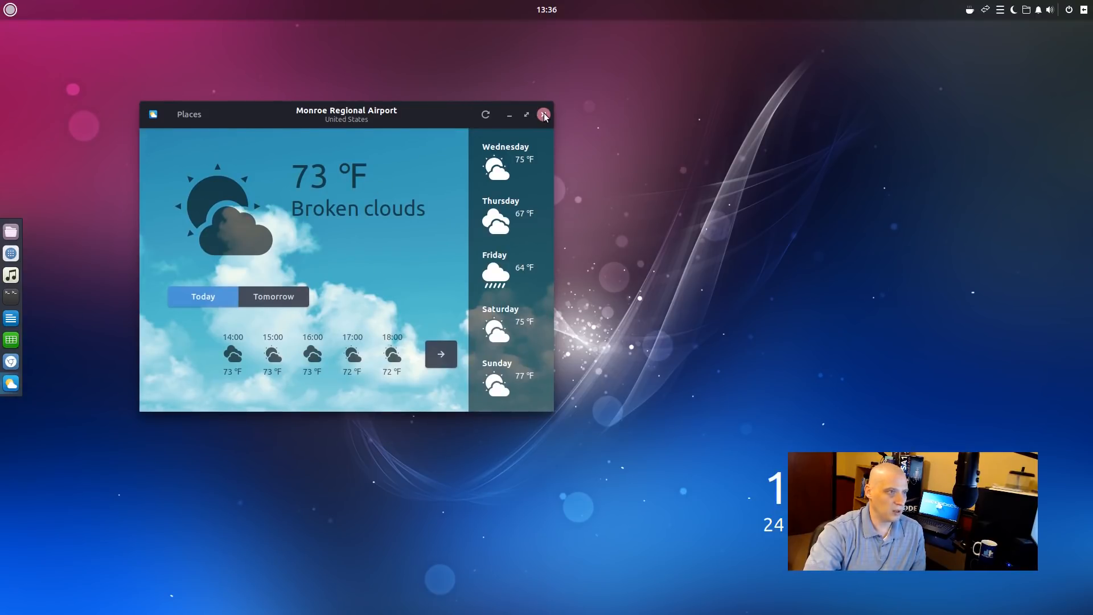
click(543, 114)
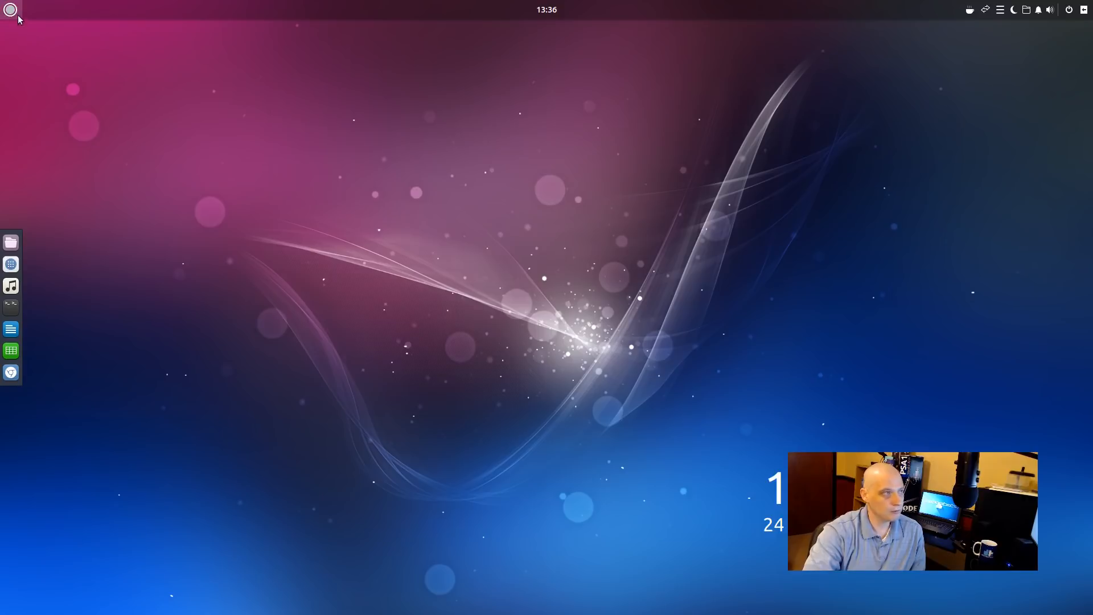
click(10, 10)
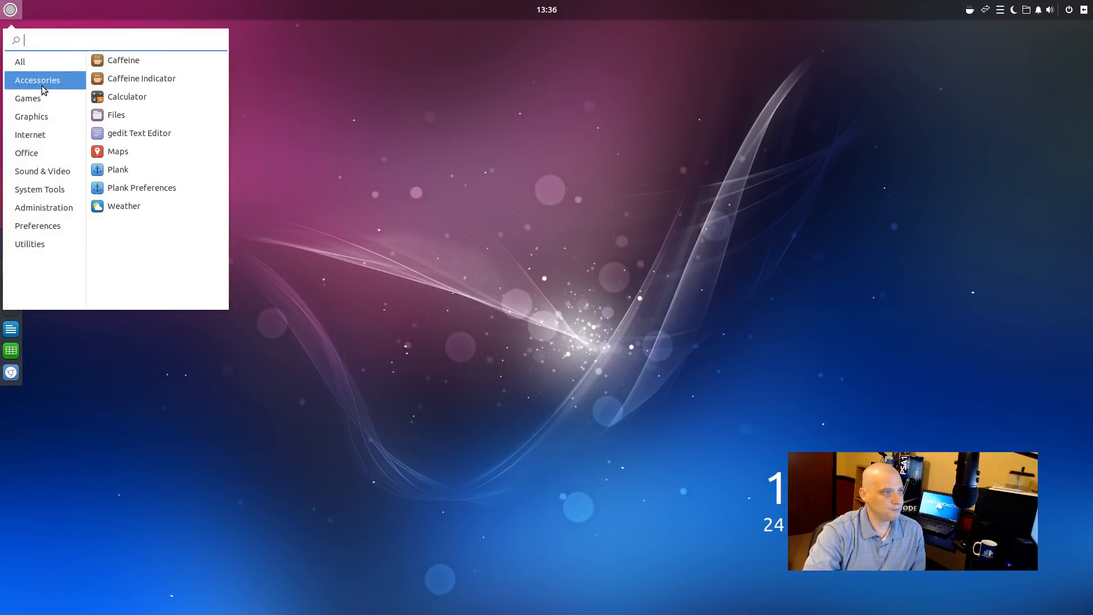
click(28, 97)
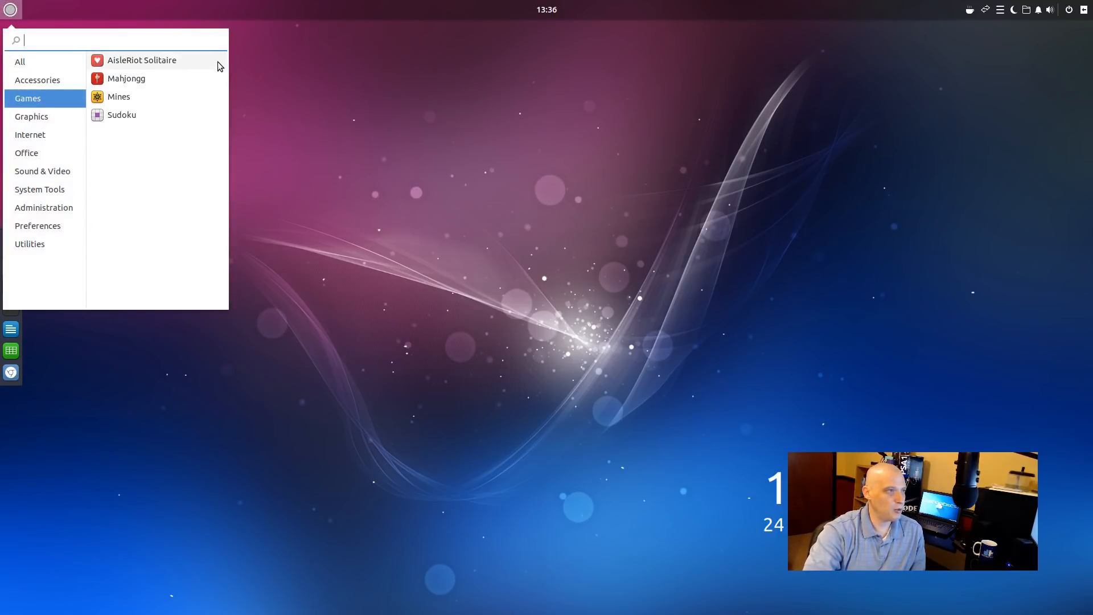
mouse_move(201, 112)
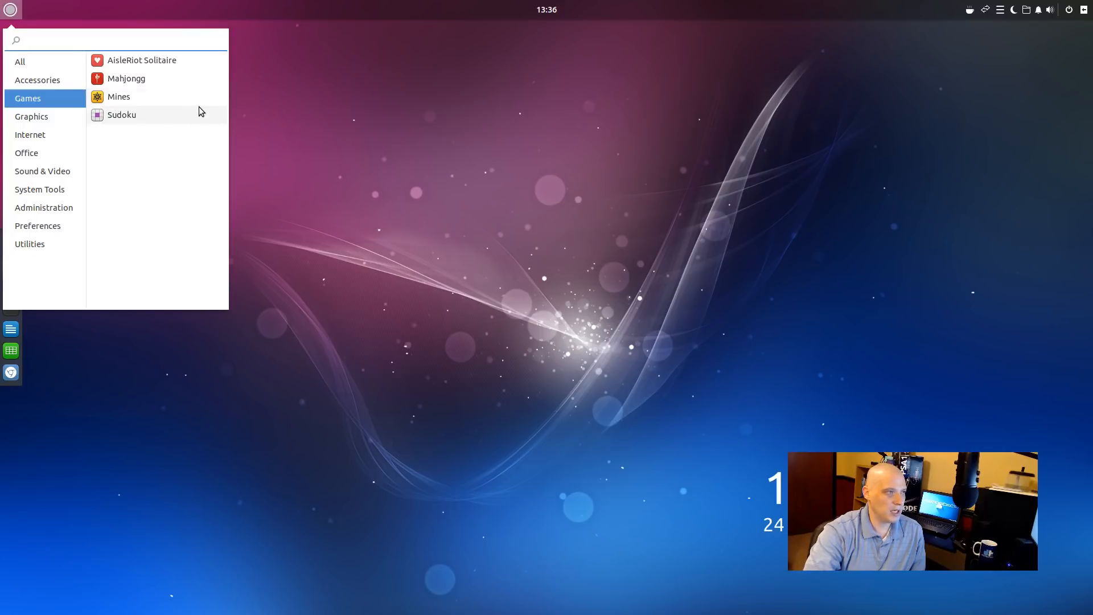
click(32, 116)
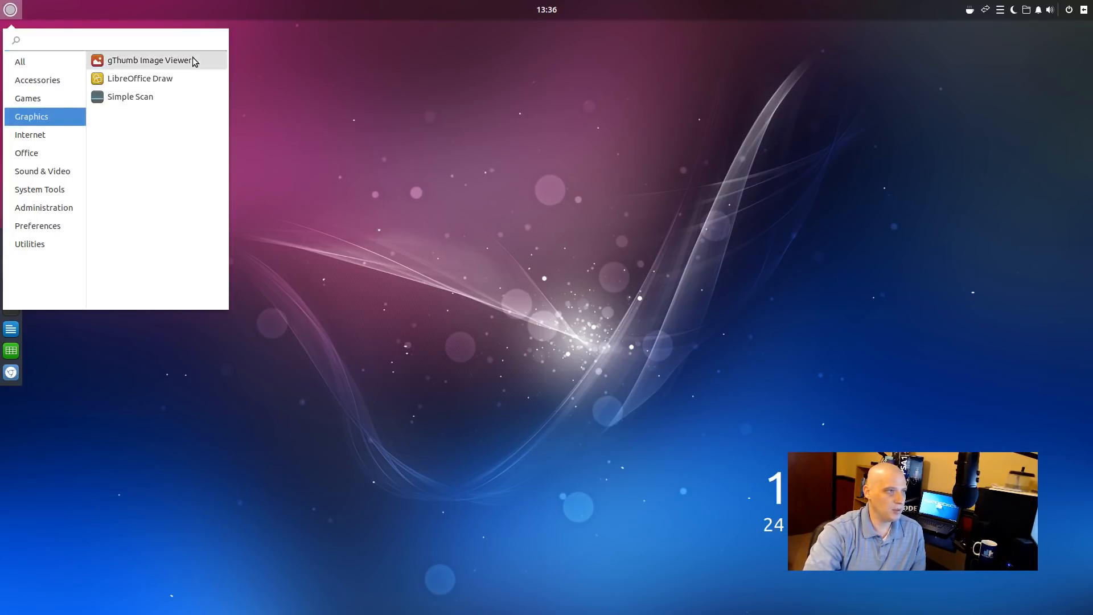
click(339, 29)
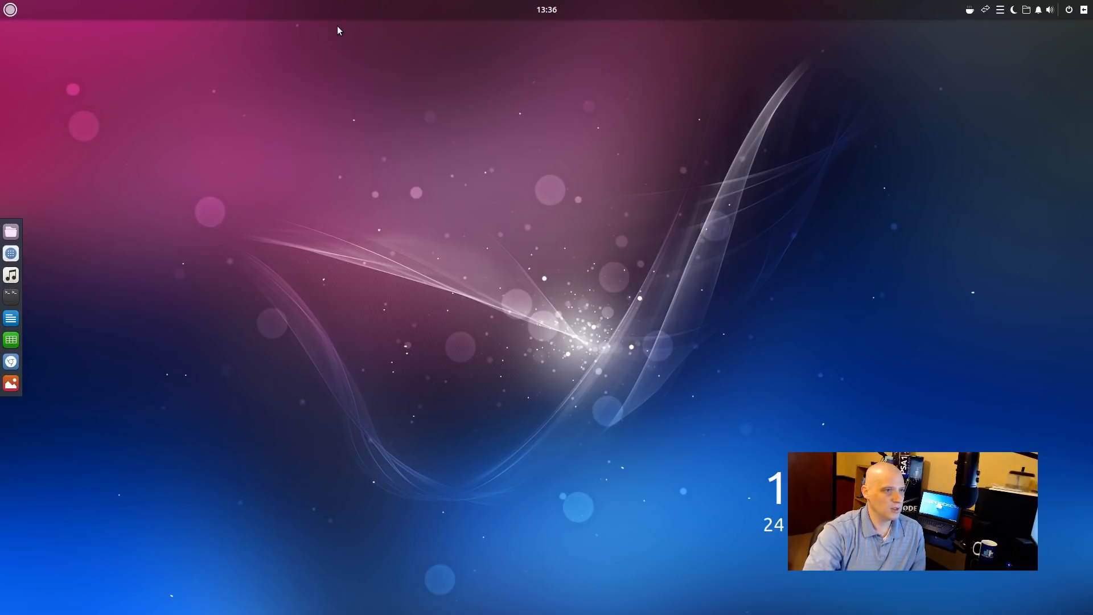
click(11, 231)
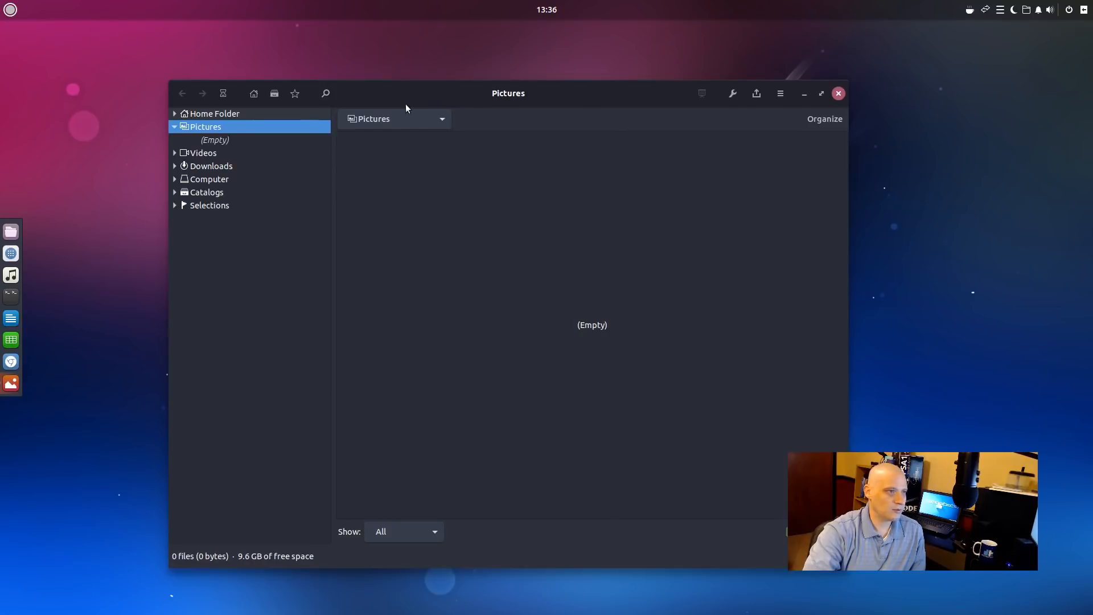
mouse_move(522, 95)
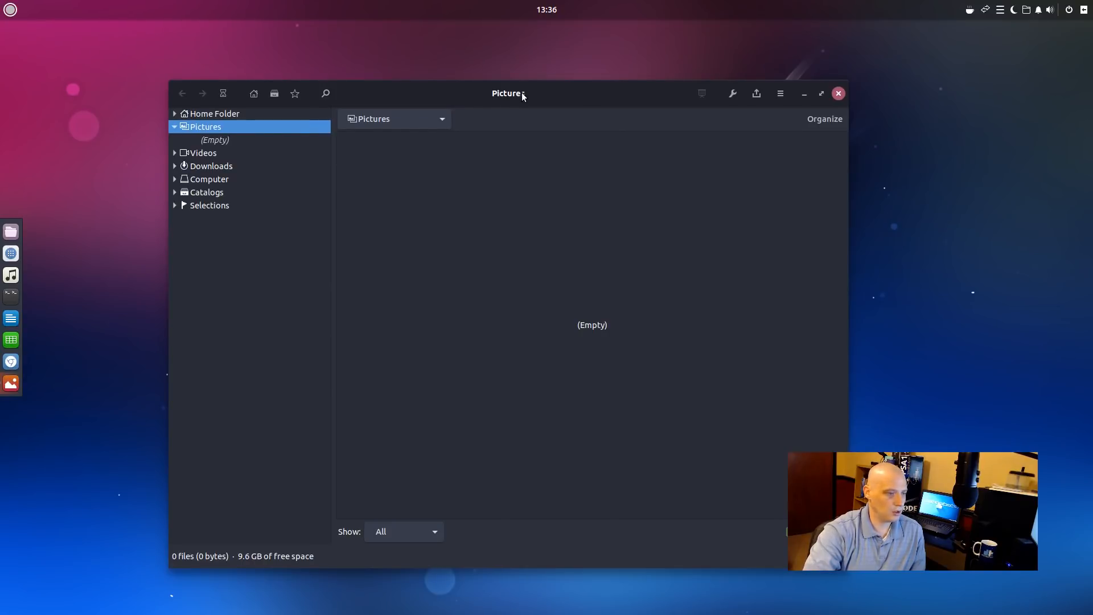
mouse_move(512, 101)
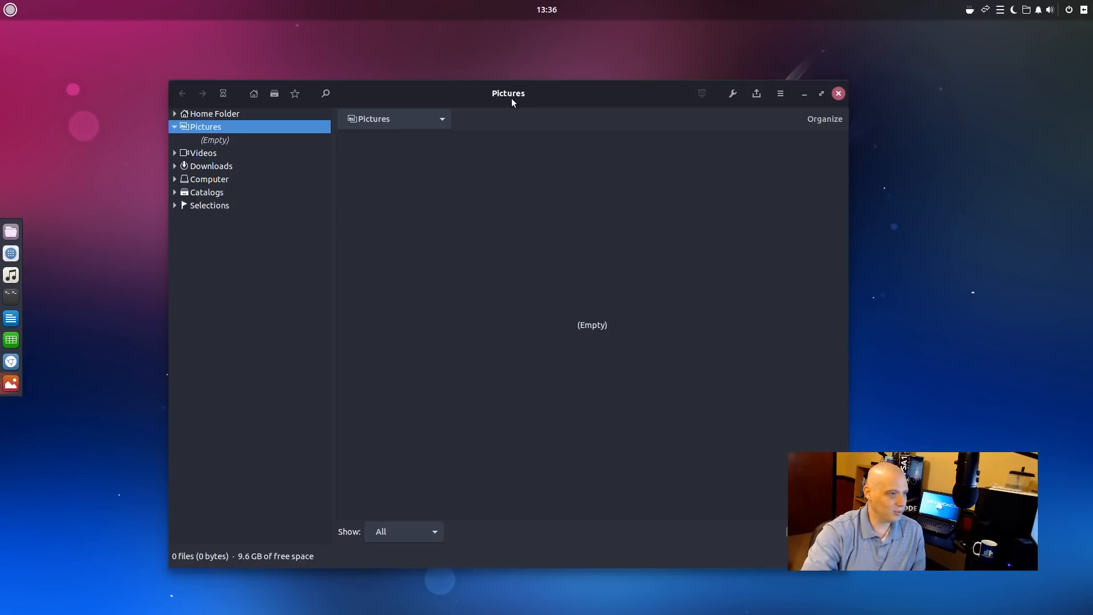
mouse_move(495, 95)
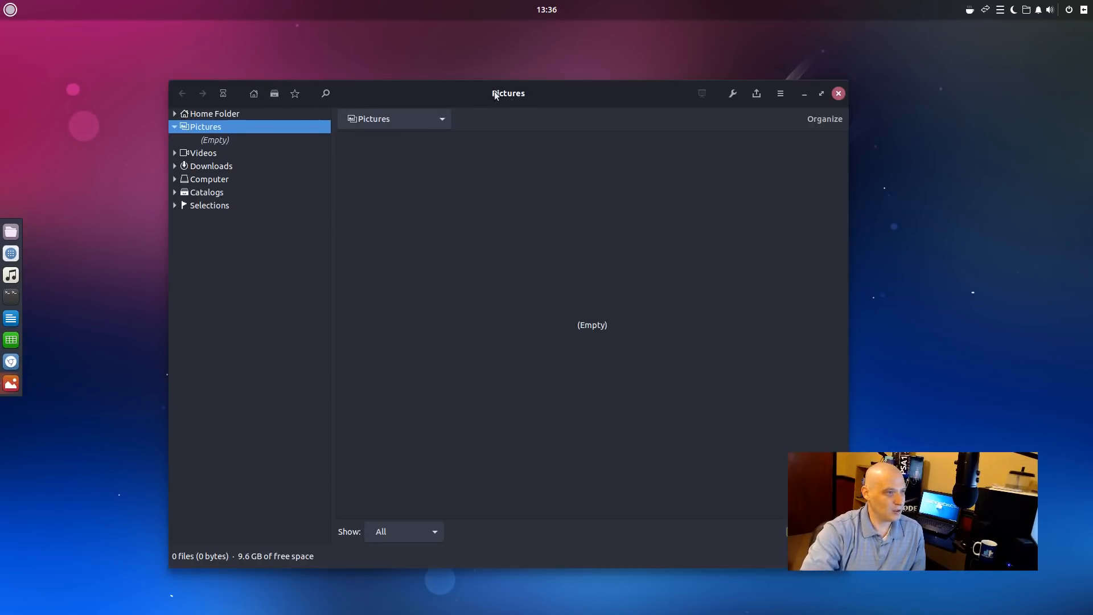
mouse_move(839, 93)
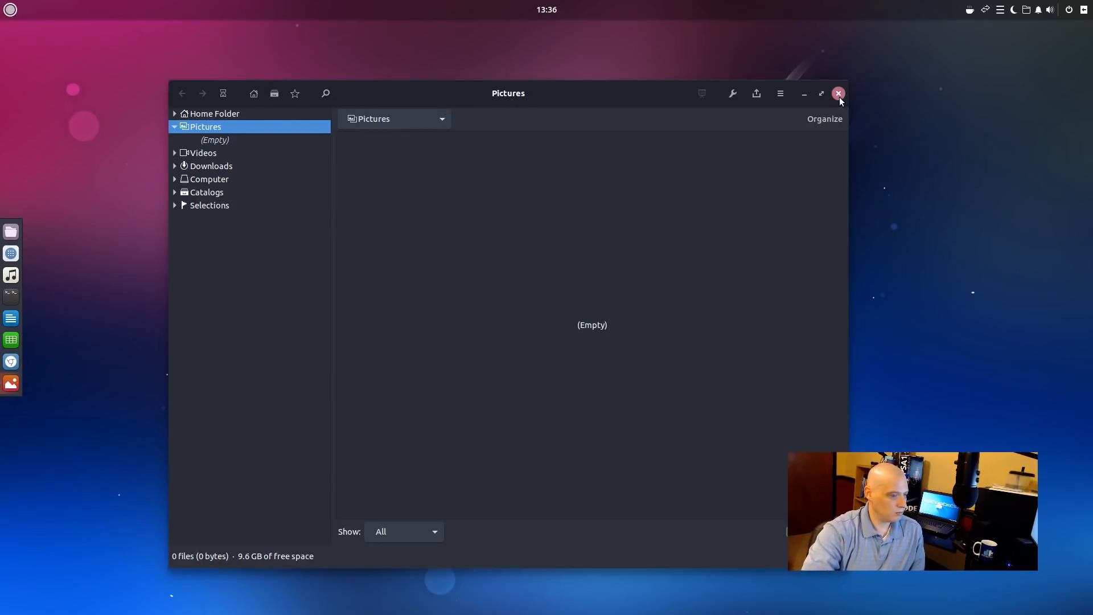
click(839, 93)
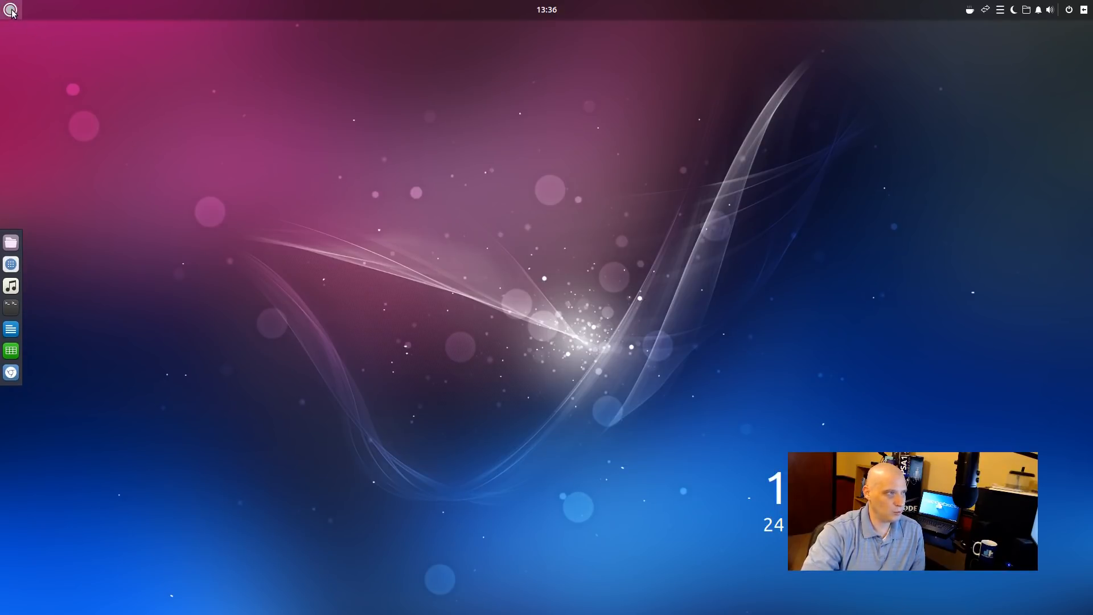
click(11, 10)
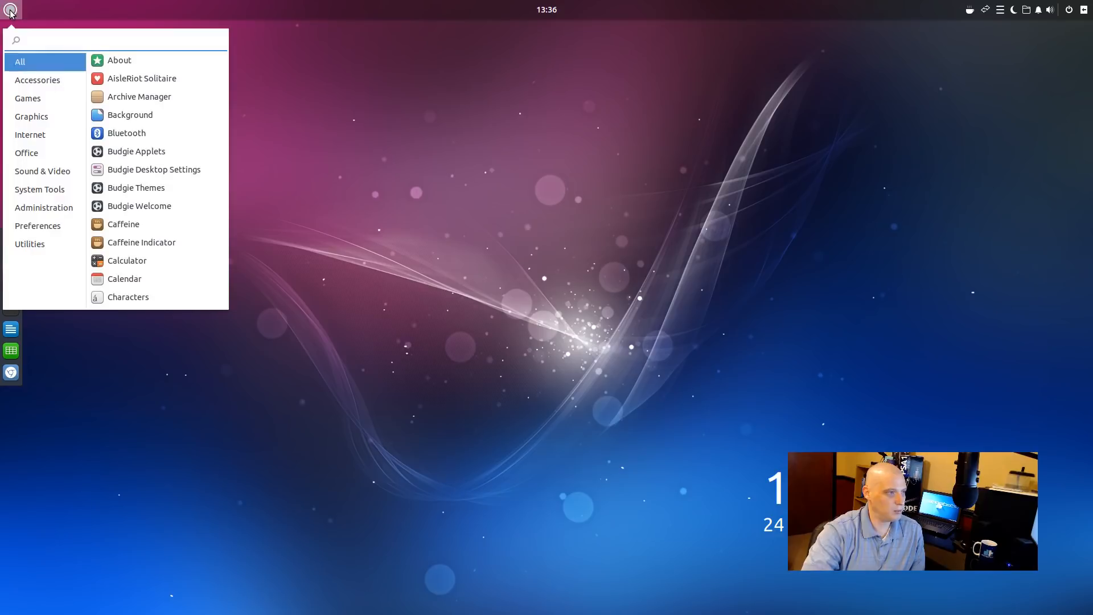
click(28, 98)
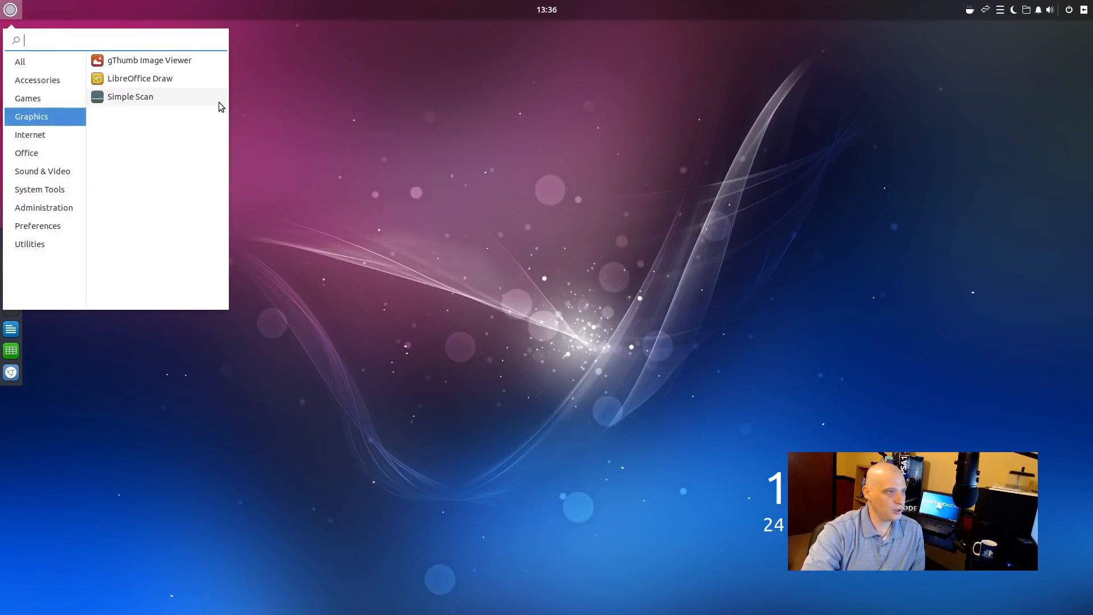
mouse_move(167, 82)
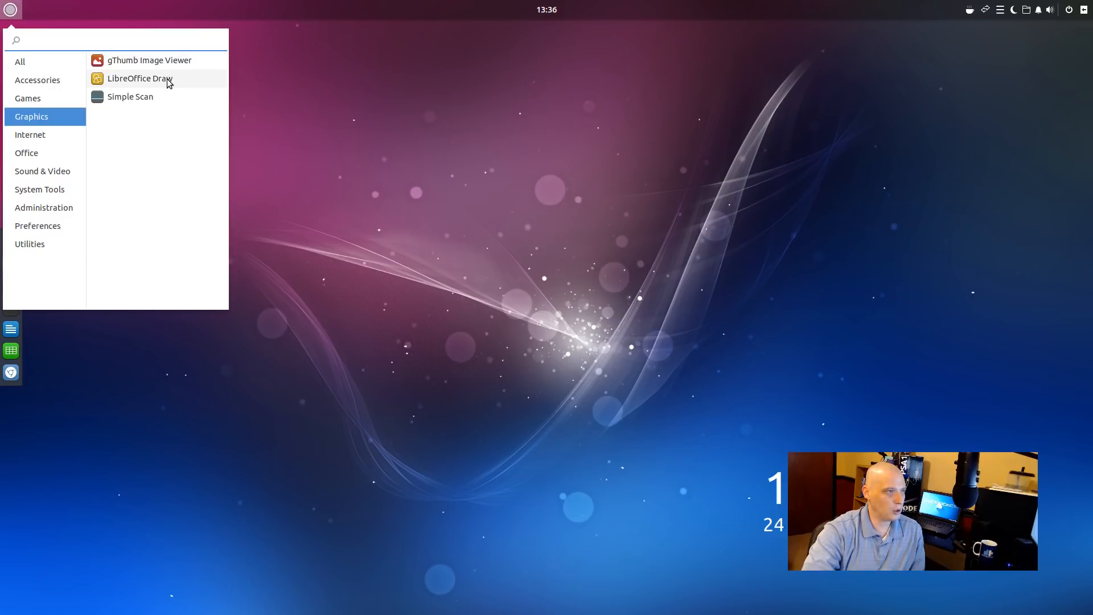
mouse_move(215, 105)
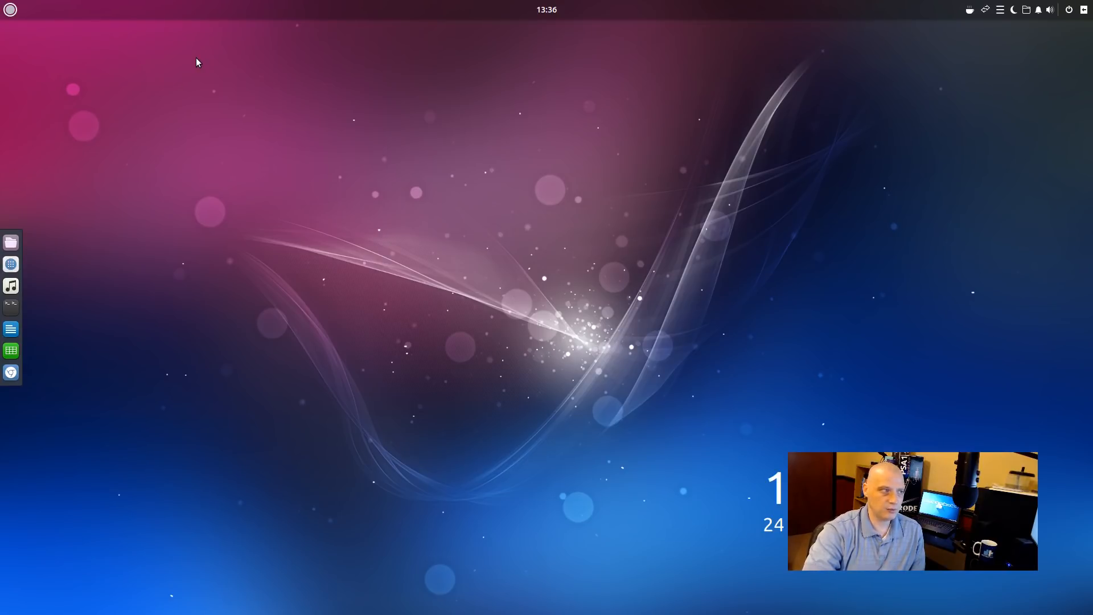
mouse_move(10, 10)
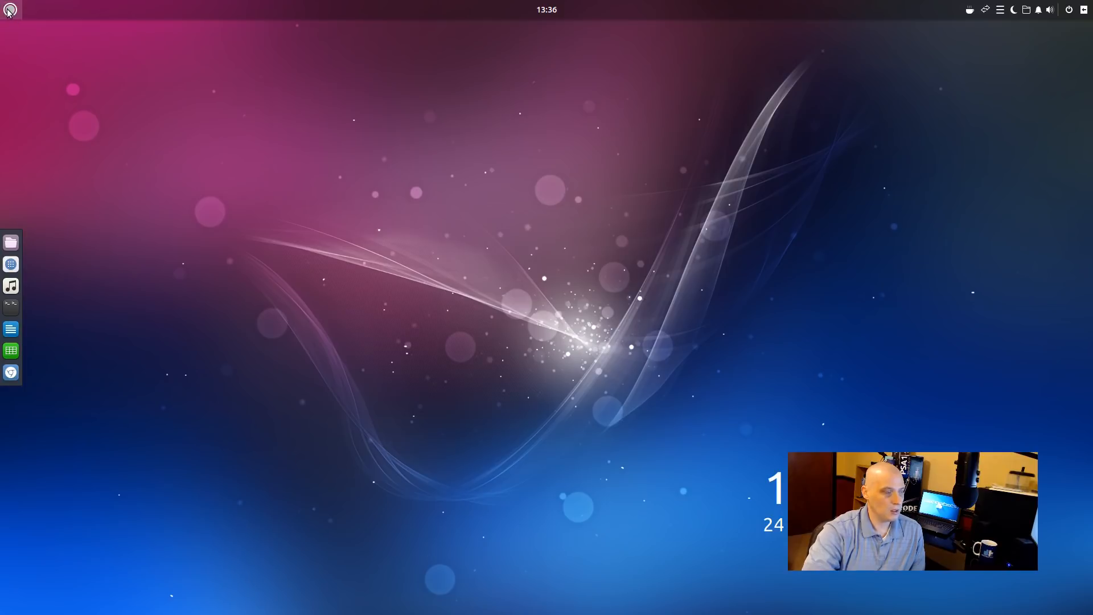
click(10, 9)
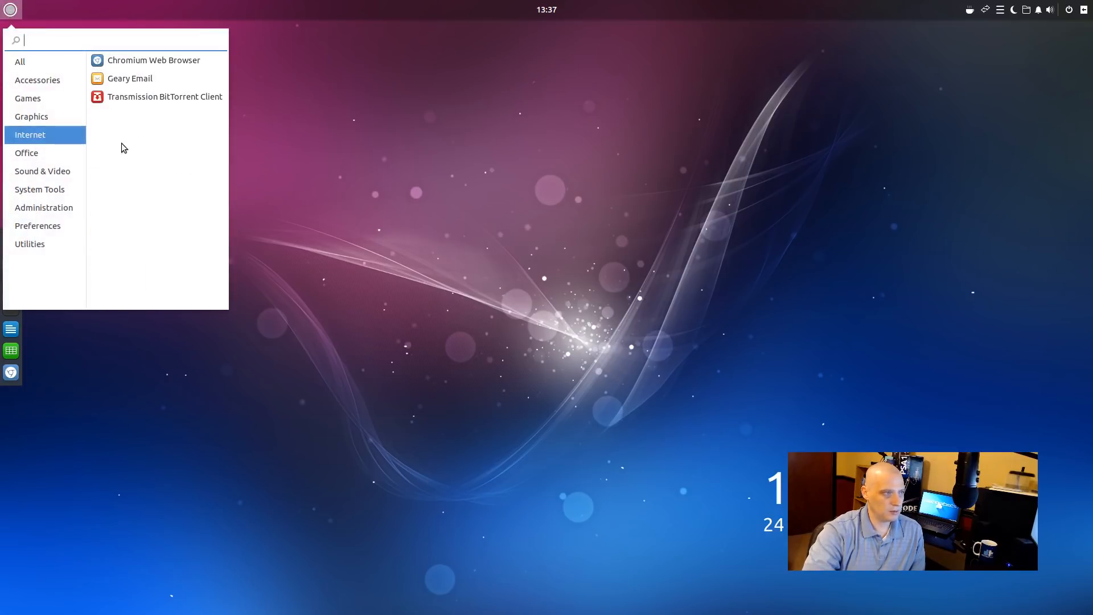
click(293, 214)
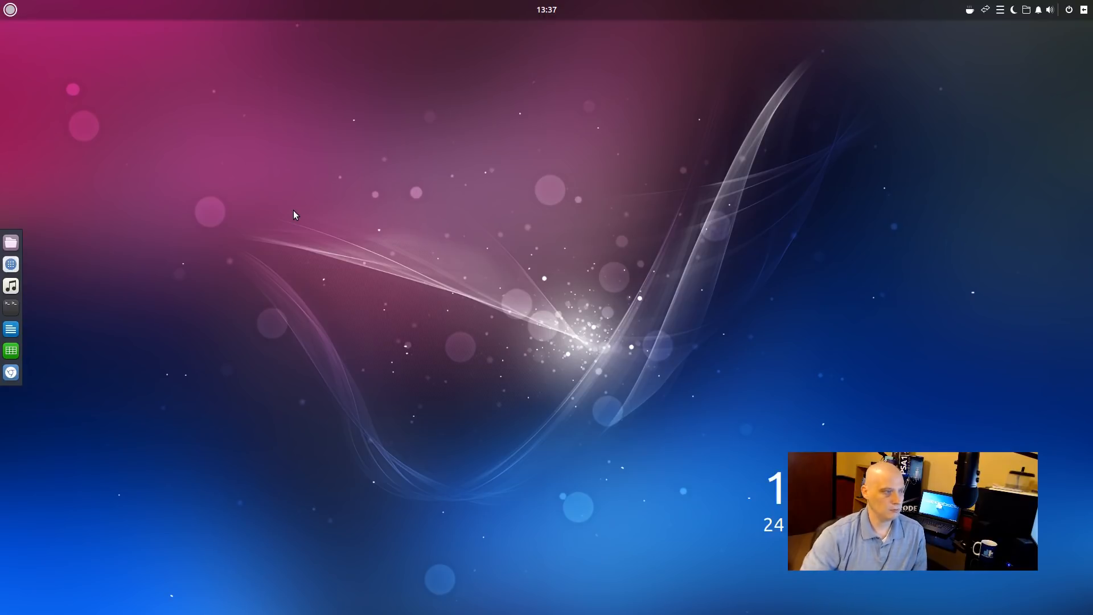
mouse_move(12, 373)
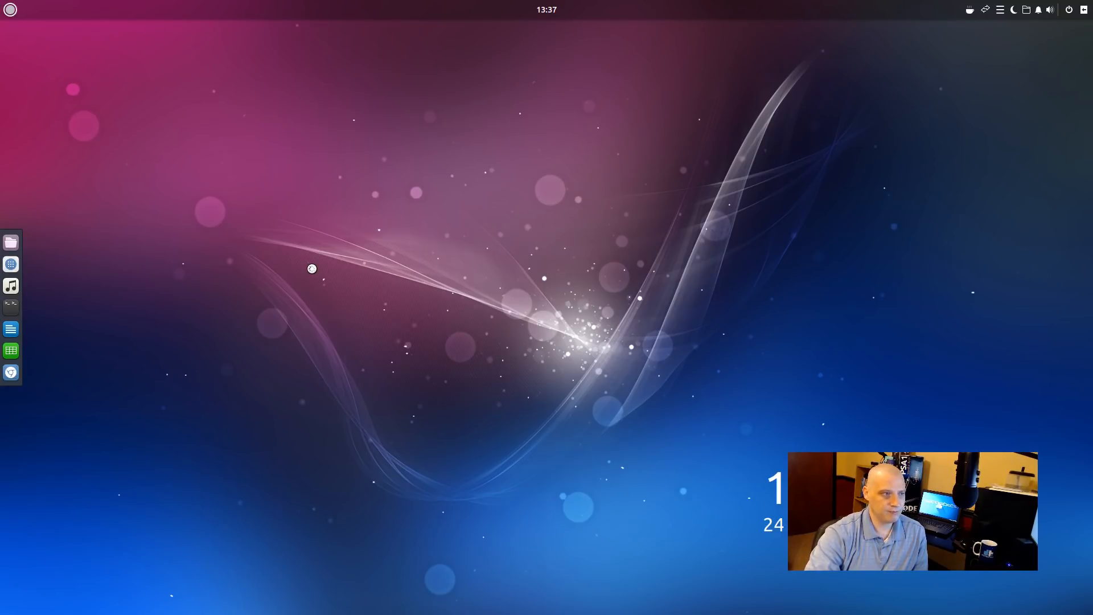
mouse_move(270, 206)
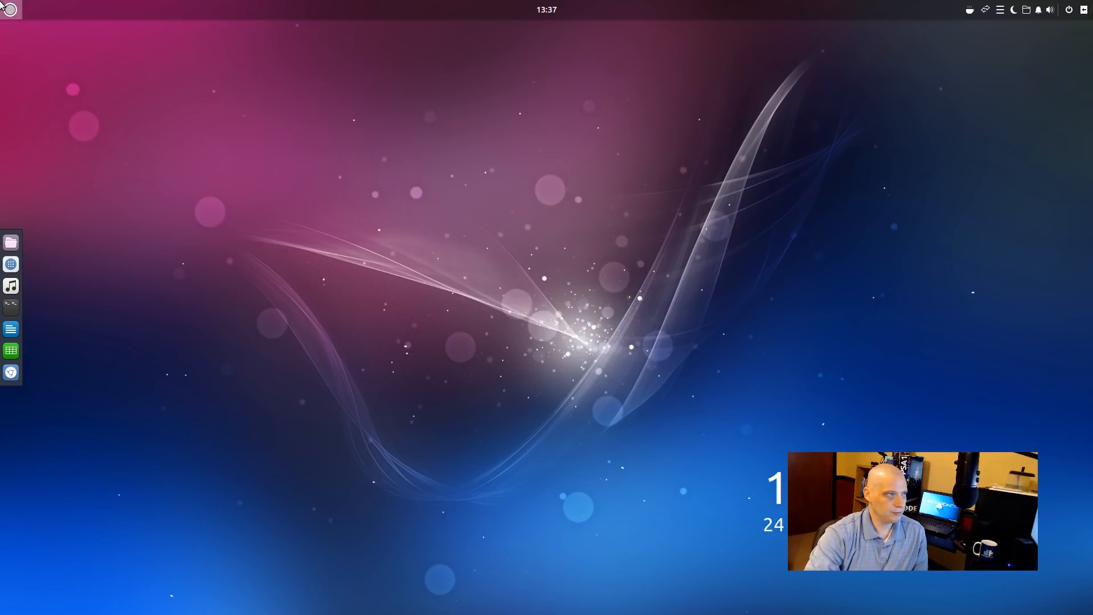
click(11, 9)
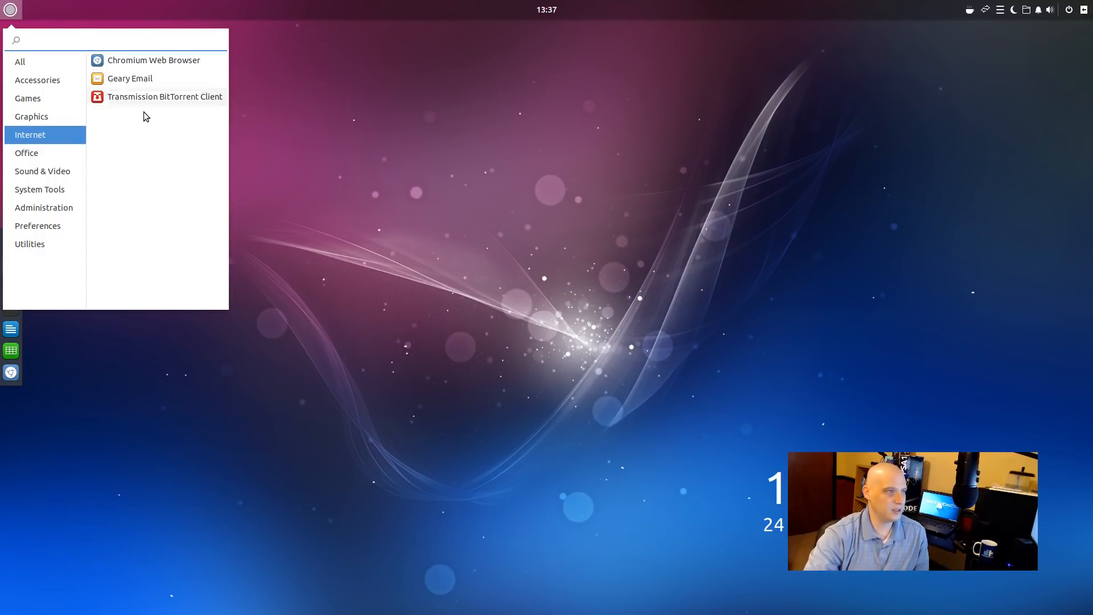
mouse_move(206, 182)
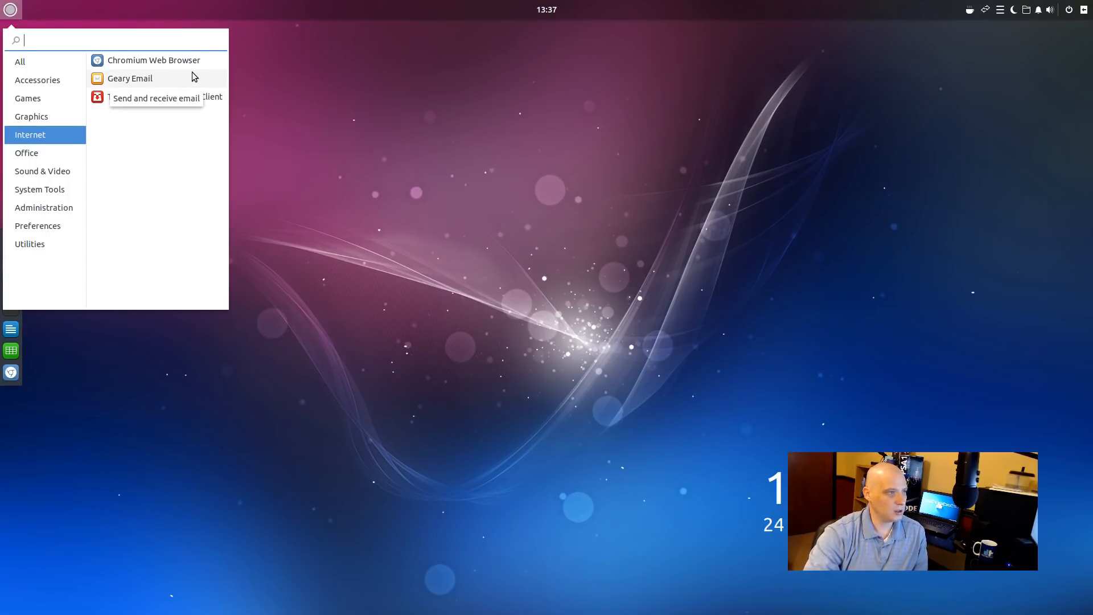
click(207, 89)
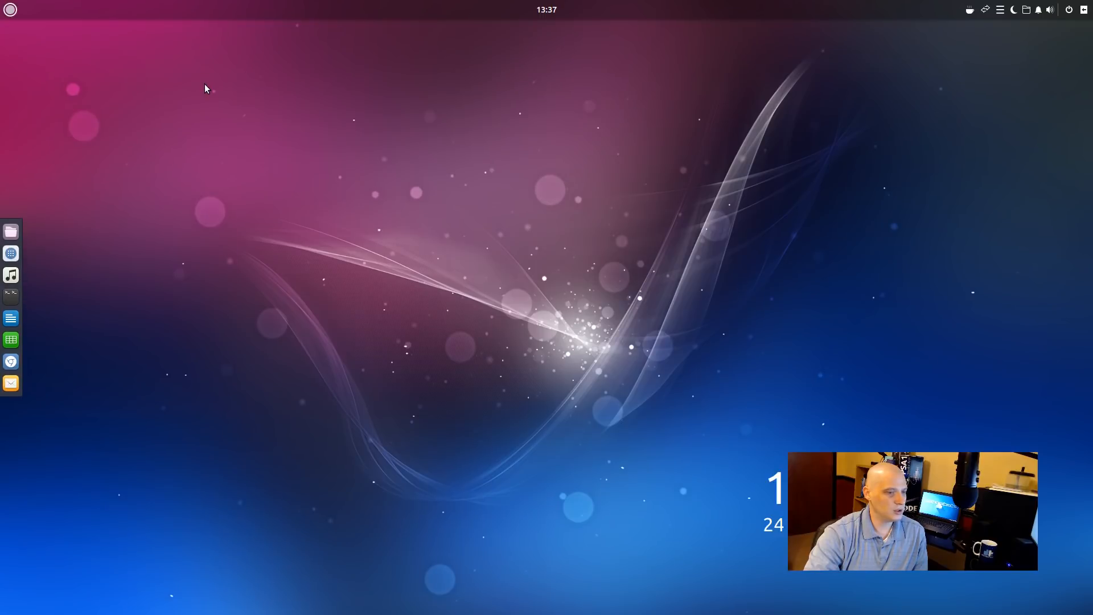
mouse_move(403, 377)
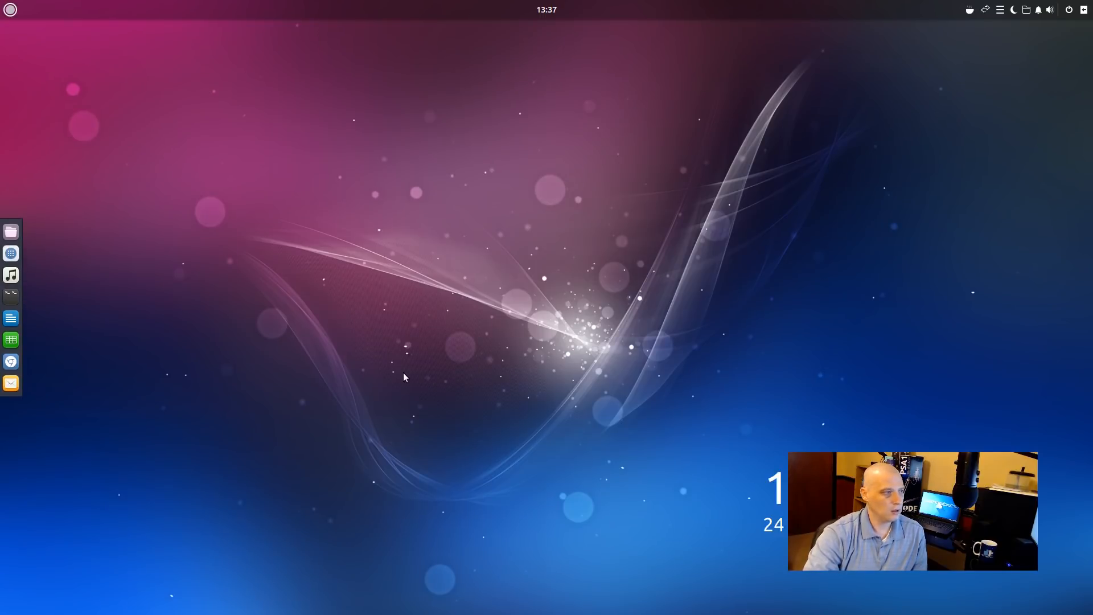
click(10, 382)
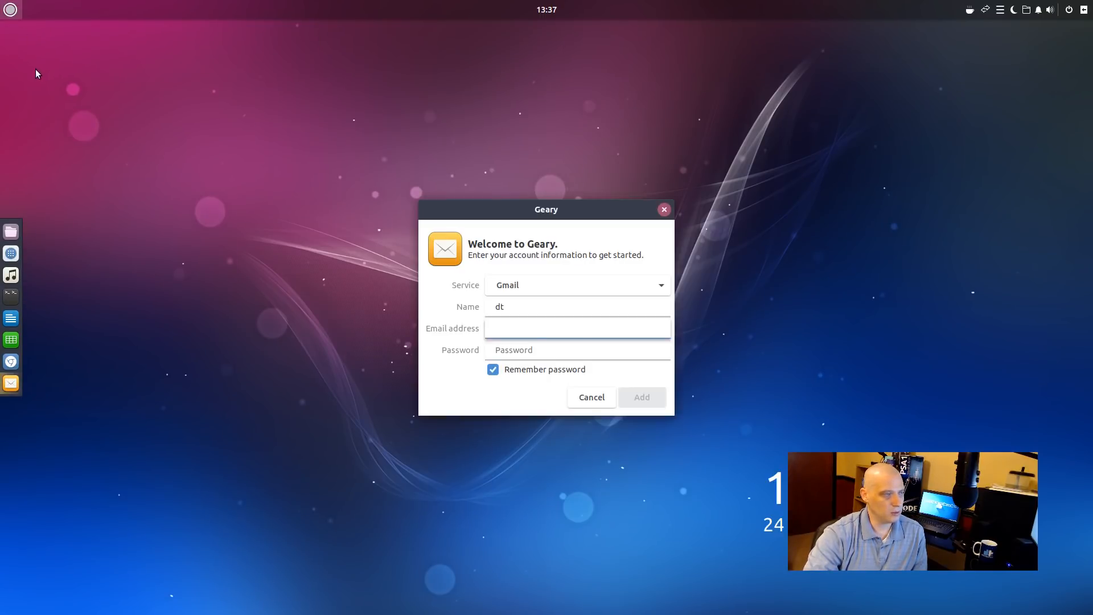
mouse_move(663, 209)
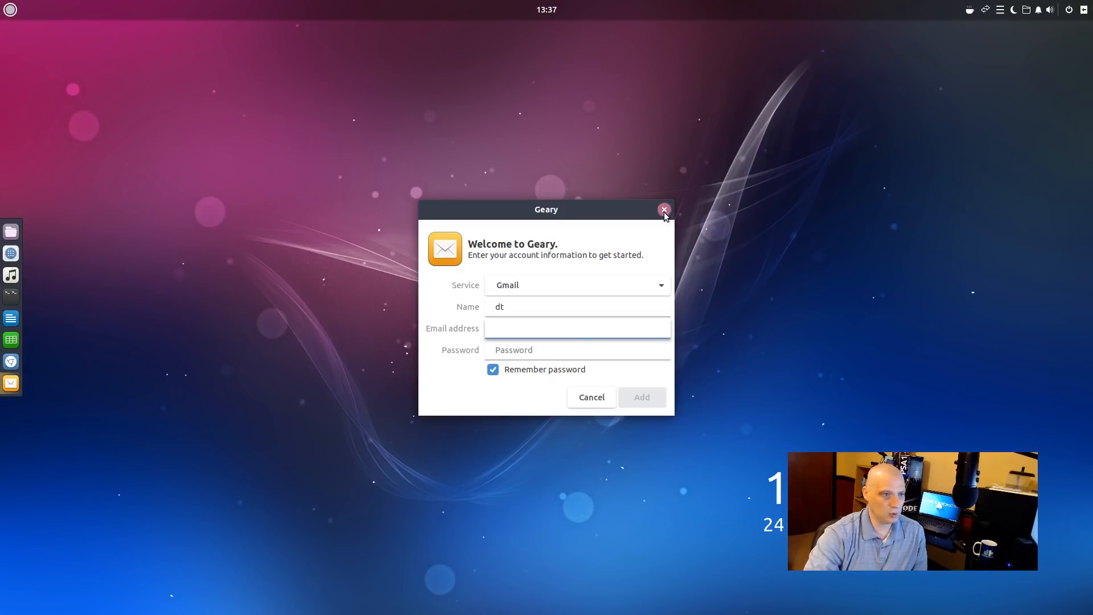
click(662, 209)
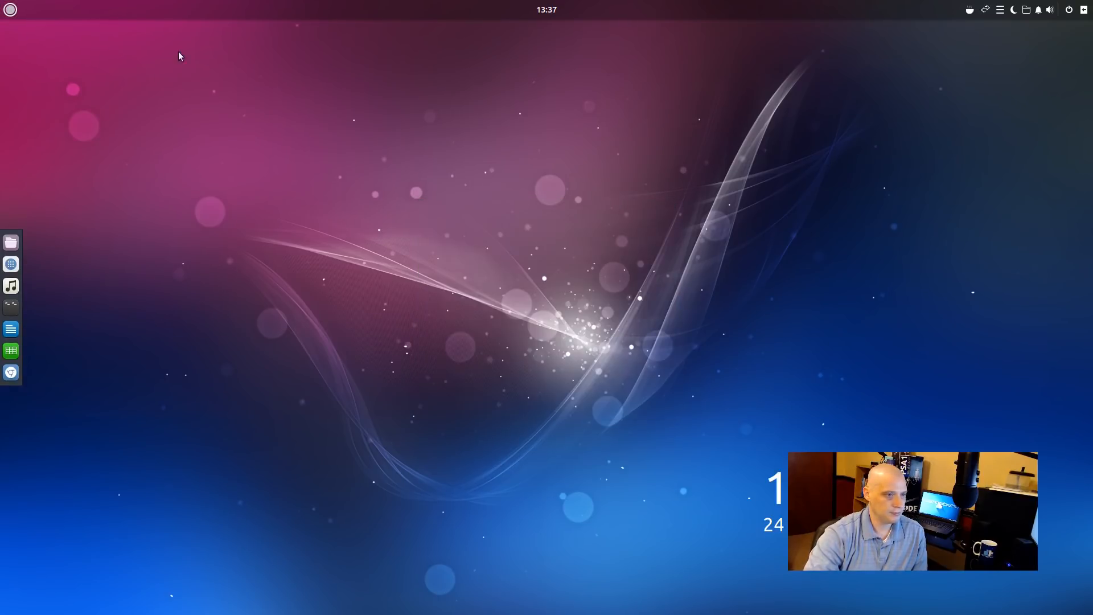
click(10, 10)
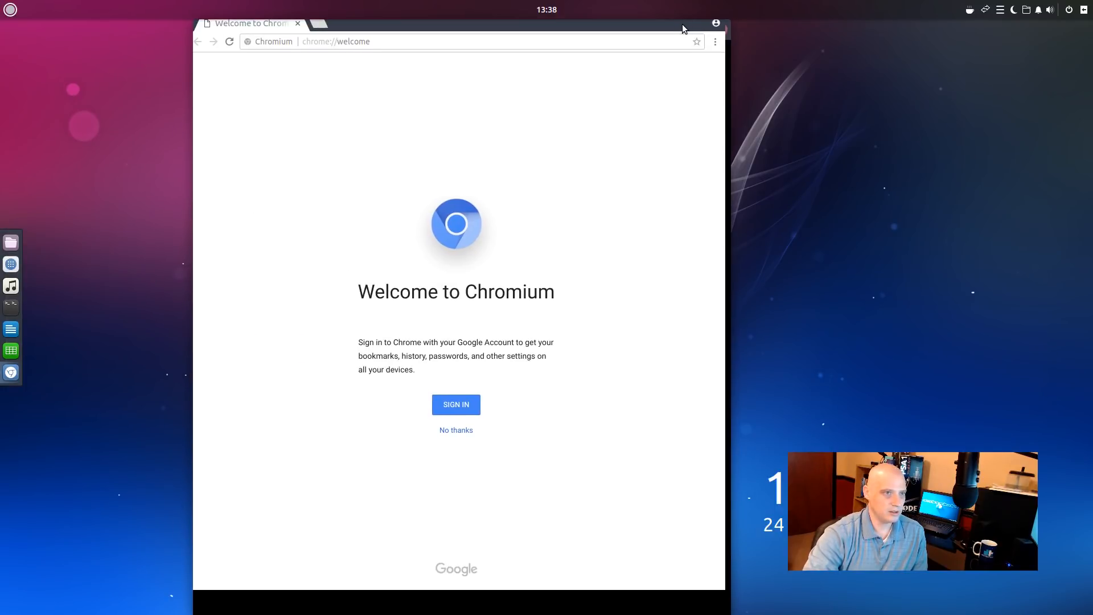
click(1064, 30)
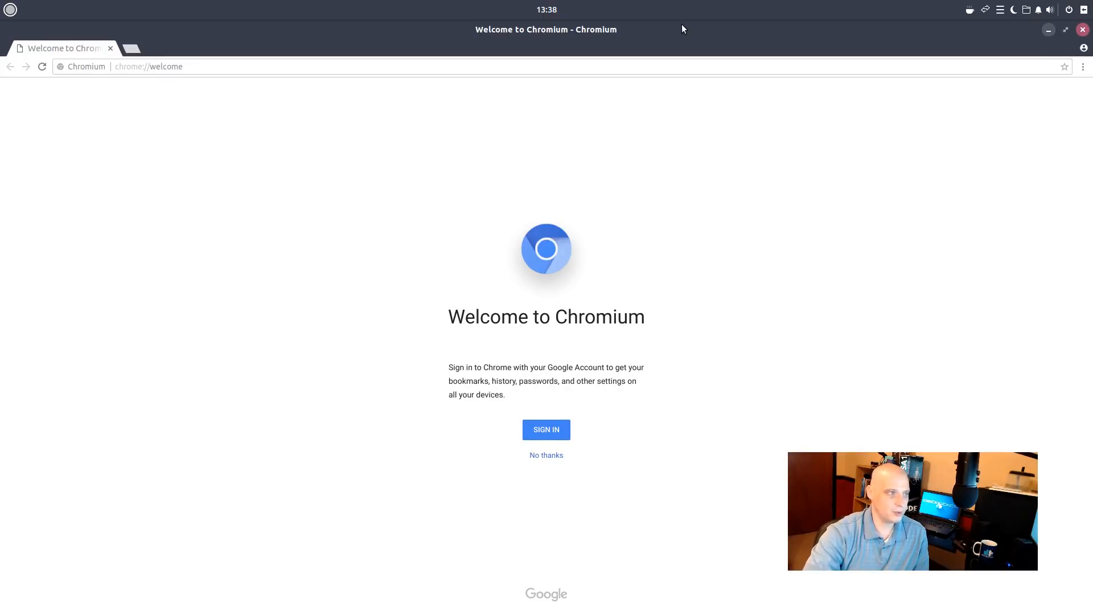
mouse_move(968, 82)
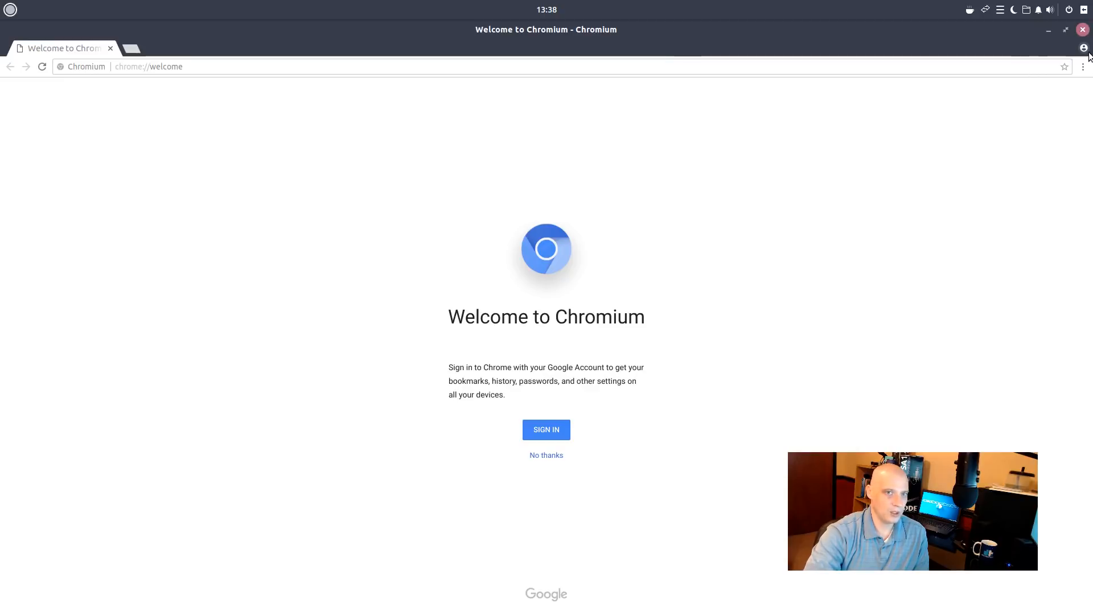
click(1082, 48)
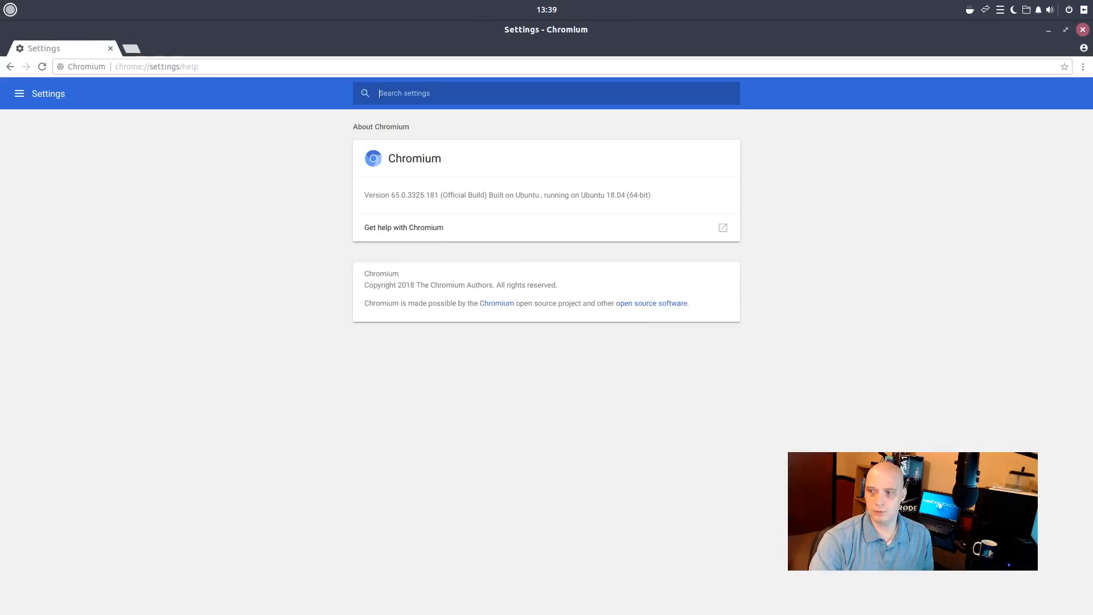
mouse_move(725, 499)
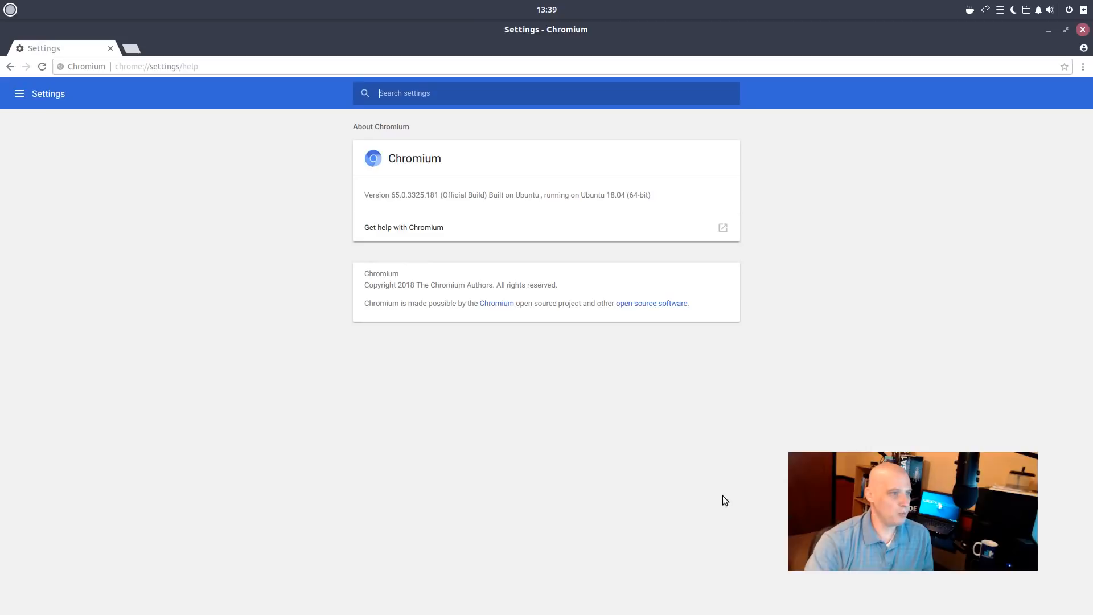
mouse_move(944, 157)
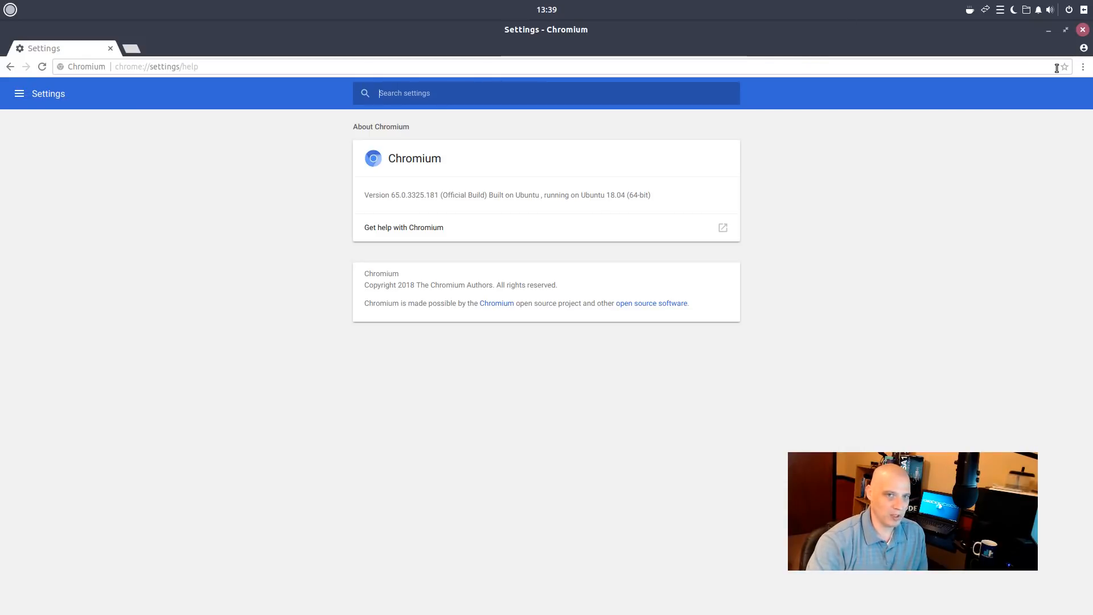
click(1082, 29)
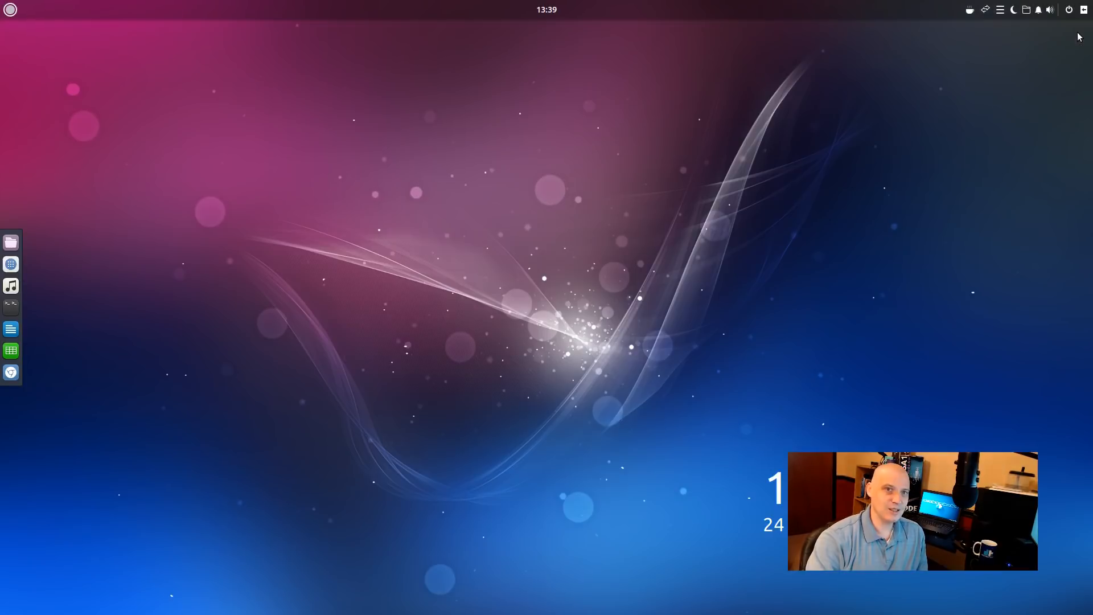
mouse_move(355, 416)
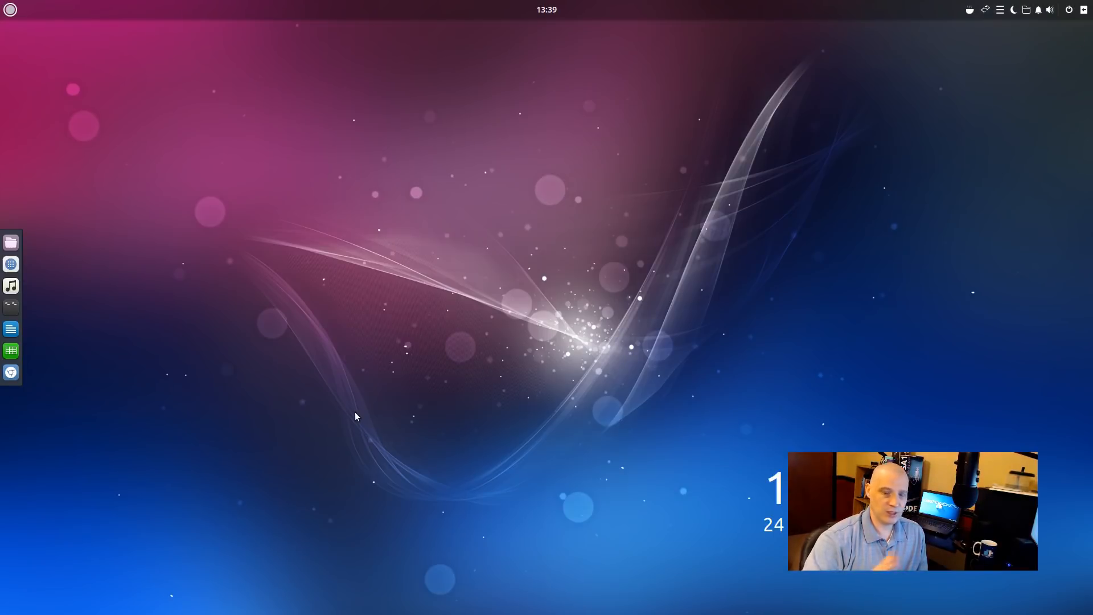
mouse_move(406, 114)
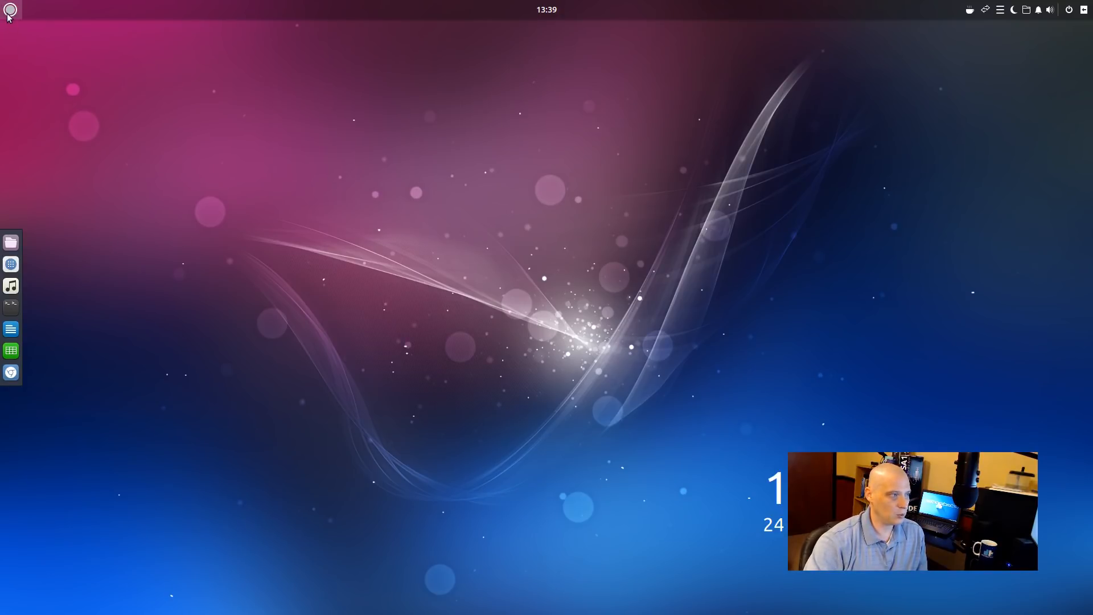
Step: Browse Budgie Menu's Internet category, then switch to the Office category
click(10, 10)
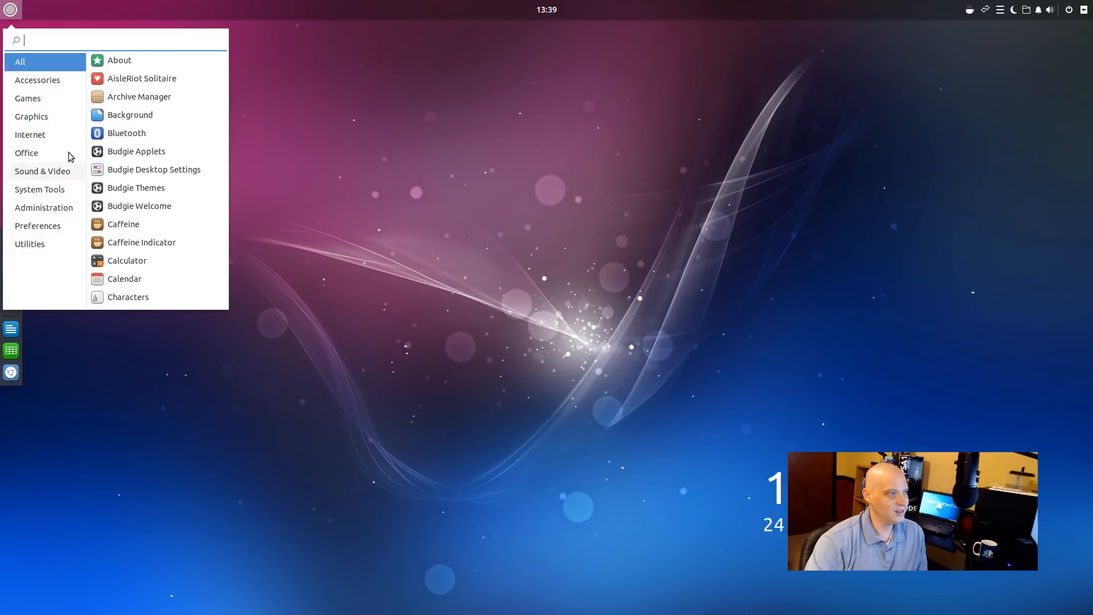
click(29, 134)
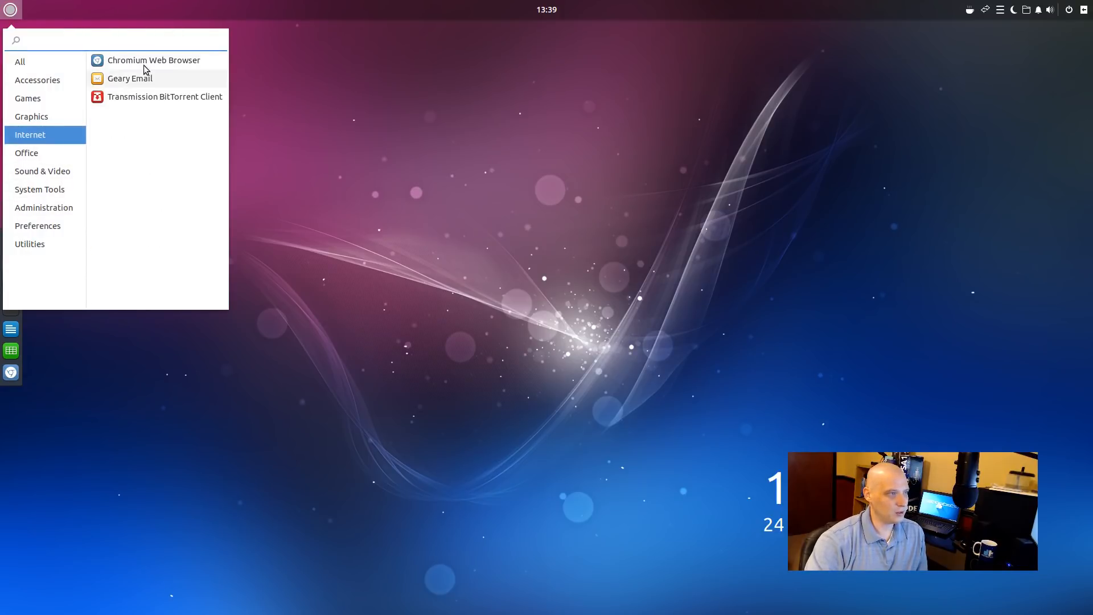
mouse_move(59, 154)
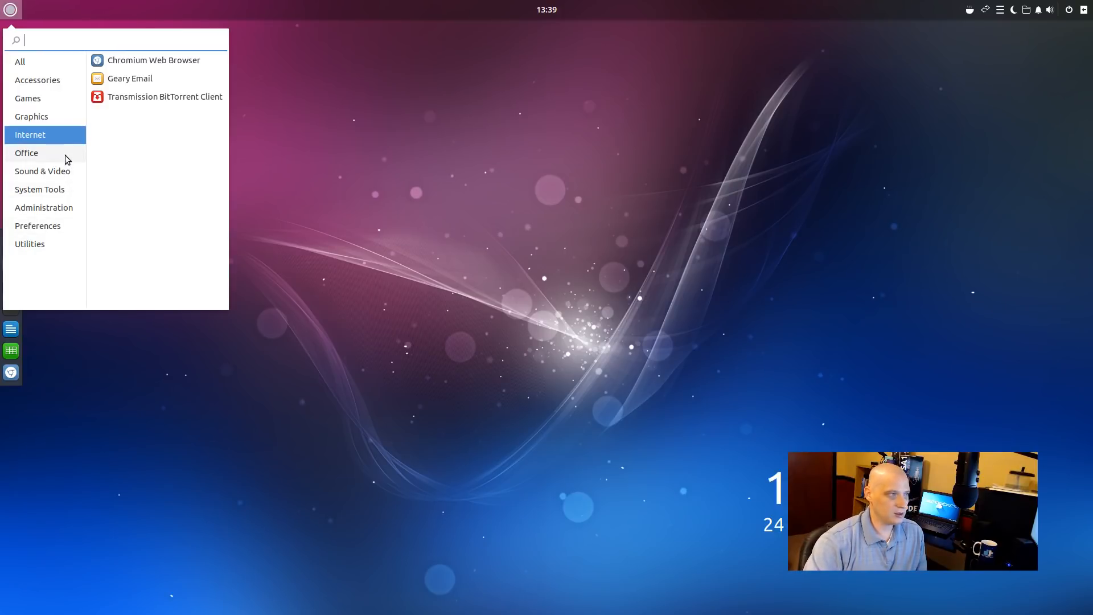
click(26, 153)
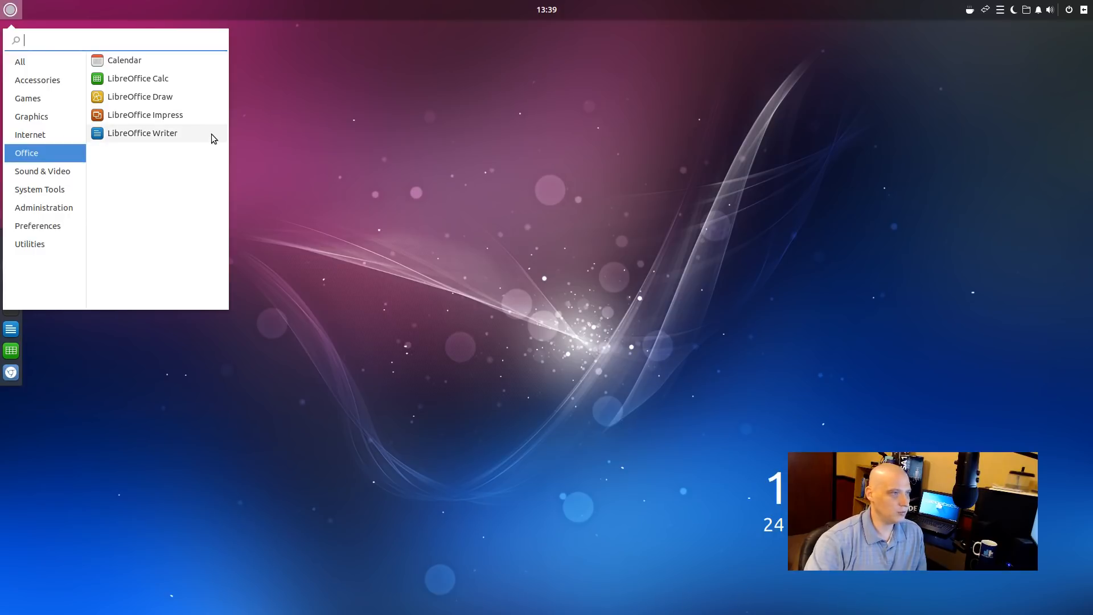
mouse_move(206, 60)
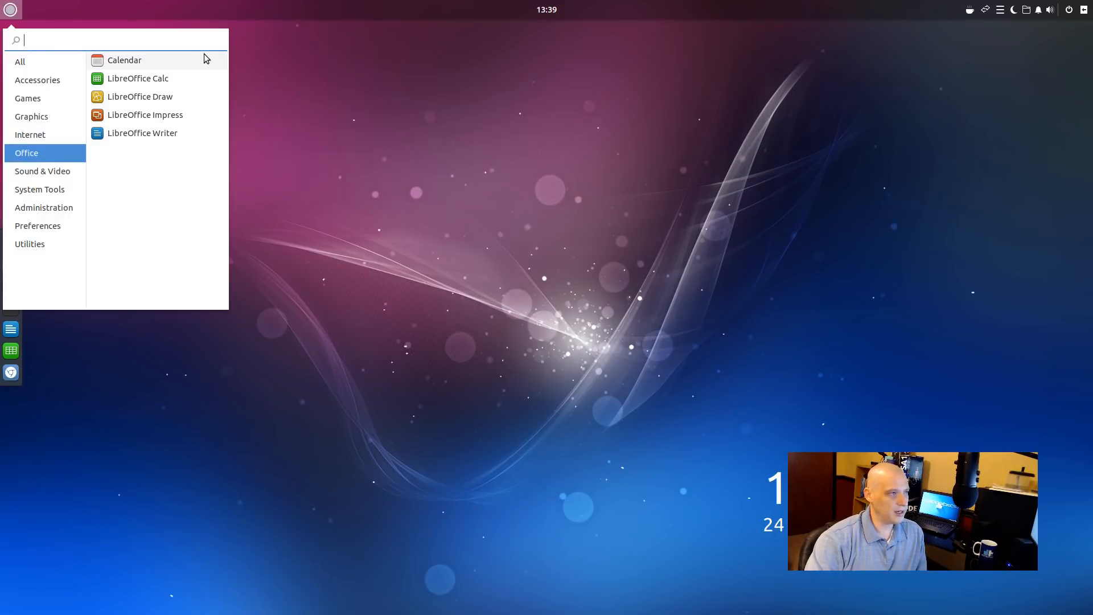
mouse_move(244, 85)
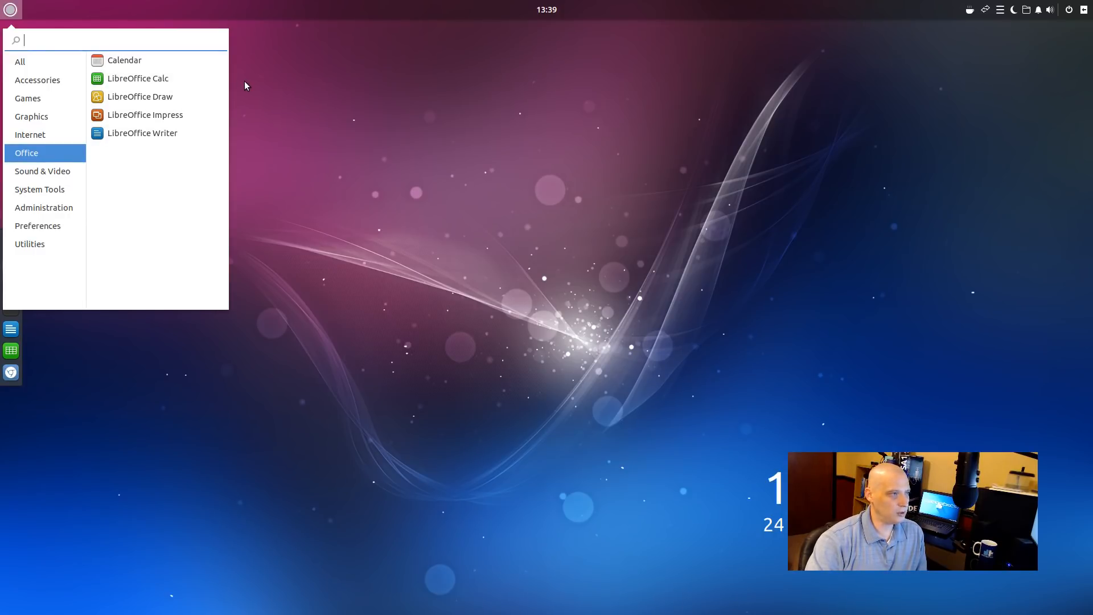
mouse_move(200, 115)
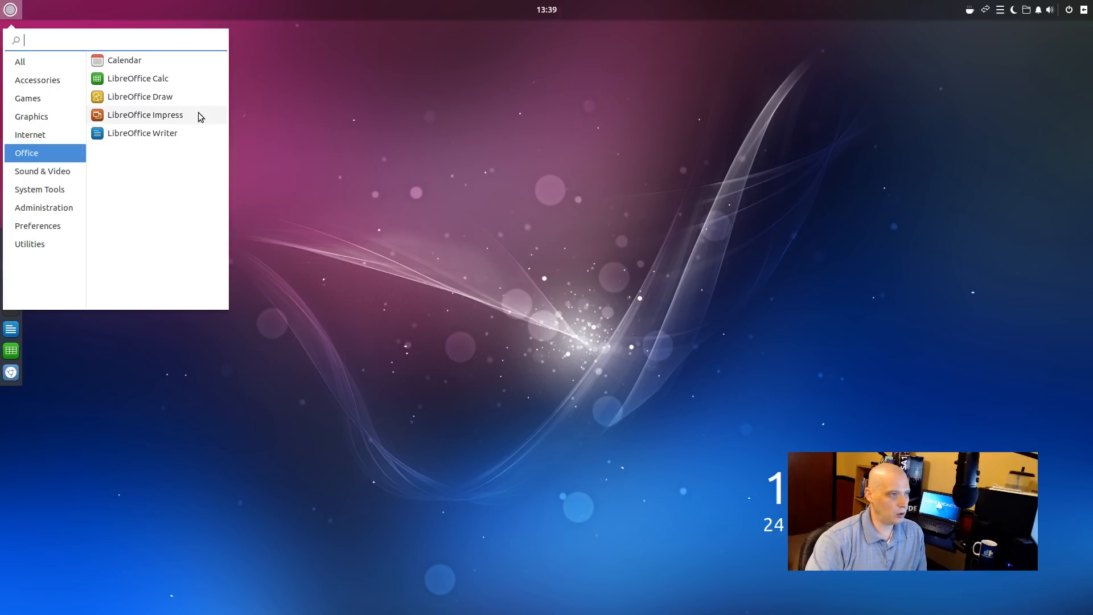
Step: Launch LibreOffice Writer, view its About dialog showing version 6.0.3.2, and close it
click(142, 132)
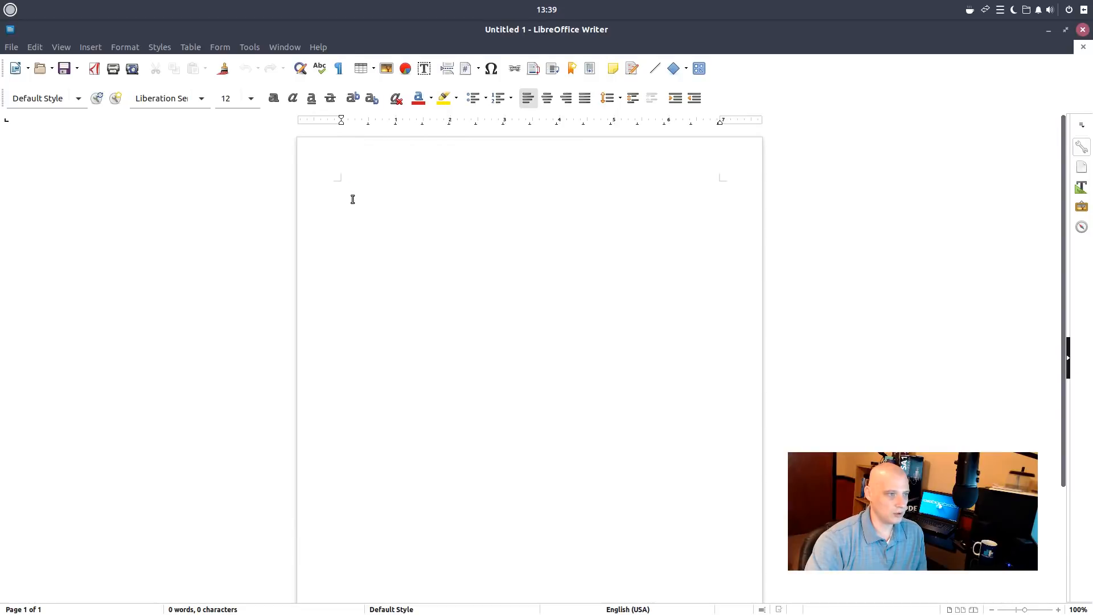
click(318, 47)
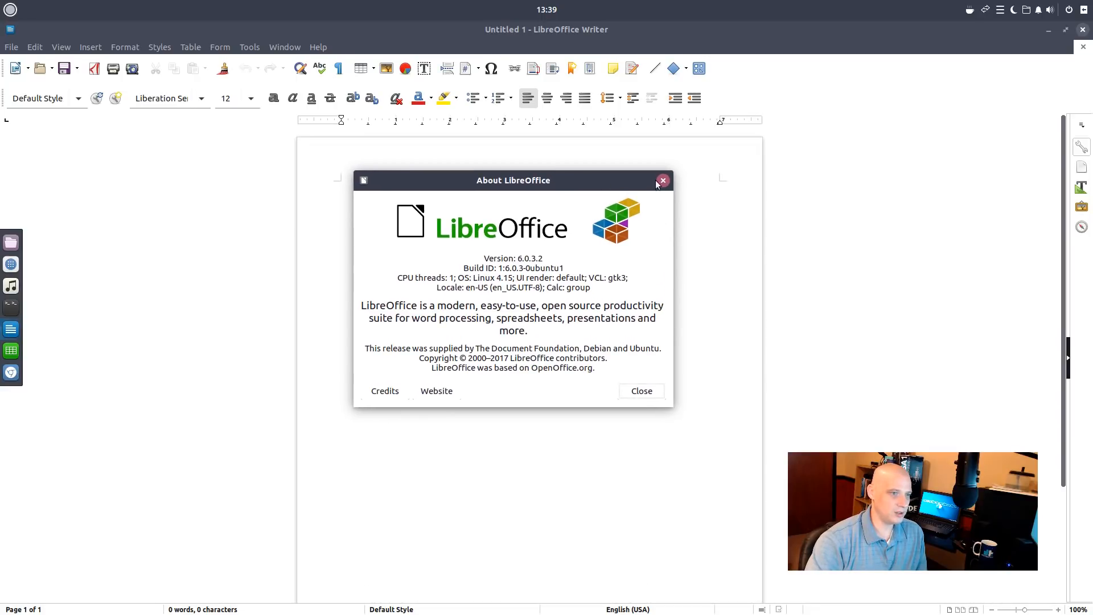
click(662, 181)
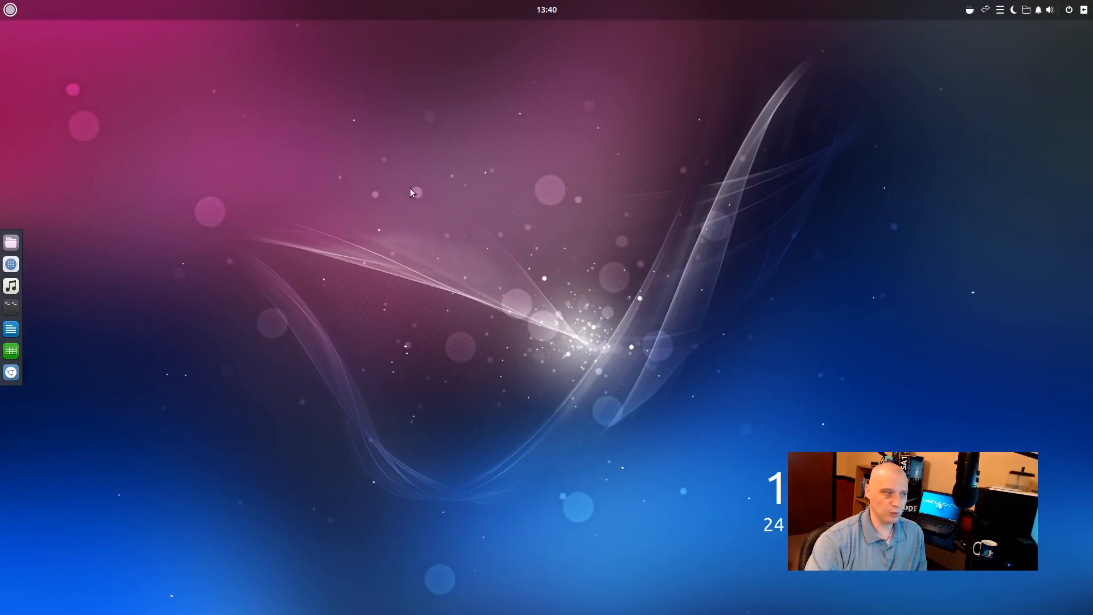
click(11, 9)
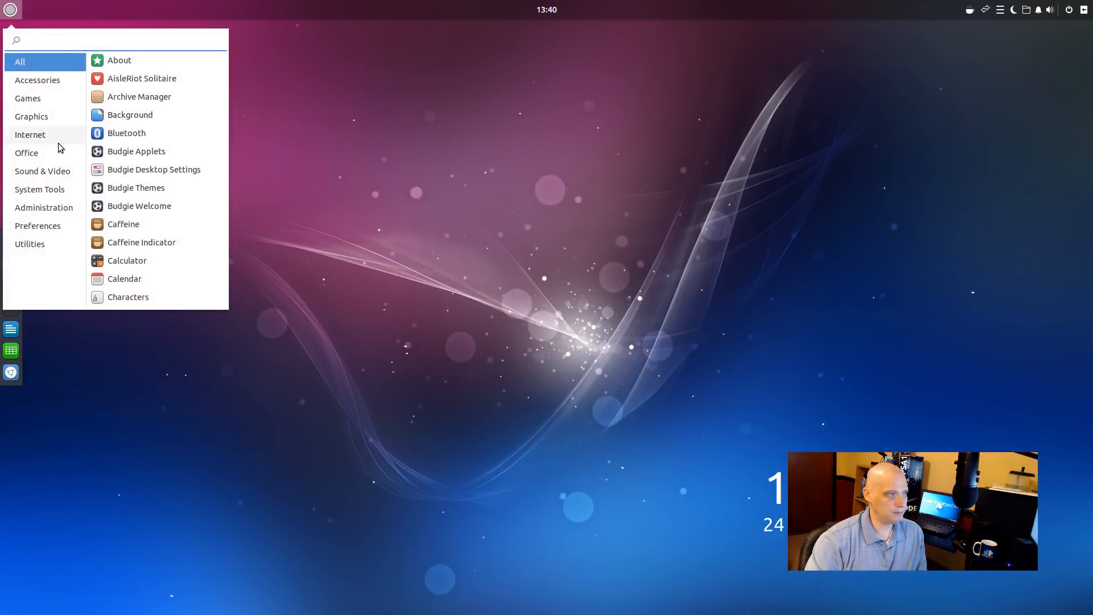
click(42, 171)
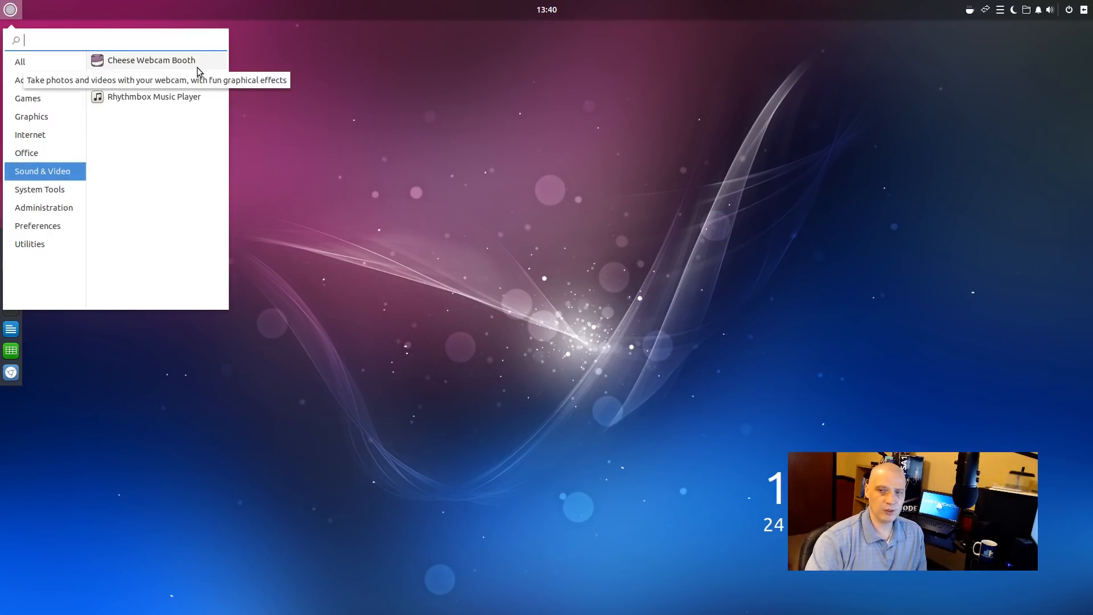
click(300, 106)
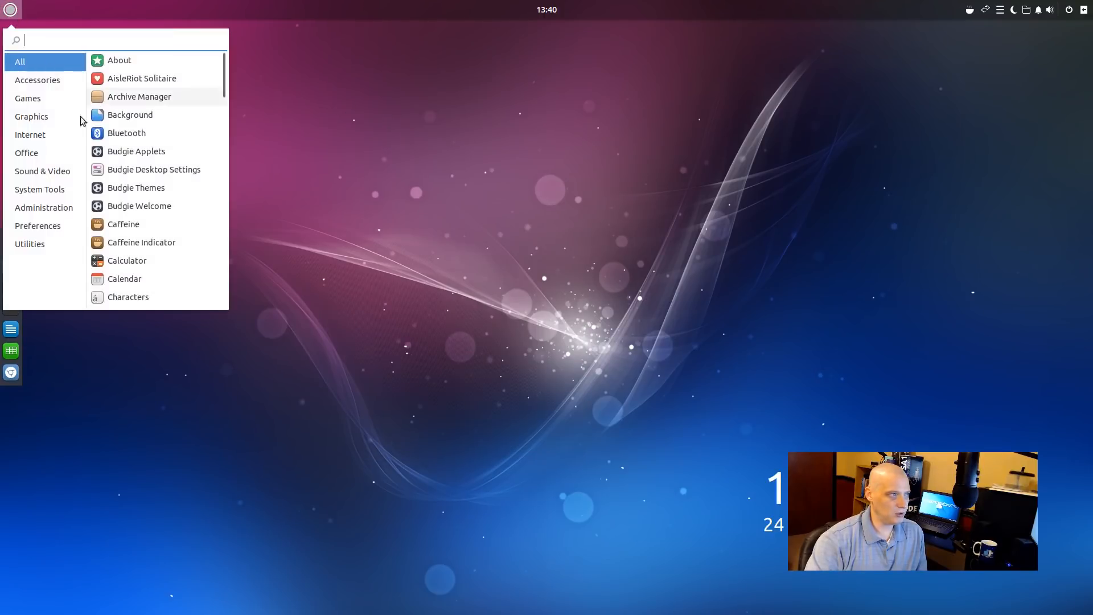
click(43, 171)
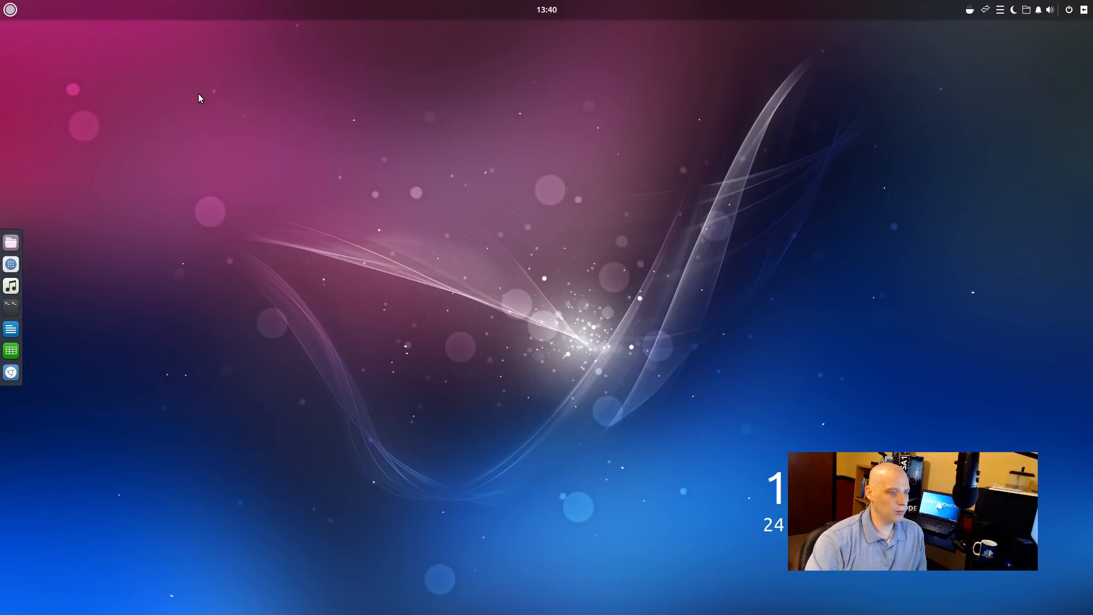
click(11, 285)
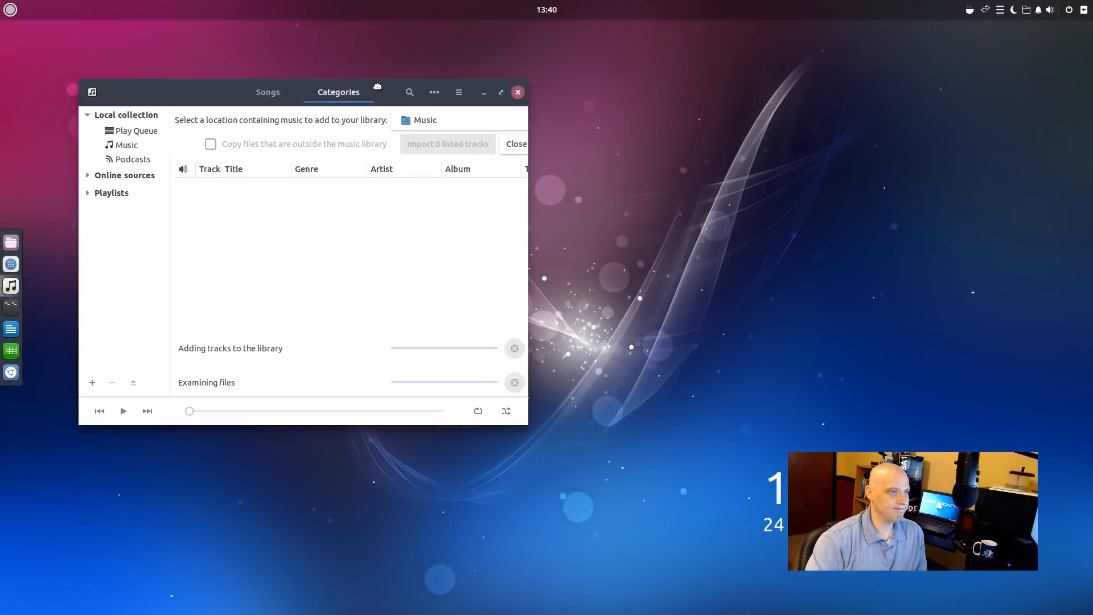
drag(303, 91, 373, 138)
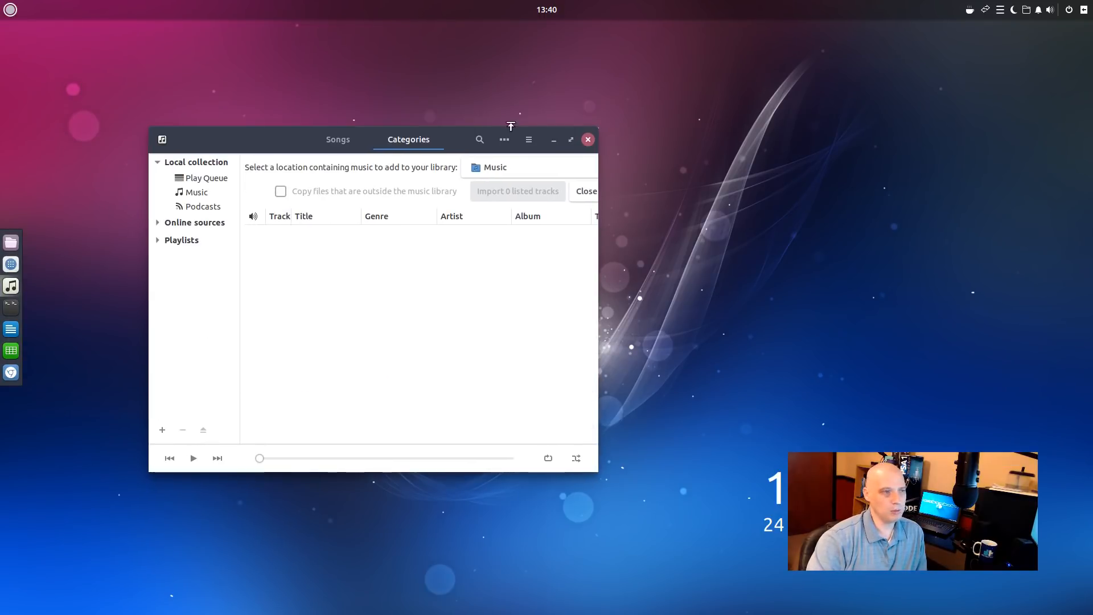
mouse_move(588, 140)
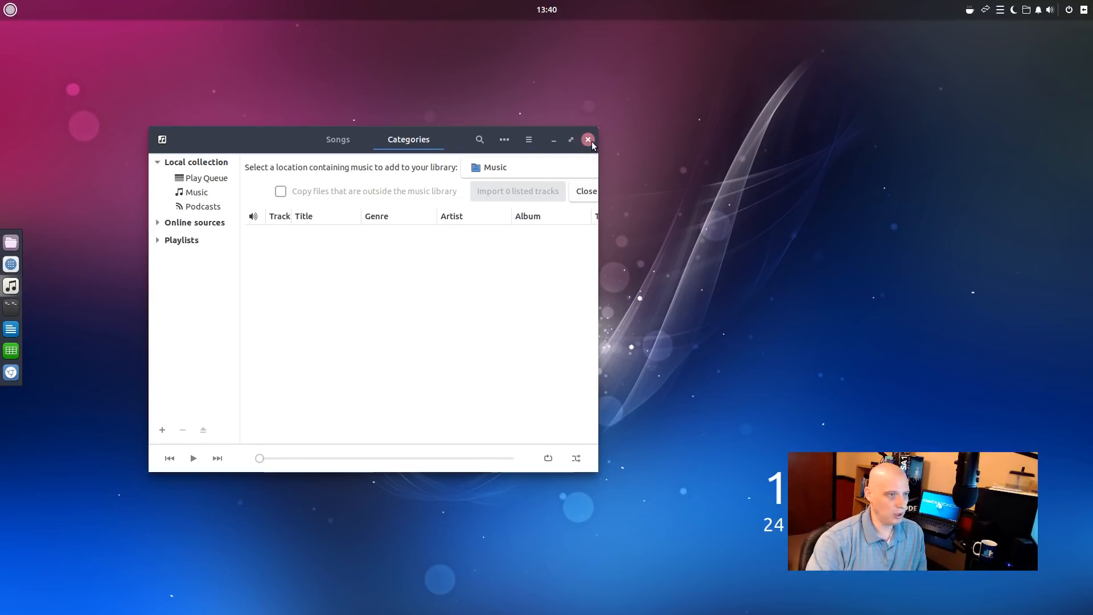
click(587, 139)
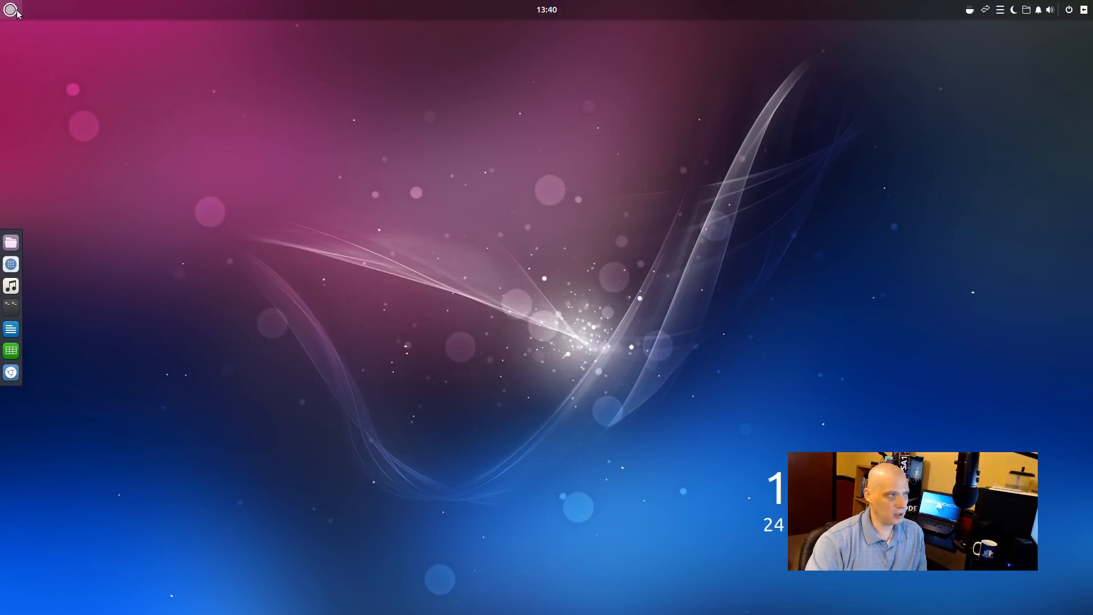
Step: Launch Budgie Applets from System Tools and scroll the catalogue to the Clockworks Applet entry
click(10, 11)
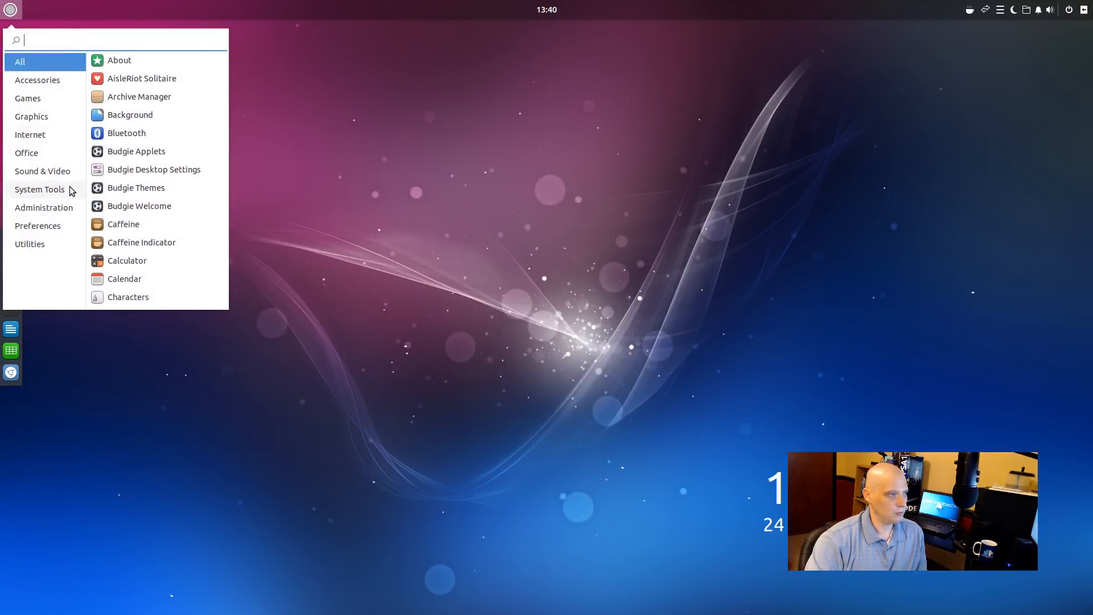
click(40, 189)
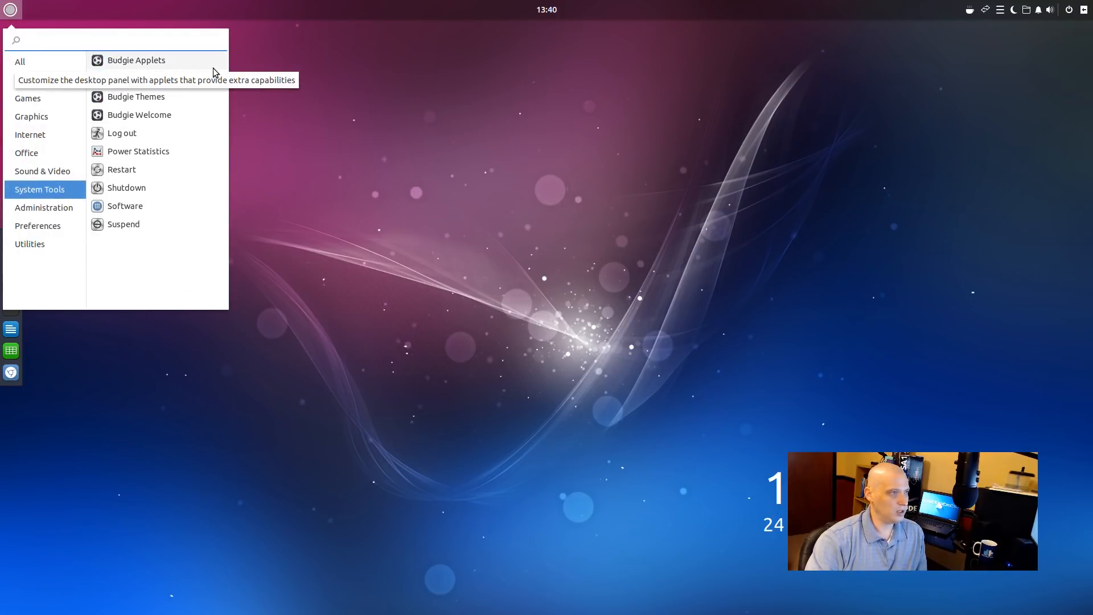
click(798, 110)
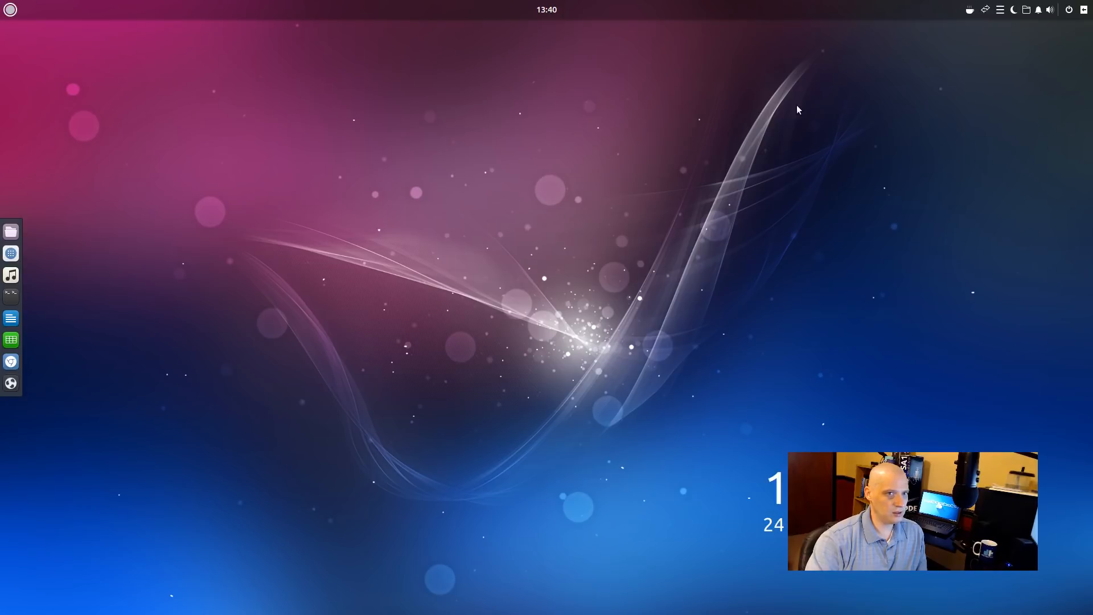
mouse_move(975, 26)
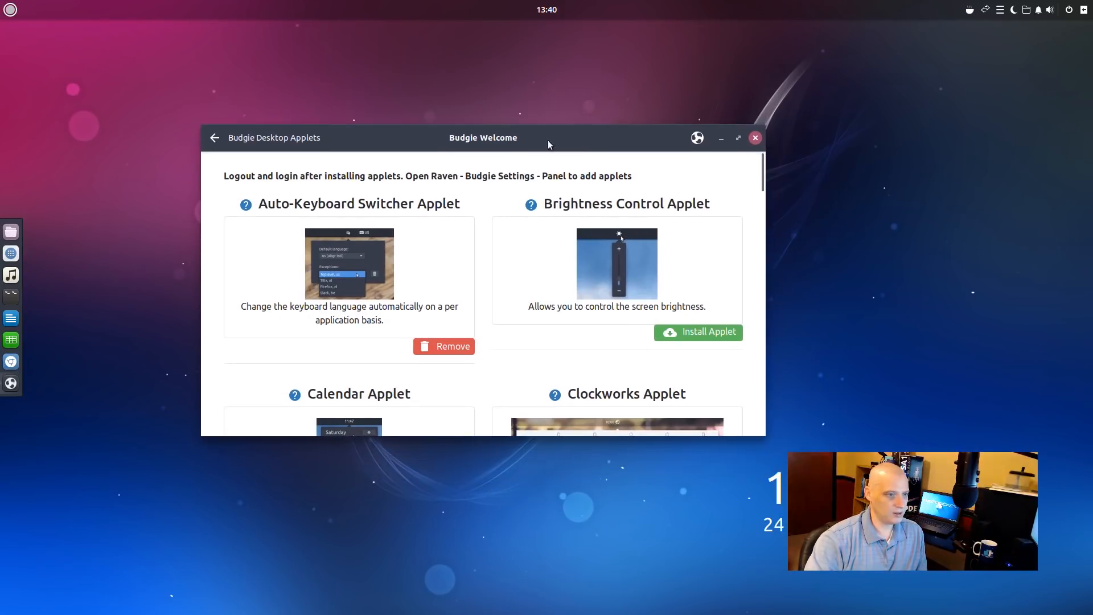
mouse_move(477, 255)
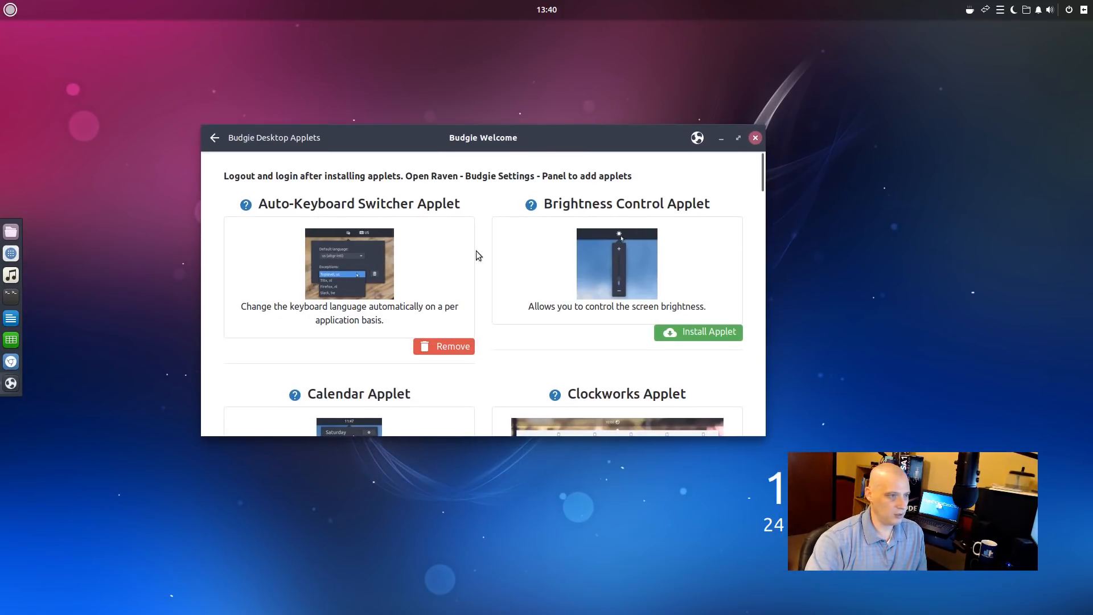
mouse_move(393, 209)
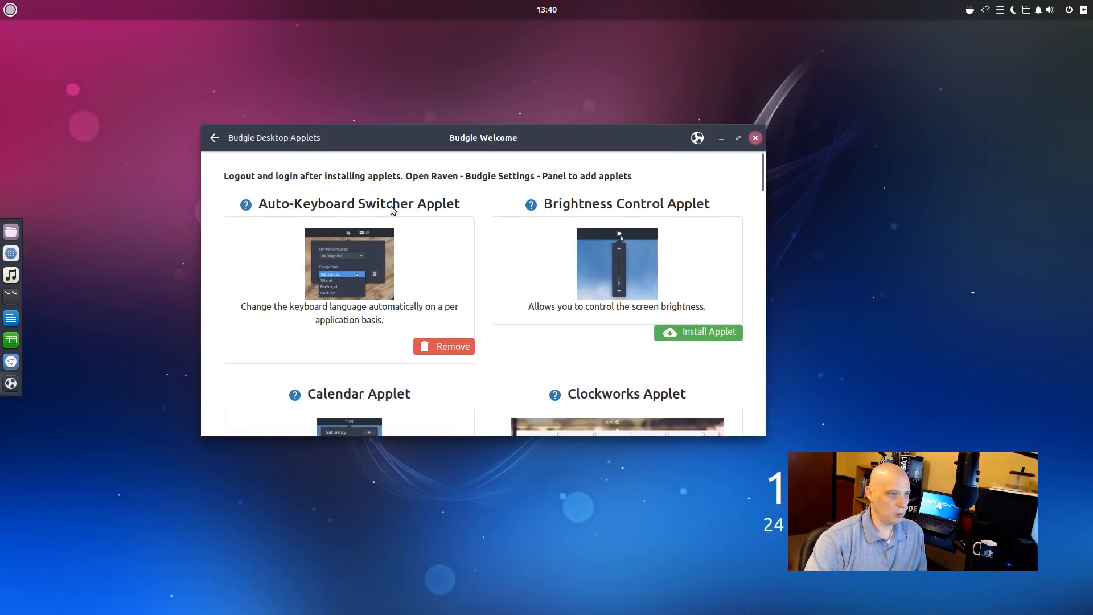
mouse_move(625, 313)
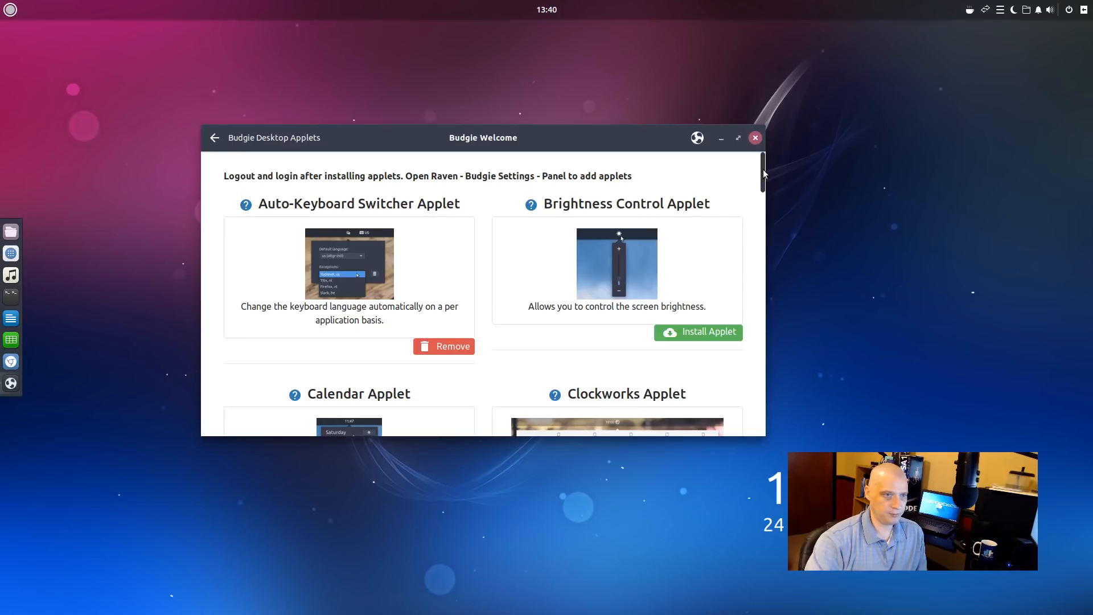
scroll(down, 3)
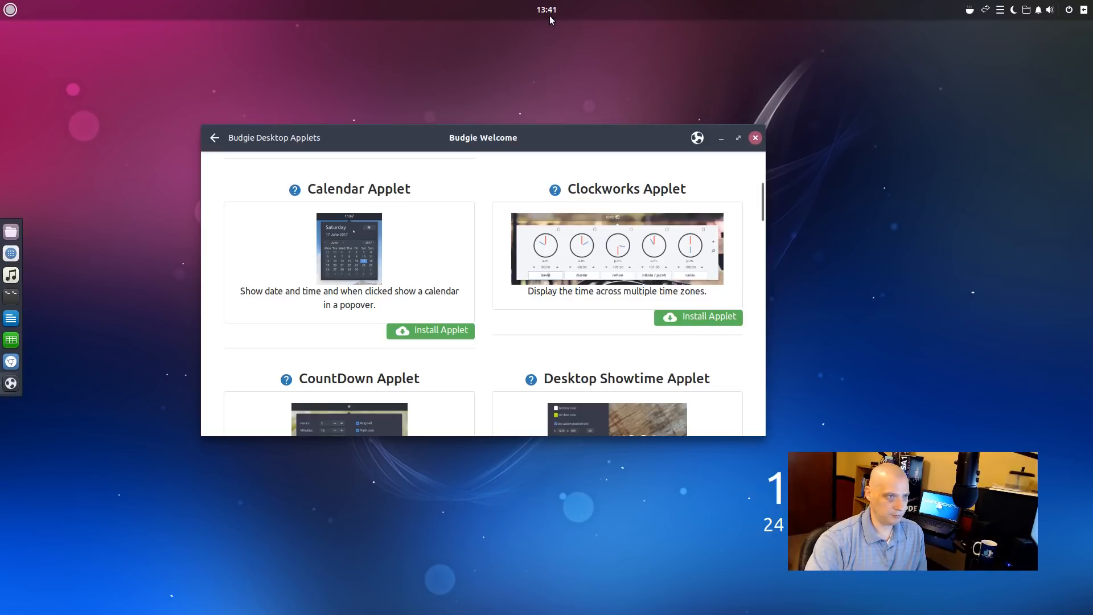
mouse_move(561, 280)
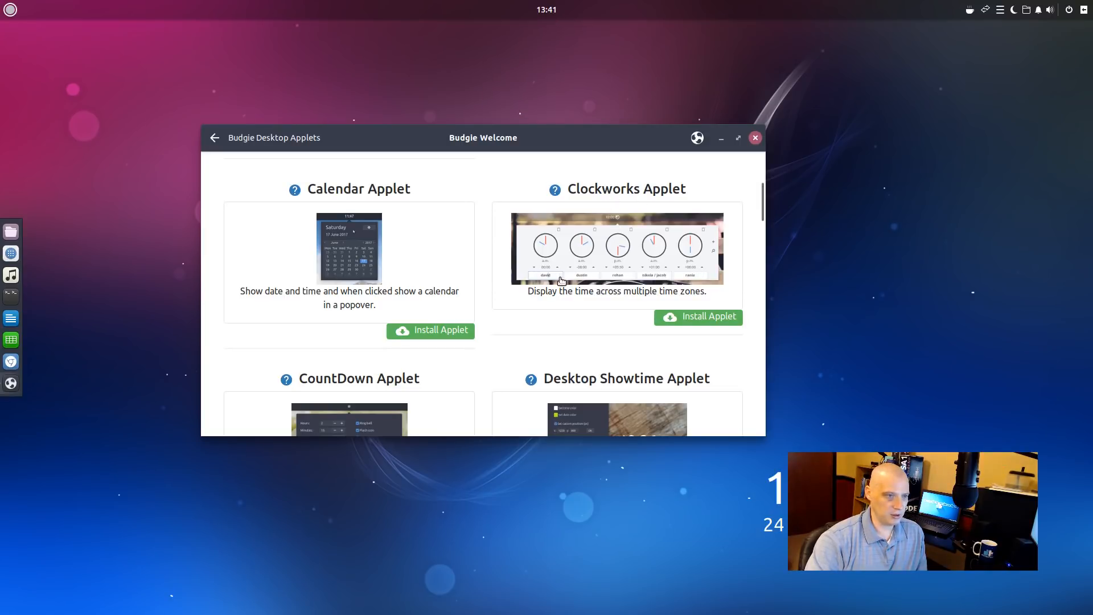
mouse_move(610, 300)
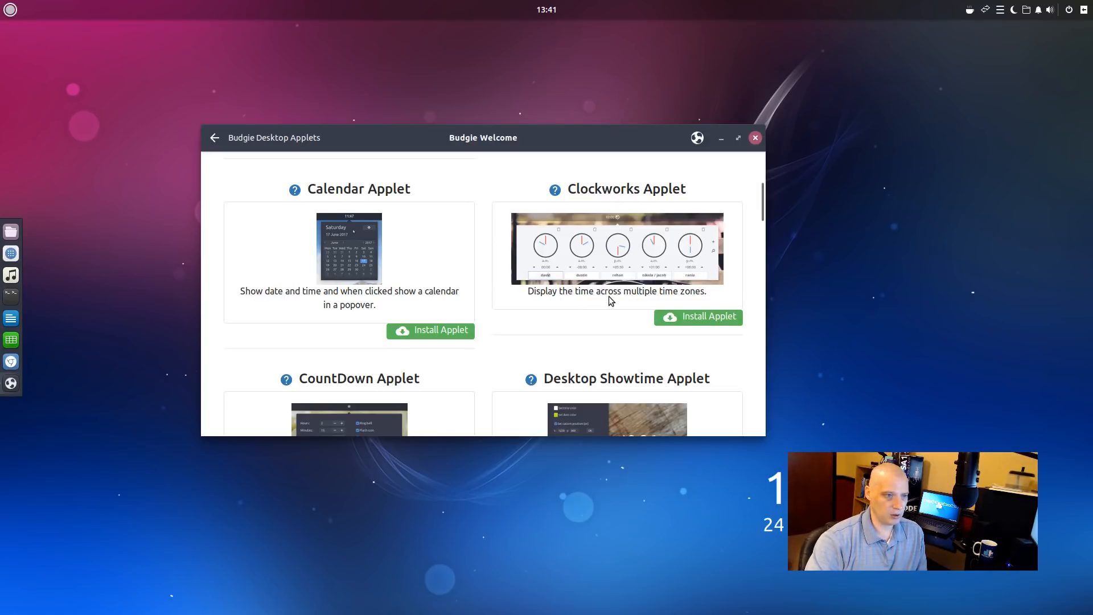
scroll(down, 3)
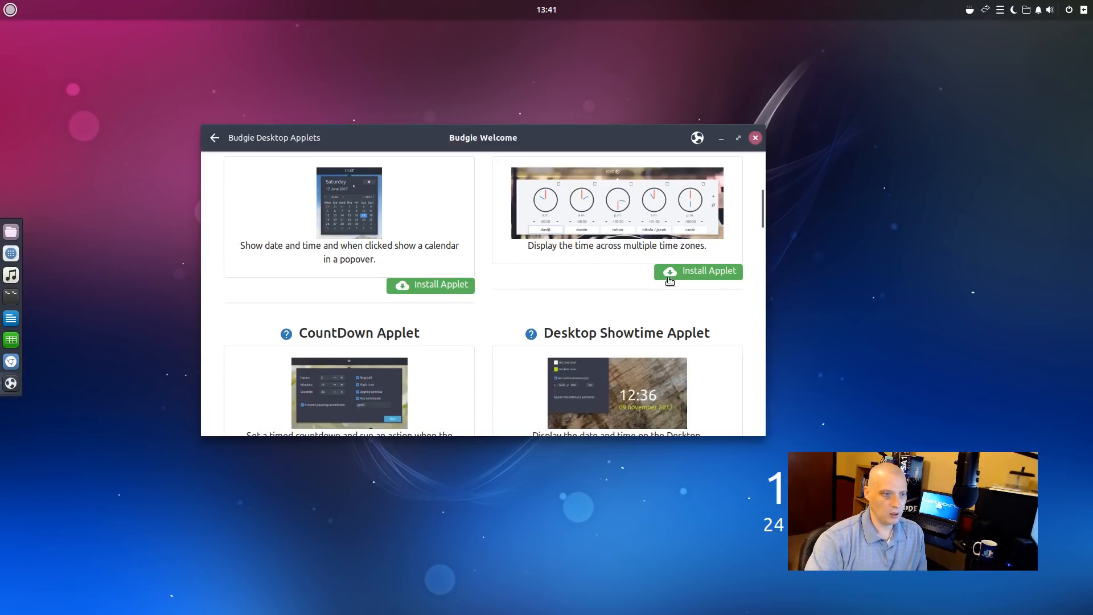
mouse_move(570, 253)
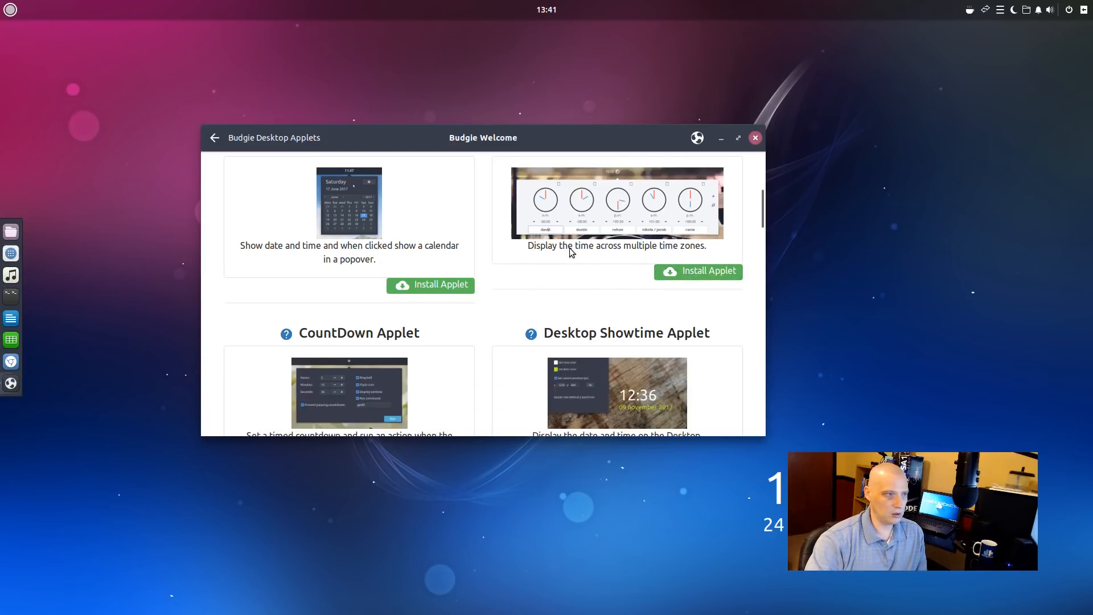
scroll(up, 3)
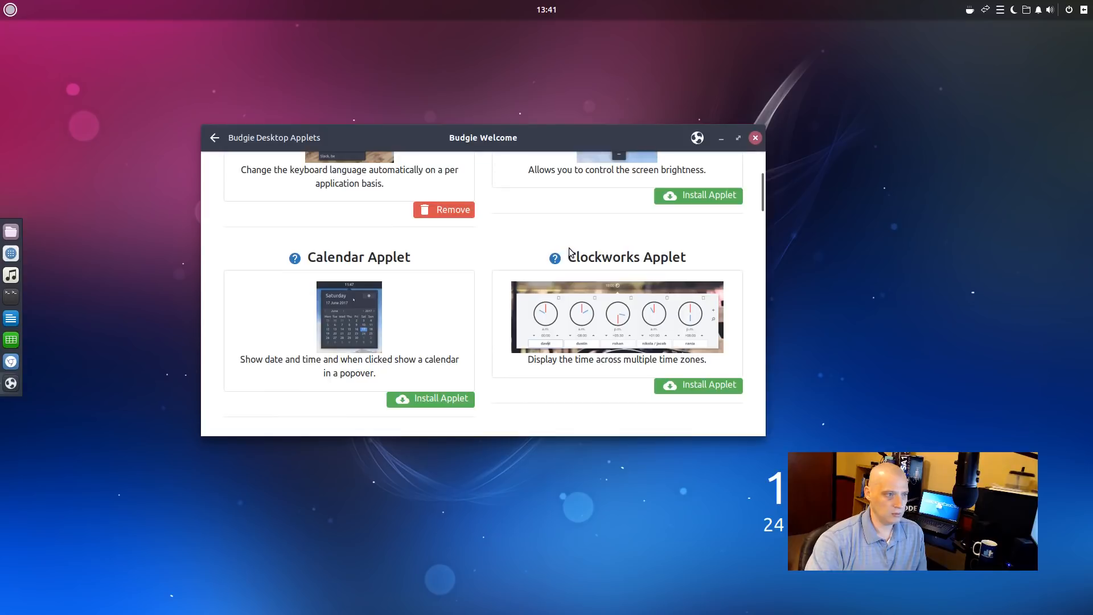
scroll(down, 3)
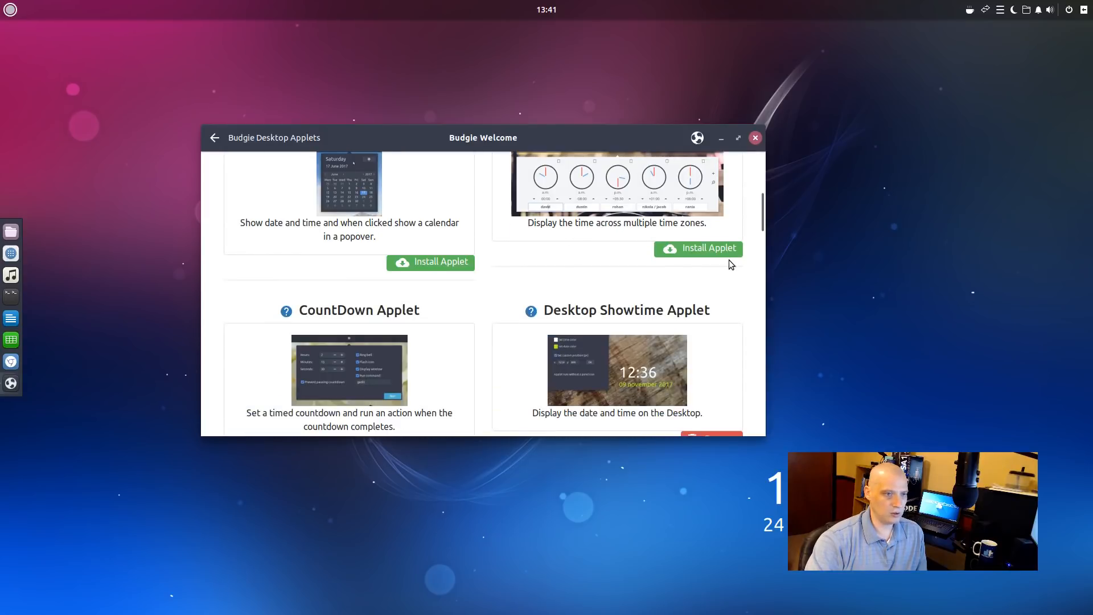
scroll(up, 3)
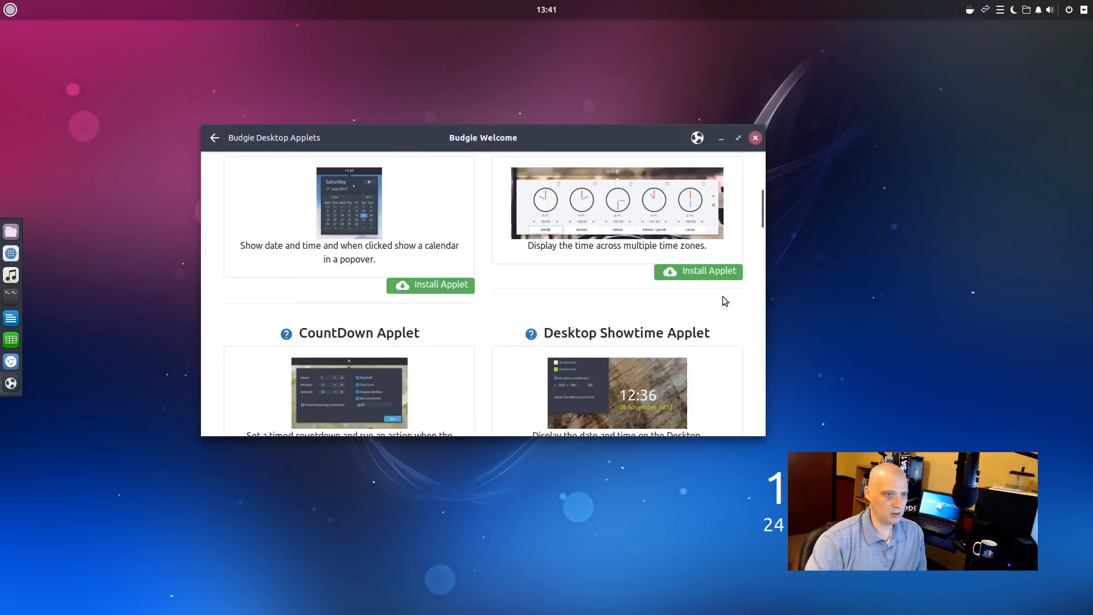
Step: Install the Clockworks applet, browse further down the catalogue, and dismiss the completion notice
click(698, 271)
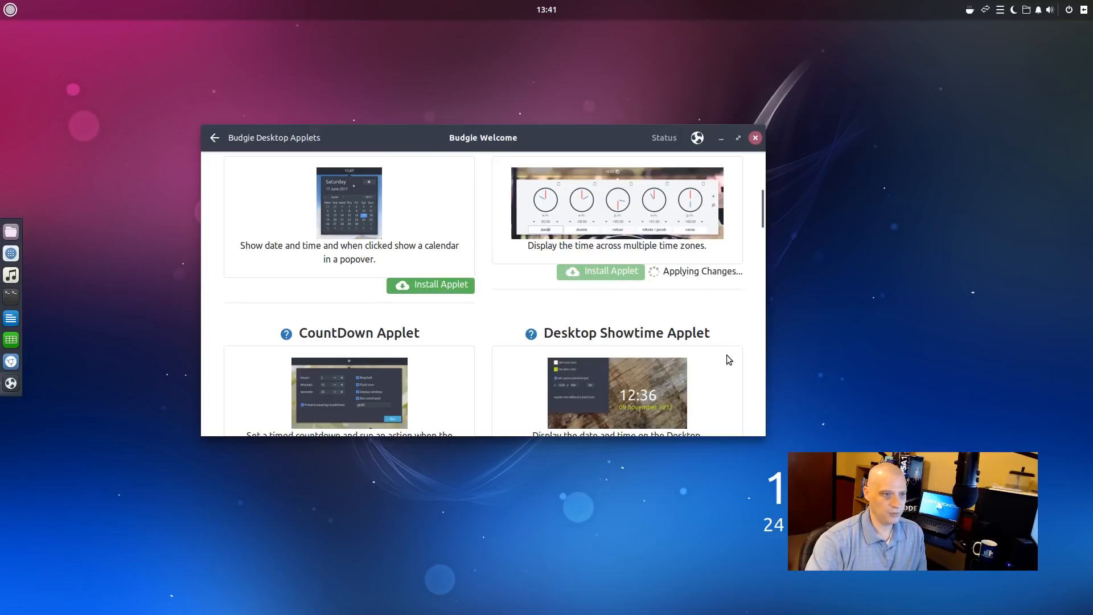
mouse_move(761, 220)
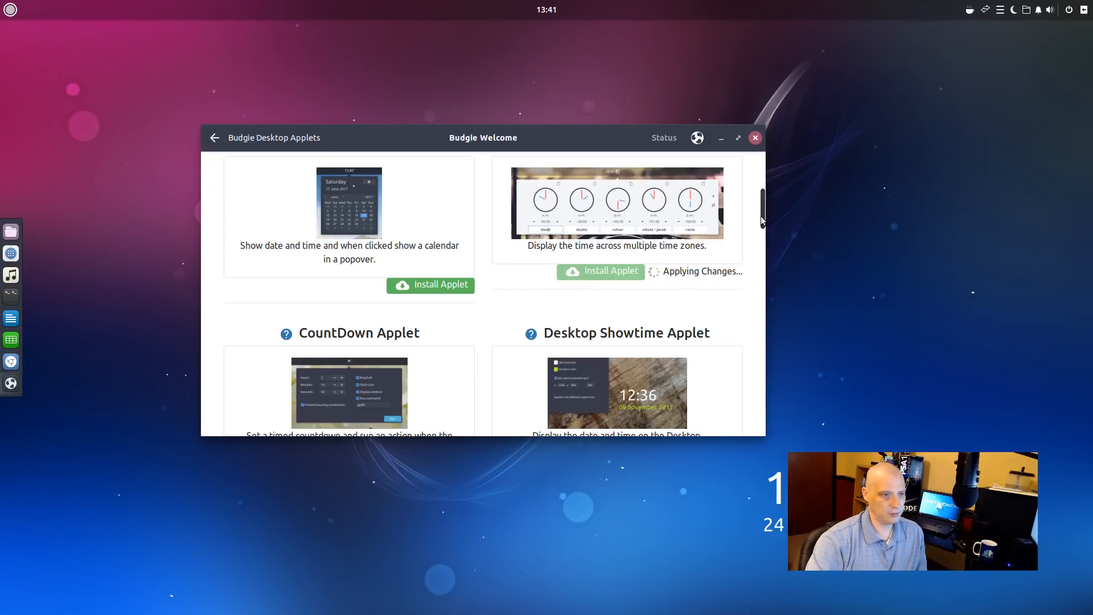
scroll(down, 3)
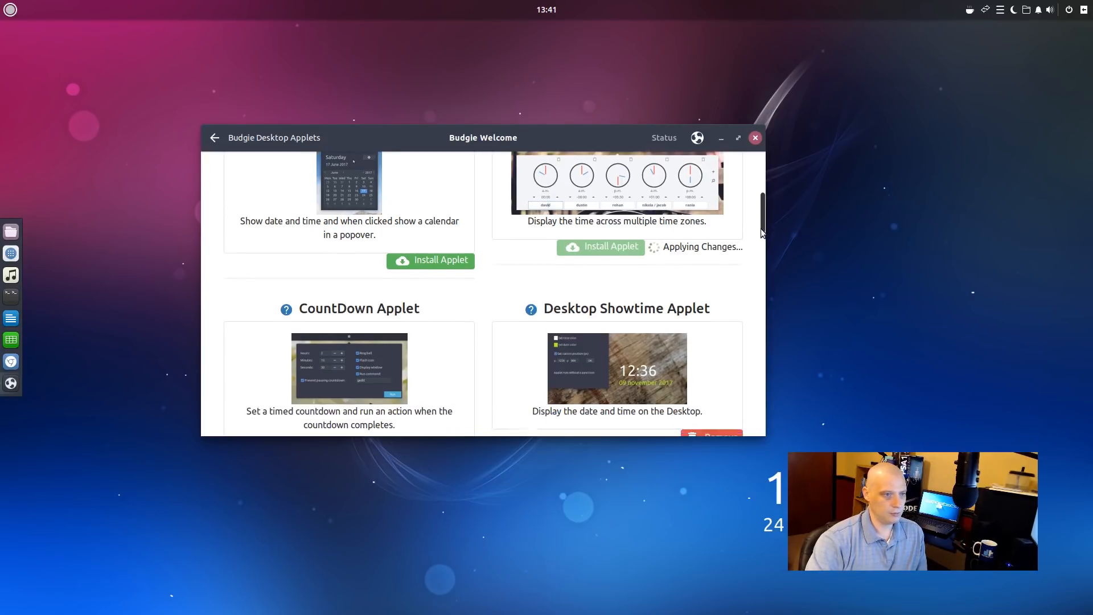
scroll(down, 3)
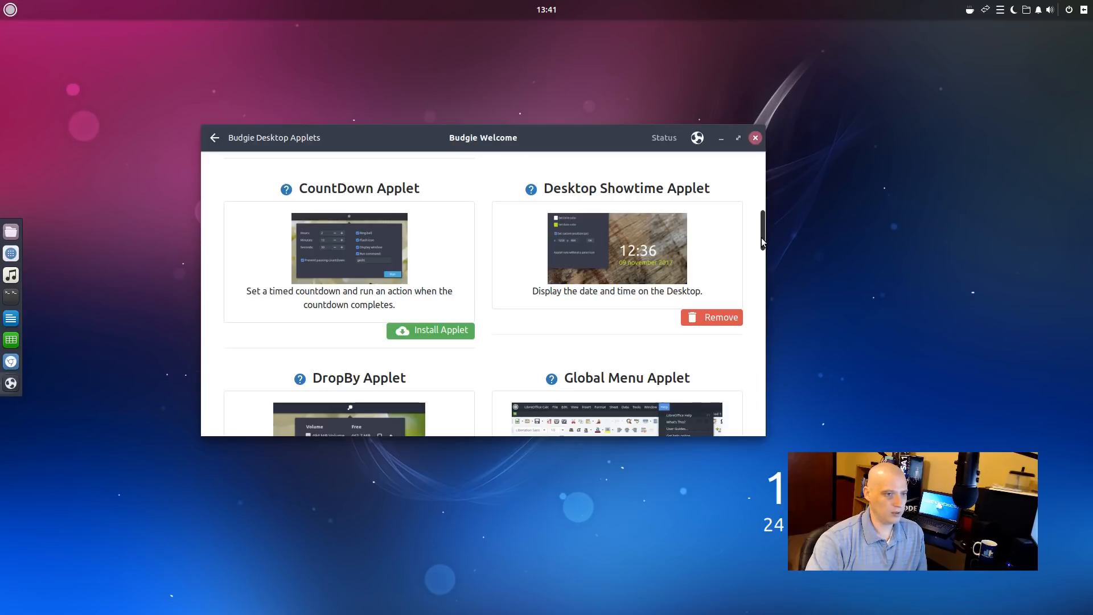
scroll(down, 3)
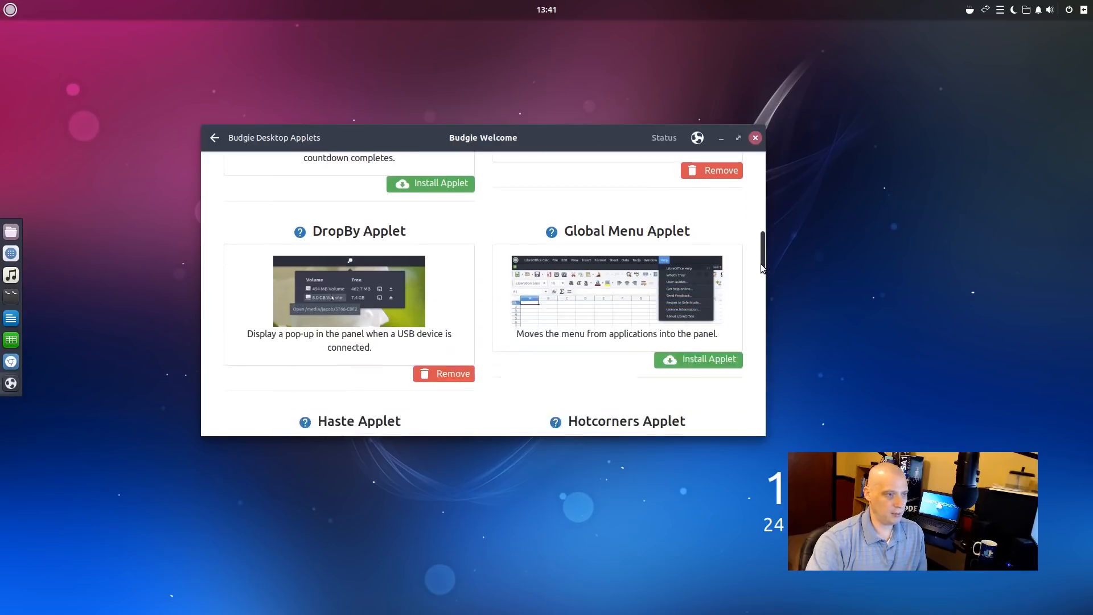
scroll(down, 3)
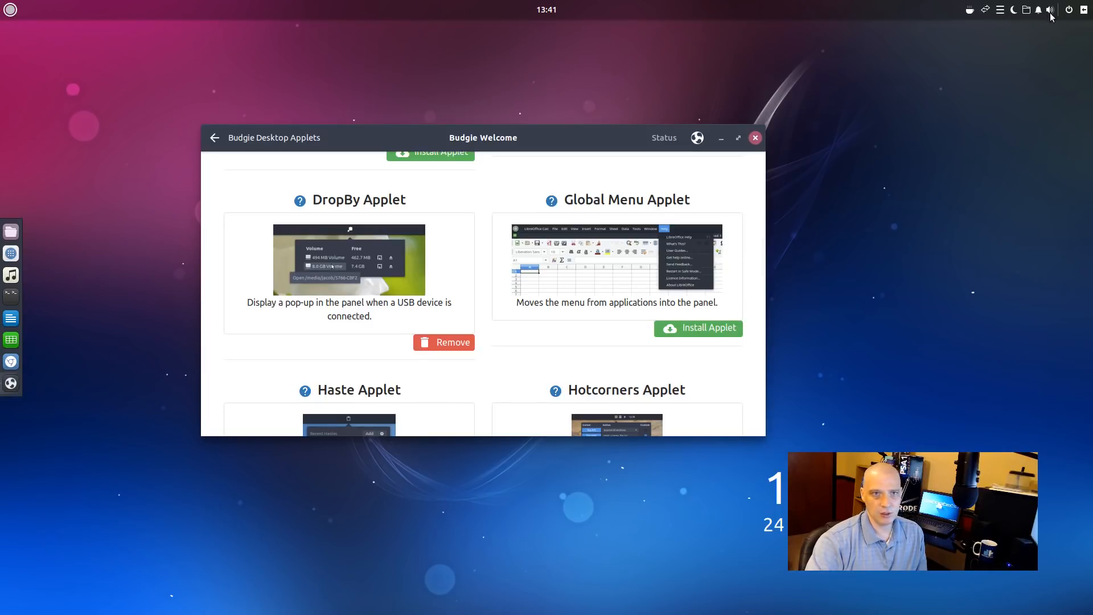
click(1024, 10)
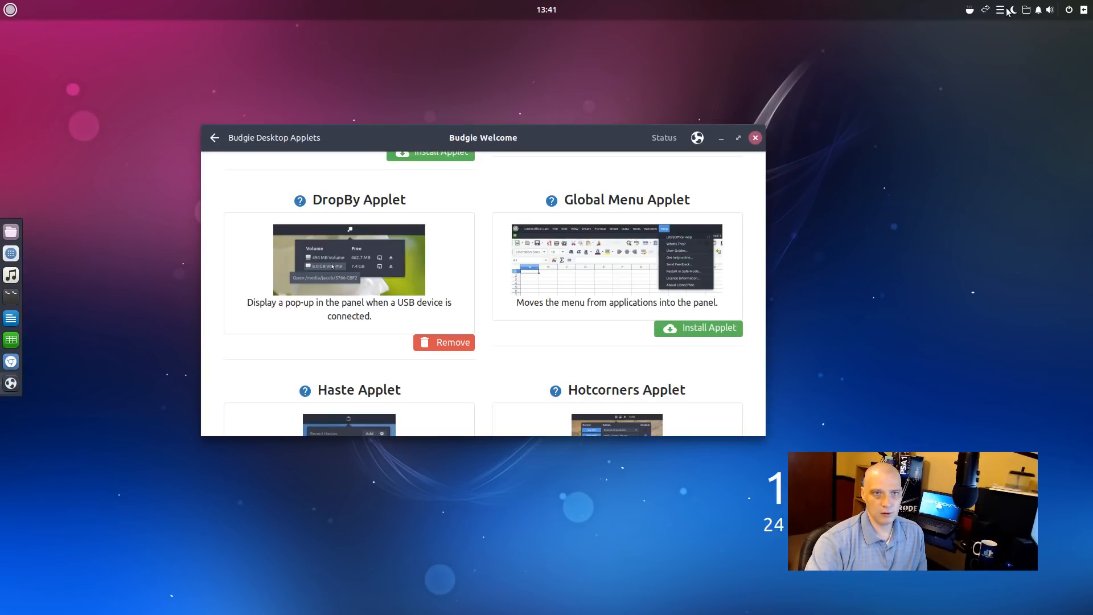
click(1001, 9)
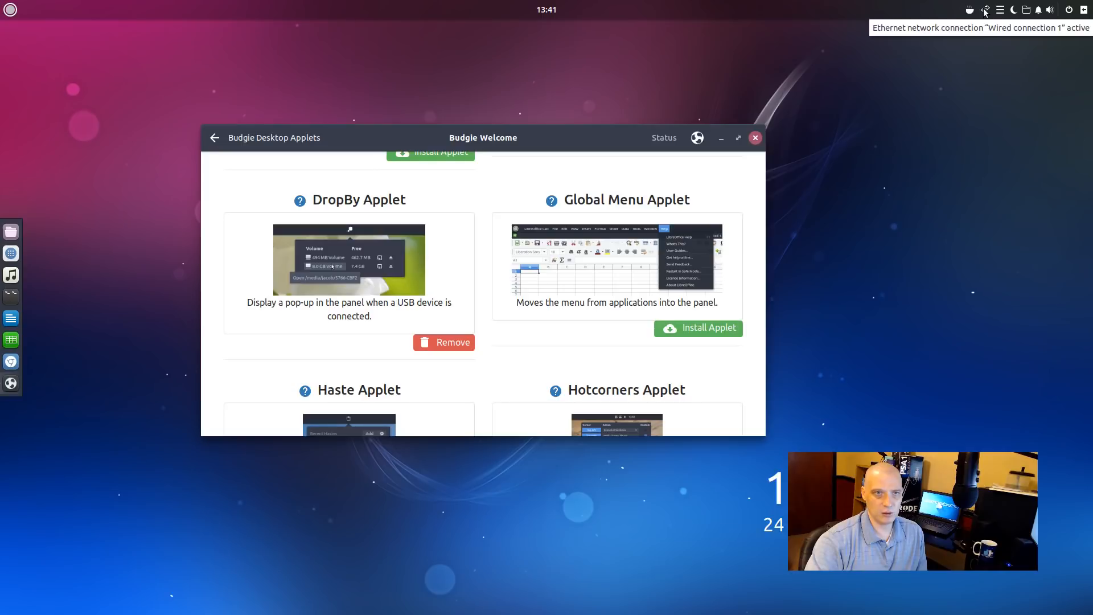
mouse_move(1085, 14)
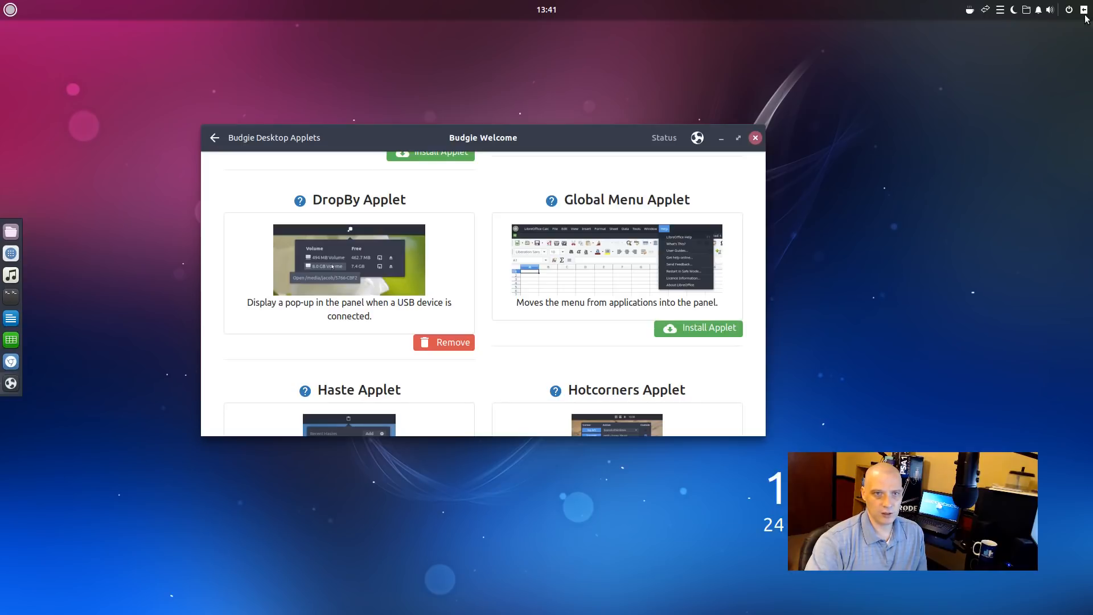
mouse_move(367, 274)
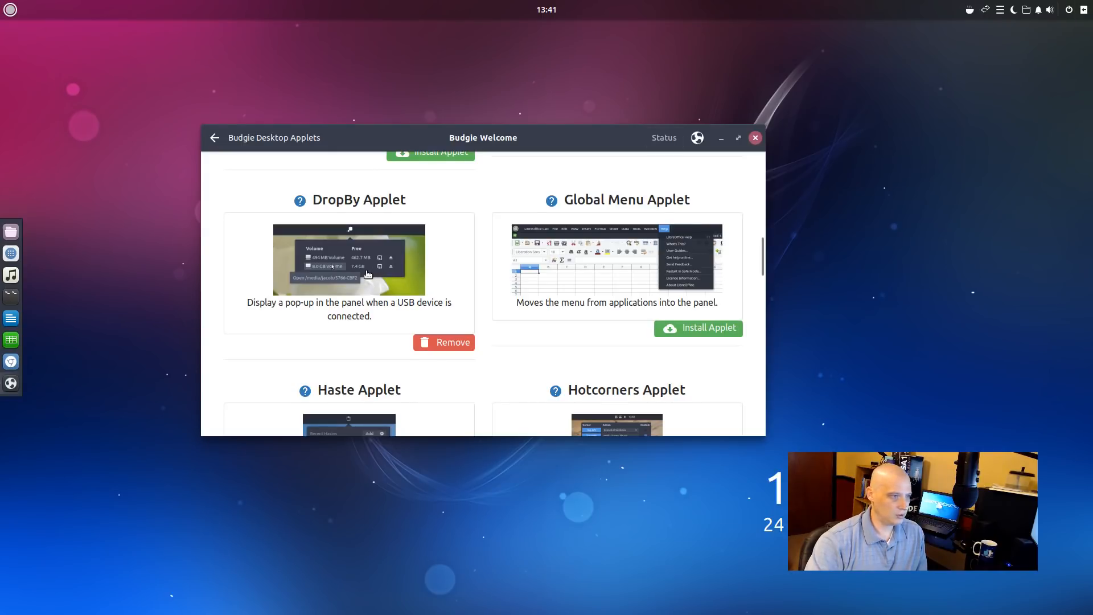
mouse_move(276, 320)
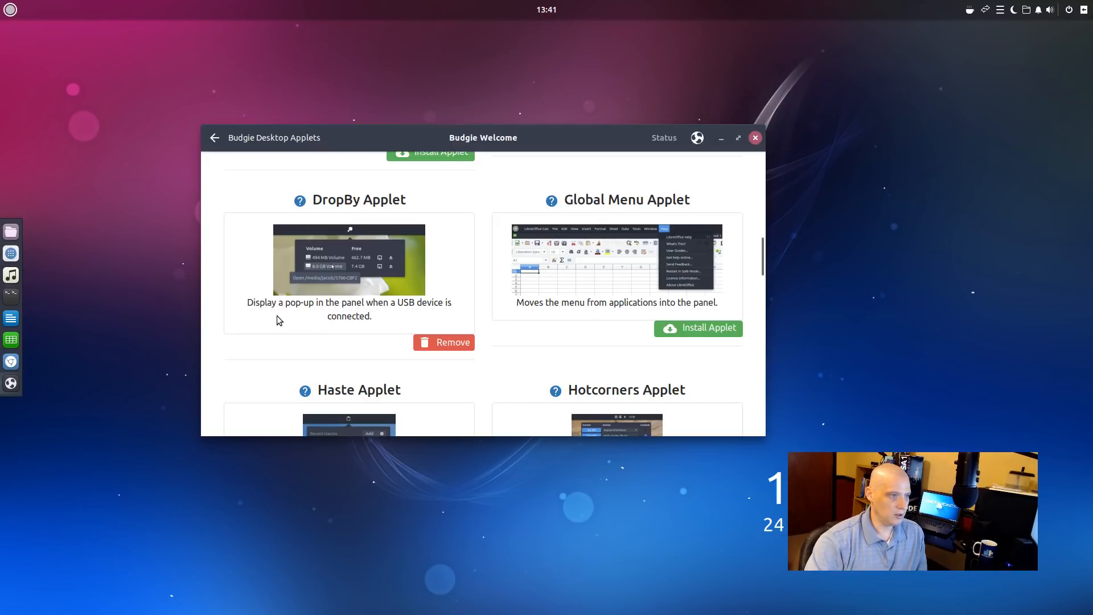
mouse_move(362, 327)
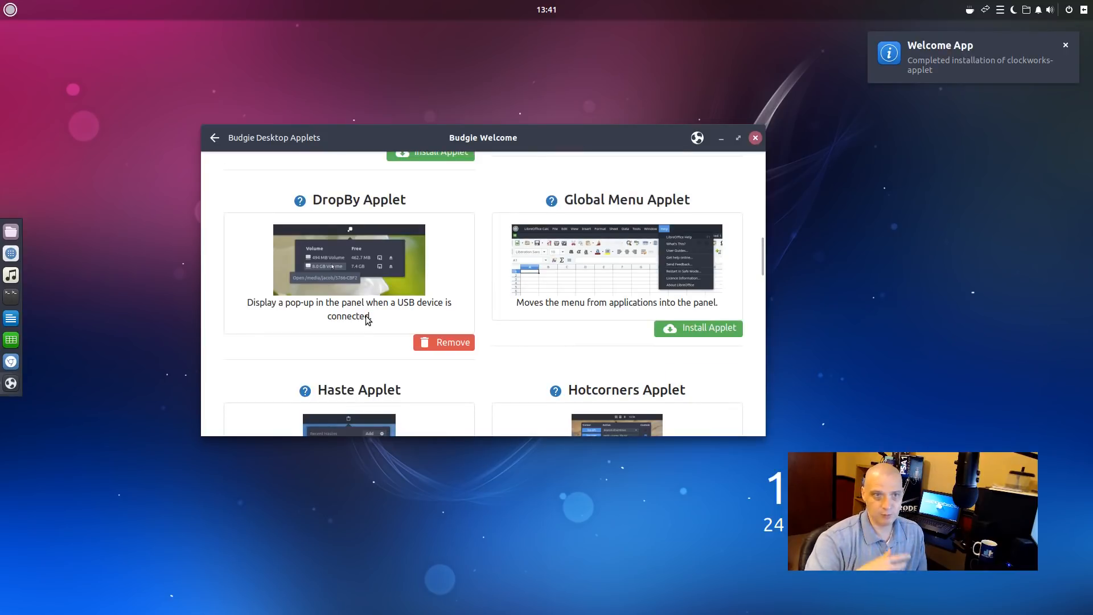
click(1065, 45)
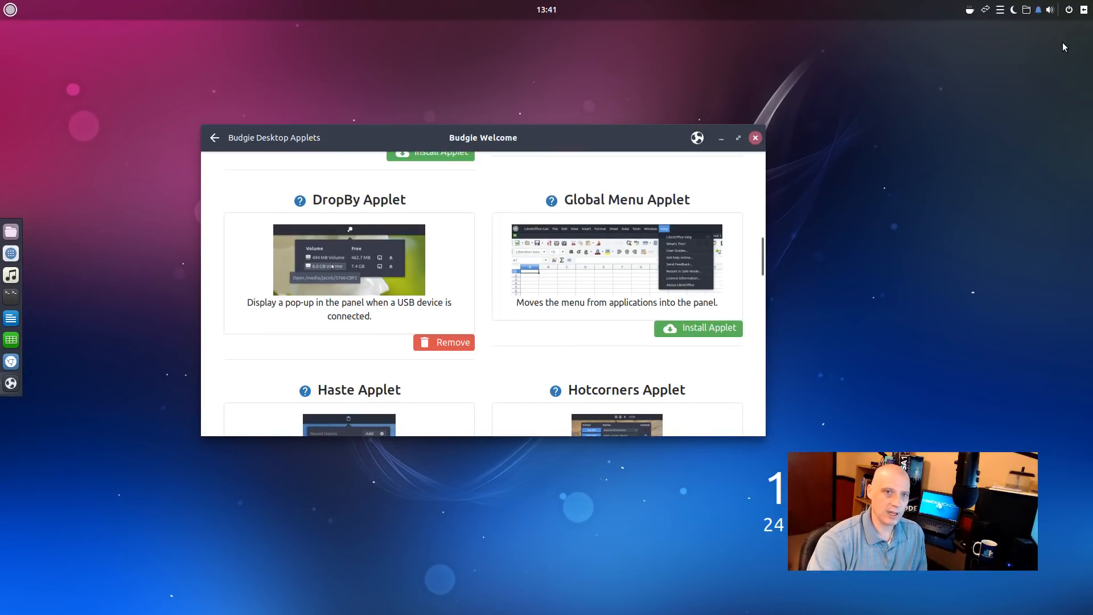
mouse_move(978, 42)
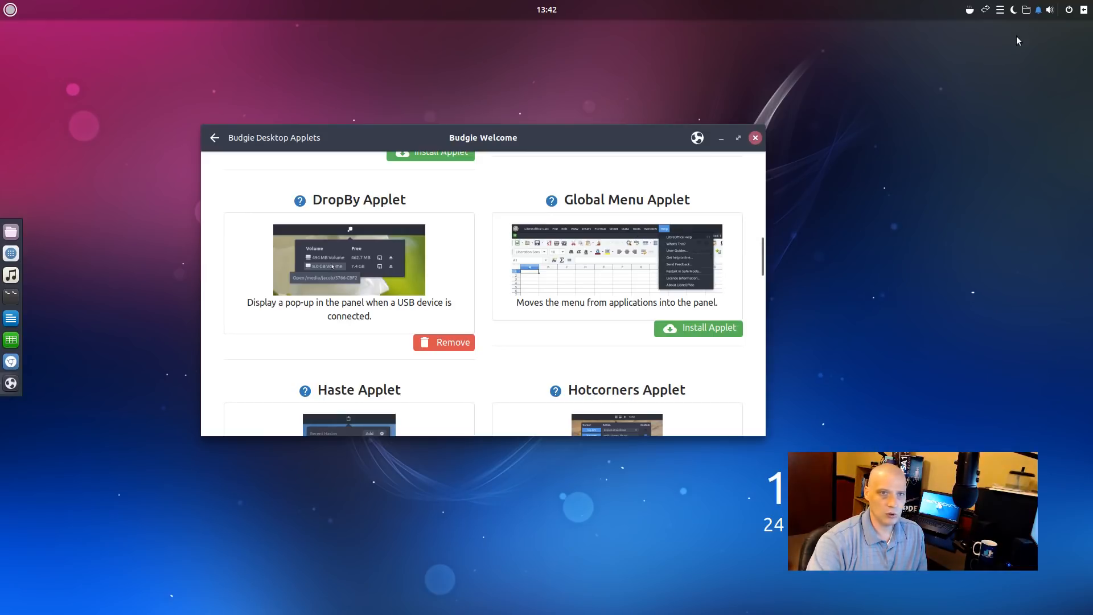
Step: Check the Raven notification for the finished install and scroll back up to confirm Clockworks shows Remove
click(1038, 9)
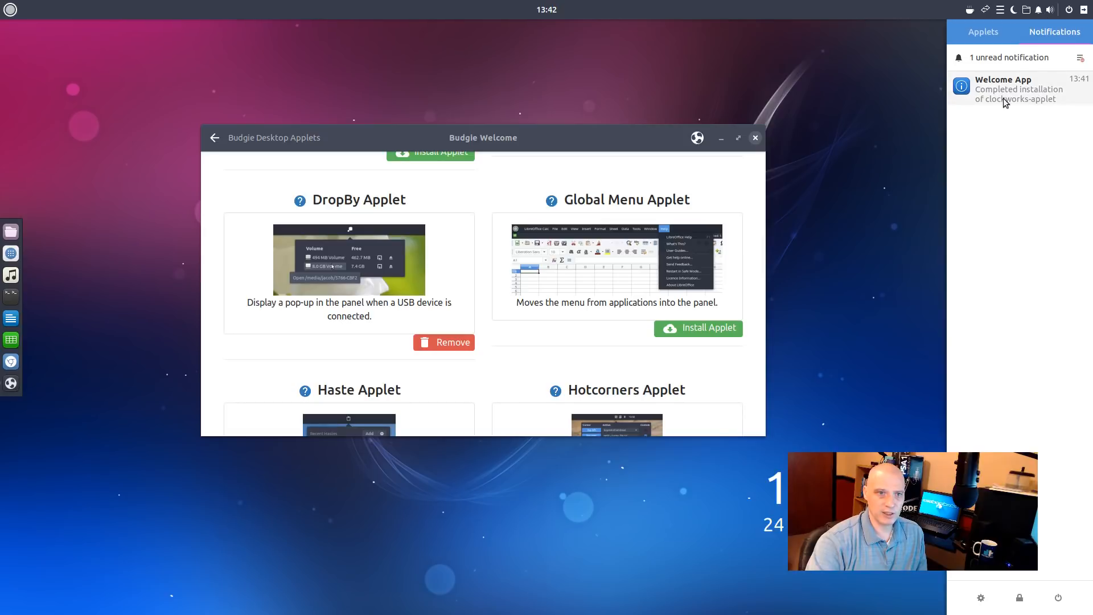
mouse_move(1036, 102)
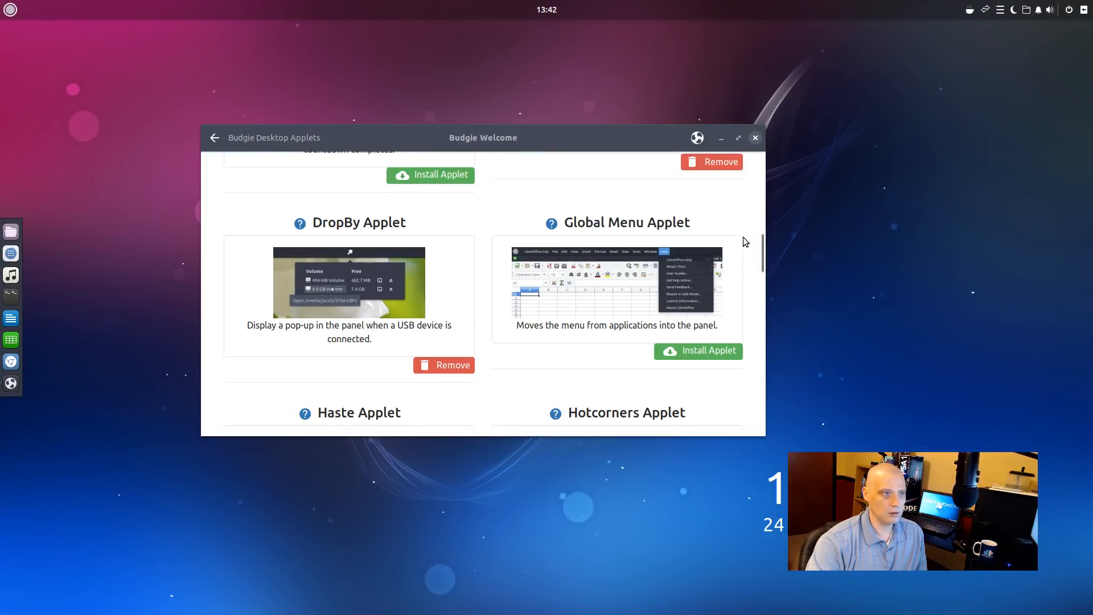
scroll(up, 3)
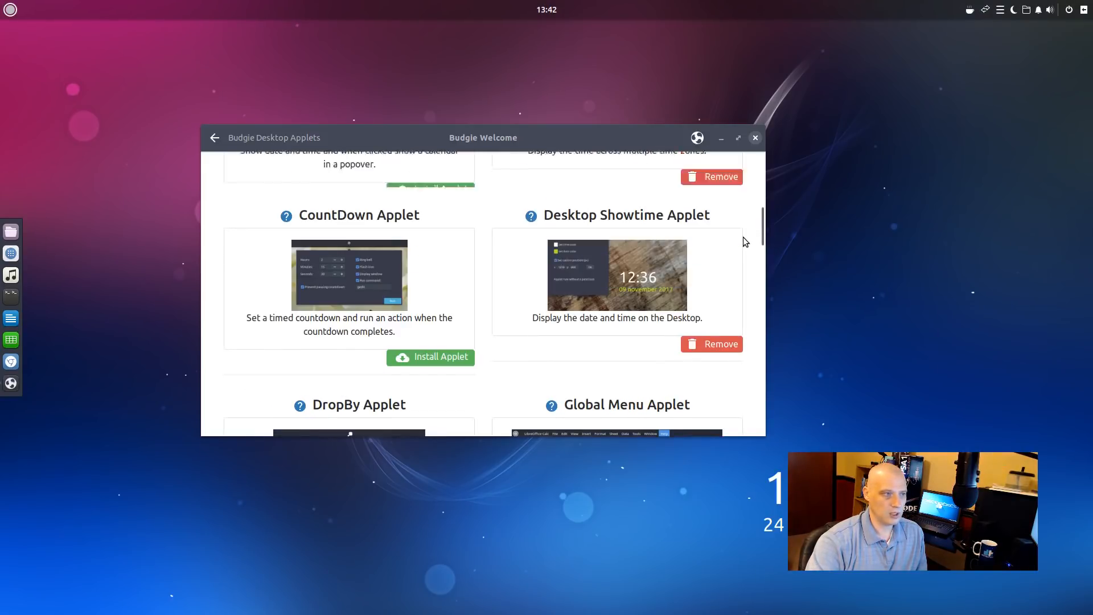
scroll(up, 3)
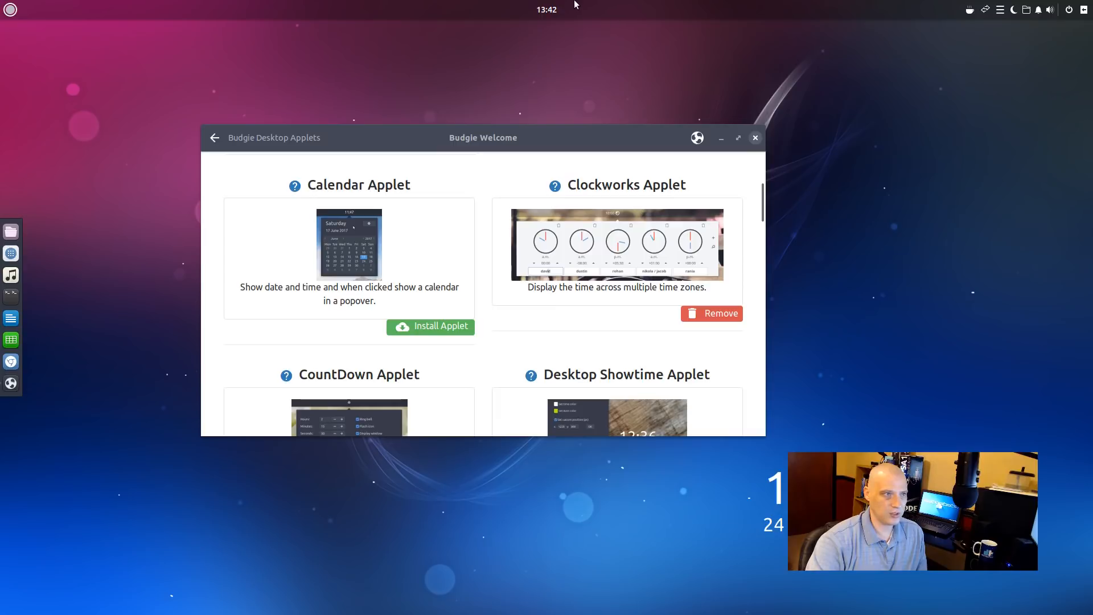
mouse_move(624, 10)
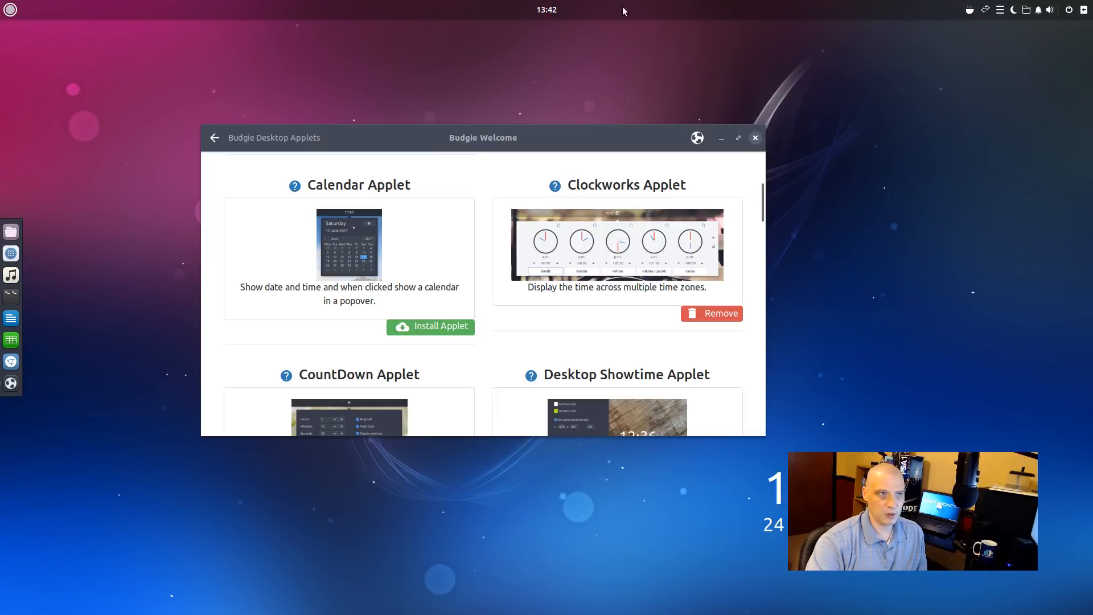
click(546, 11)
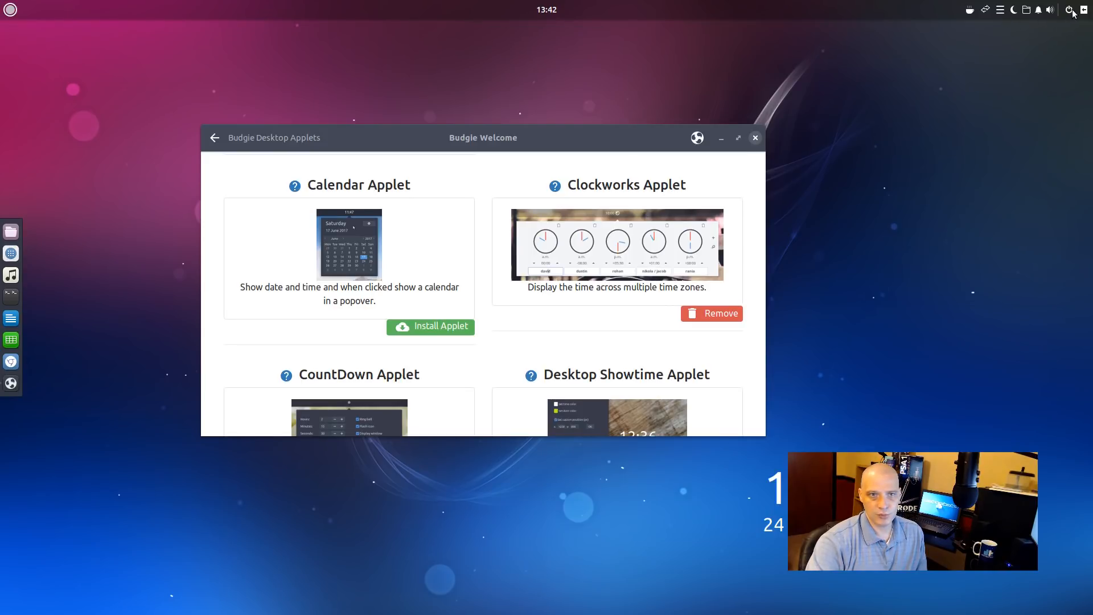
mouse_move(1026, 12)
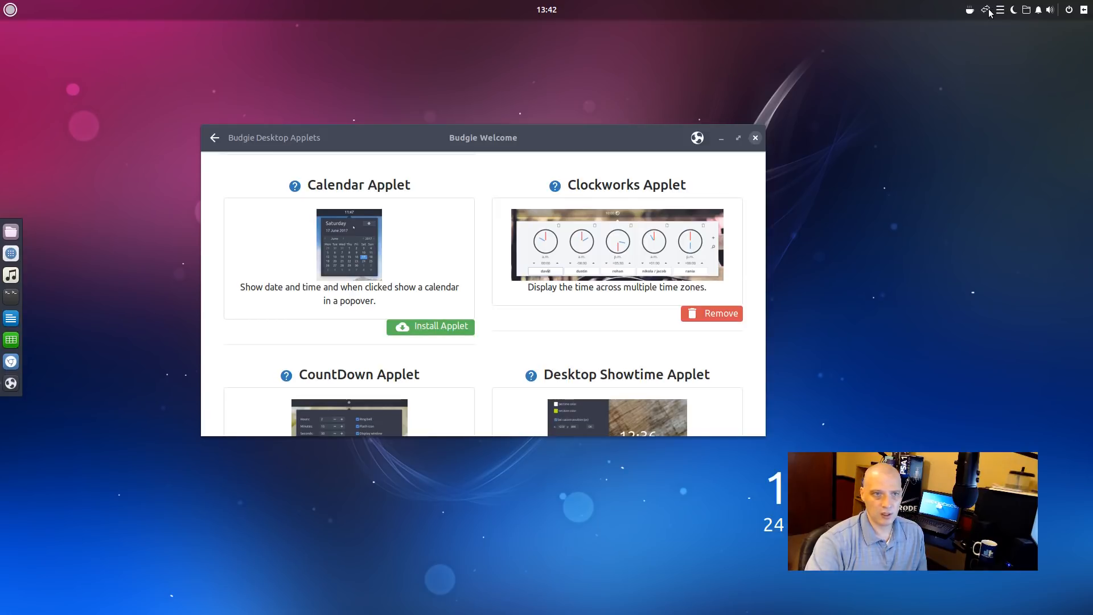
mouse_move(794, 99)
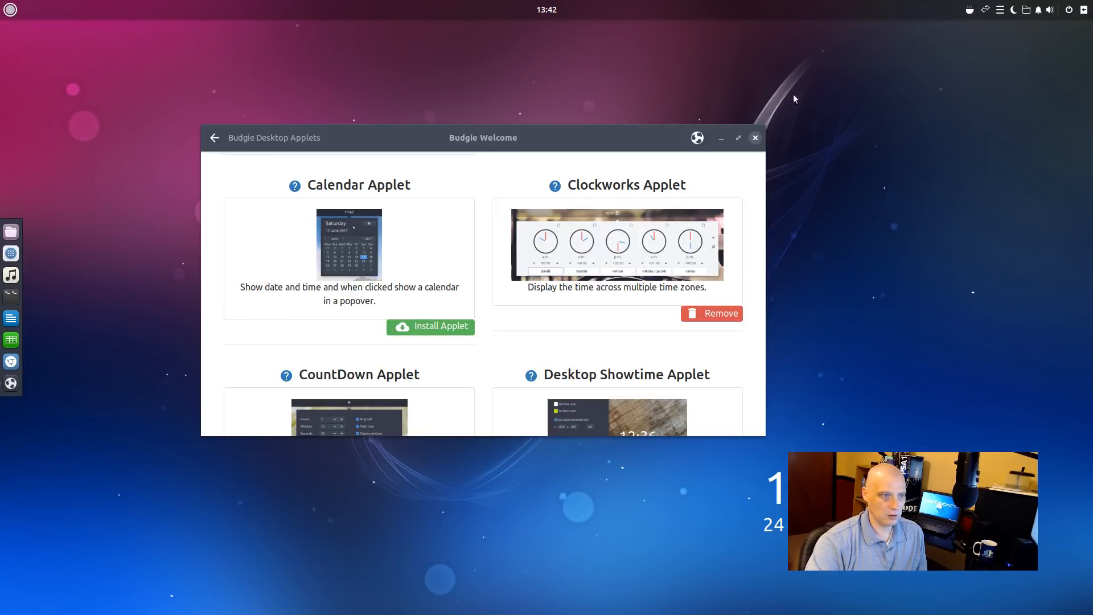
mouse_move(713, 321)
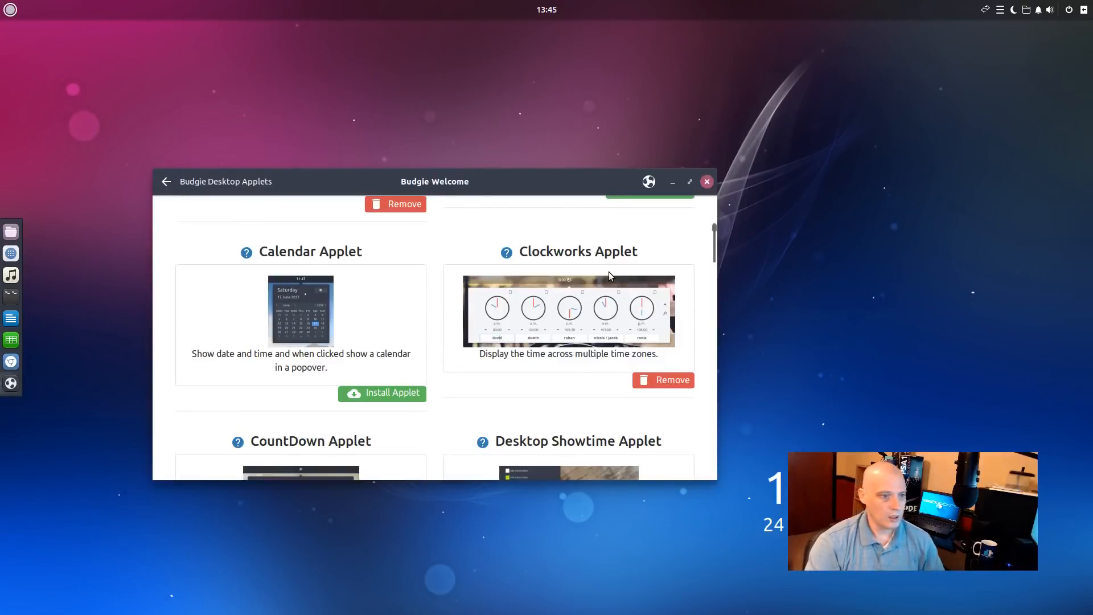
mouse_move(509, 290)
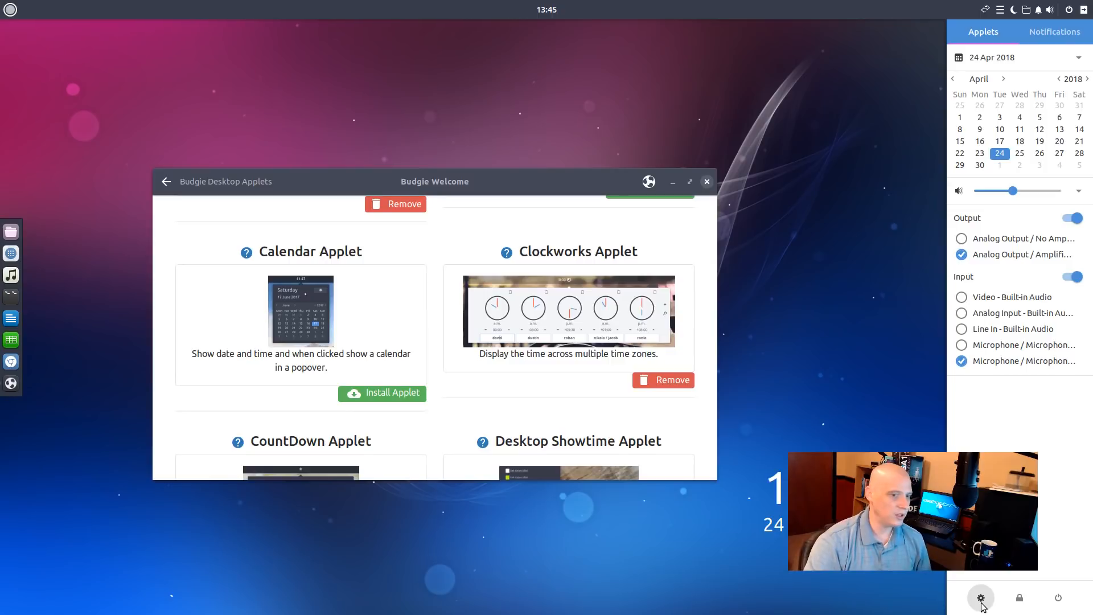
Step: In Budgie Desktop Settings, bring up the Top Panel's Choose an applet list and browse its entries
click(979, 597)
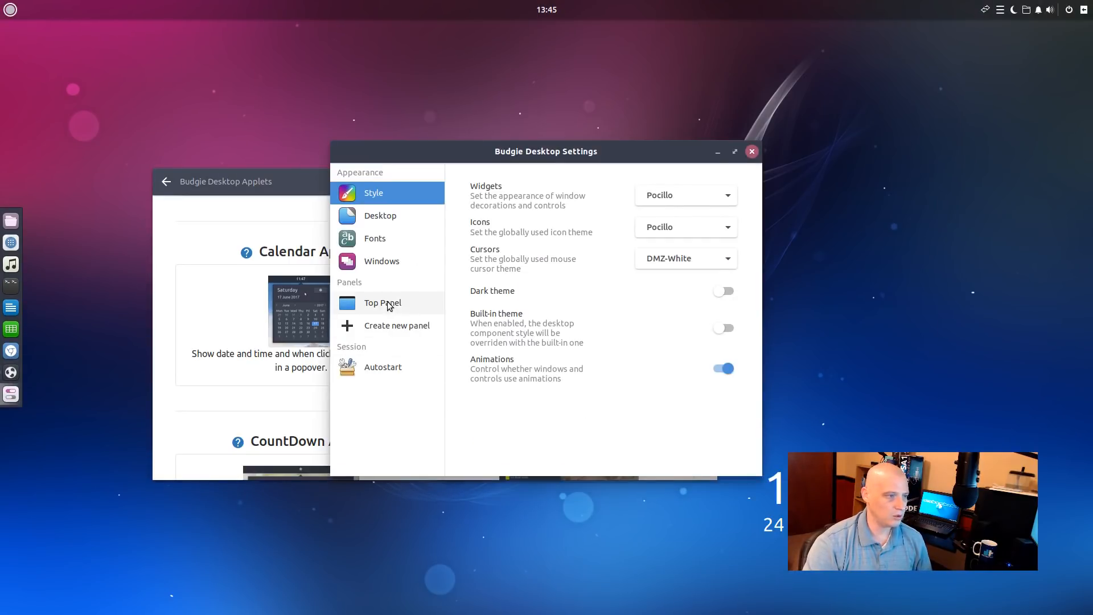
click(383, 303)
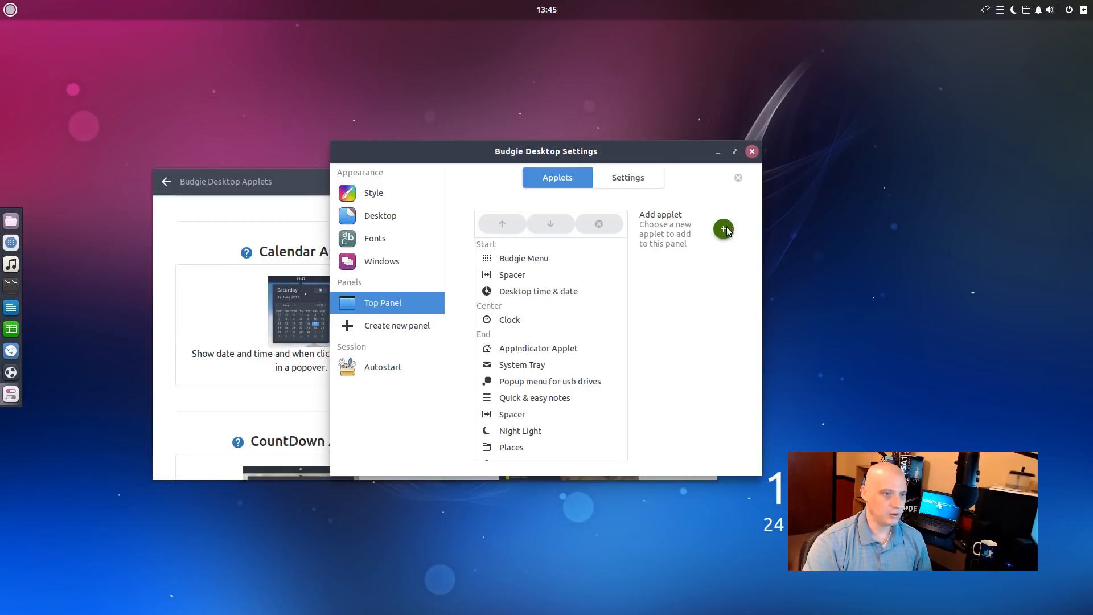
click(723, 229)
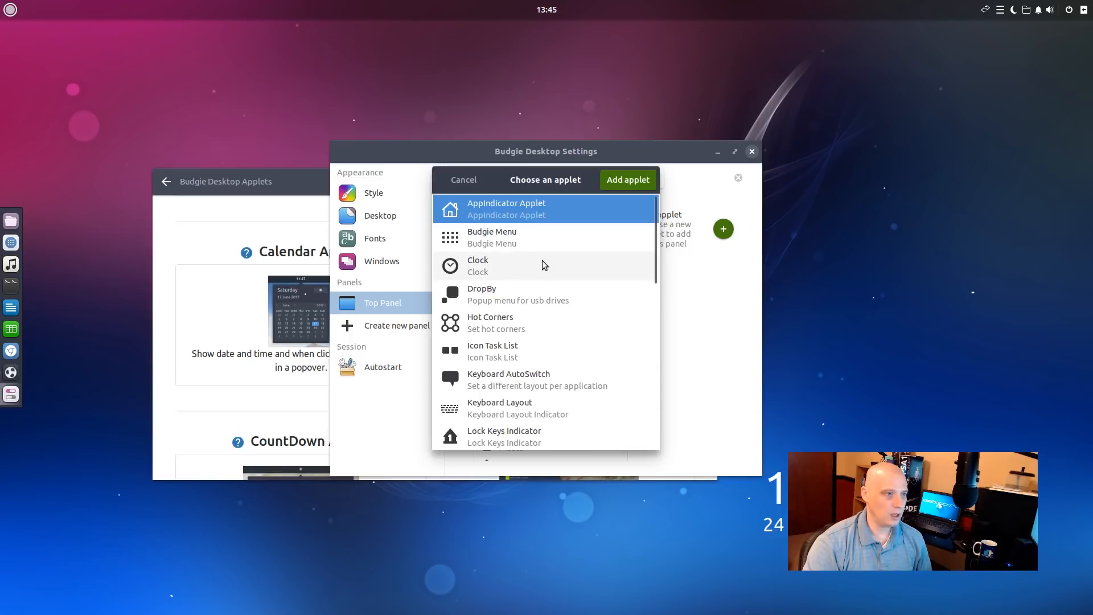
mouse_move(538, 6)
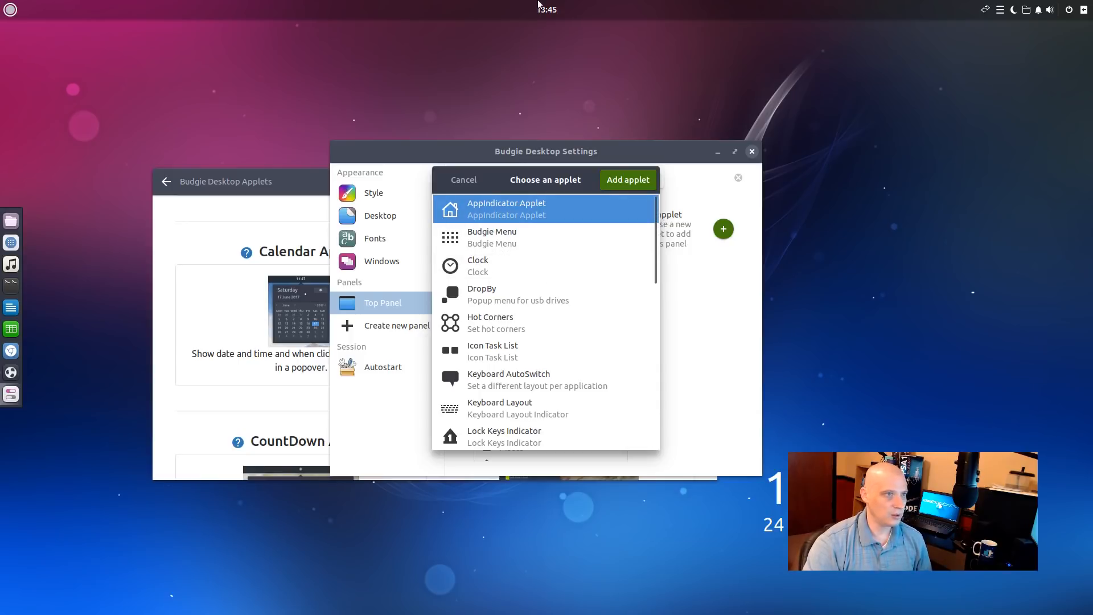
mouse_move(600, 295)
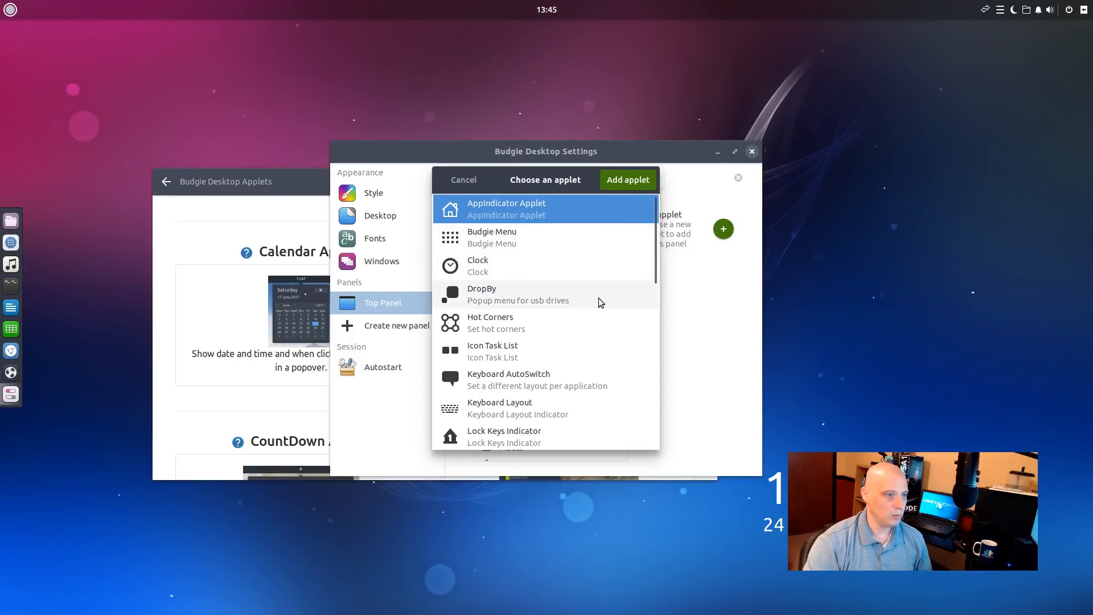
scroll(down, 3)
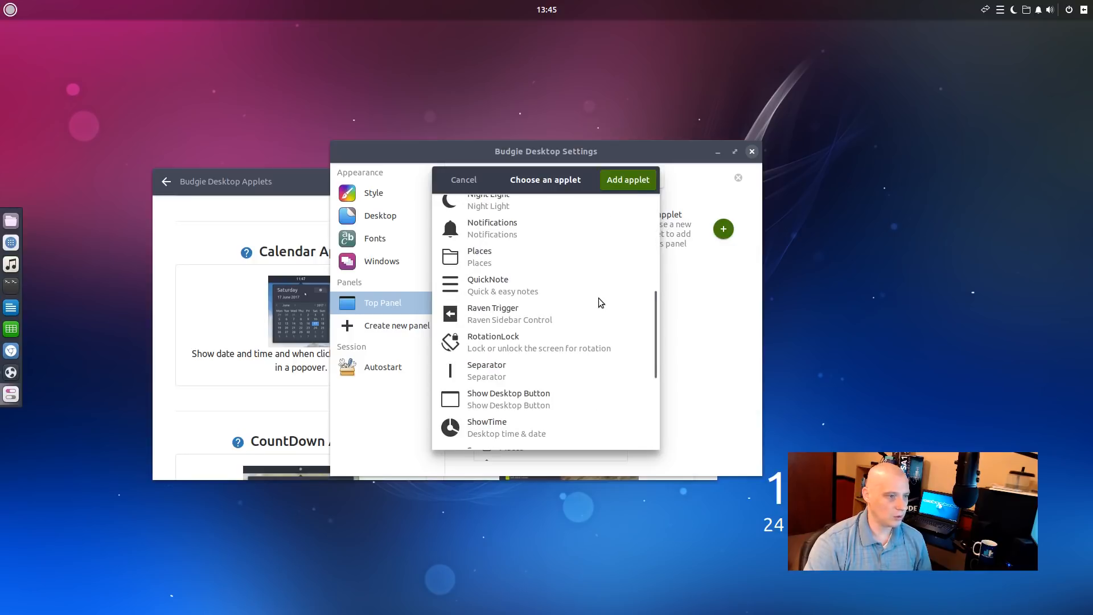
scroll(down, 3)
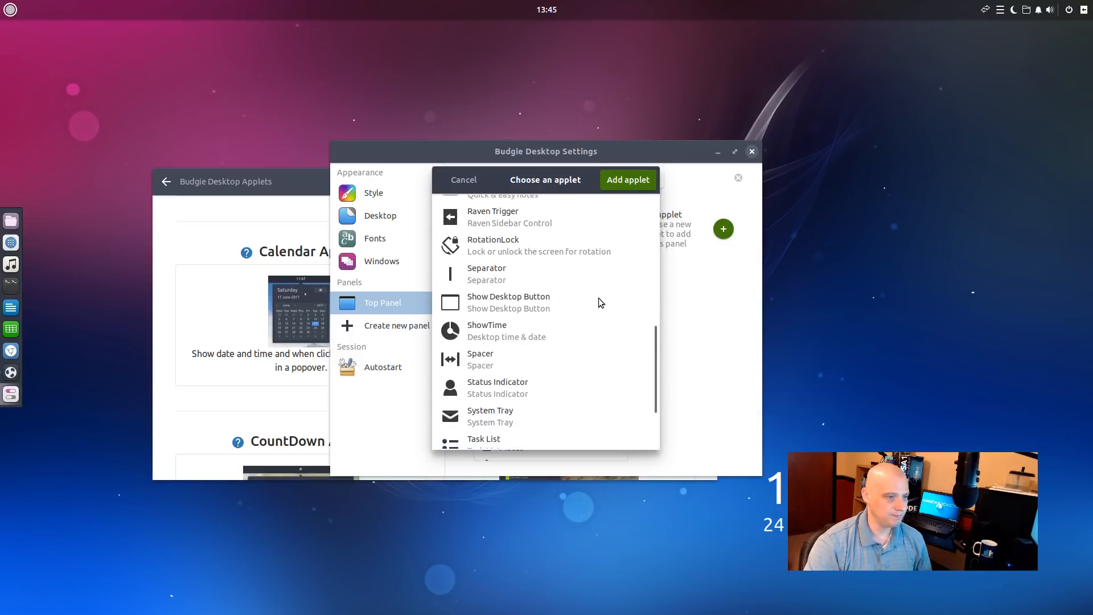
scroll(up, 3)
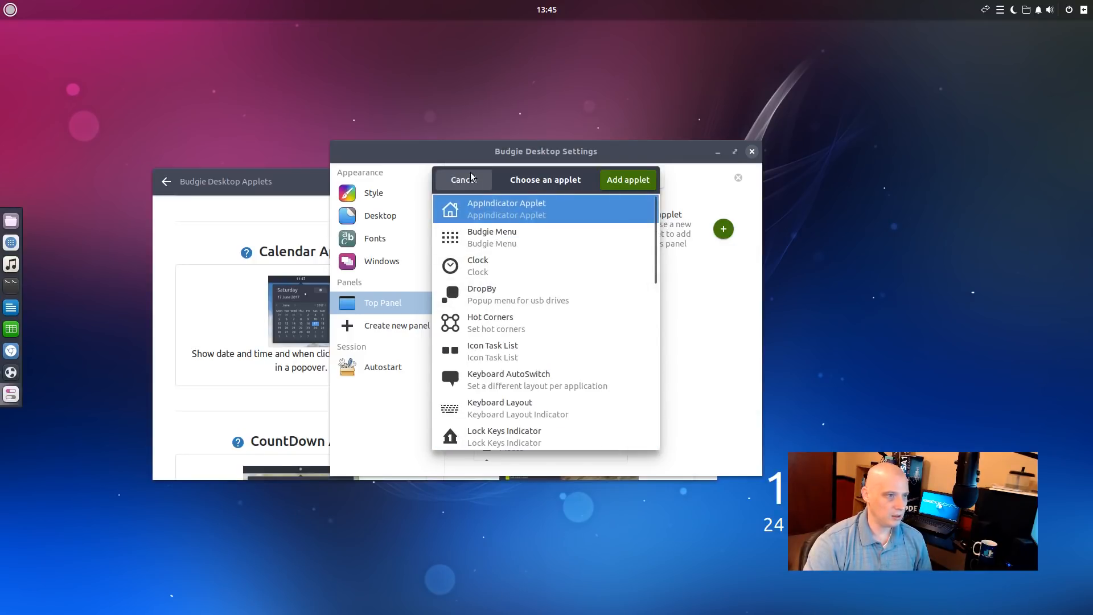
Step: Dismiss the applet chooser and scroll the Budgie Welcome catalogue down to the Screenshot Applet
click(463, 179)
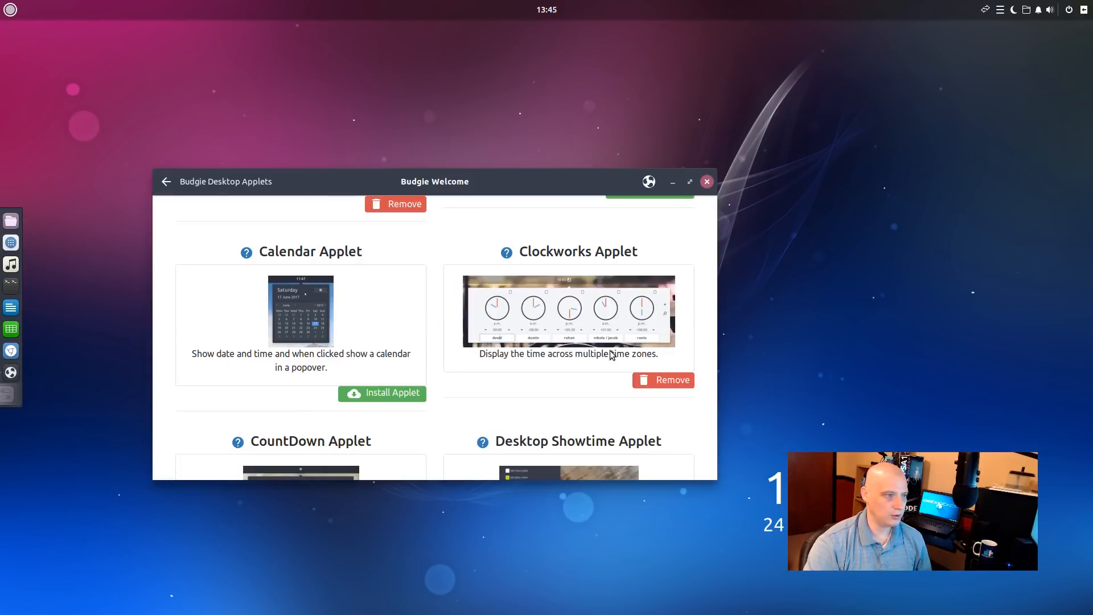
scroll(down, 3)
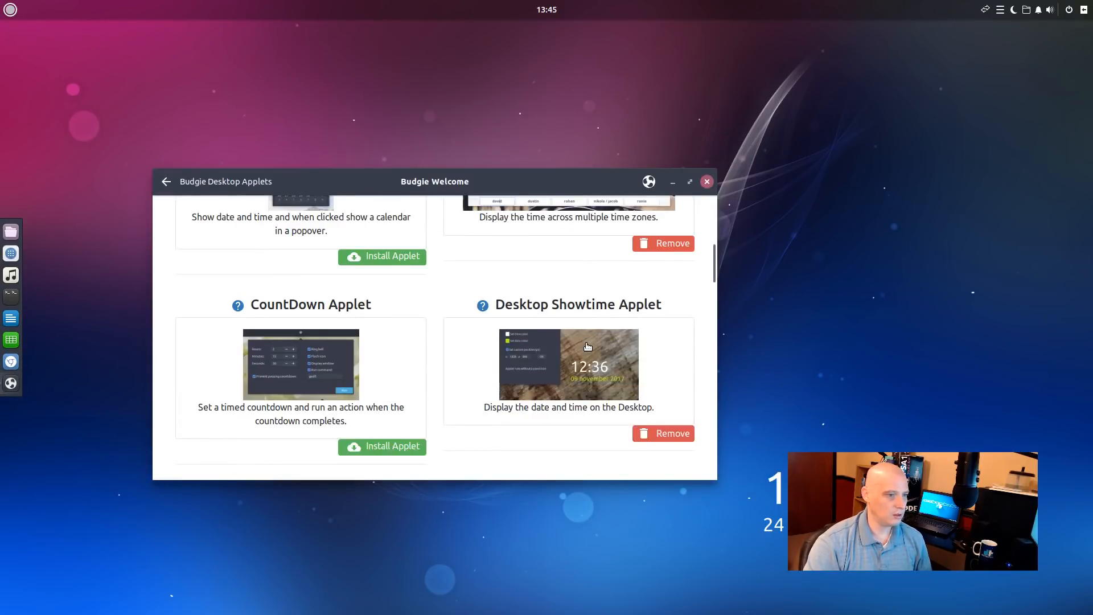
scroll(down, 3)
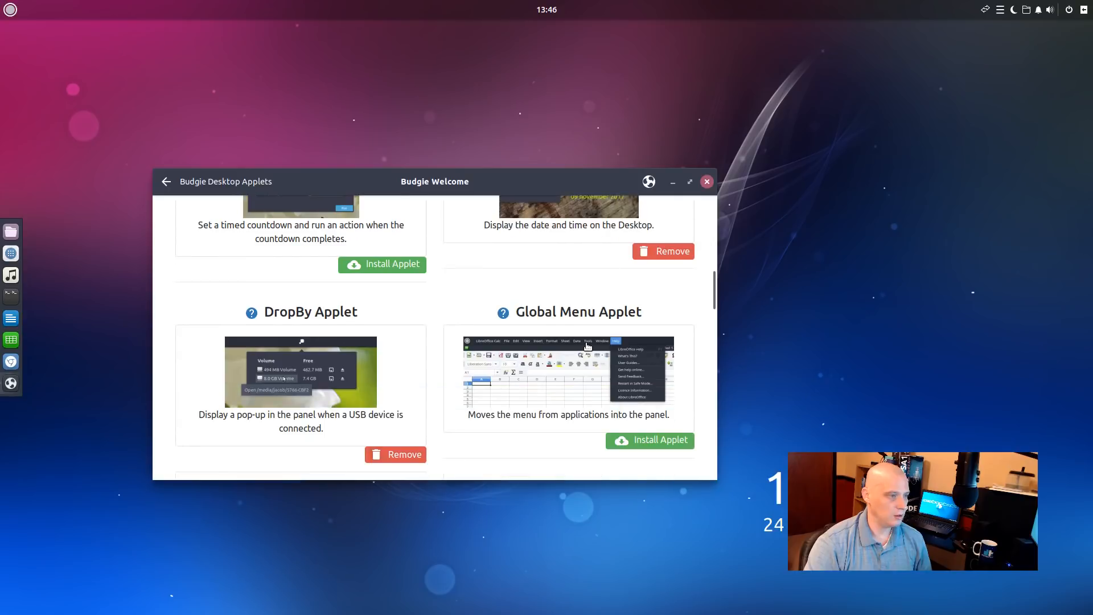
scroll(down, 3)
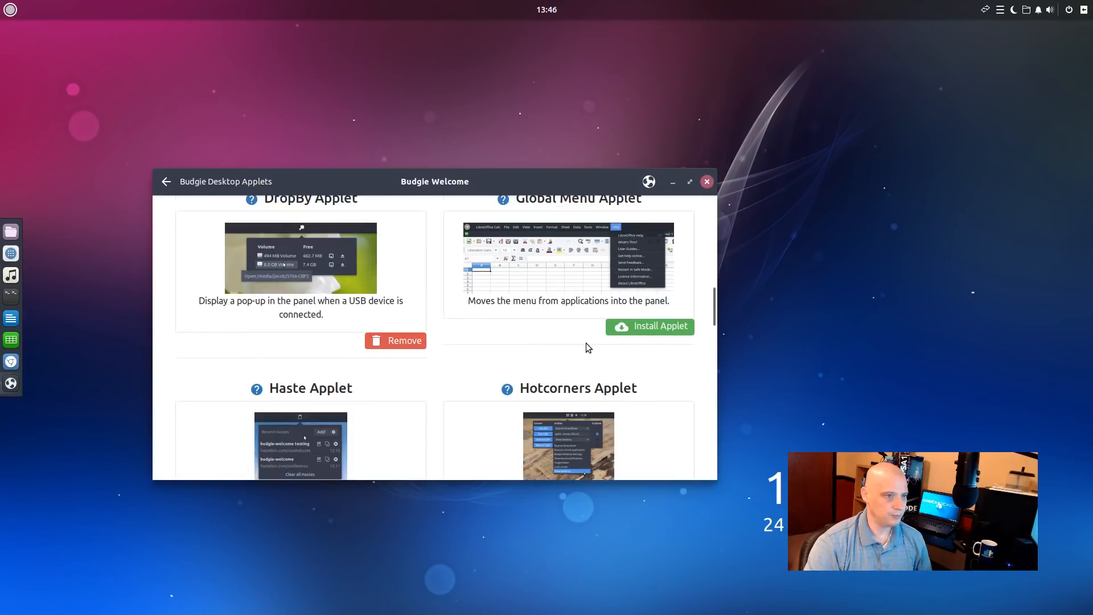
scroll(down, 3)
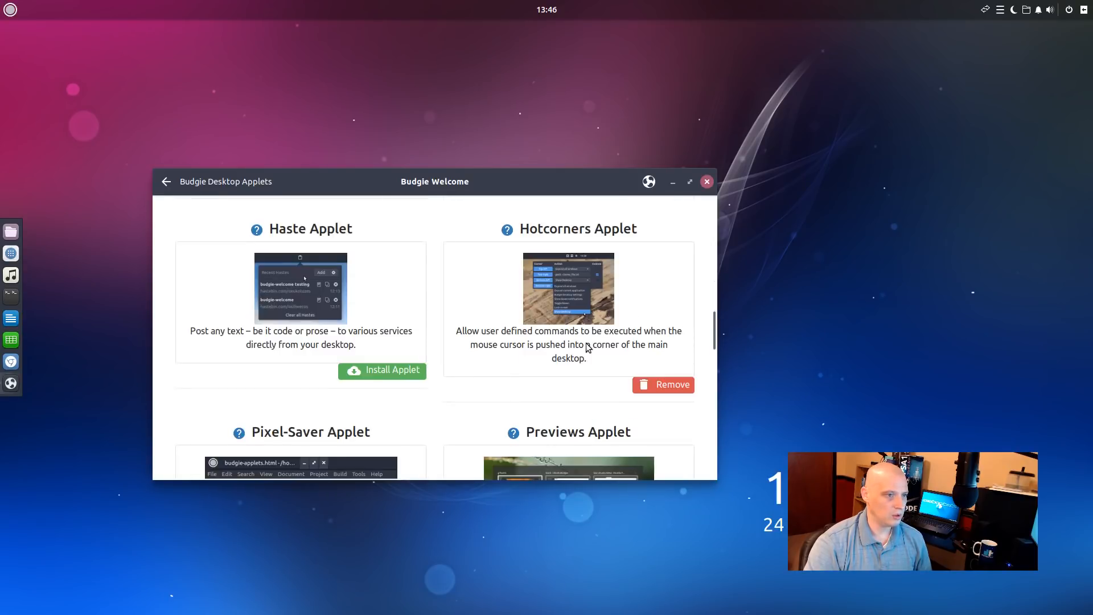
scroll(down, 3)
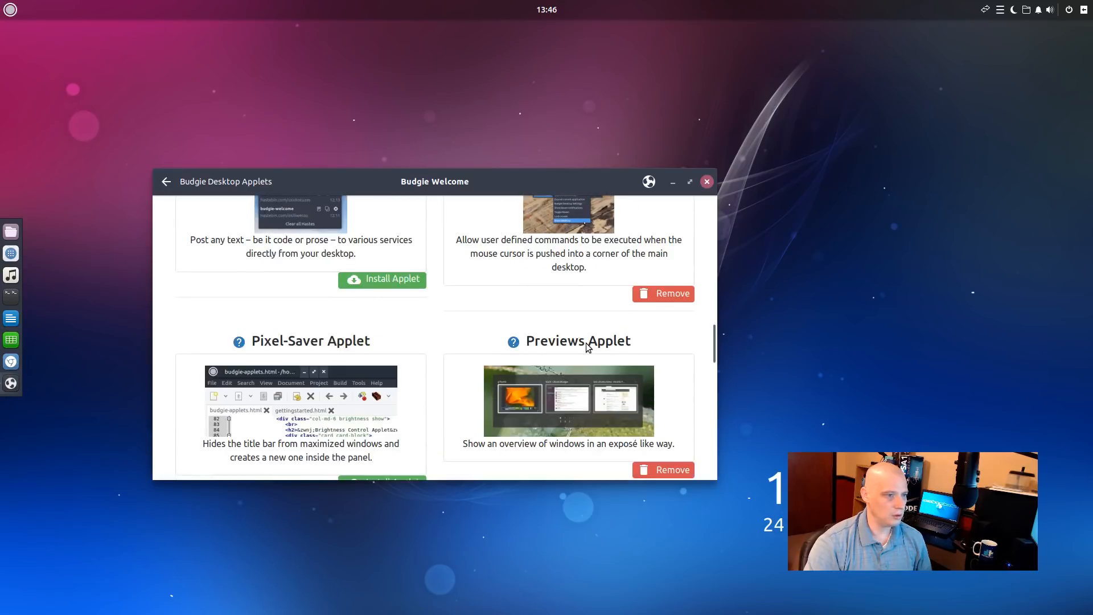
scroll(down, 3)
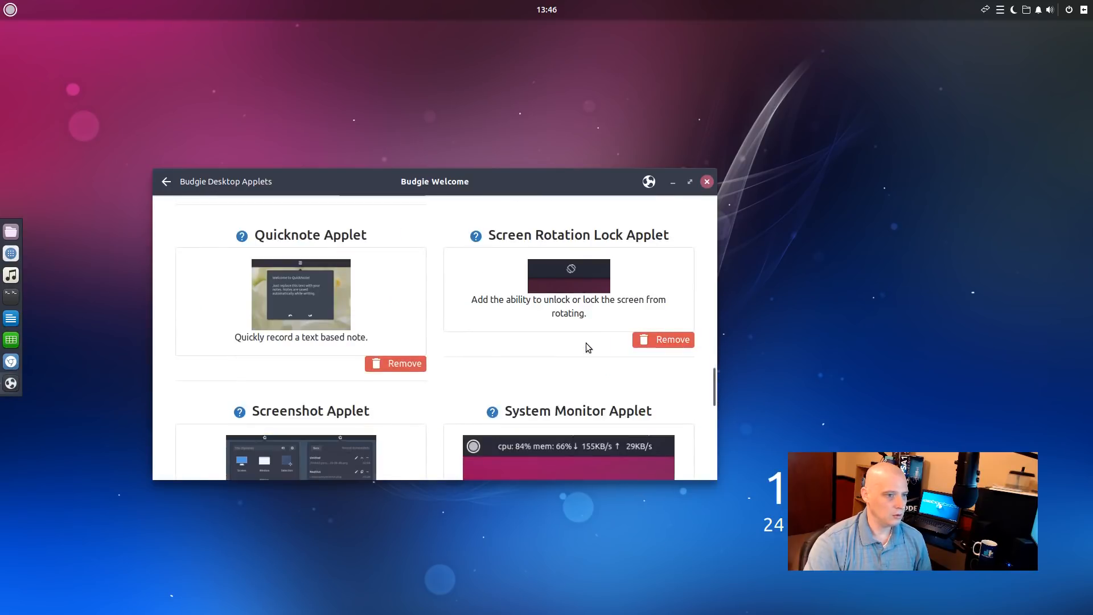
scroll(down, 3)
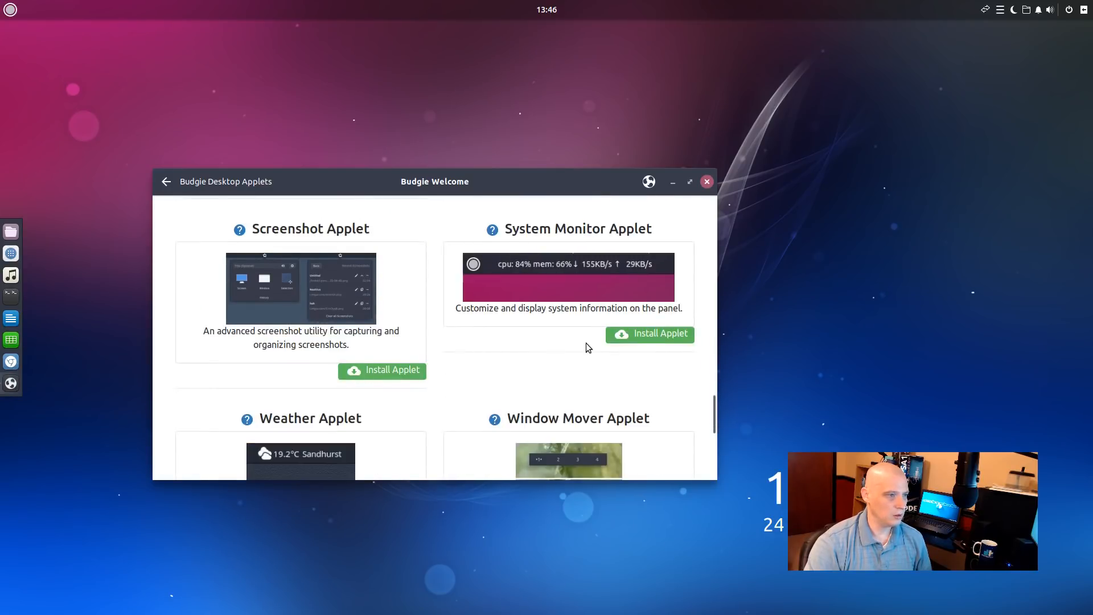
mouse_move(381, 369)
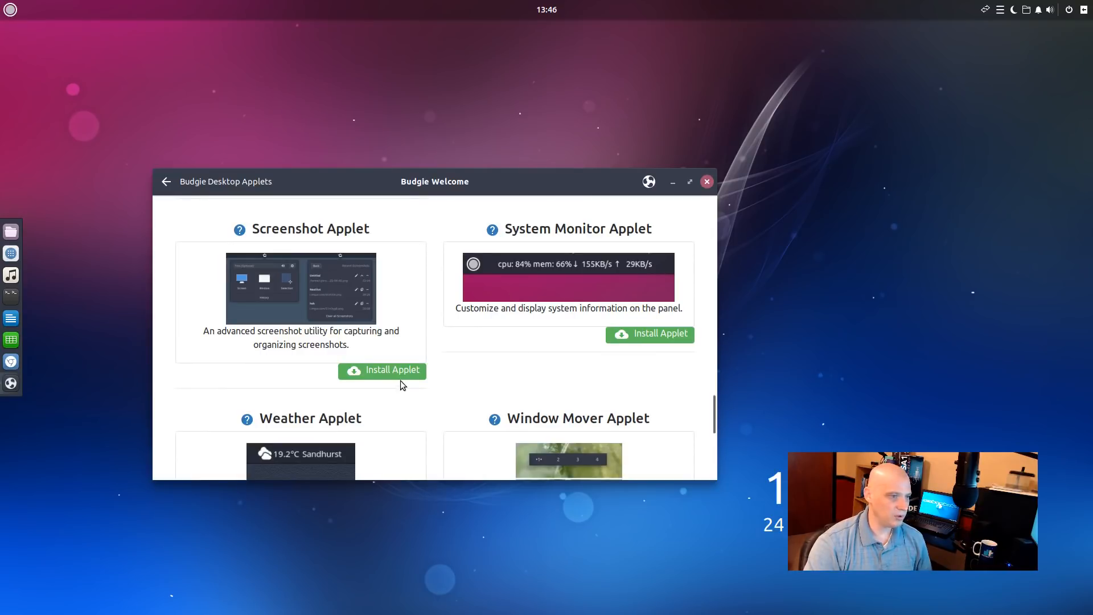
Step: Start installing the Screenshot Applet, accepting the ubuntubudgie backports repository
click(381, 370)
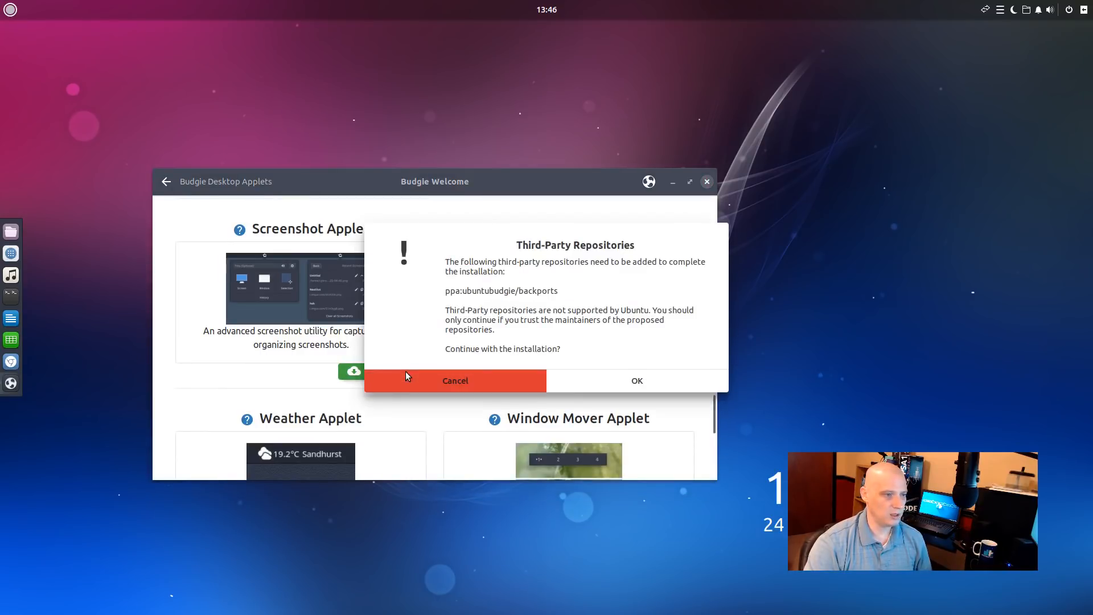
mouse_move(604, 386)
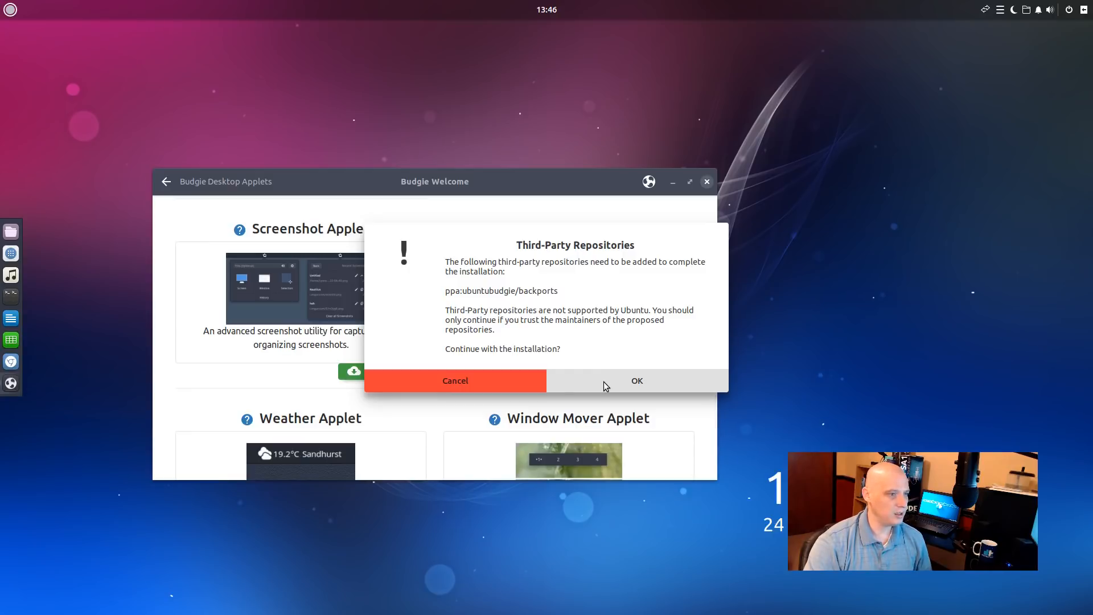
mouse_move(635, 380)
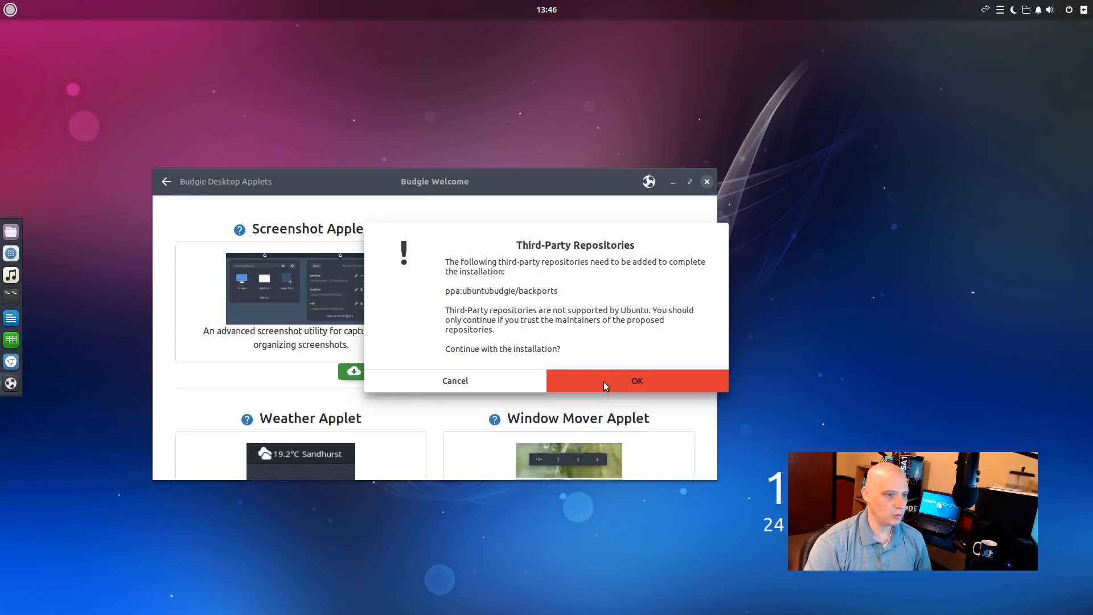
click(635, 380)
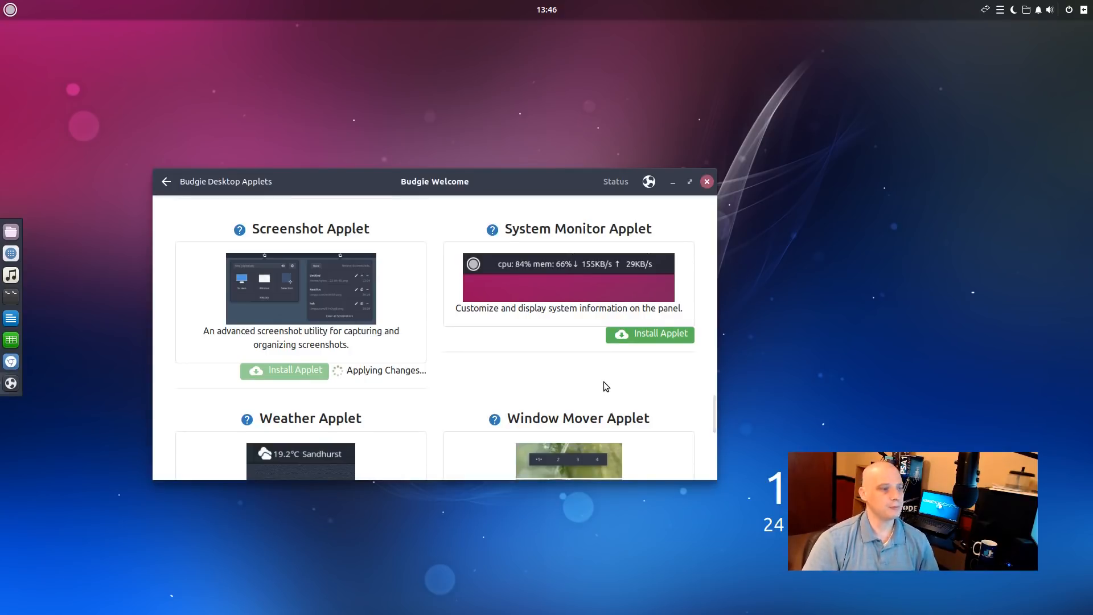
mouse_move(583, 395)
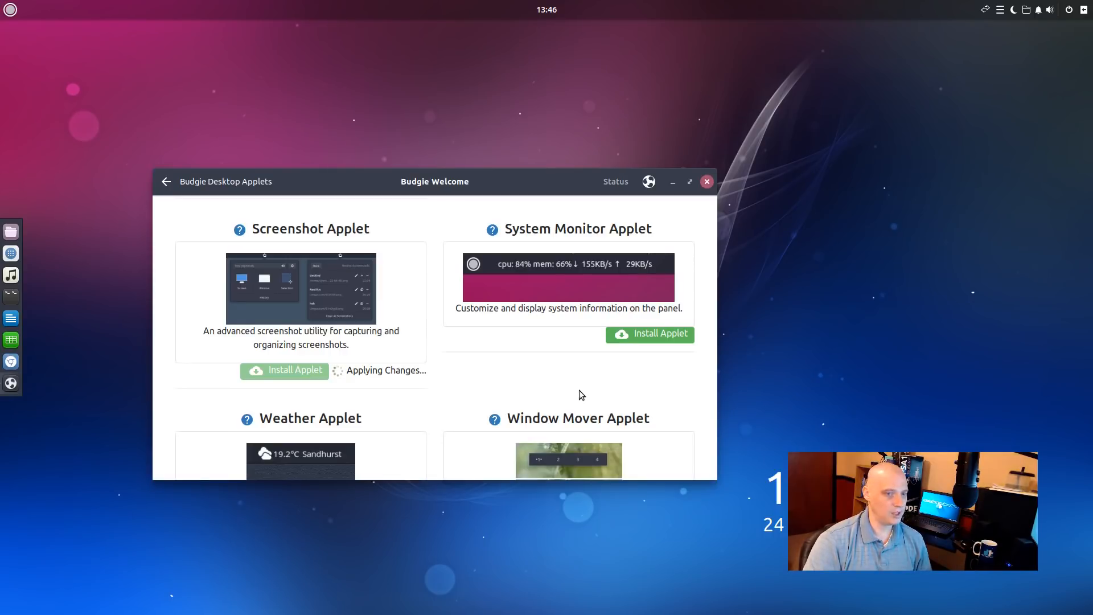
mouse_move(641, 6)
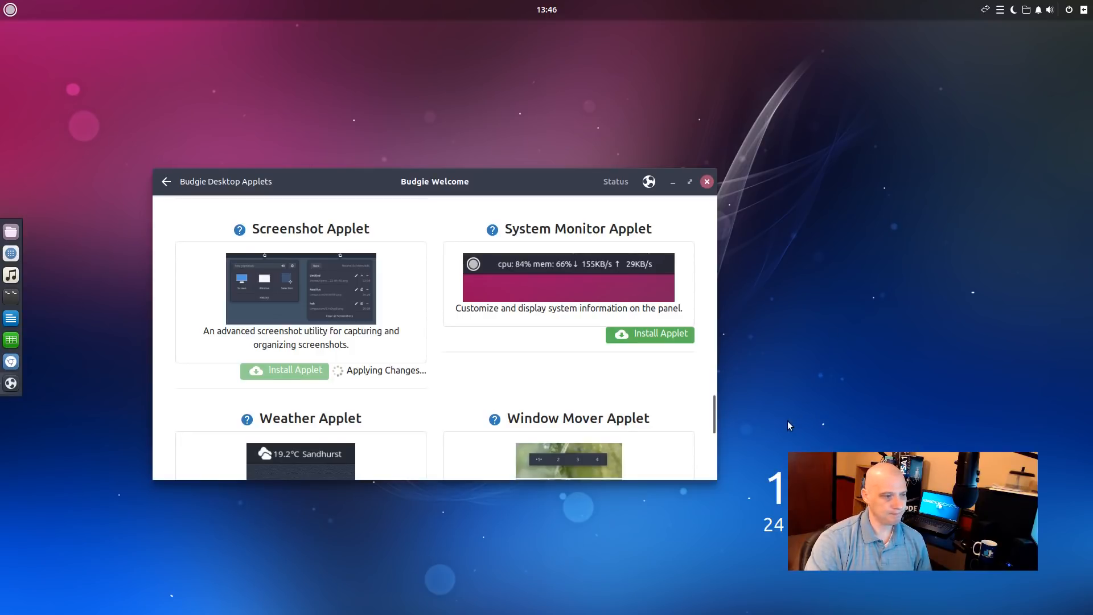
mouse_move(532, 417)
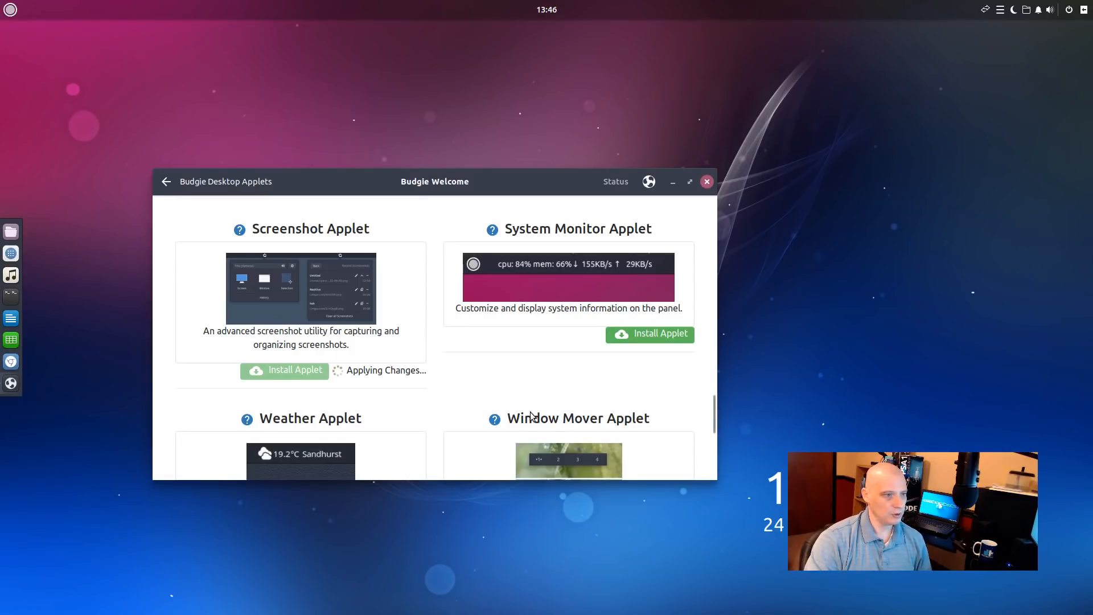
mouse_move(556, 439)
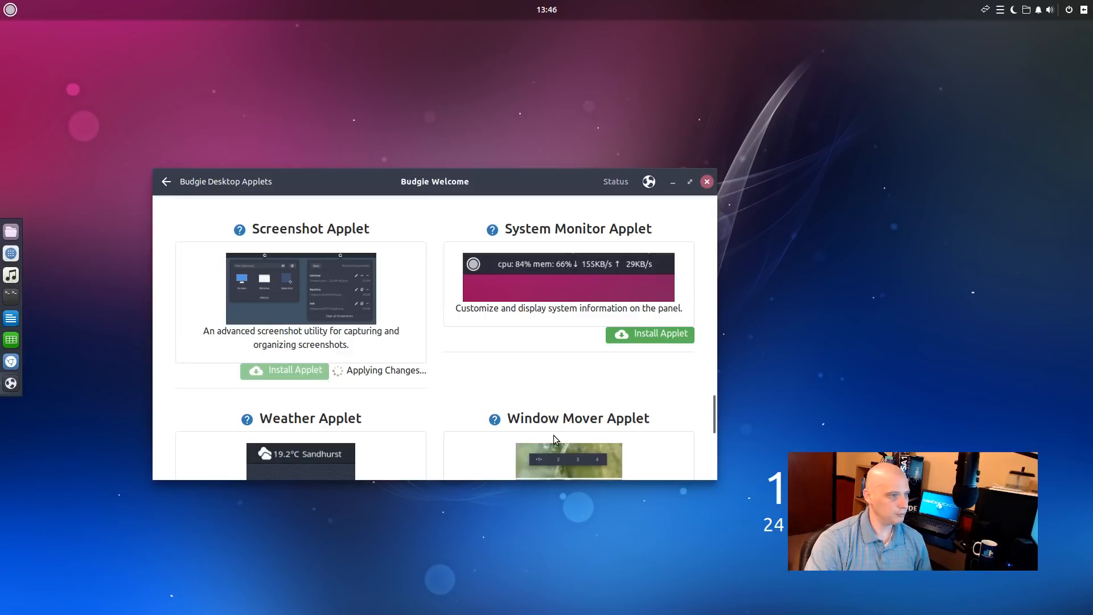
mouse_move(576, 436)
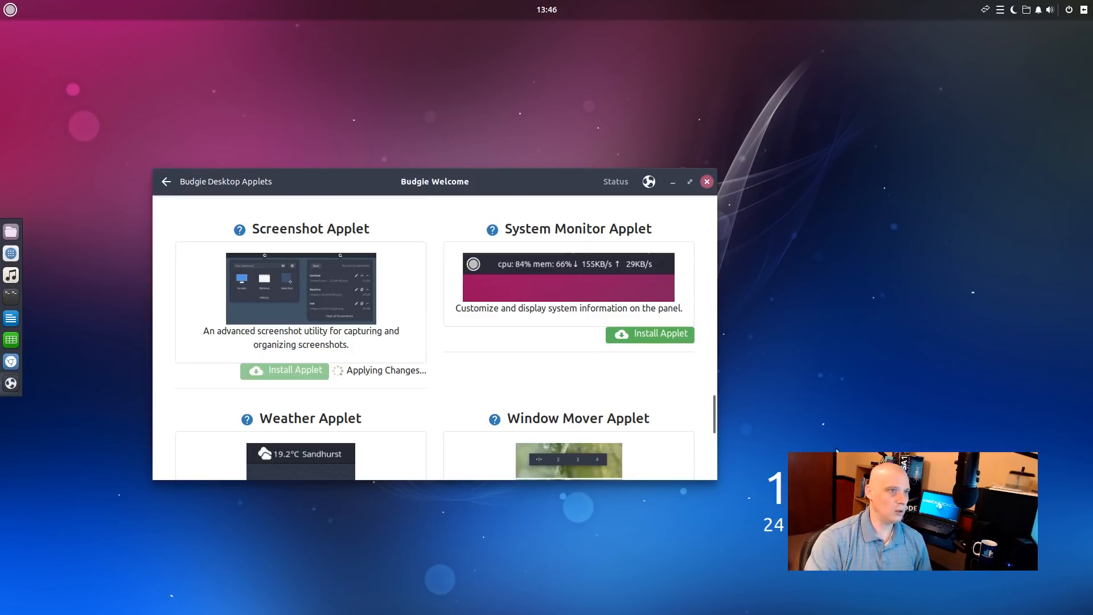
mouse_move(580, 378)
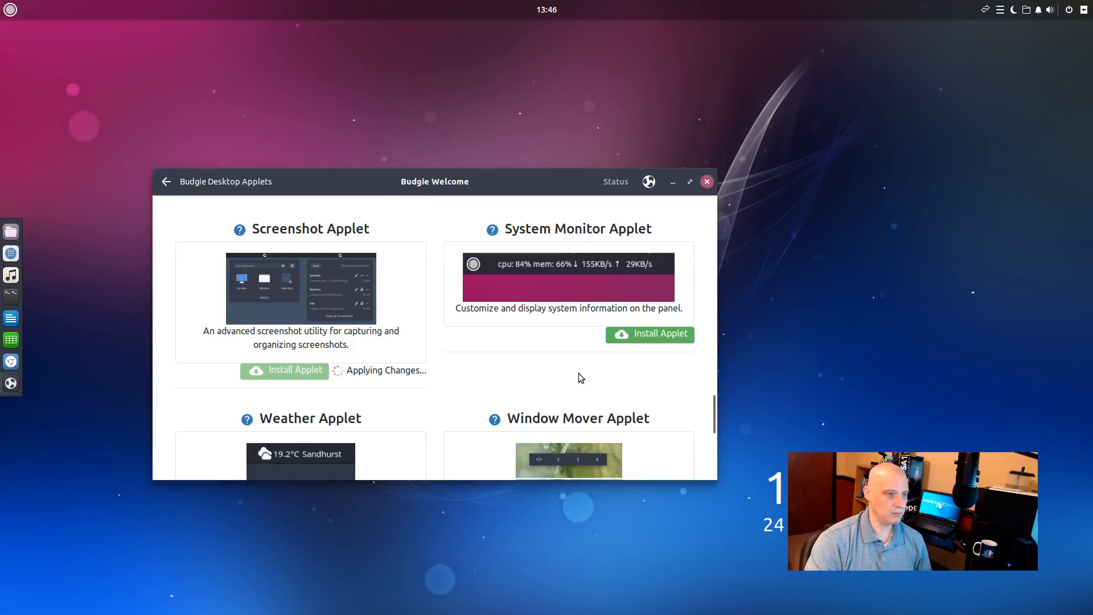
mouse_move(486, 382)
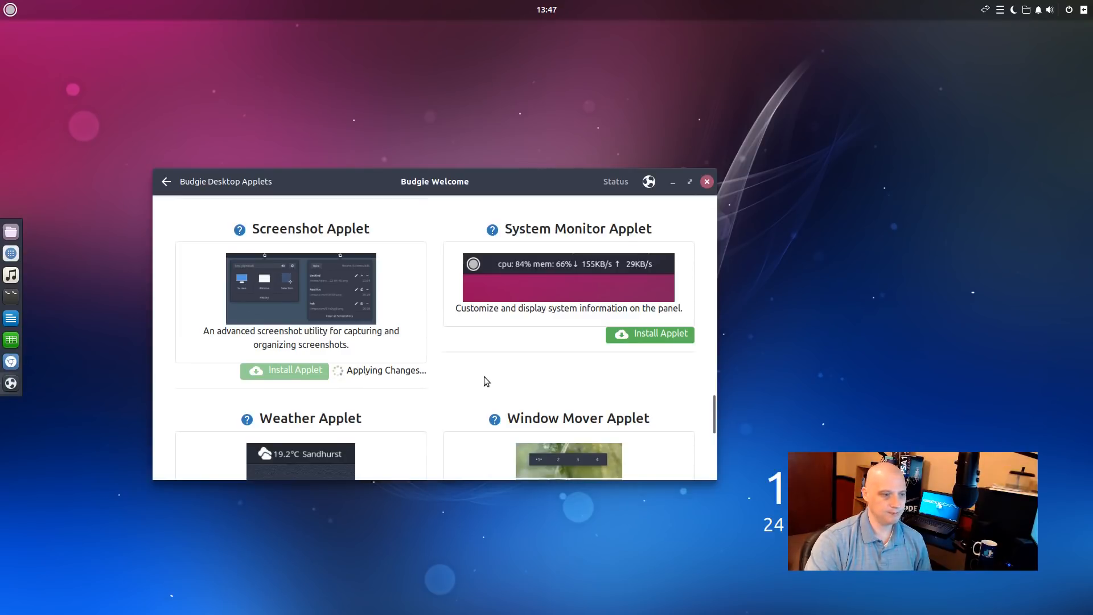
mouse_move(1085, 6)
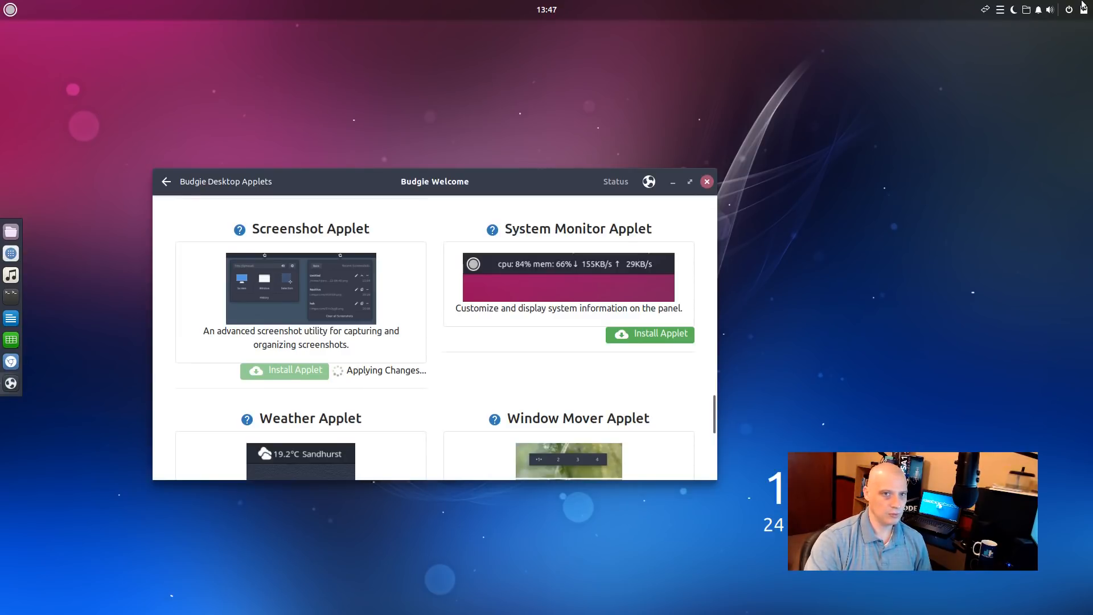
click(1060, 9)
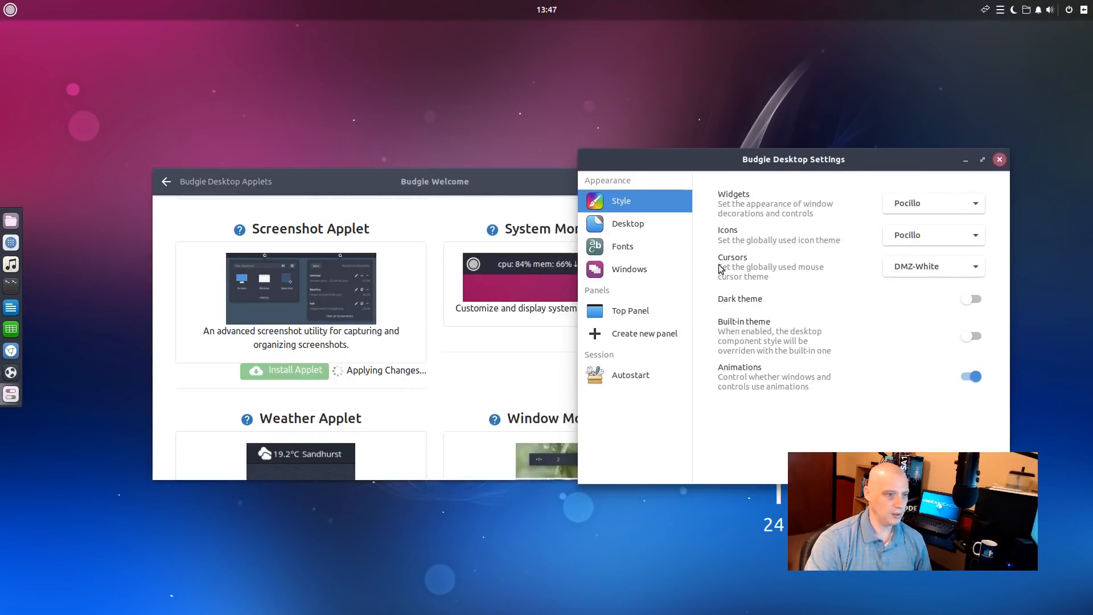
click(630, 309)
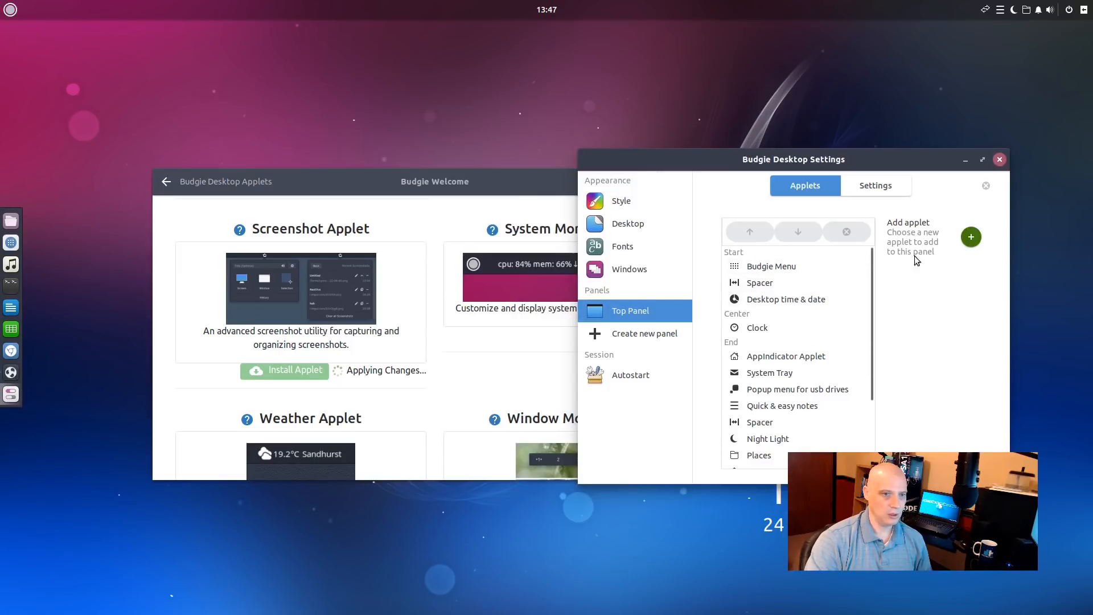
mouse_move(824, 274)
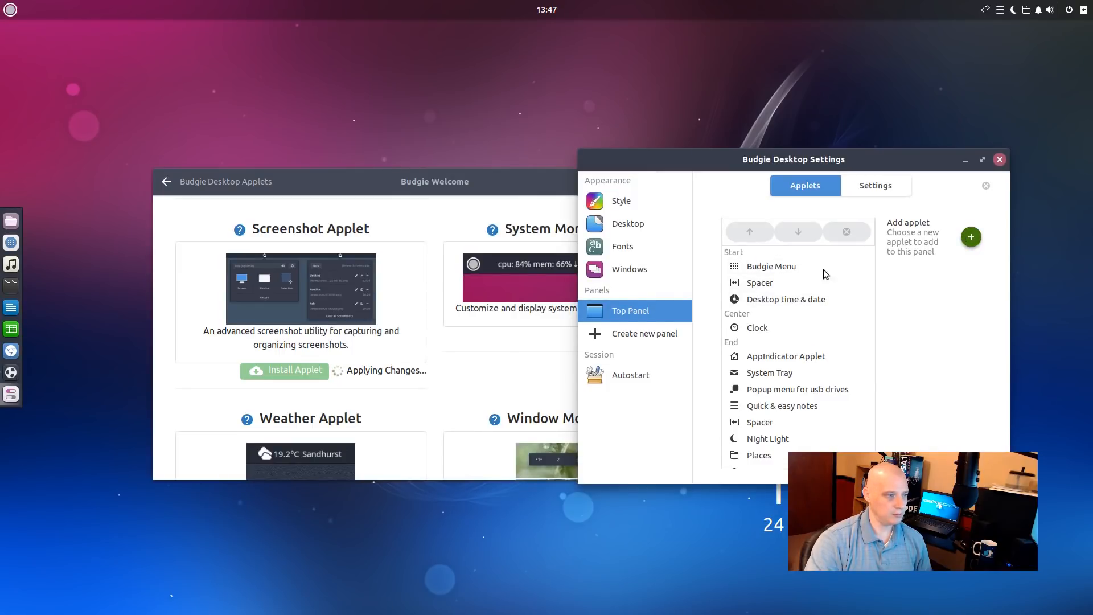
mouse_move(833, 108)
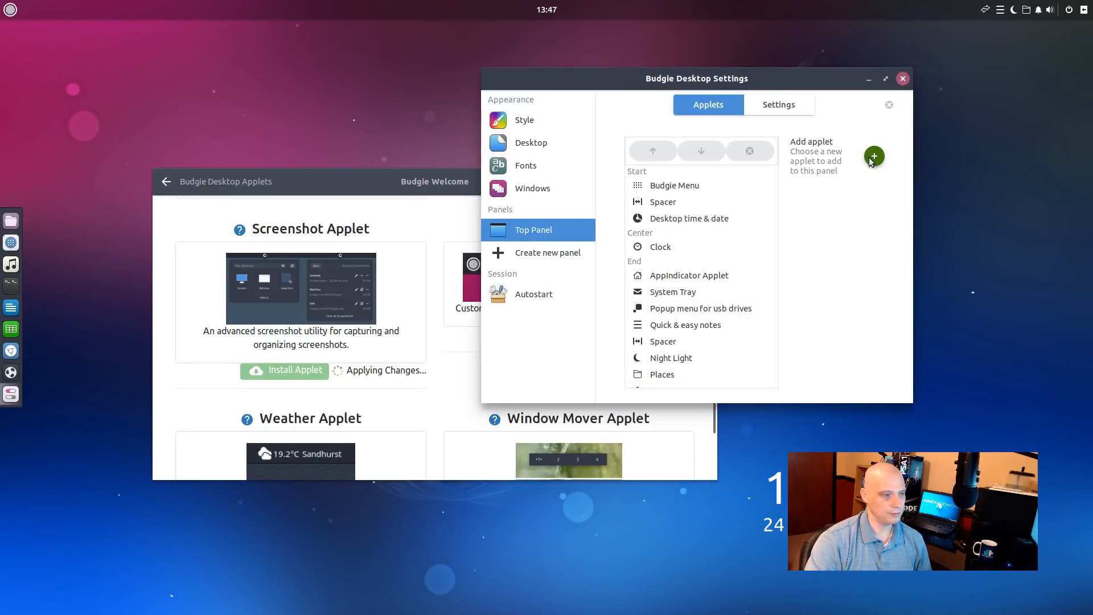
click(873, 156)
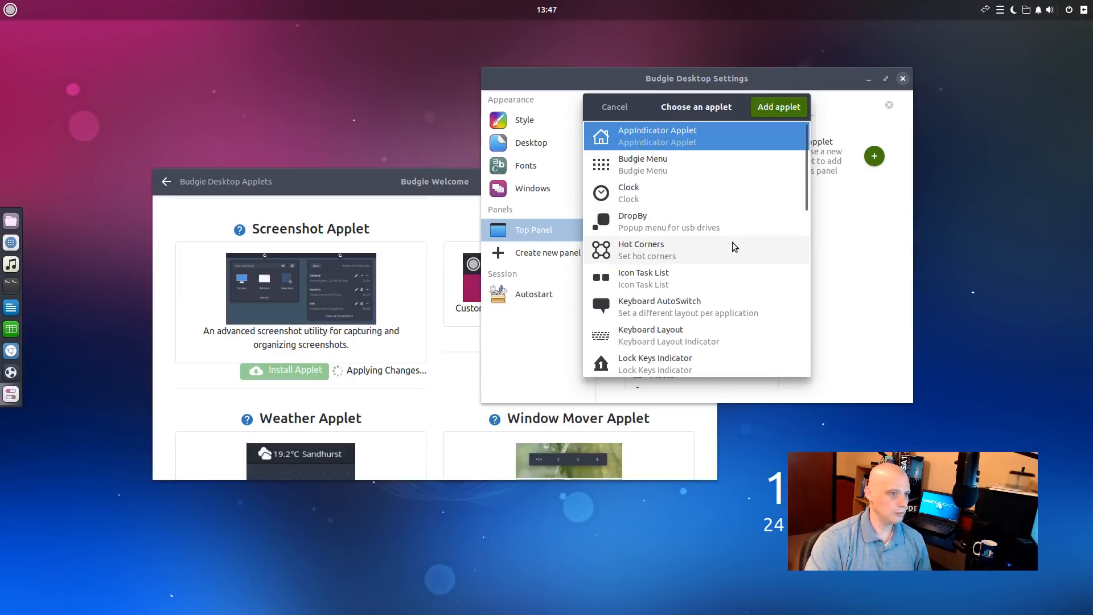
scroll(down, 3)
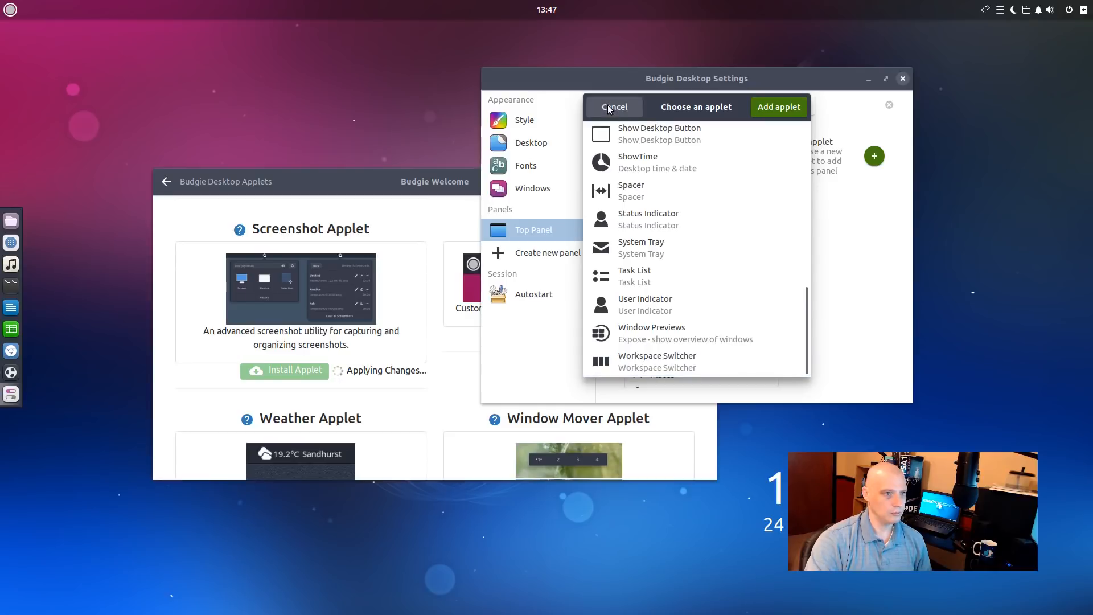
click(614, 107)
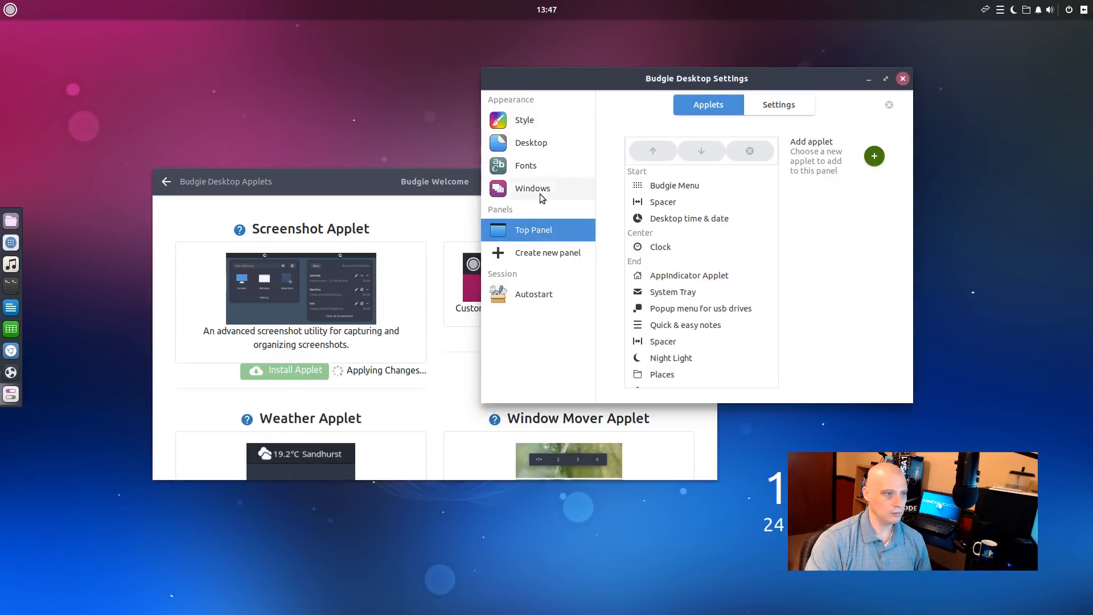
mouse_move(489, 253)
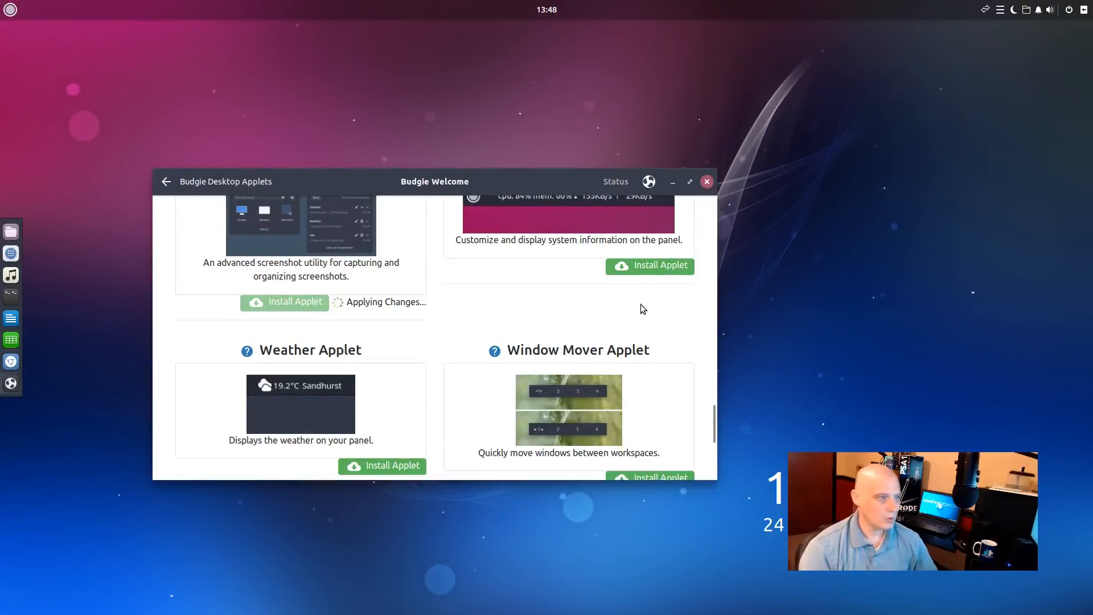
mouse_move(511, 191)
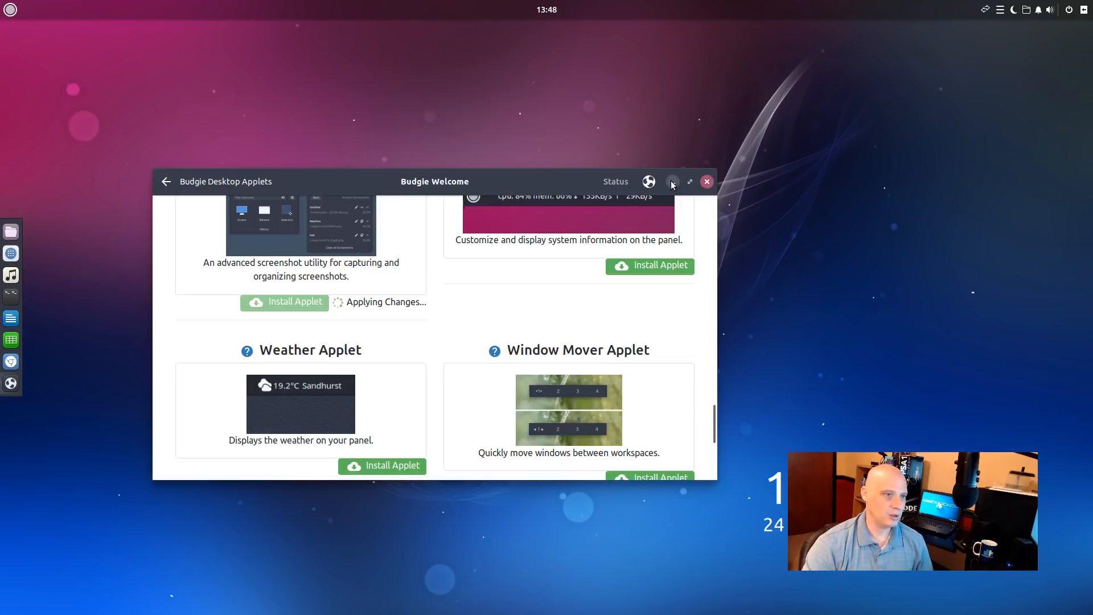
Step: Minimise Budgie Welcome and bring up the System Tools category in Budgie Menu
click(706, 181)
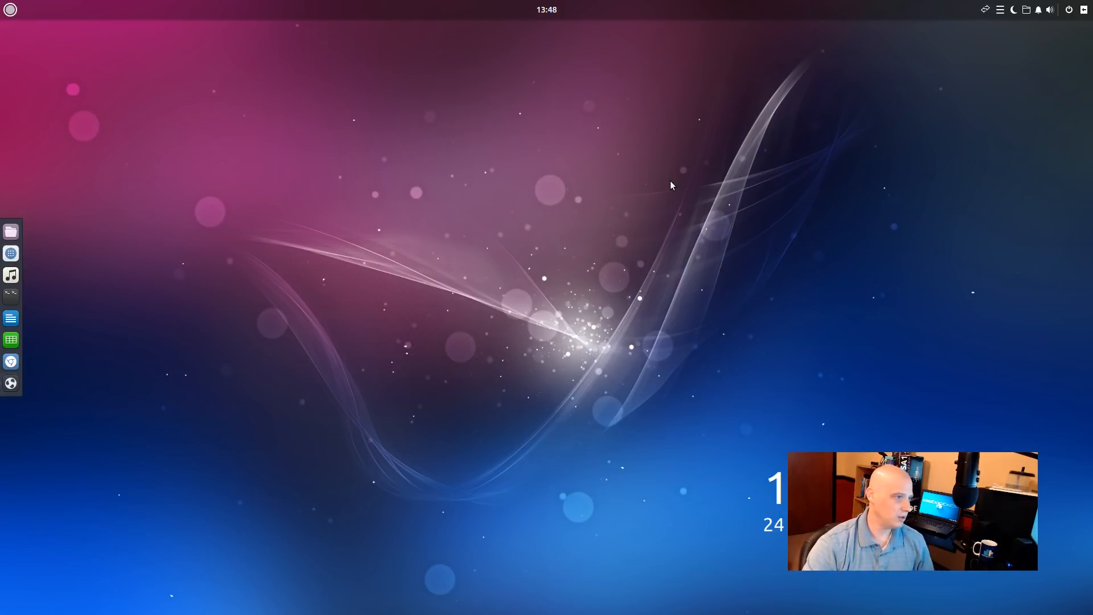
click(10, 9)
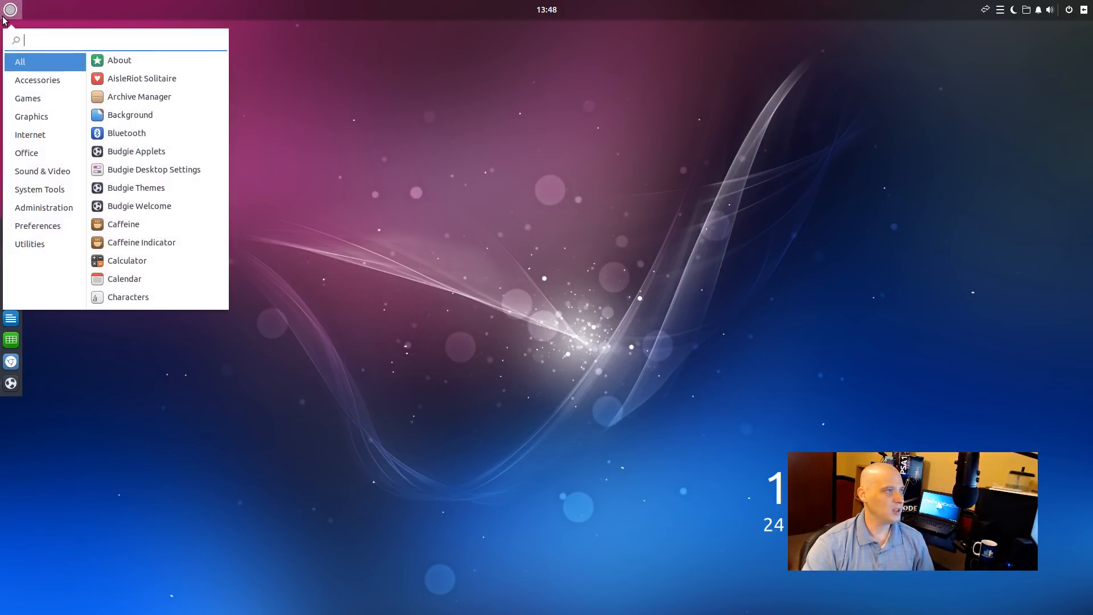
click(42, 170)
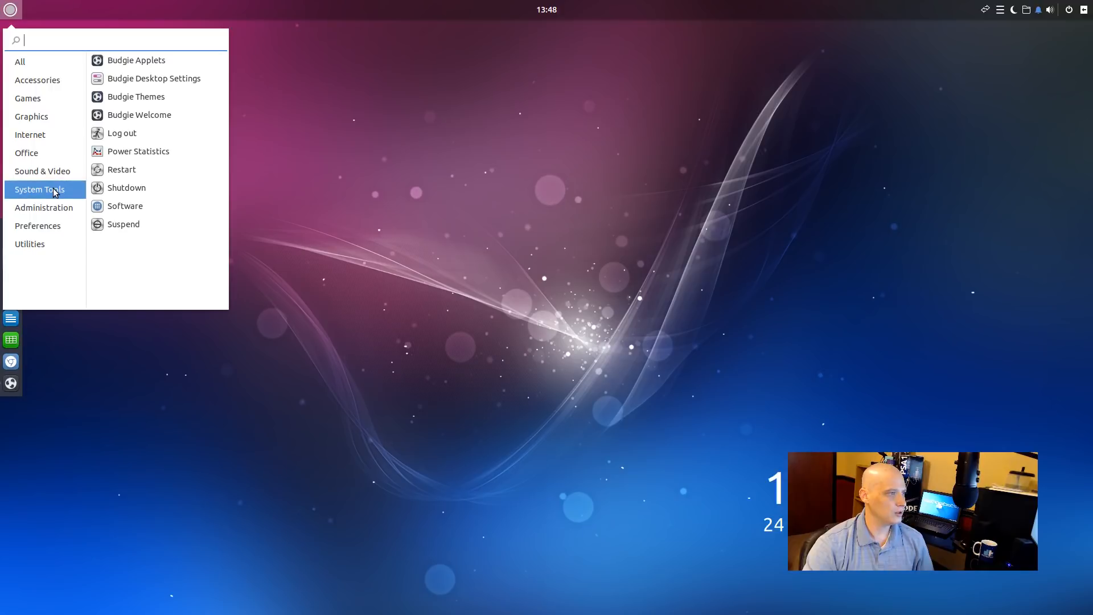
mouse_move(187, 63)
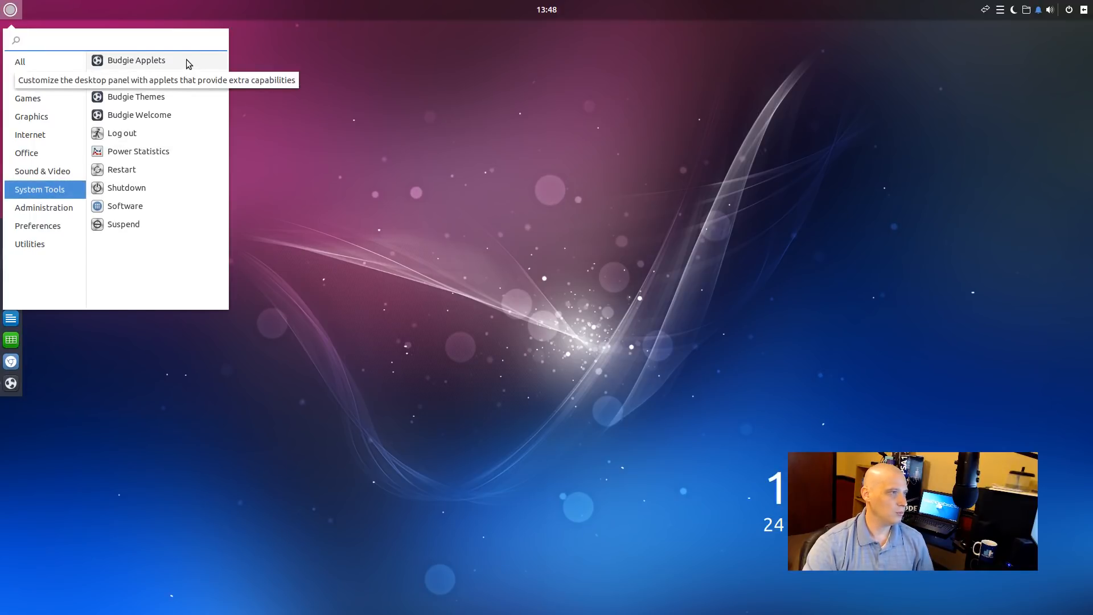
mouse_move(180, 83)
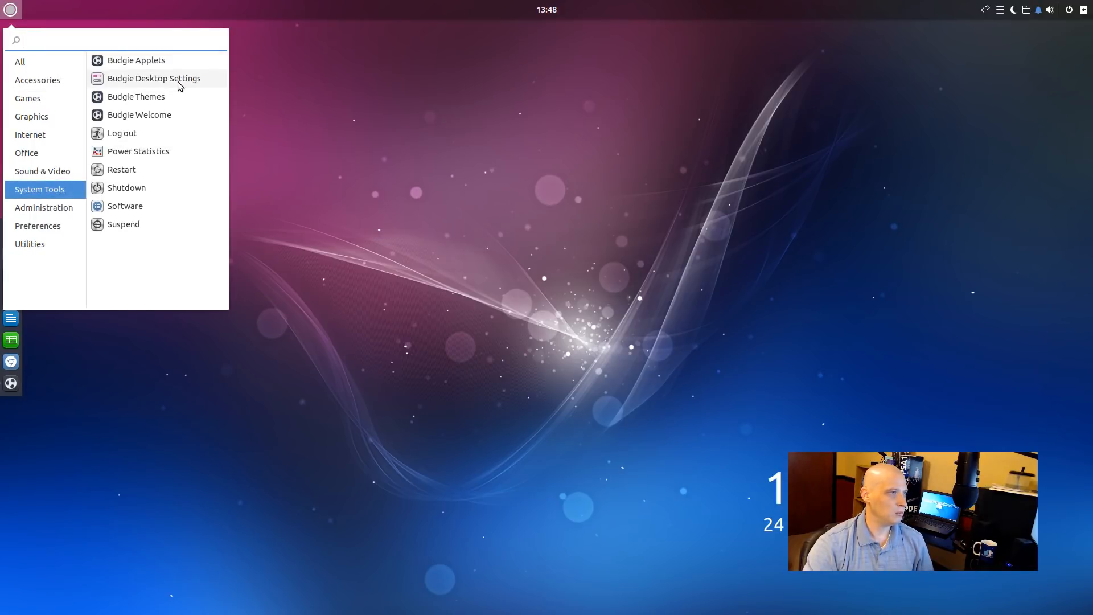
Step: Browse the Top Panel's Choose an applet list in Budgie Desktop Settings and cancel without adding one
click(154, 78)
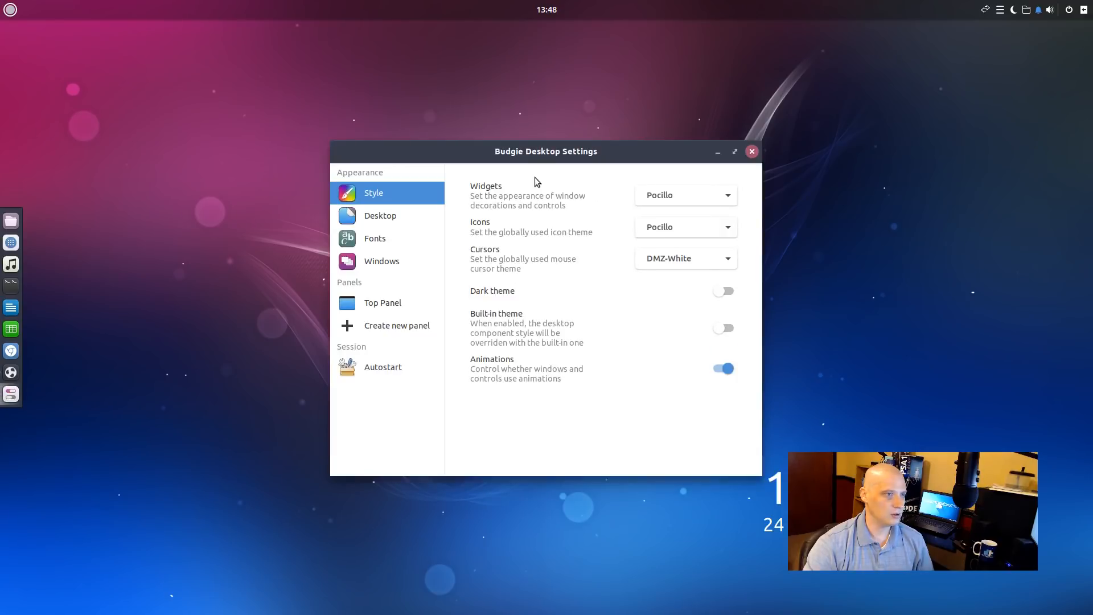
mouse_move(382, 303)
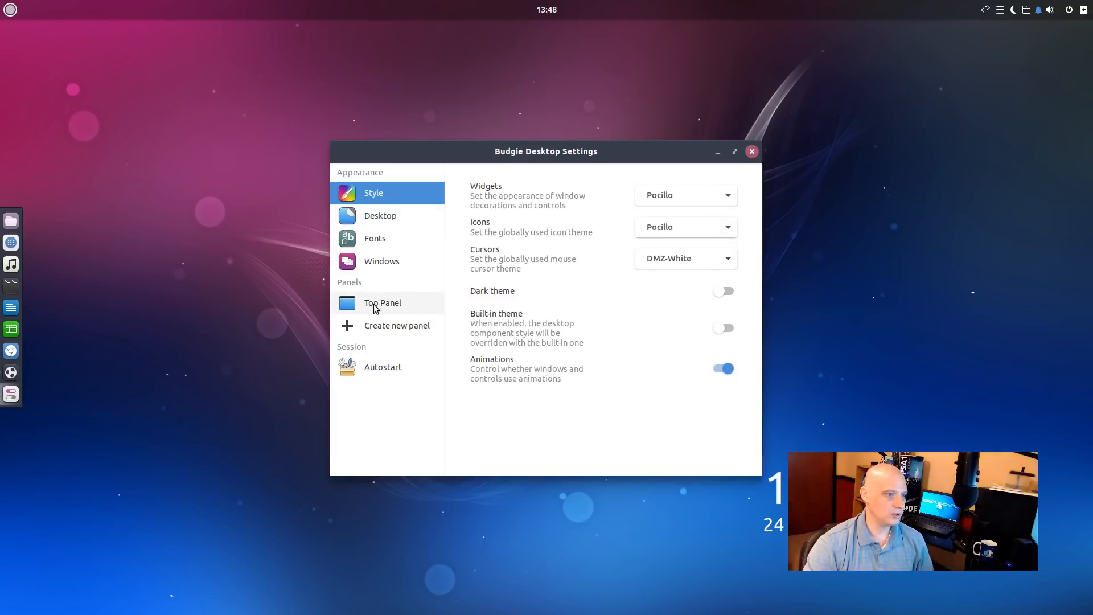
click(382, 303)
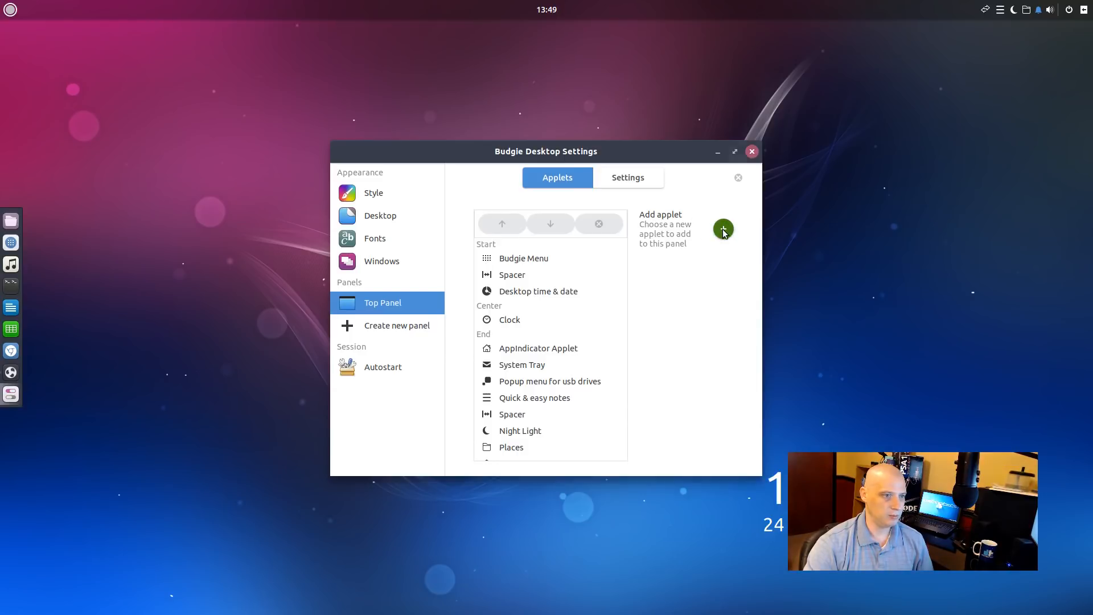
click(723, 228)
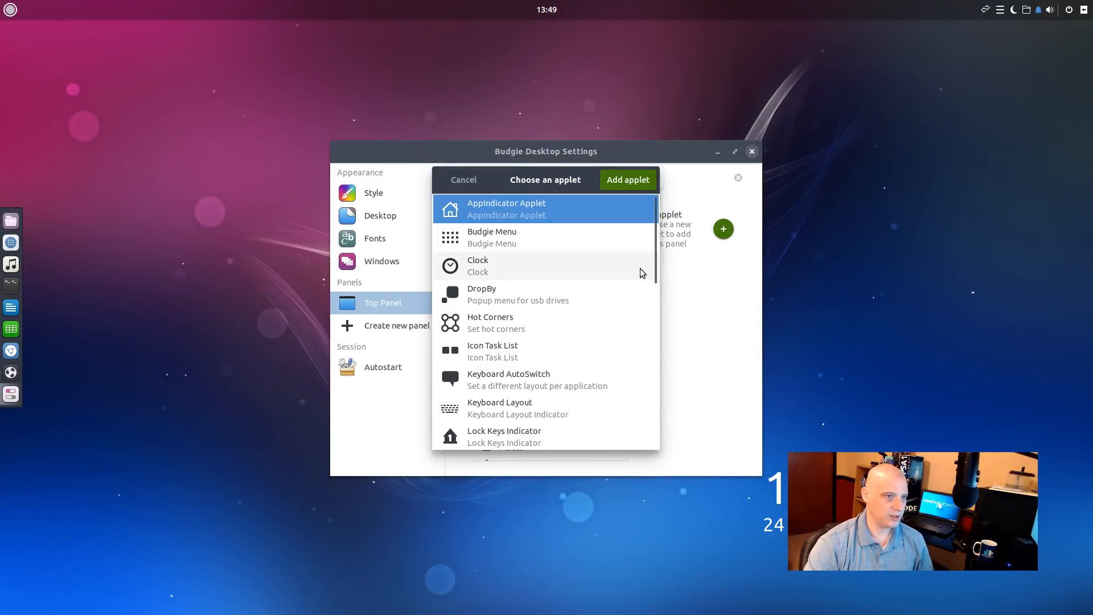
scroll(down, 3)
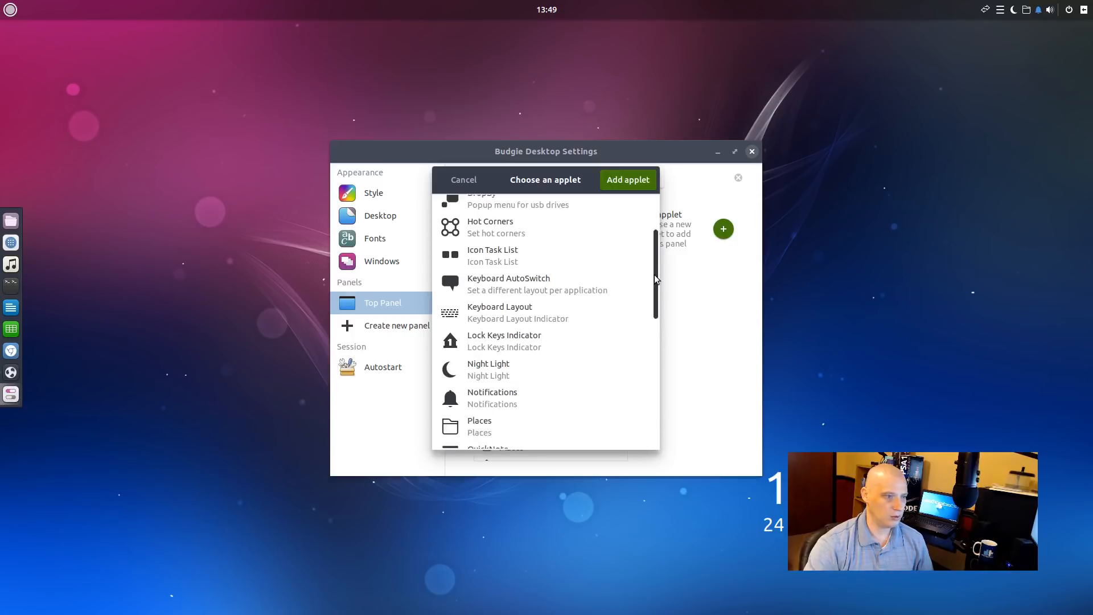
scroll(down, 3)
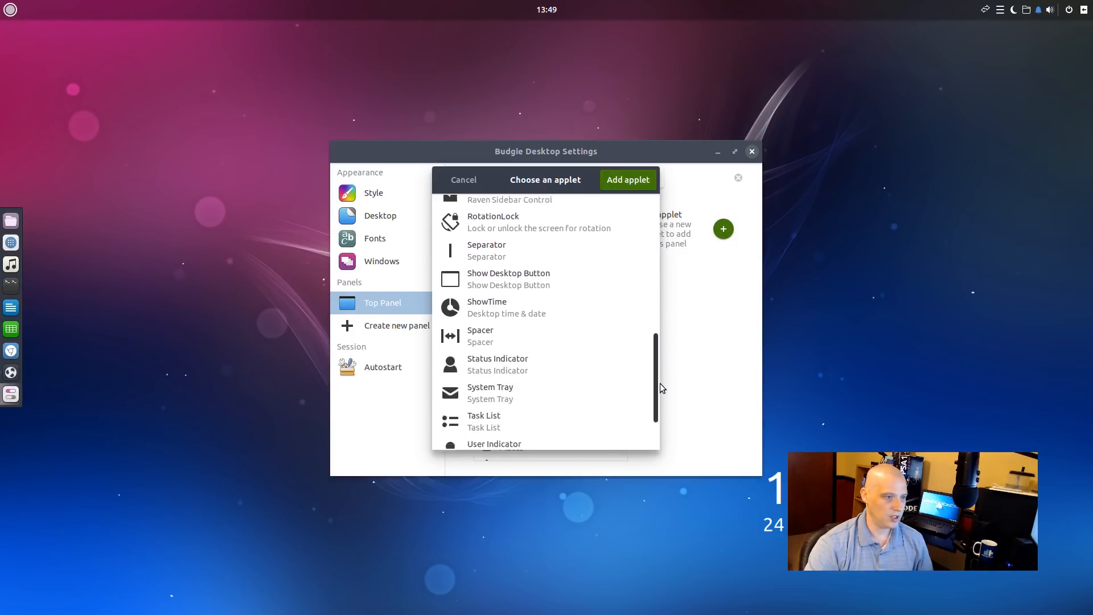
scroll(down, 3)
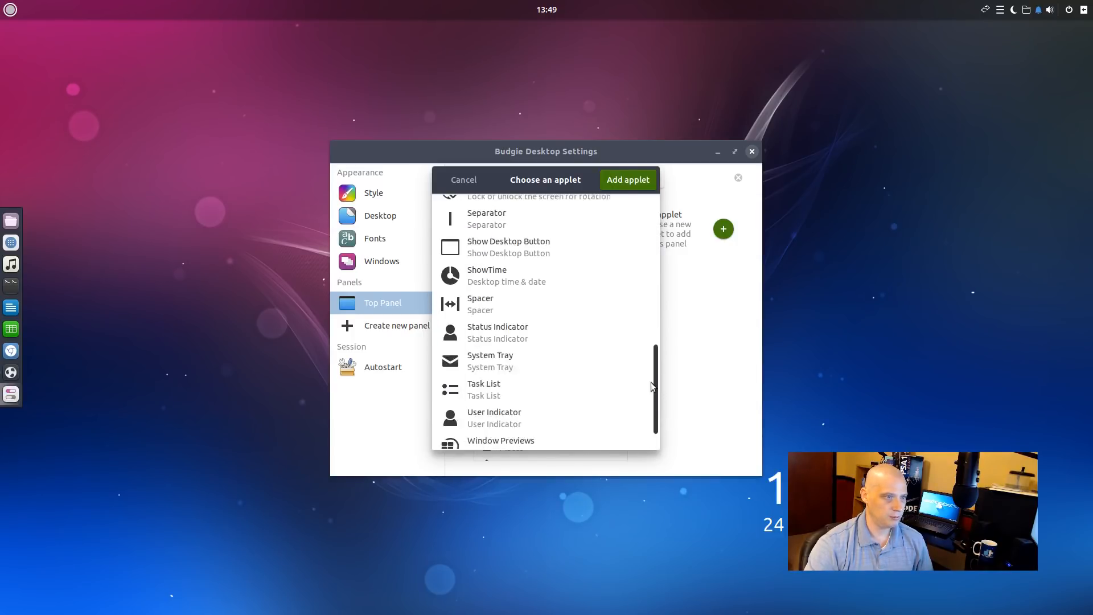
scroll(up, 3)
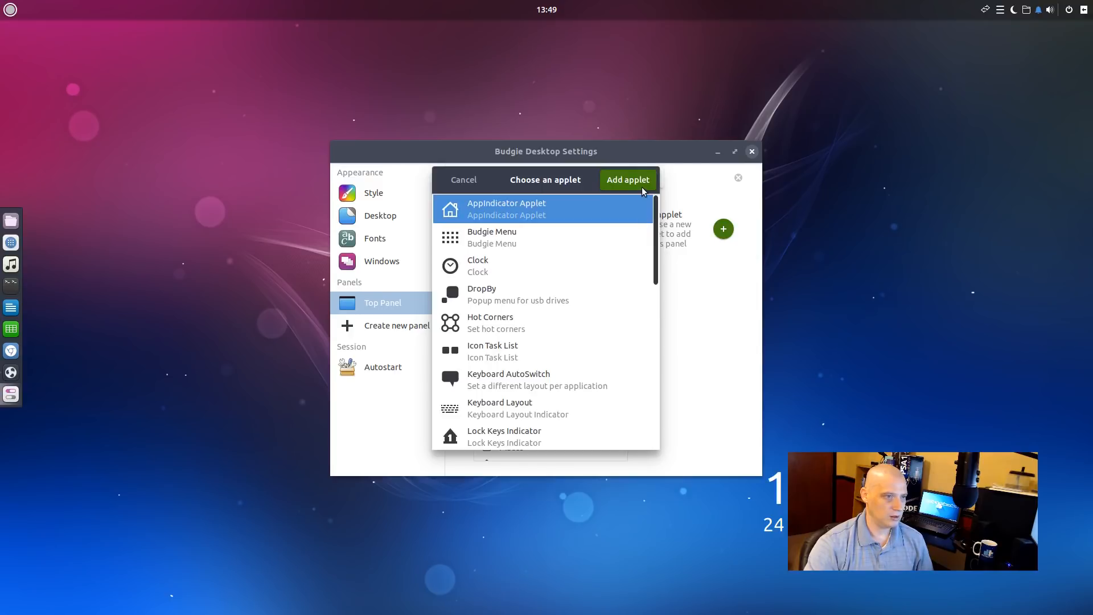
mouse_move(544, 265)
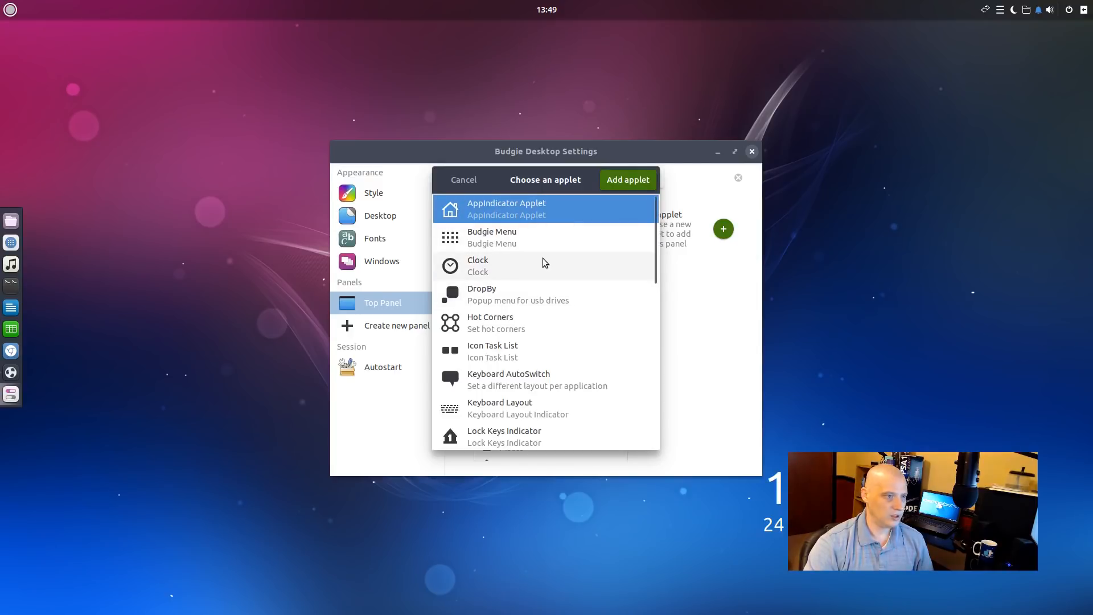
scroll(down, 3)
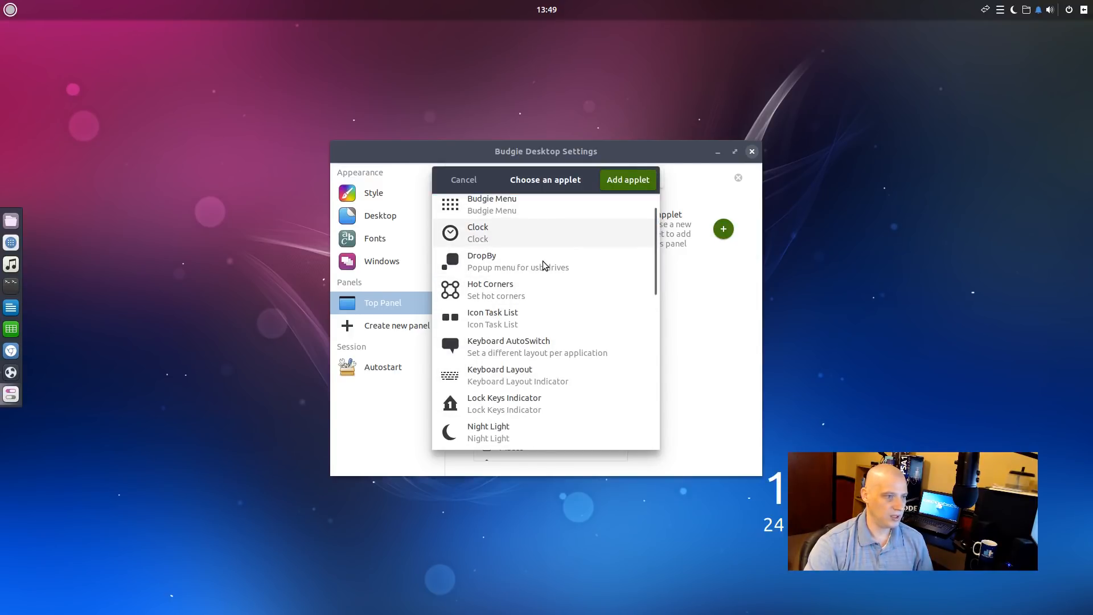
scroll(down, 3)
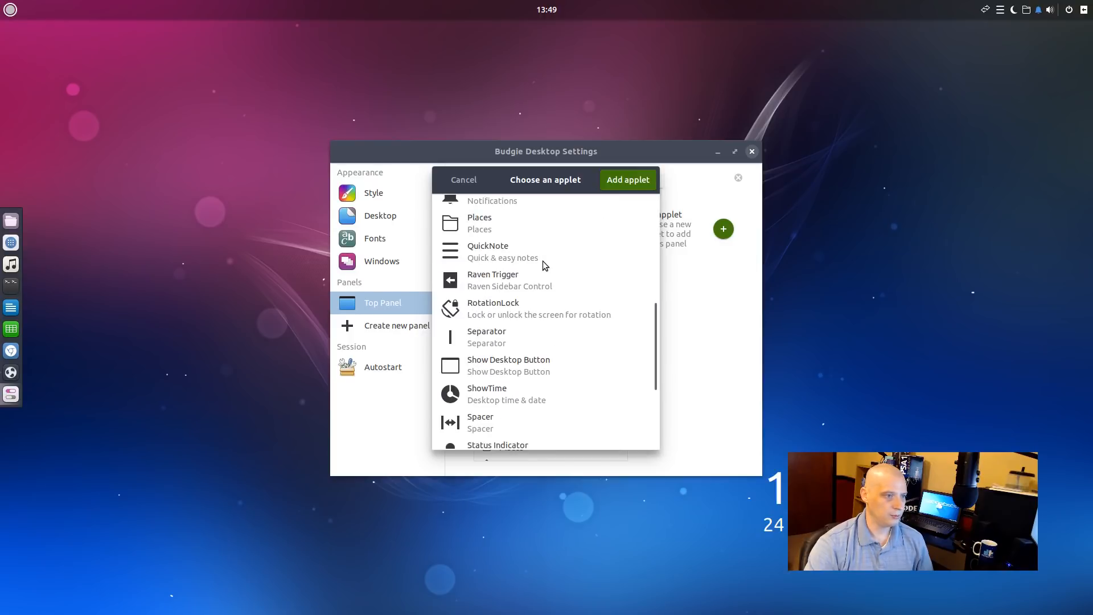
scroll(up, 3)
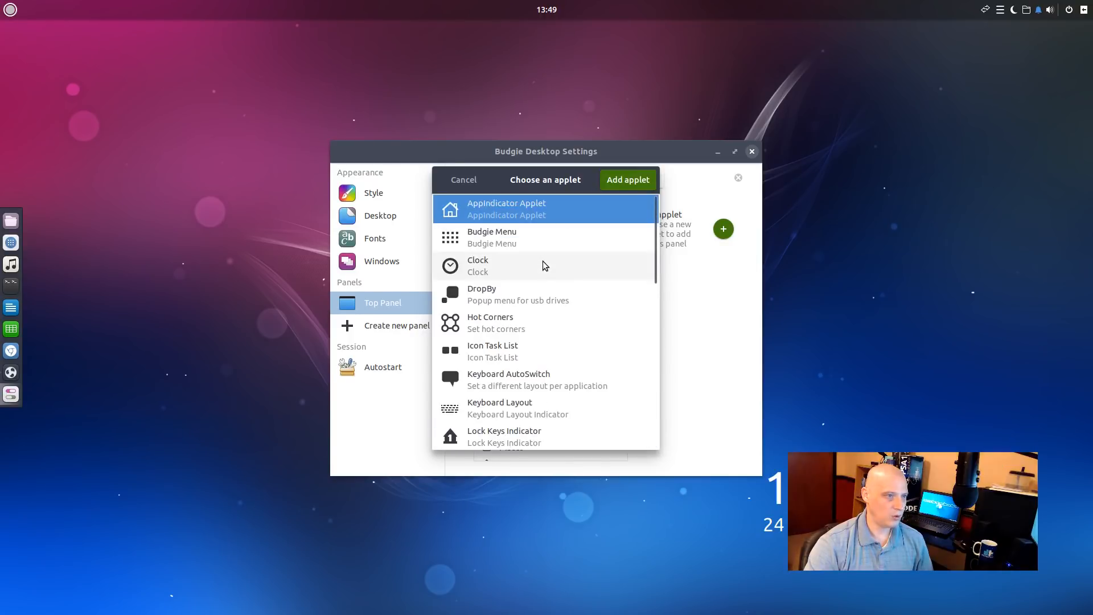
click(463, 180)
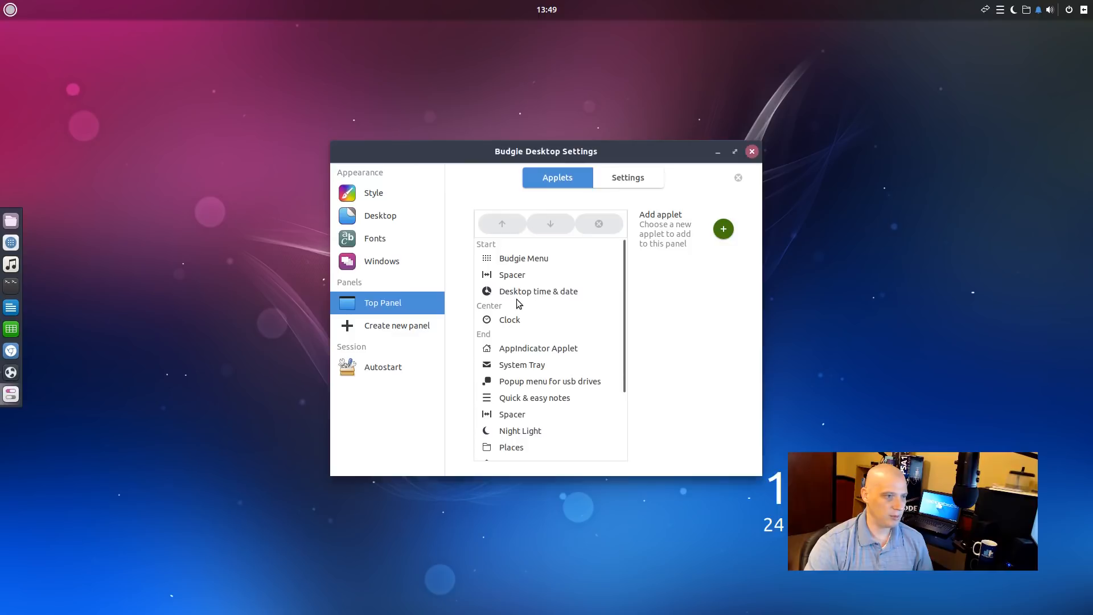
Step: Check the Top Panel's Settings tab, return to its Applets list, and close Budgie Desktop Settings
click(626, 177)
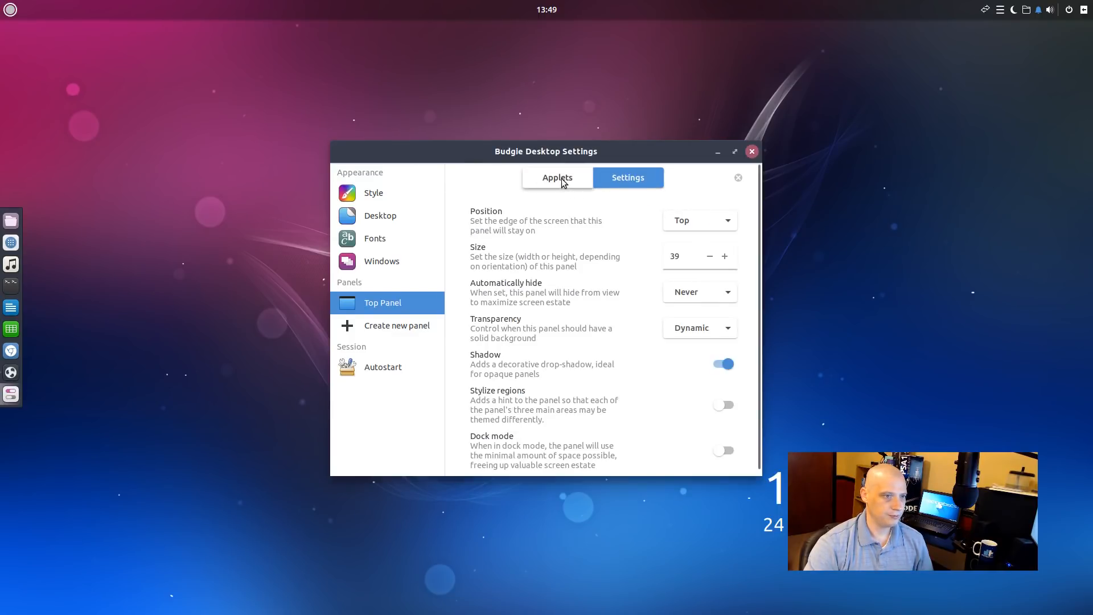
click(557, 177)
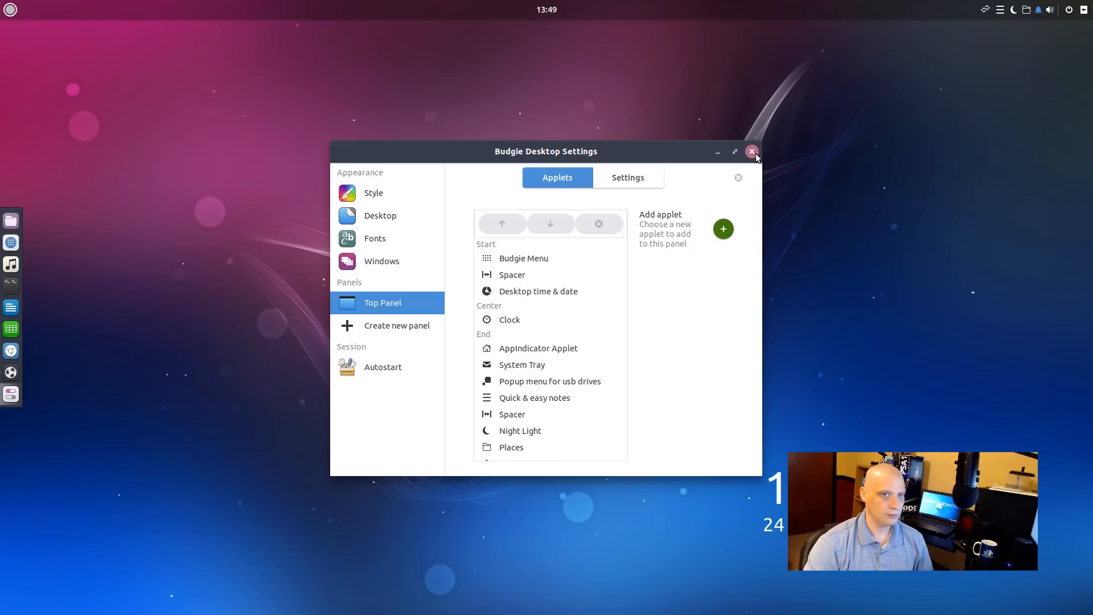
click(753, 151)
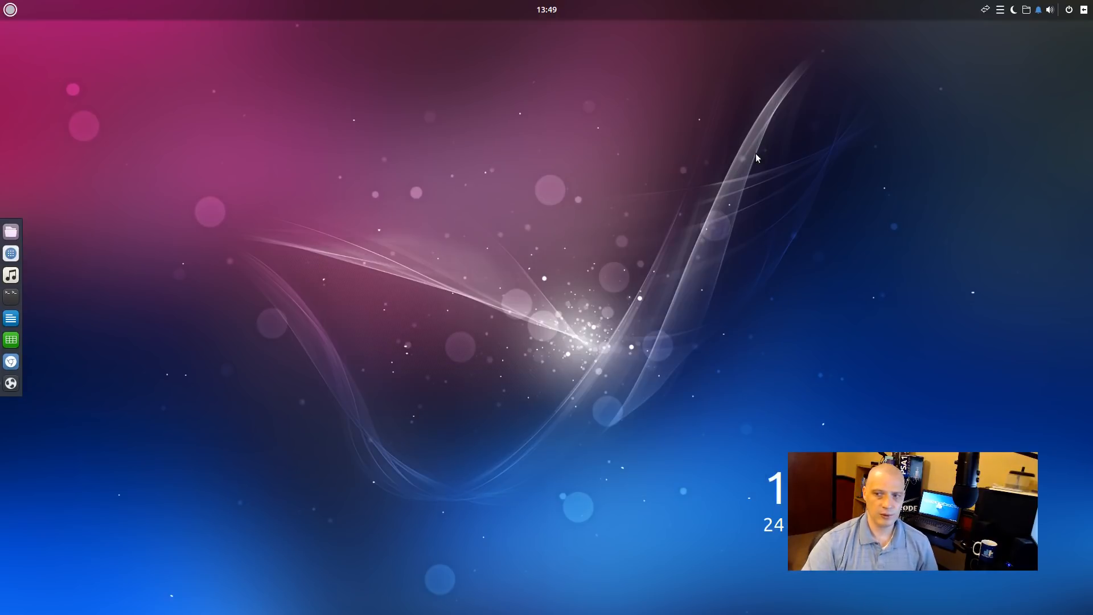
mouse_move(727, 157)
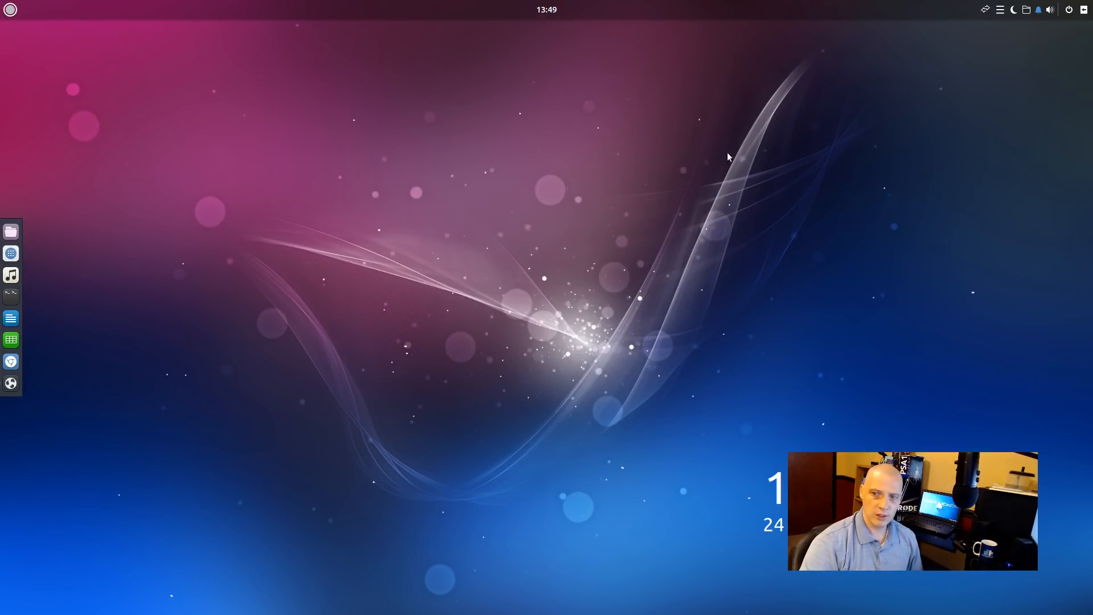
mouse_move(390, 171)
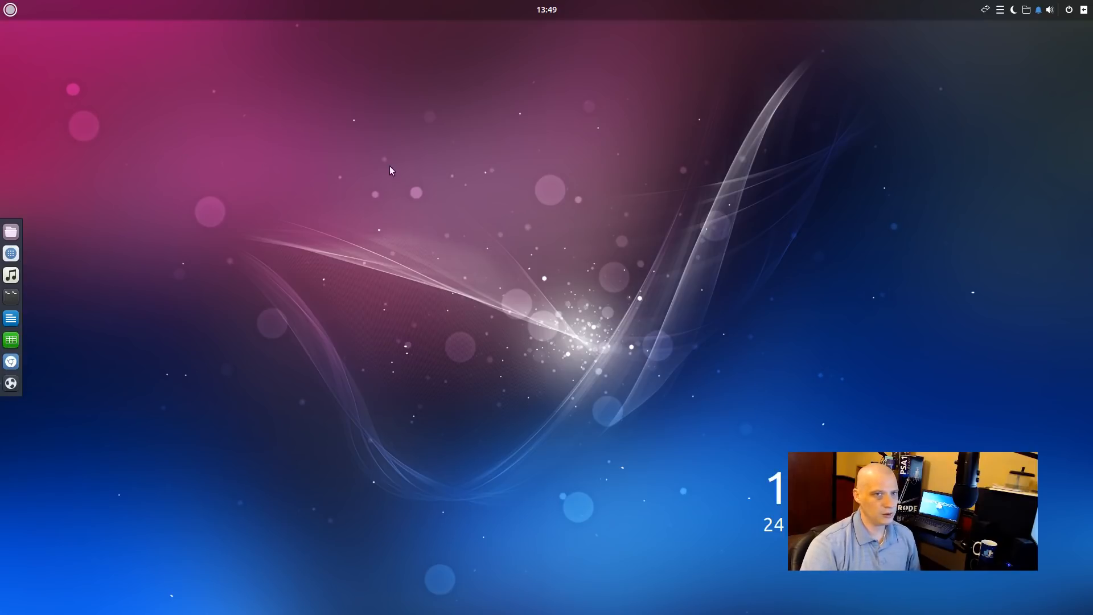
mouse_move(342, 152)
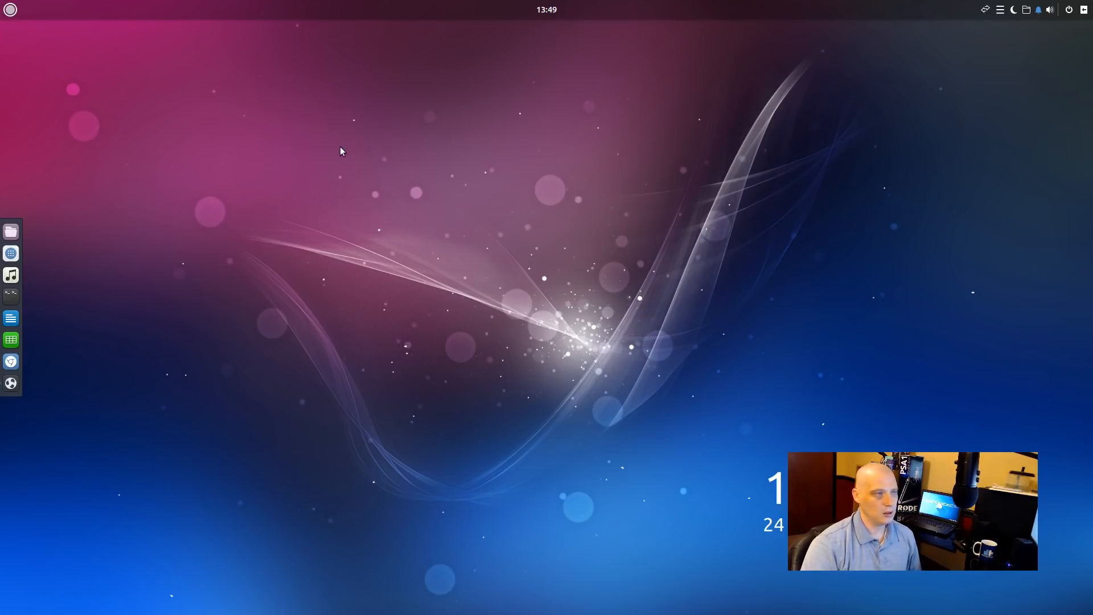
mouse_move(989, 5)
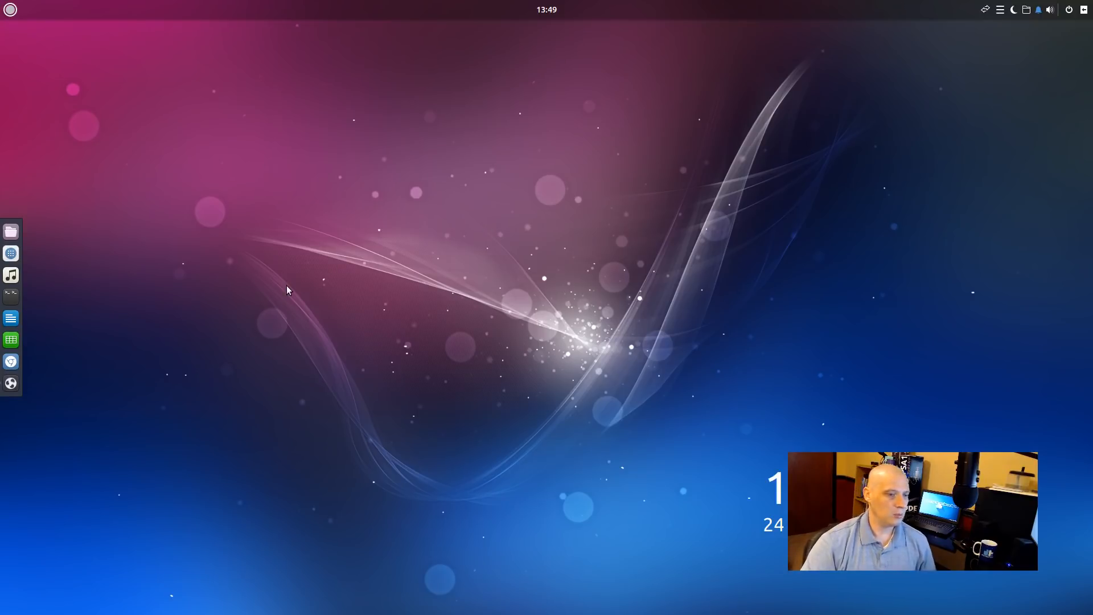
mouse_move(340, 46)
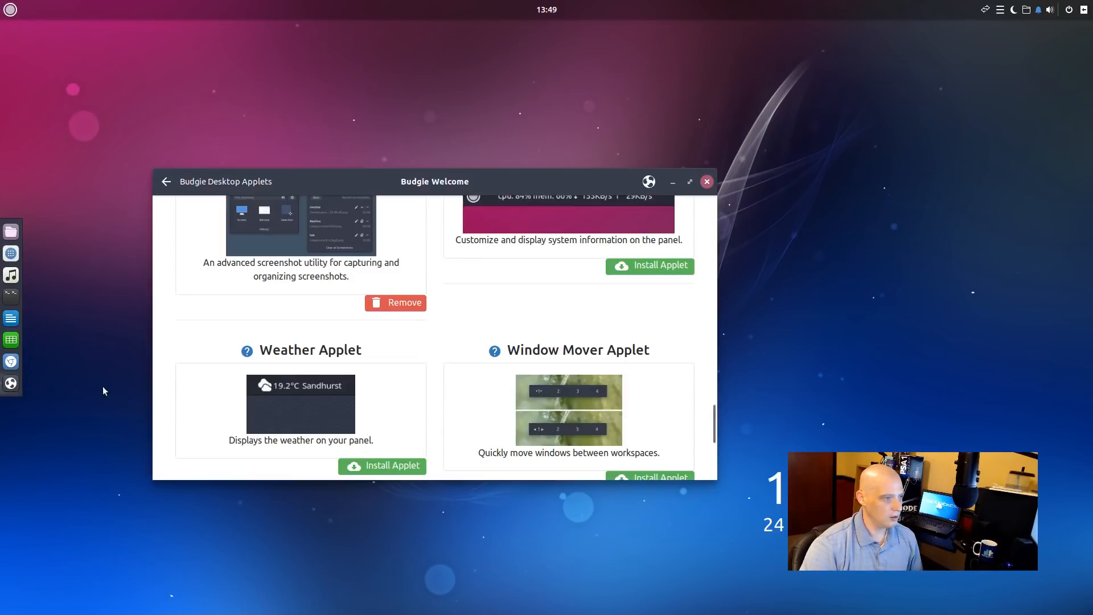
mouse_move(226, 190)
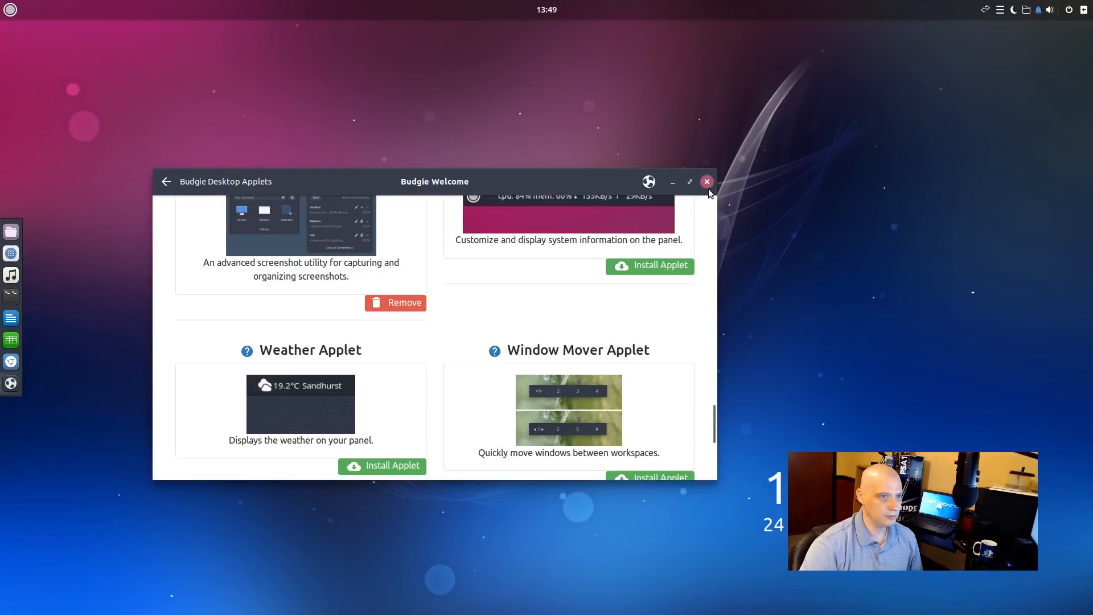
Step: Close Budgie Welcome and bring up the Budgie Menu on its System Tools category
click(707, 181)
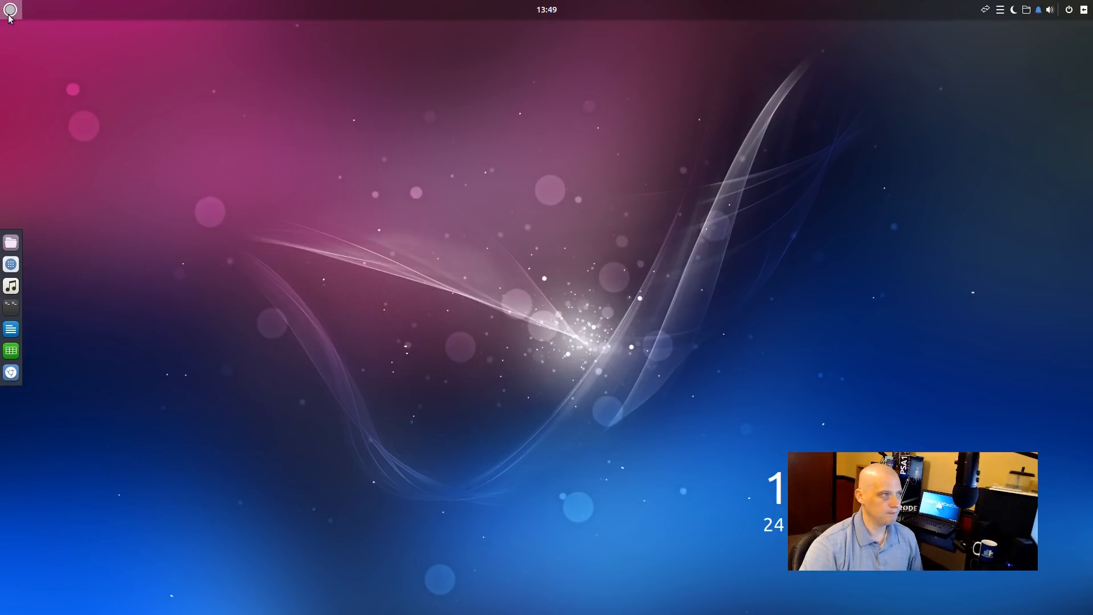
click(10, 11)
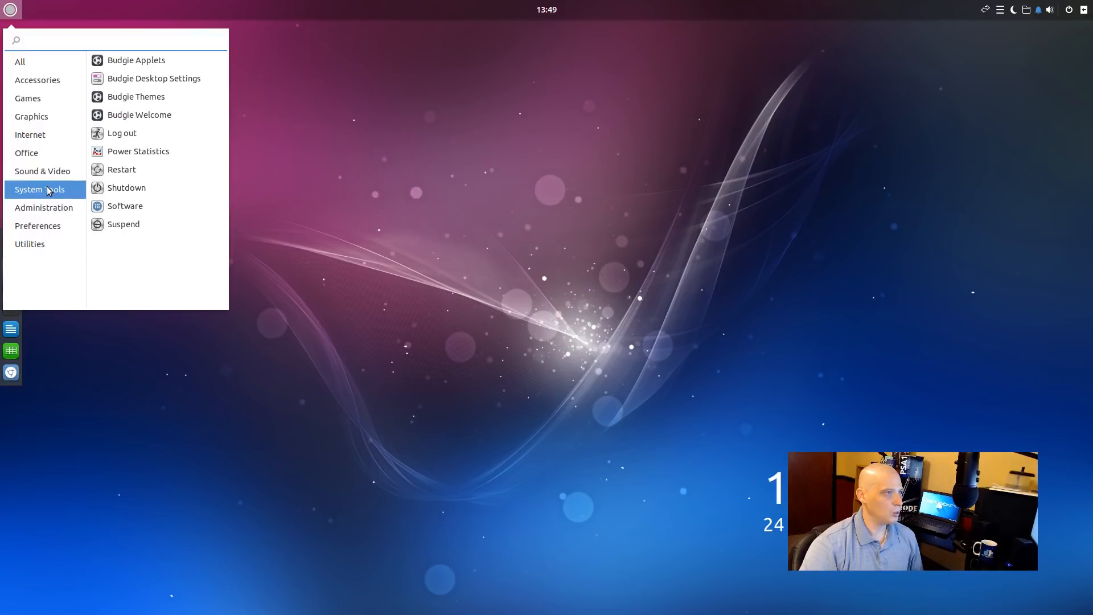
mouse_move(171, 115)
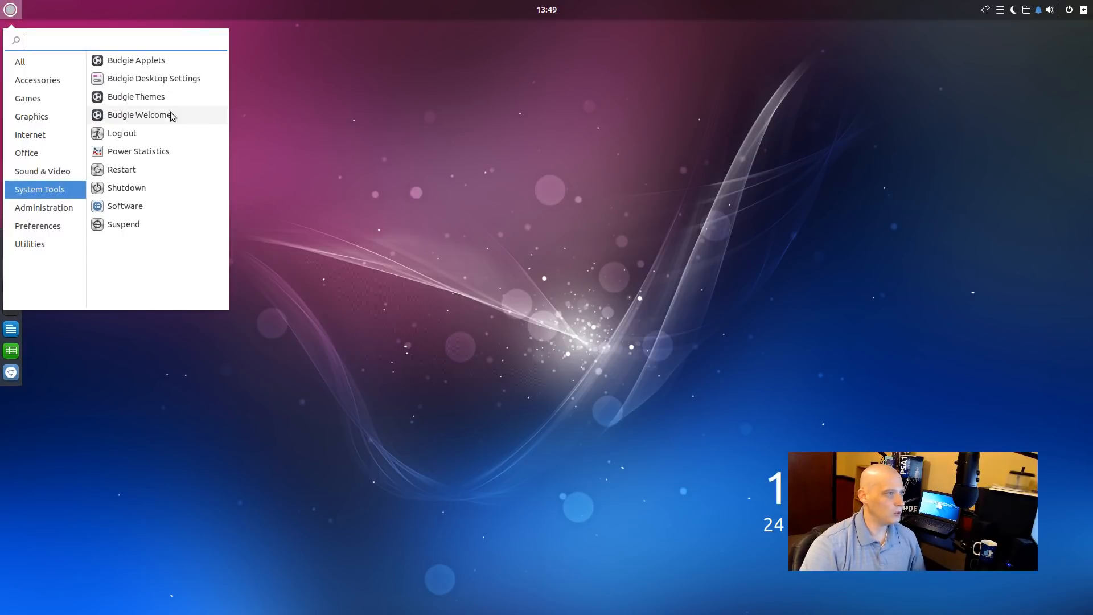
mouse_move(167, 102)
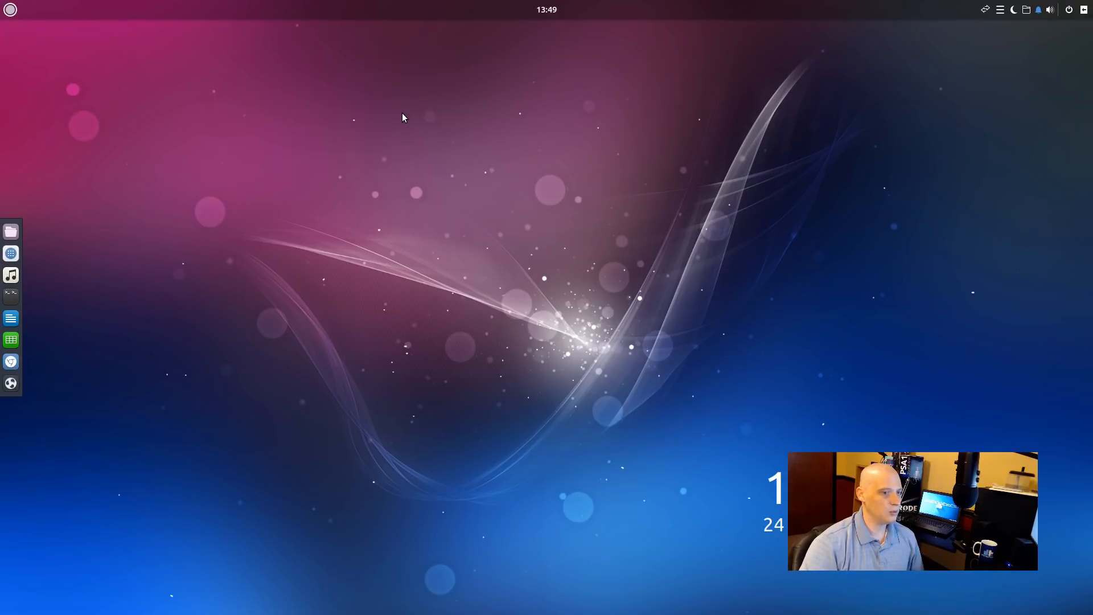
mouse_move(420, 102)
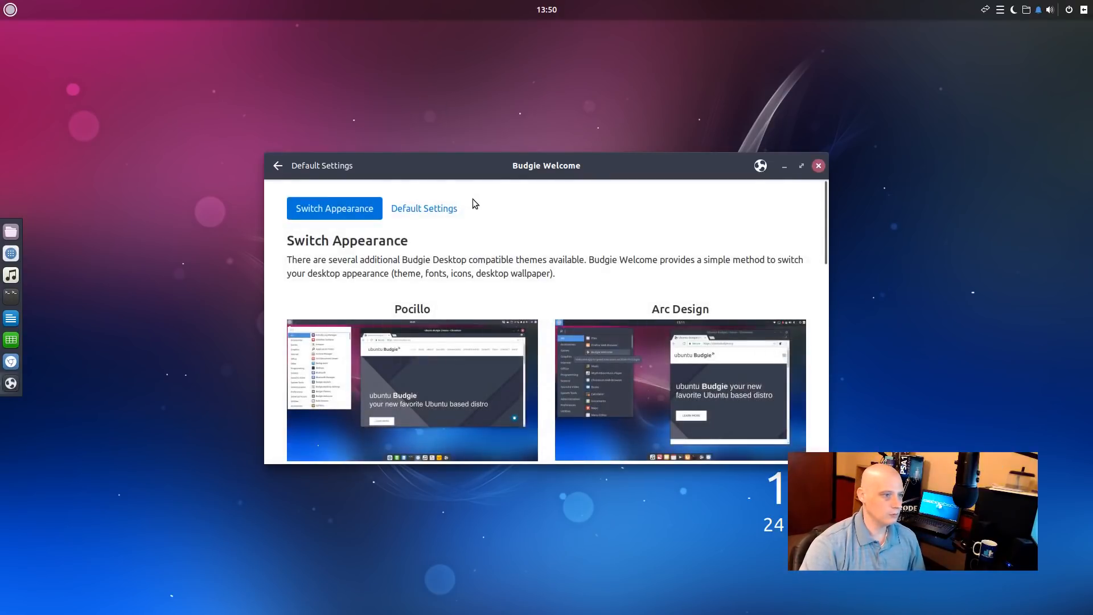
Step: Scroll the Switch Appearance theme previews down to the Pocillo and Arc Design themes
scroll(down, 3)
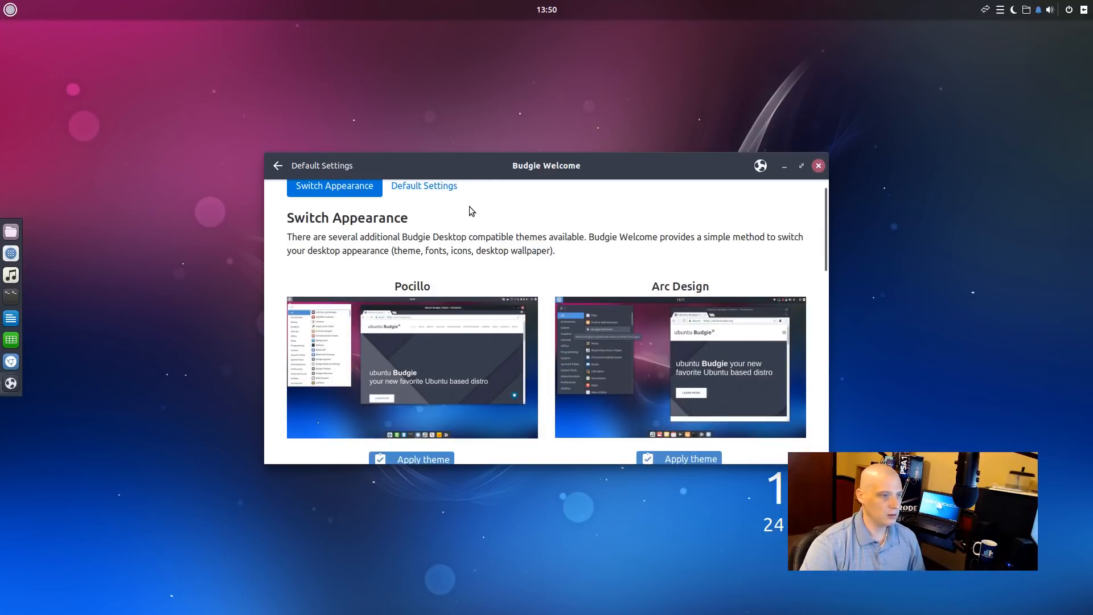
scroll(down, 3)
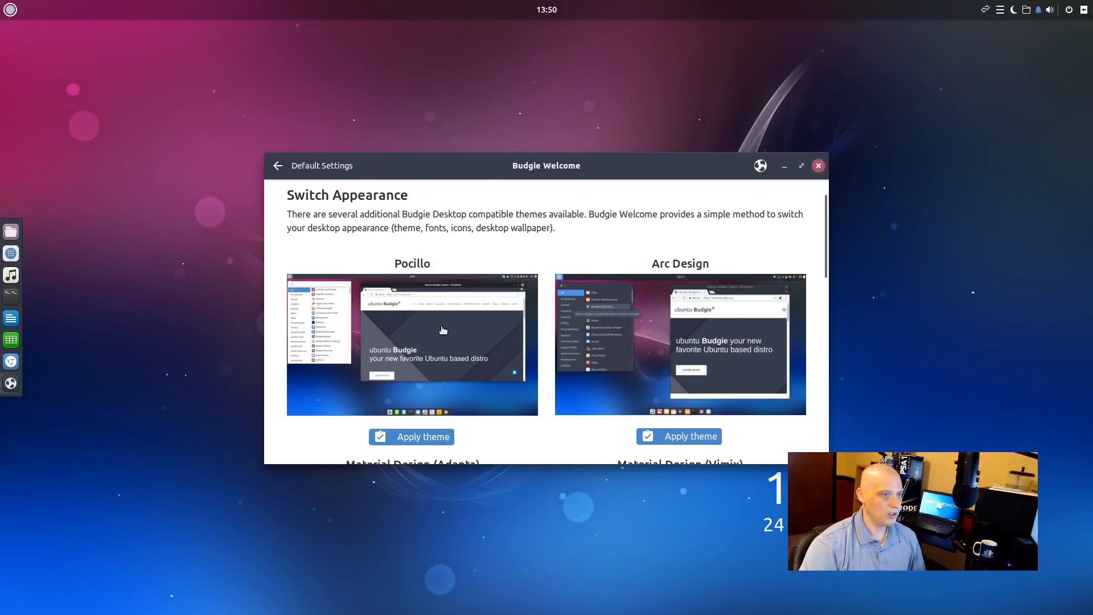
mouse_move(647, 314)
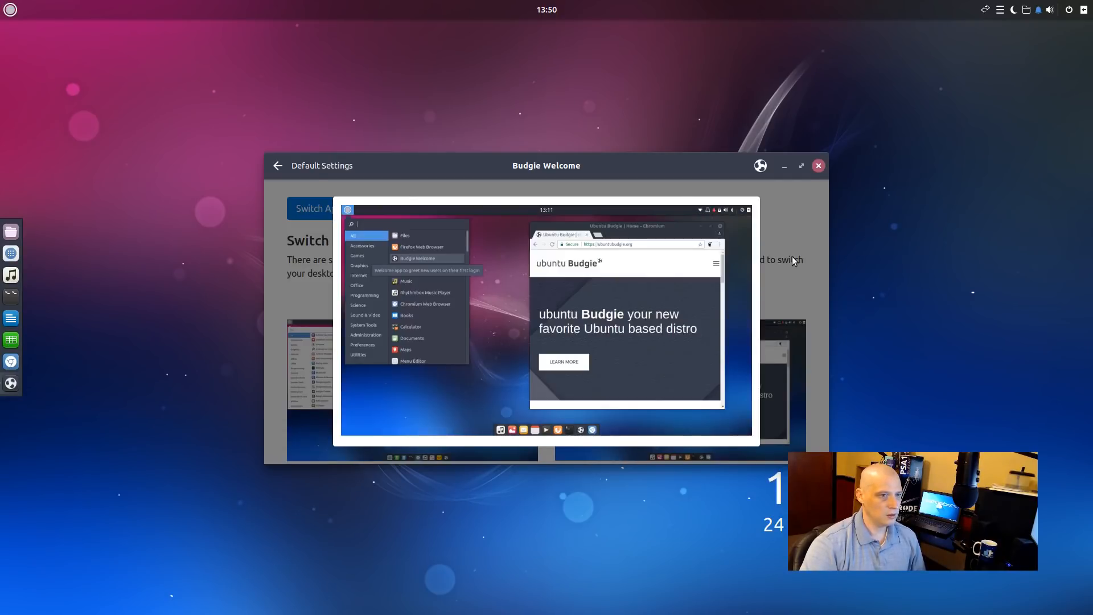
scroll(down, 3)
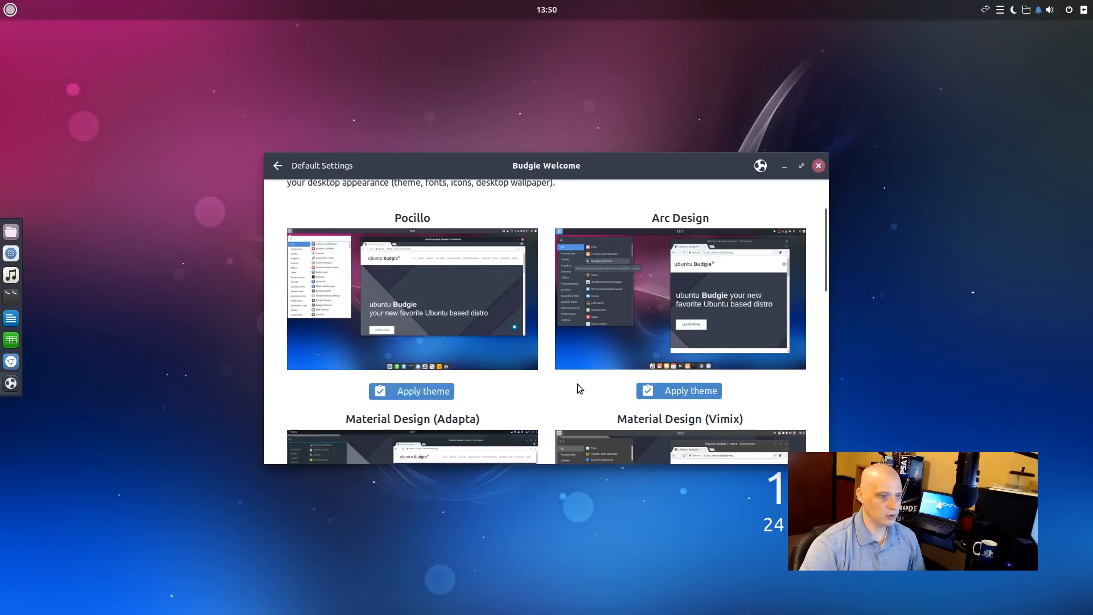
mouse_move(677, 391)
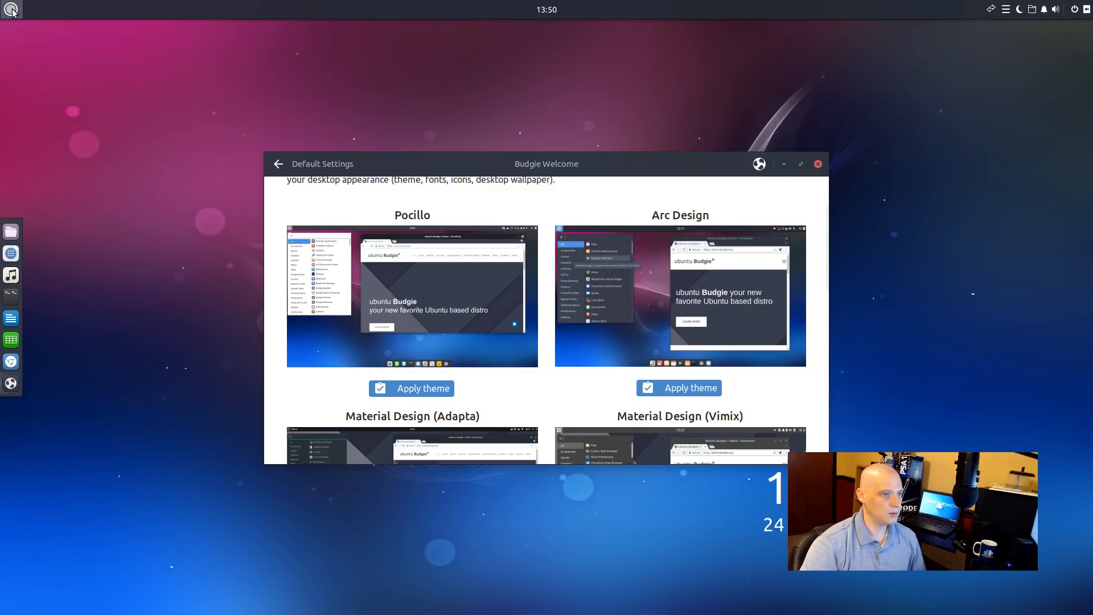
mouse_move(542, 319)
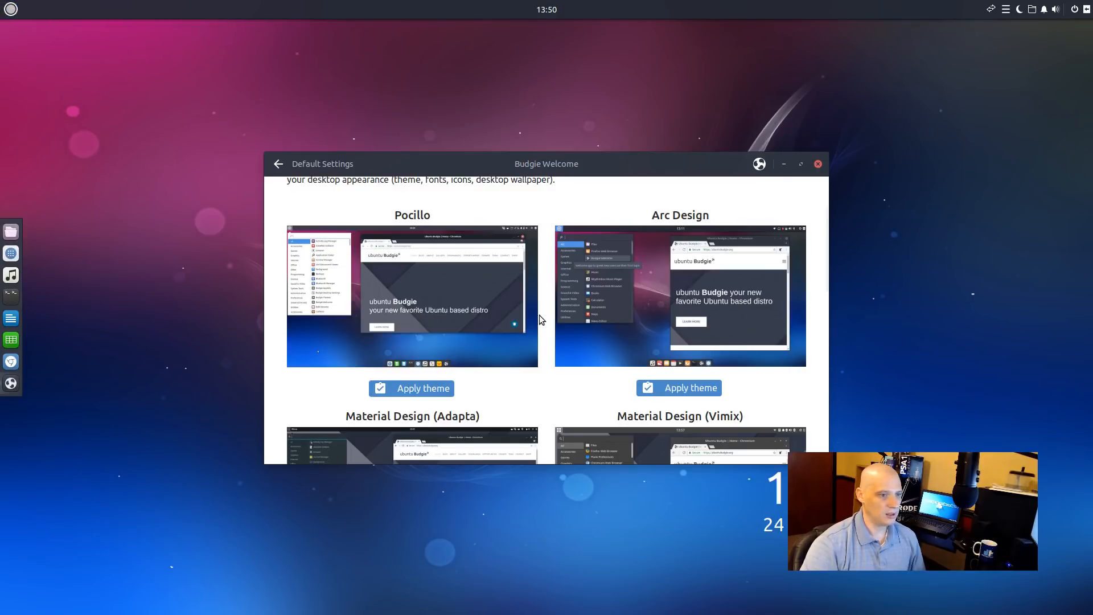
Step: Look through the Material Design, EvoPop, Ant and Pop themes, then put Budgie Welcome away
scroll(down, 3)
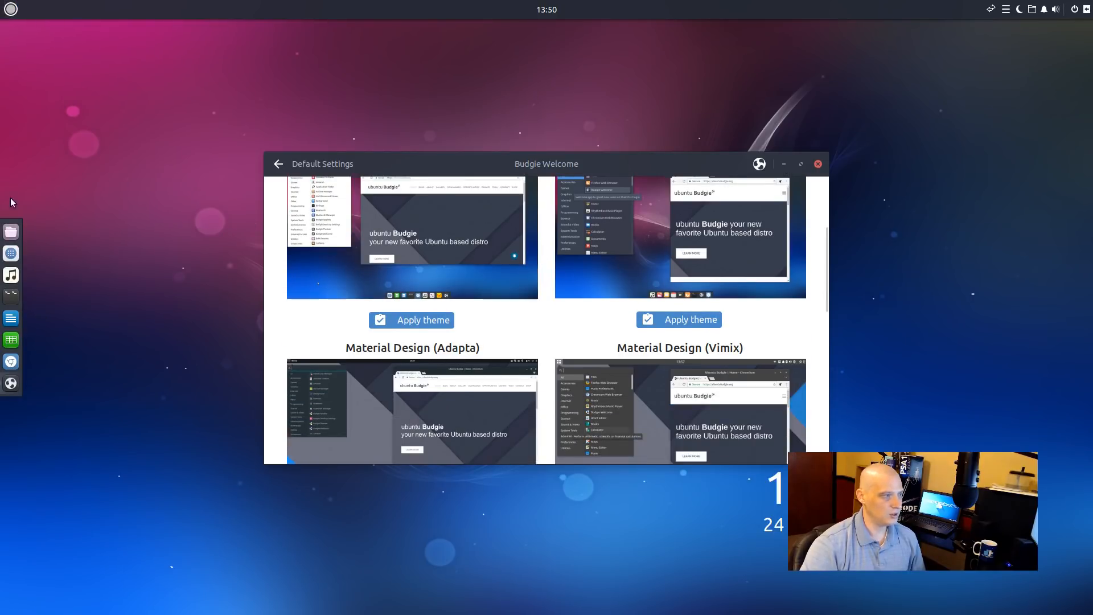
scroll(down, 3)
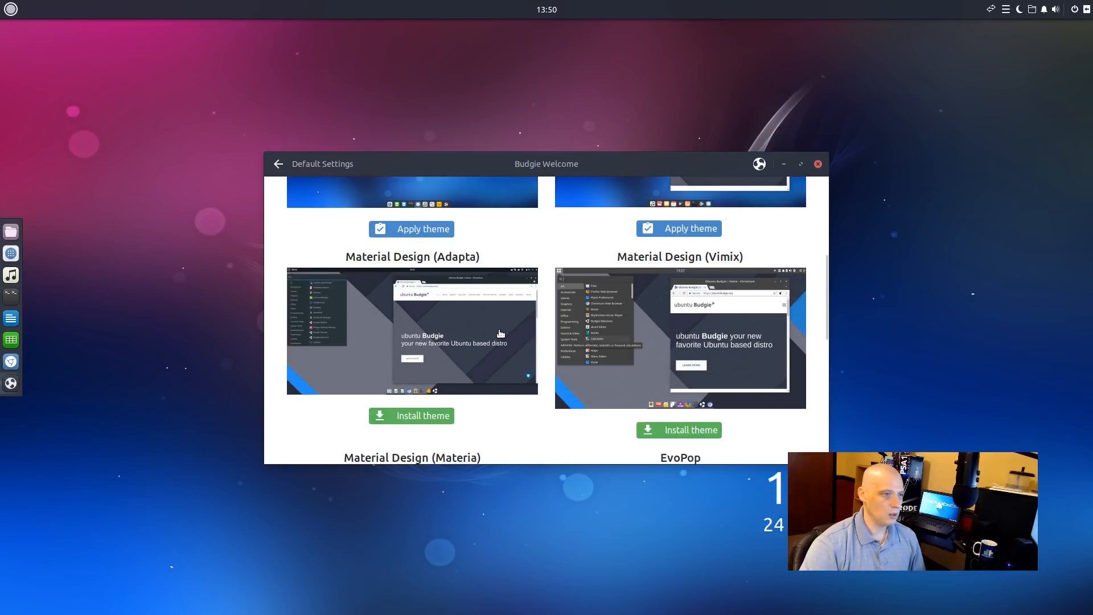
scroll(down, 3)
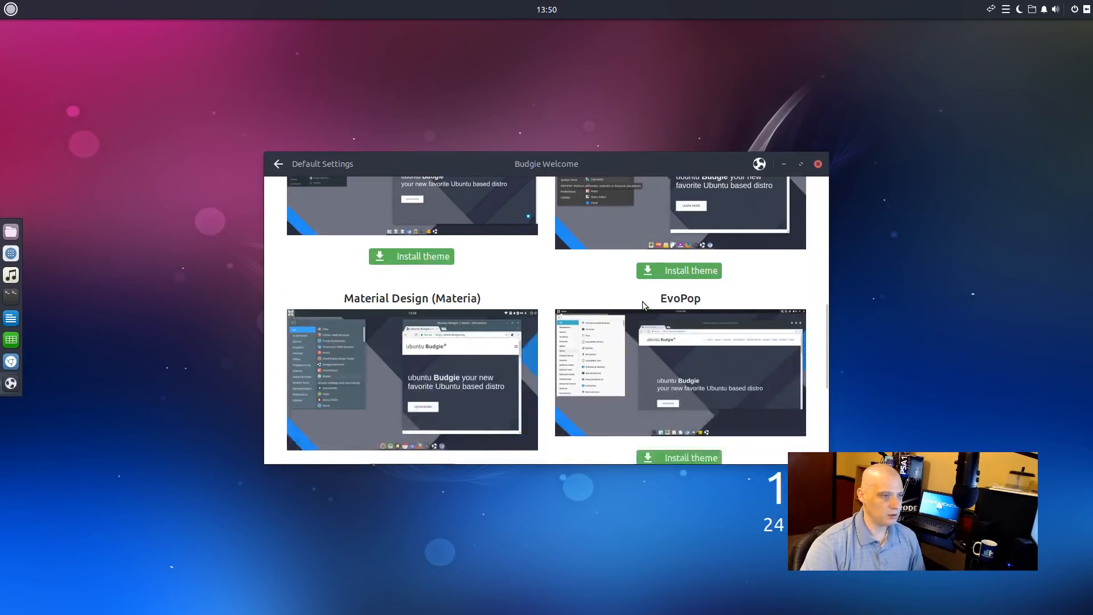
scroll(down, 3)
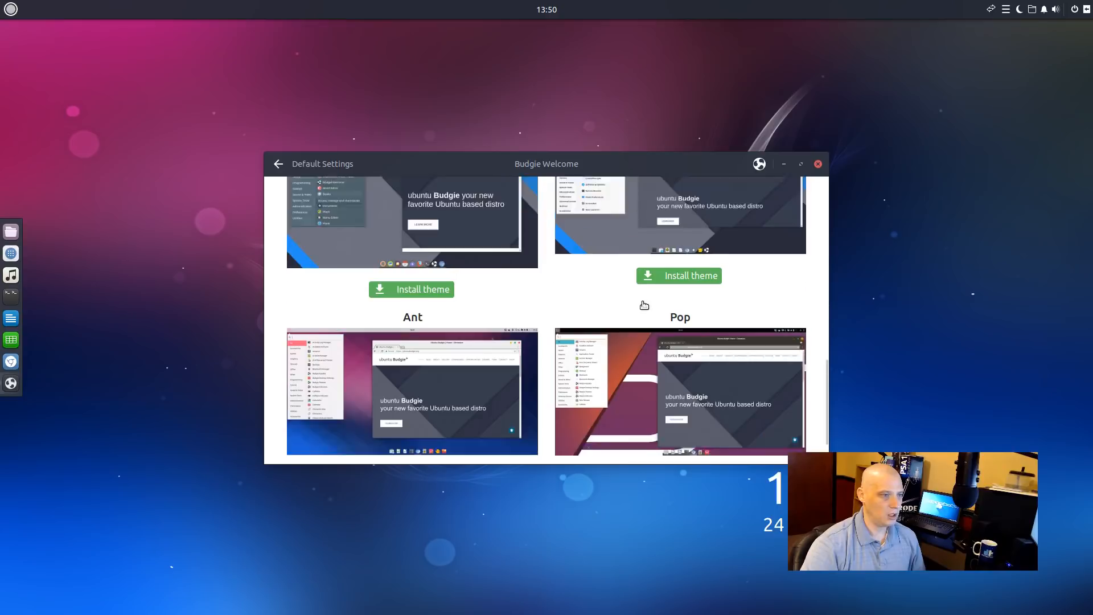
scroll(down, 3)
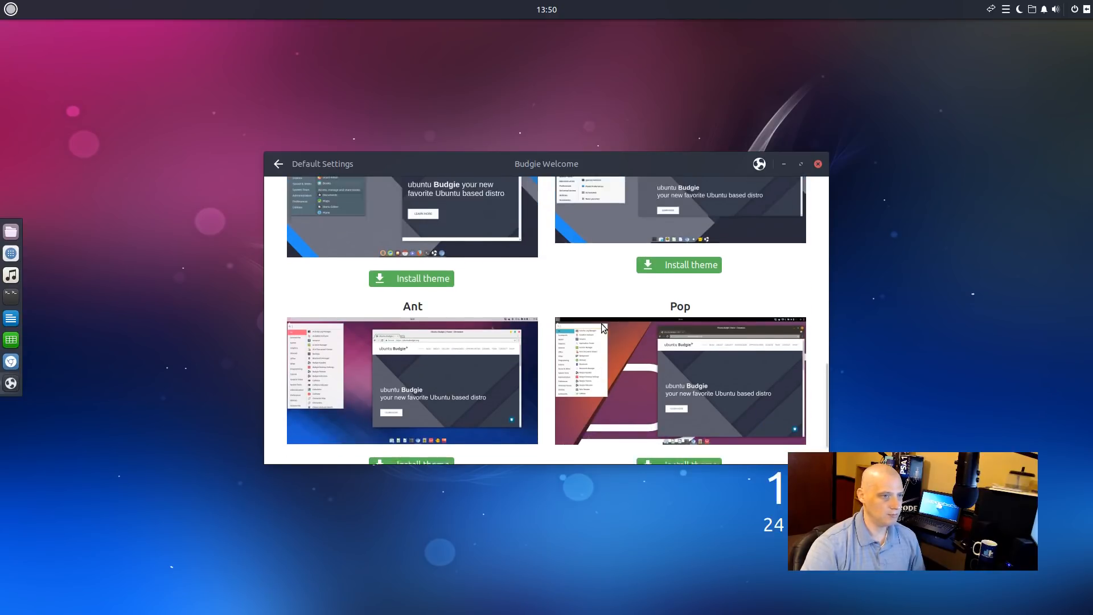
scroll(down, 3)
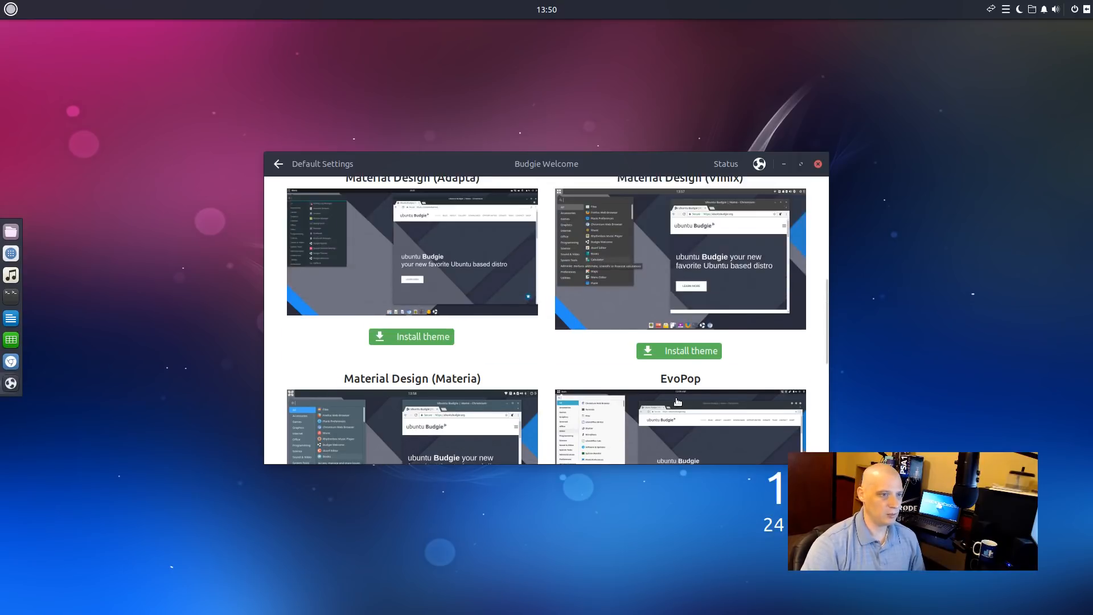
scroll(up, 3)
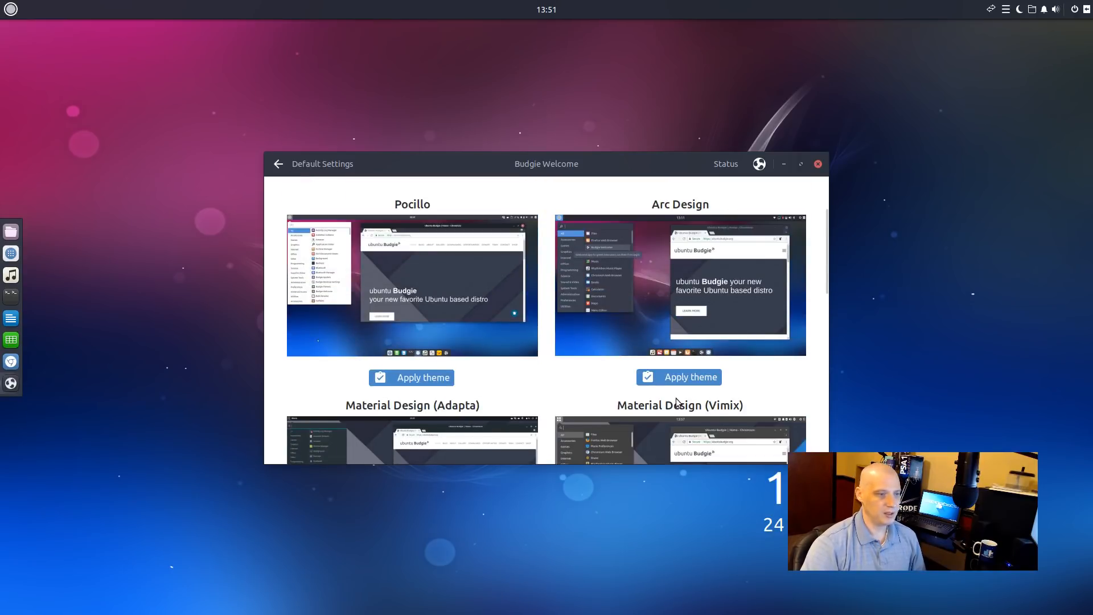
scroll(down, 3)
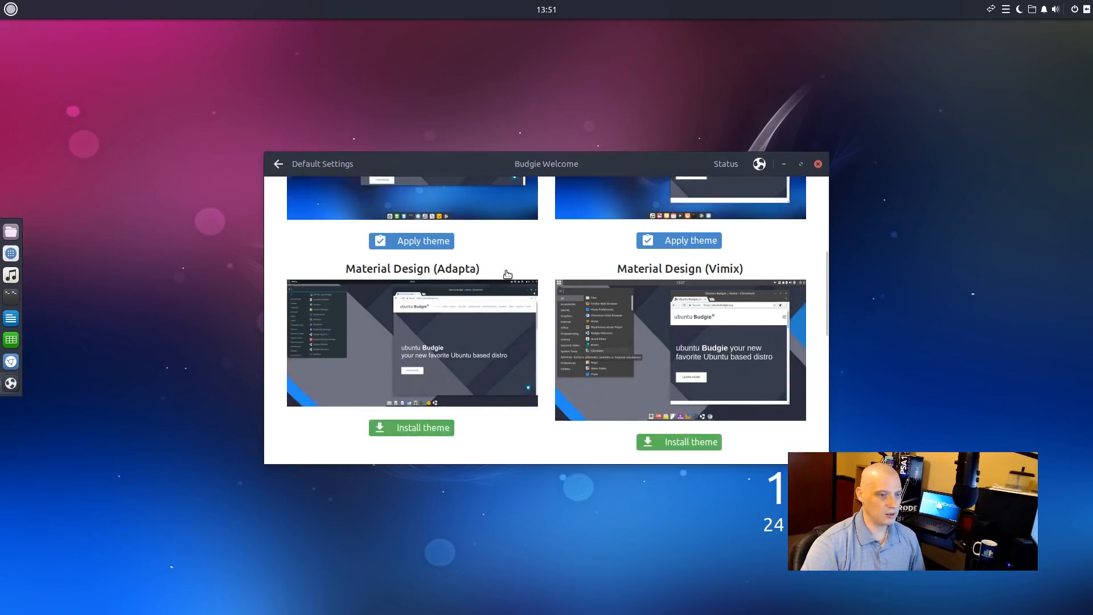
scroll(up, 3)
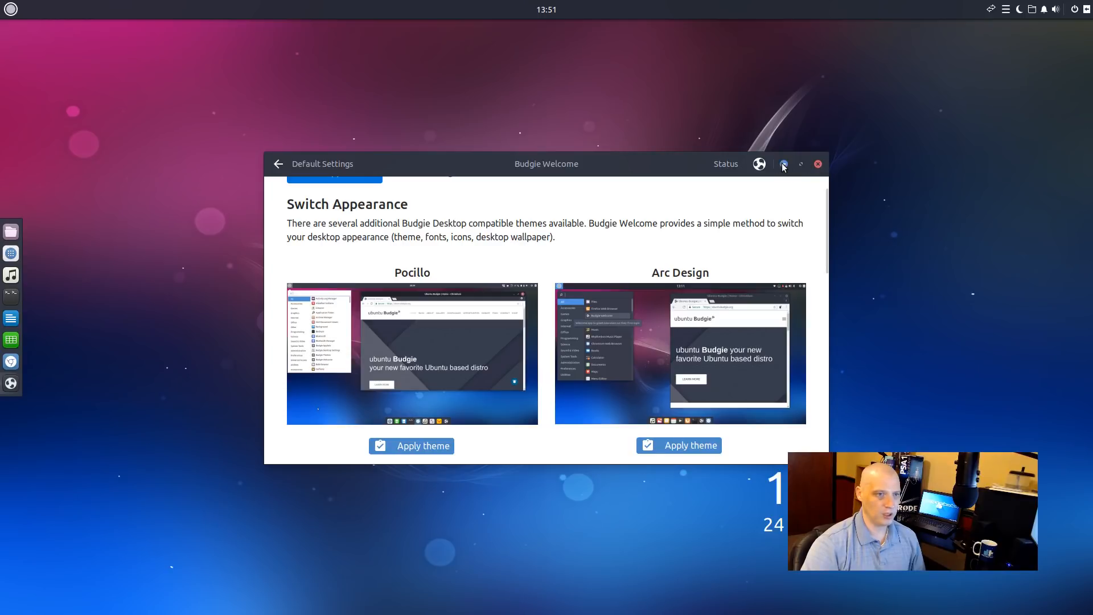
click(817, 164)
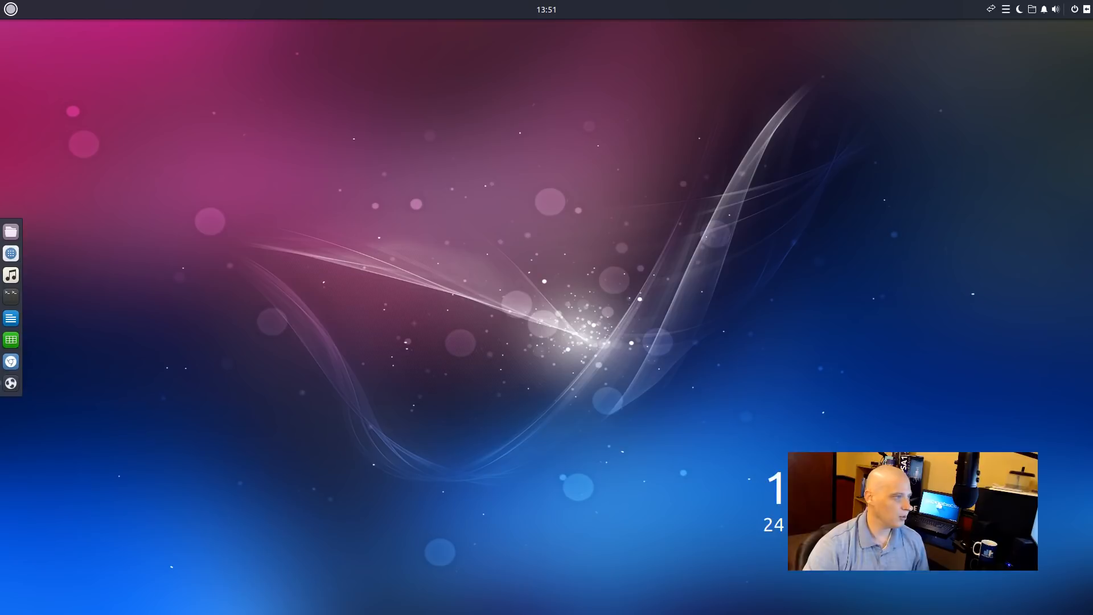
Step: Relaunch Budgie Welcome from the Budgie Menu to its Main Menu of Introduction, Features and Default Settings
click(10, 8)
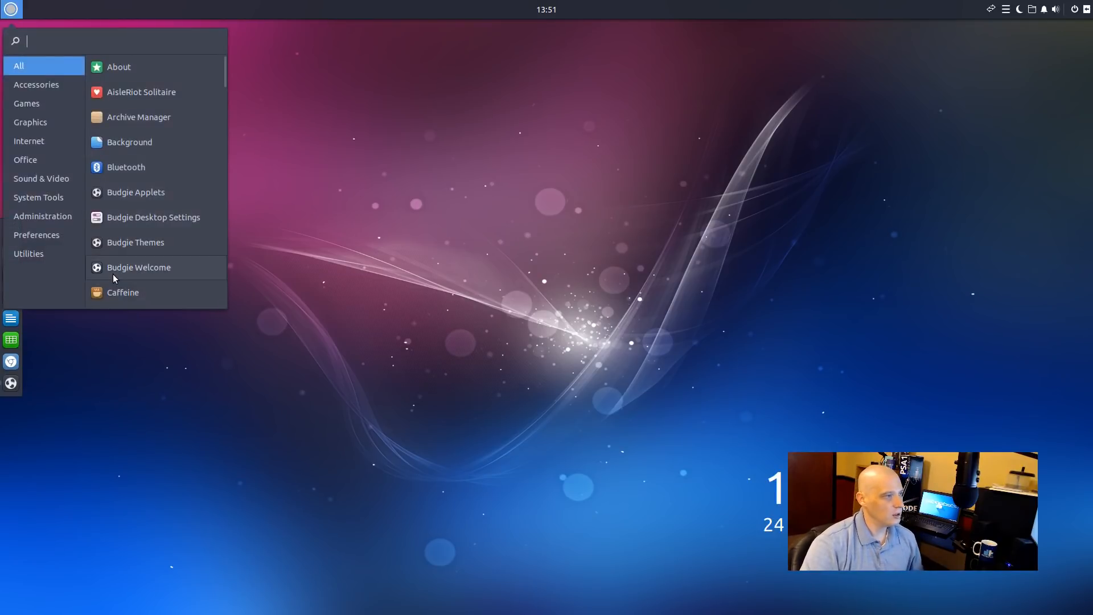
click(39, 196)
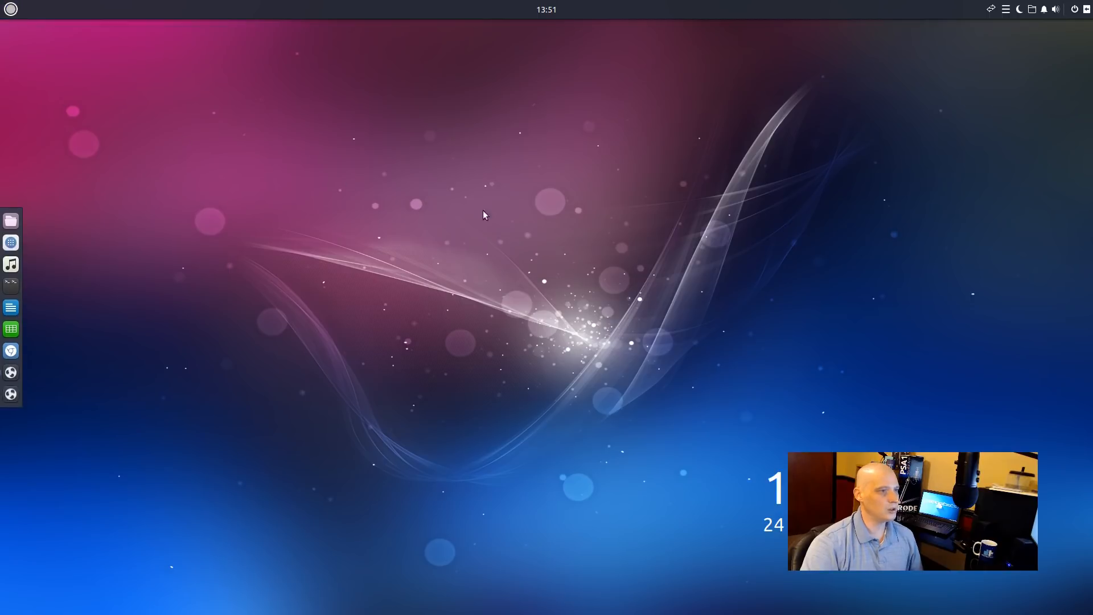
mouse_move(509, 384)
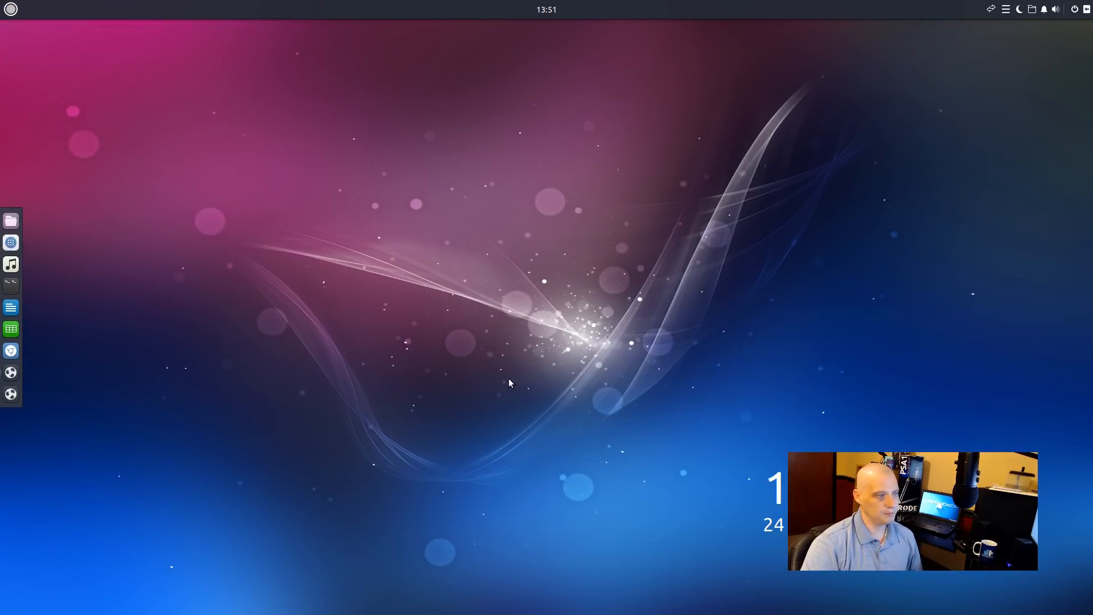
click(11, 393)
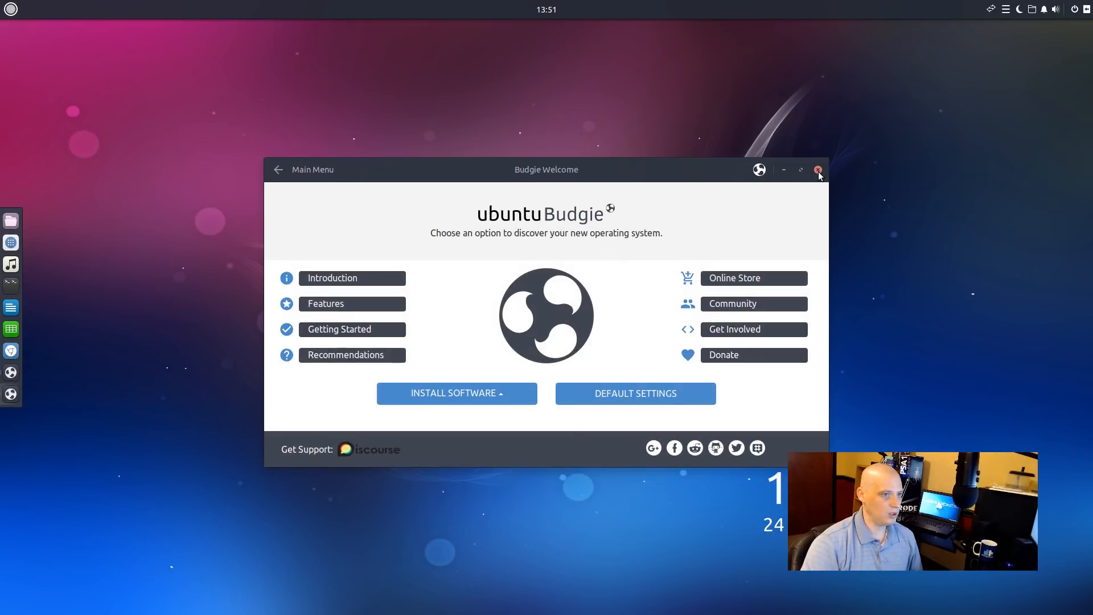
mouse_move(578, 243)
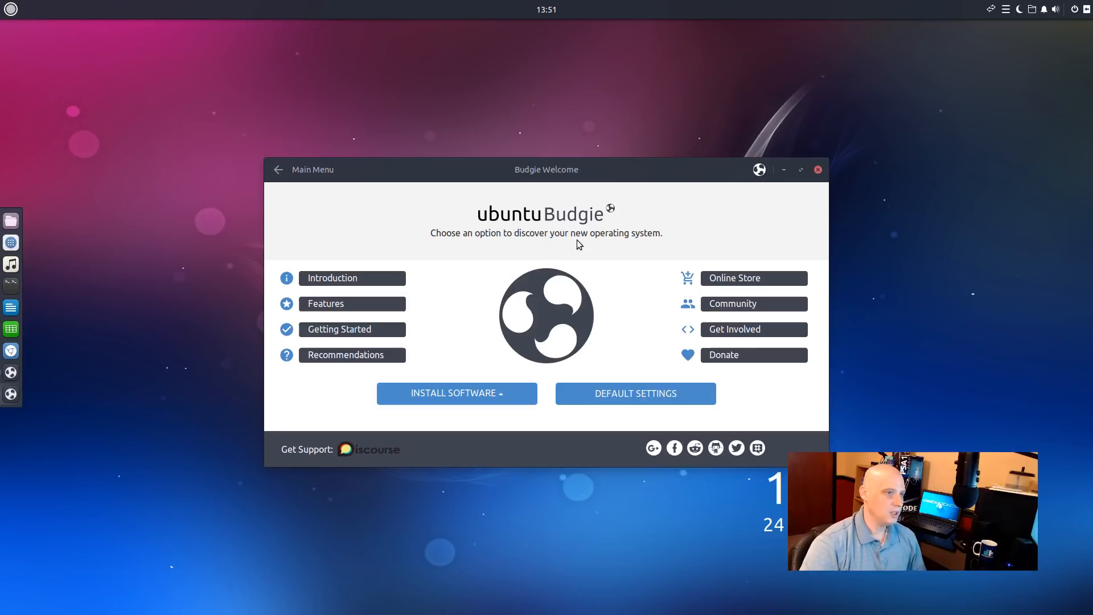
mouse_move(342, 305)
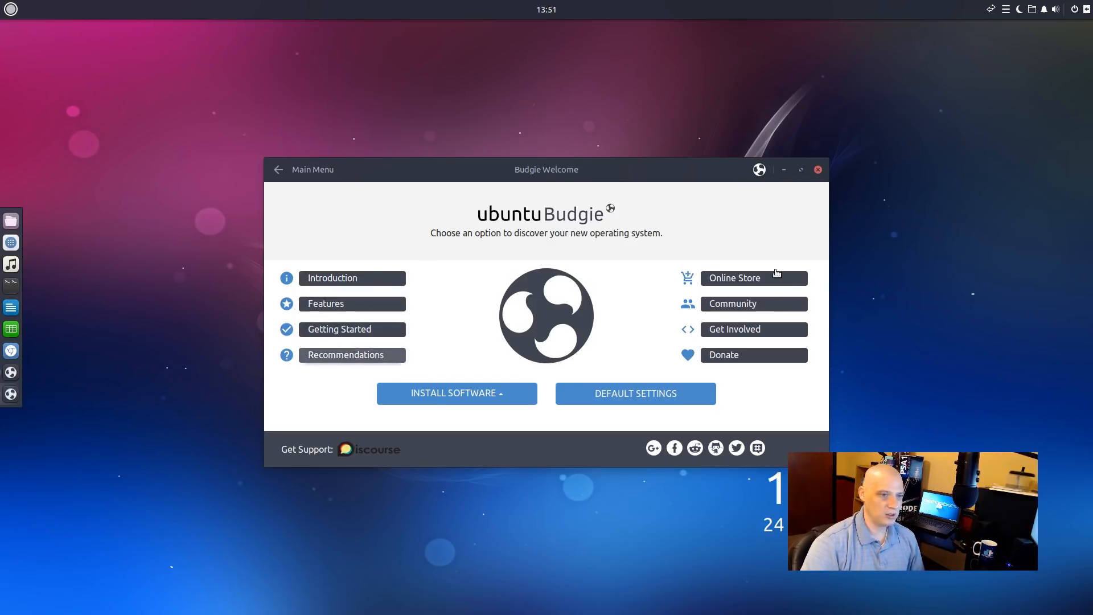
mouse_move(752, 329)
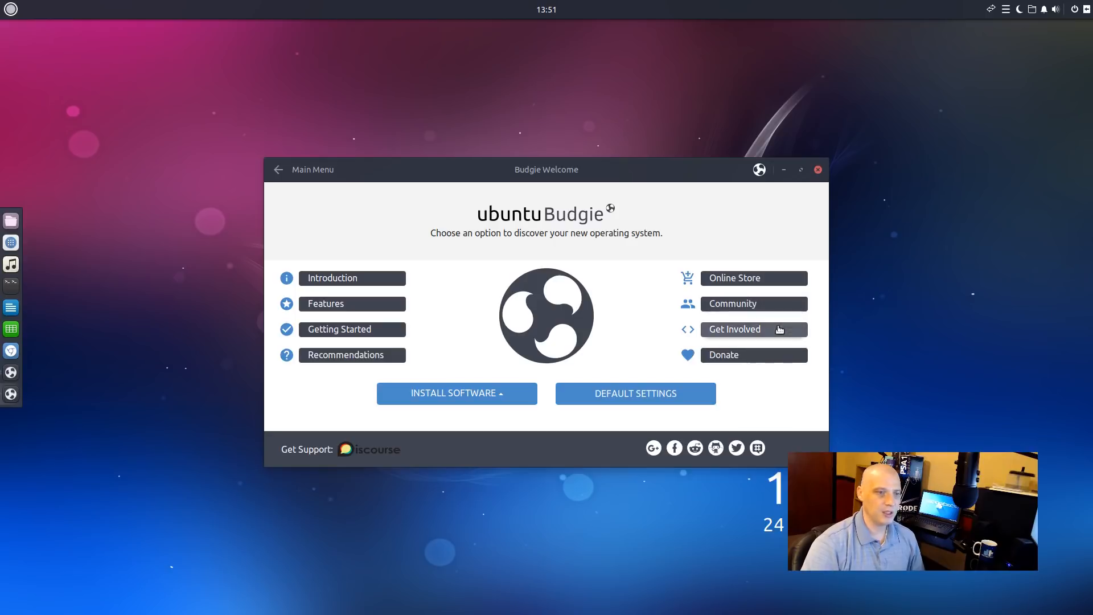
mouse_move(699, 408)
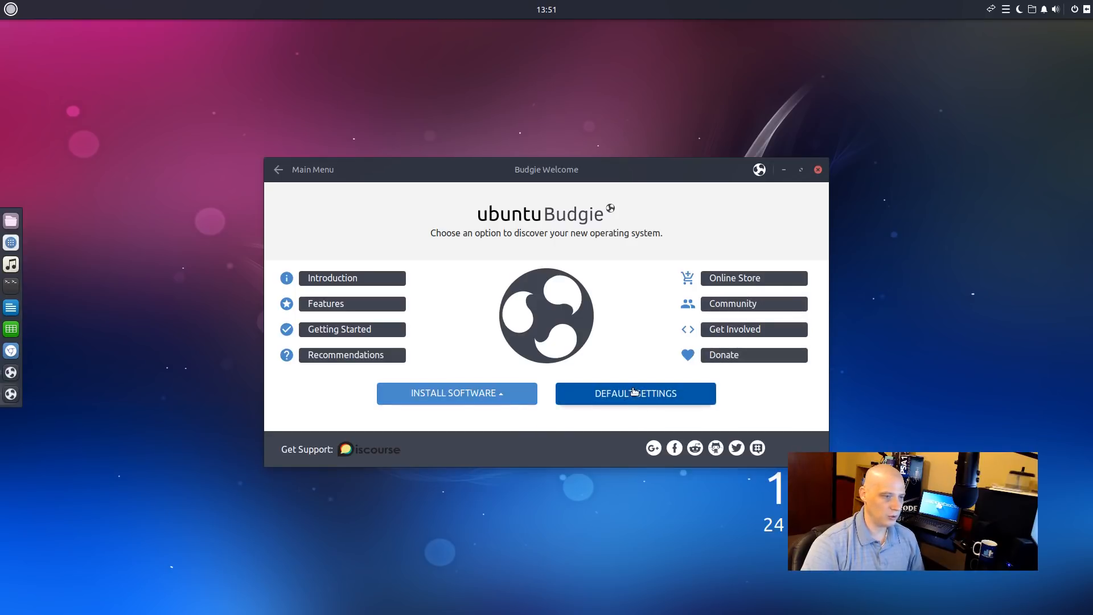
click(456, 392)
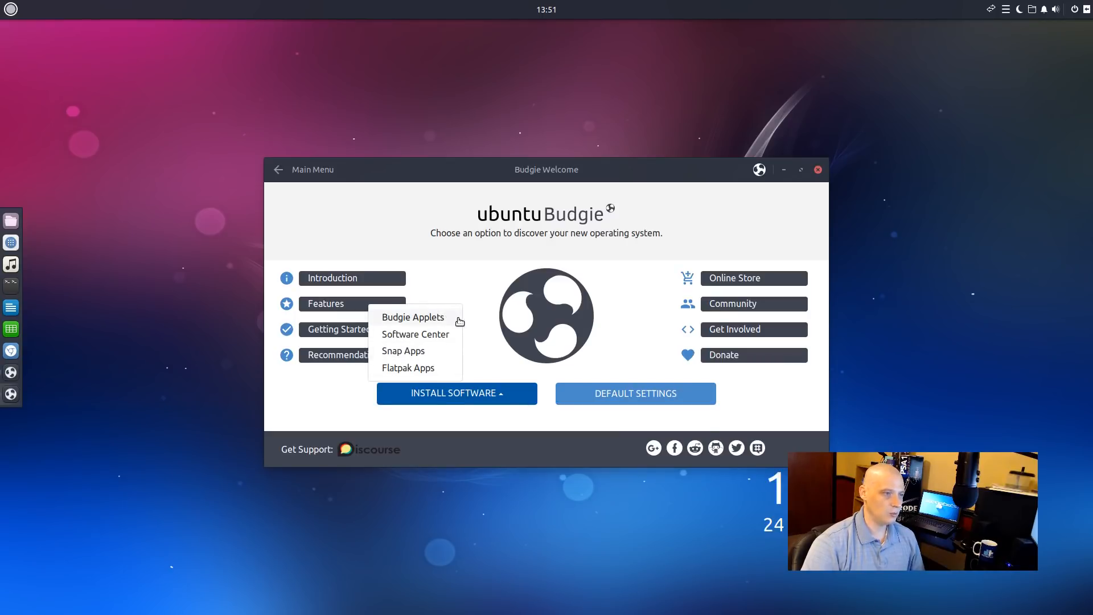
mouse_move(455, 342)
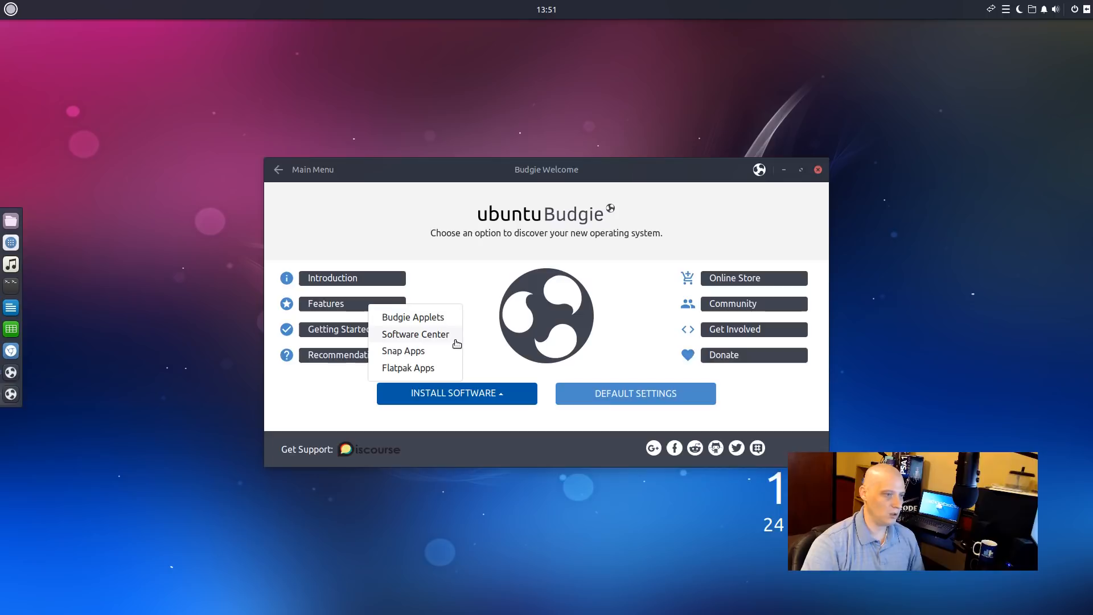
mouse_move(446, 356)
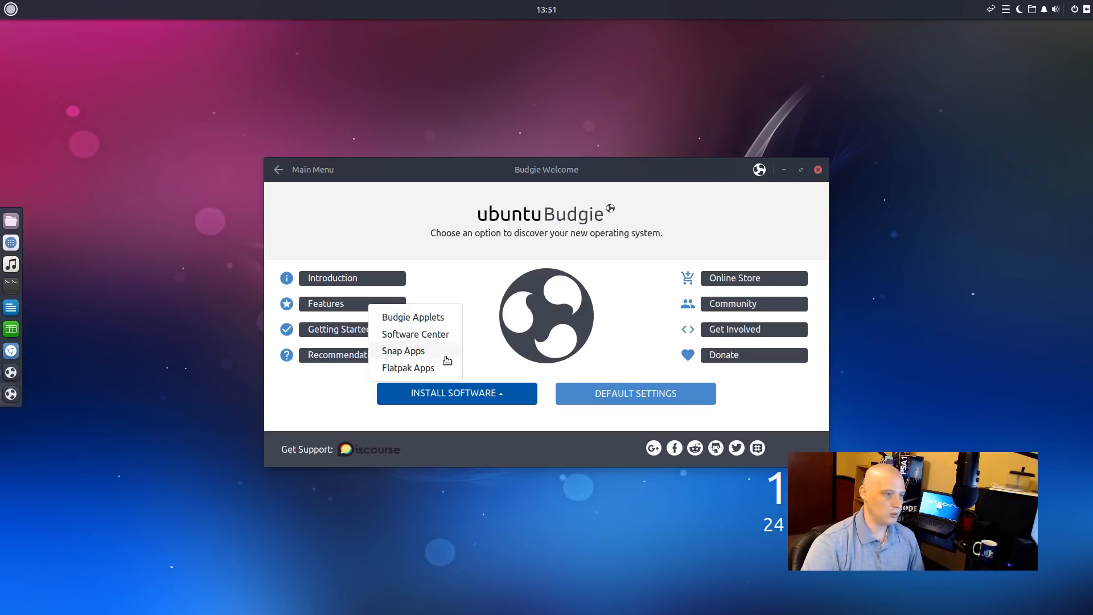
mouse_move(441, 373)
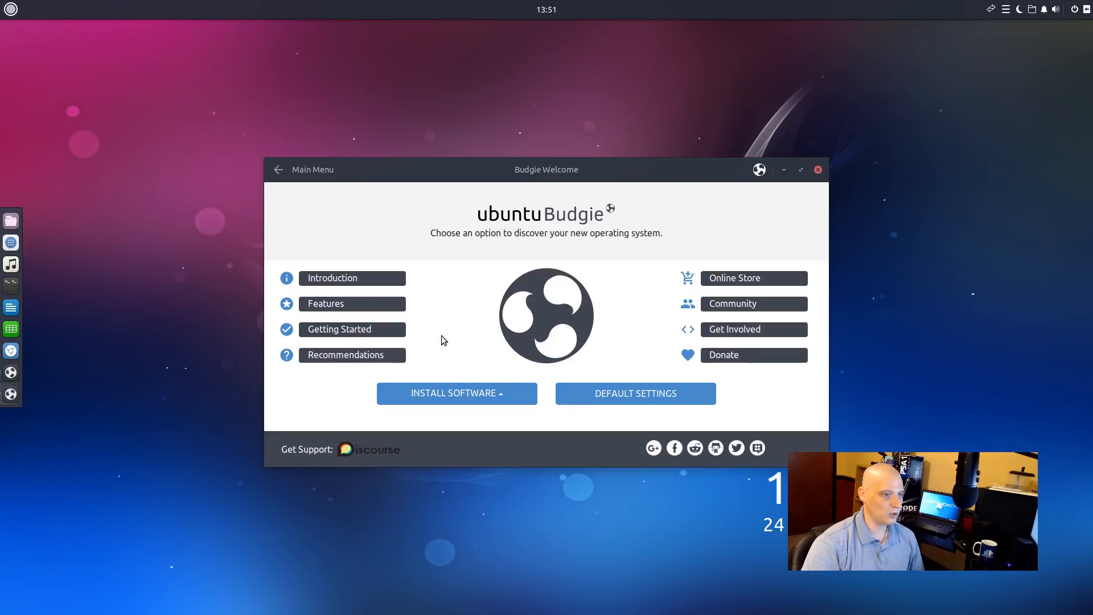
Step: Launch GNOME Software from Budgie Welcome, close the welcome app and dismiss the store's first-run message
click(456, 393)
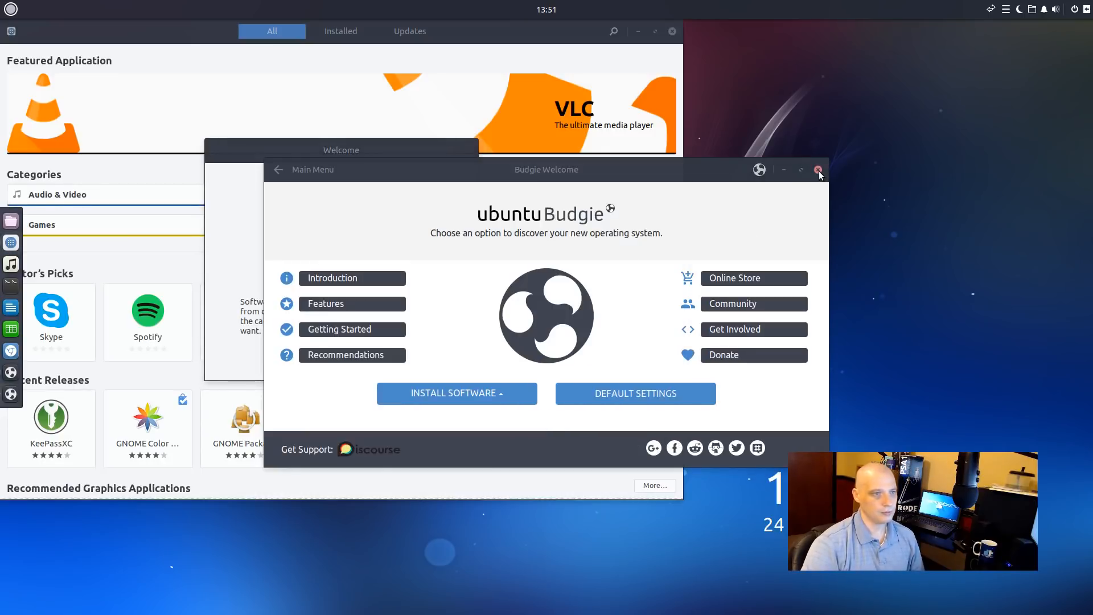
click(819, 169)
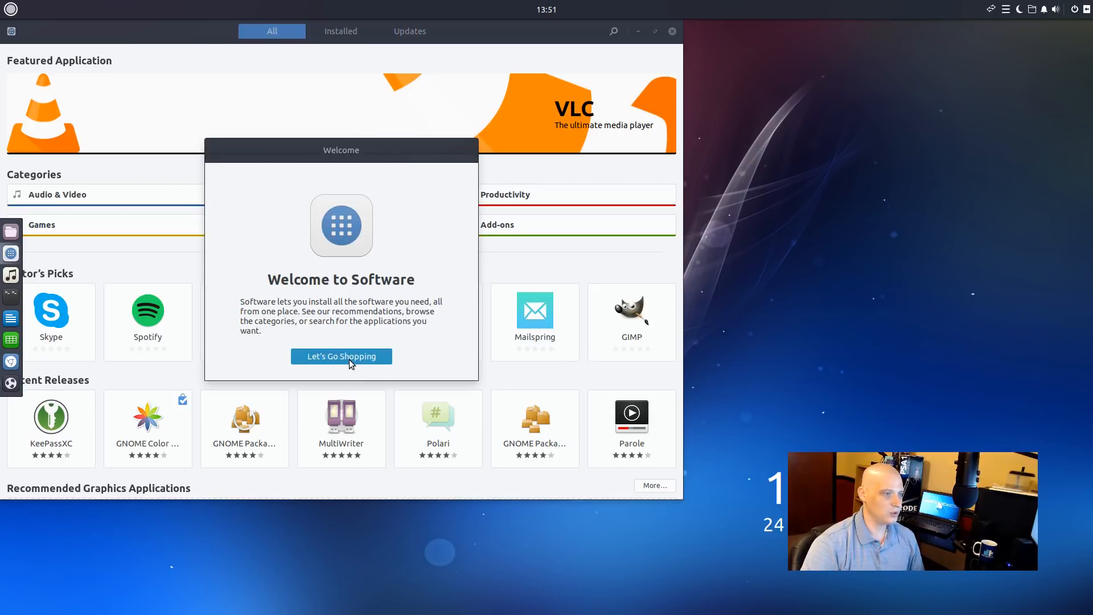
click(340, 356)
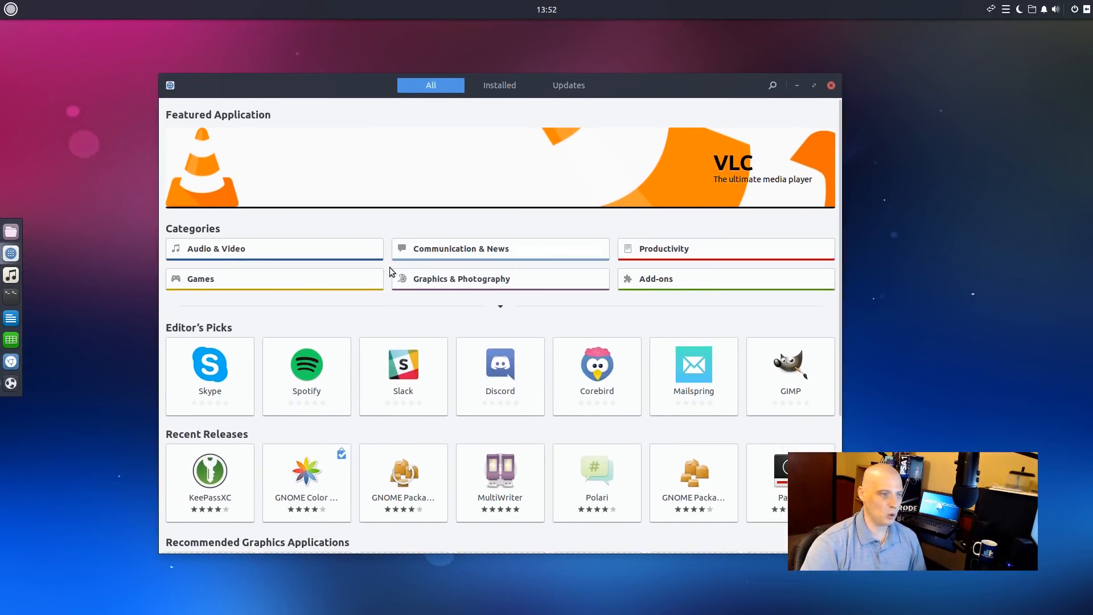
mouse_move(194, 240)
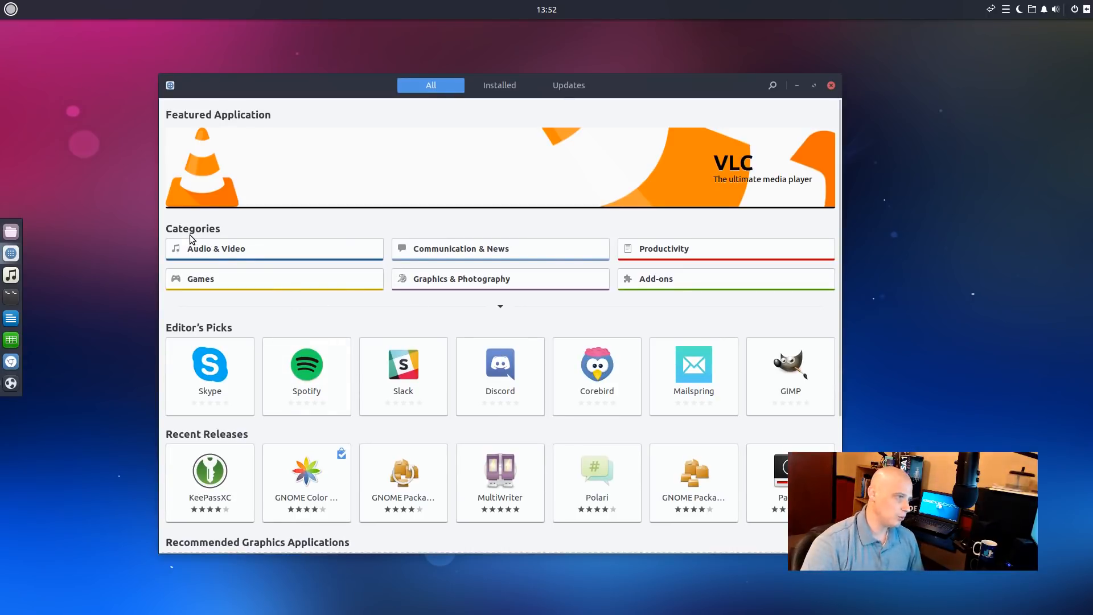
mouse_move(296, 237)
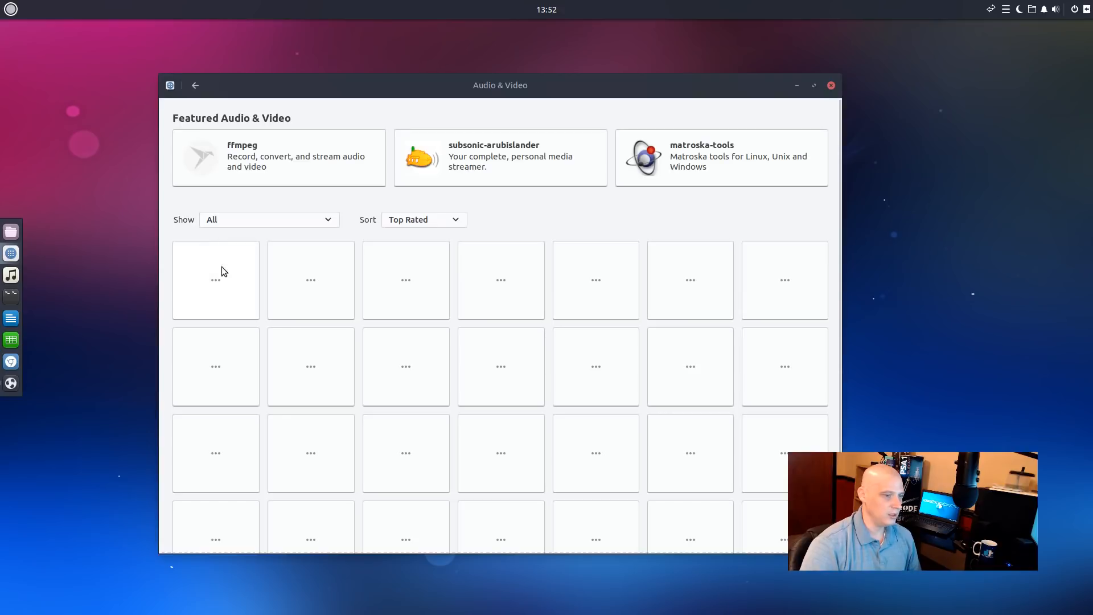
mouse_move(440, 366)
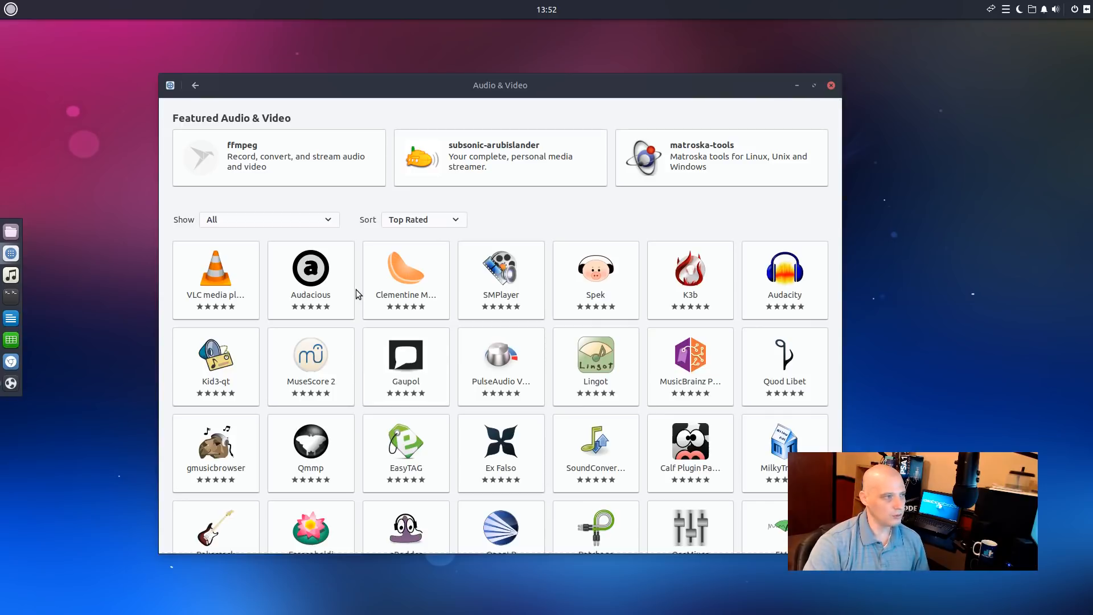
mouse_move(214, 277)
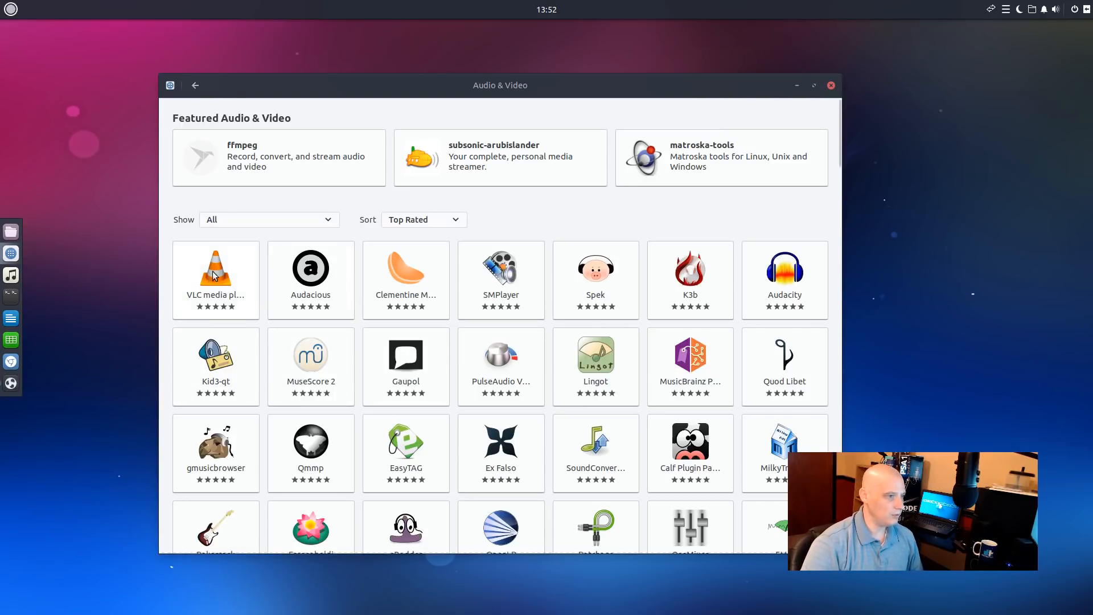
mouse_move(669, 208)
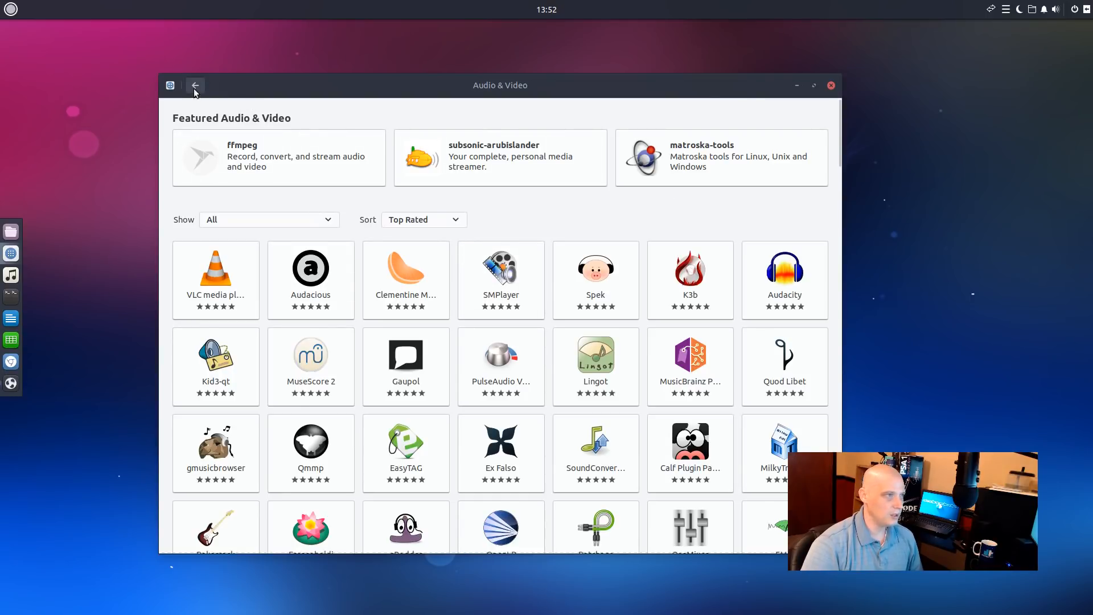
Step: Search GNOME Software for 'firefox', view Firefox's details page and start its install
click(194, 85)
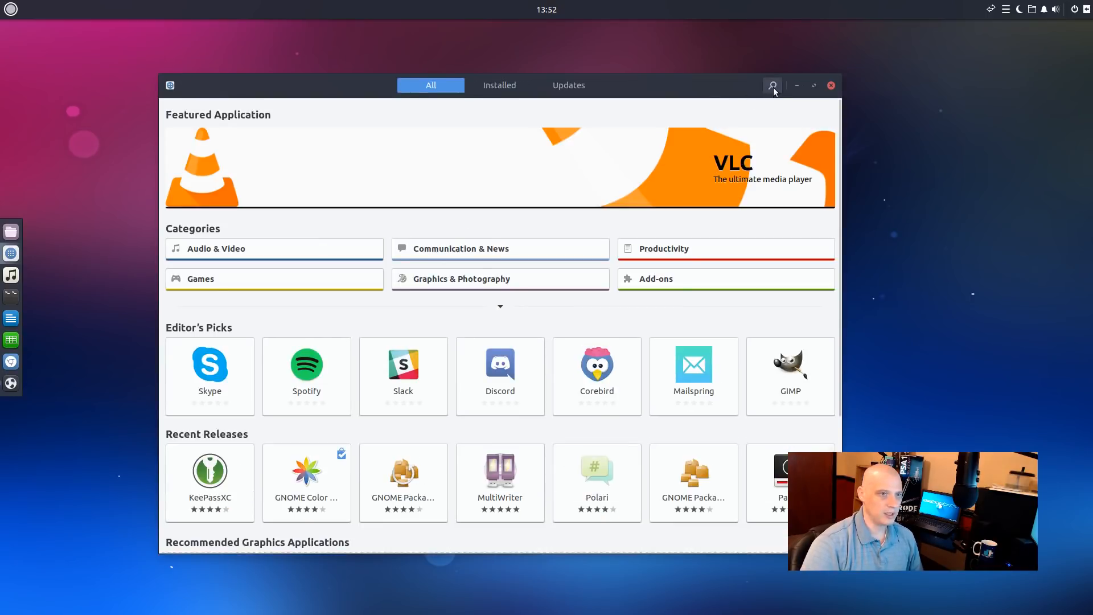
click(772, 85)
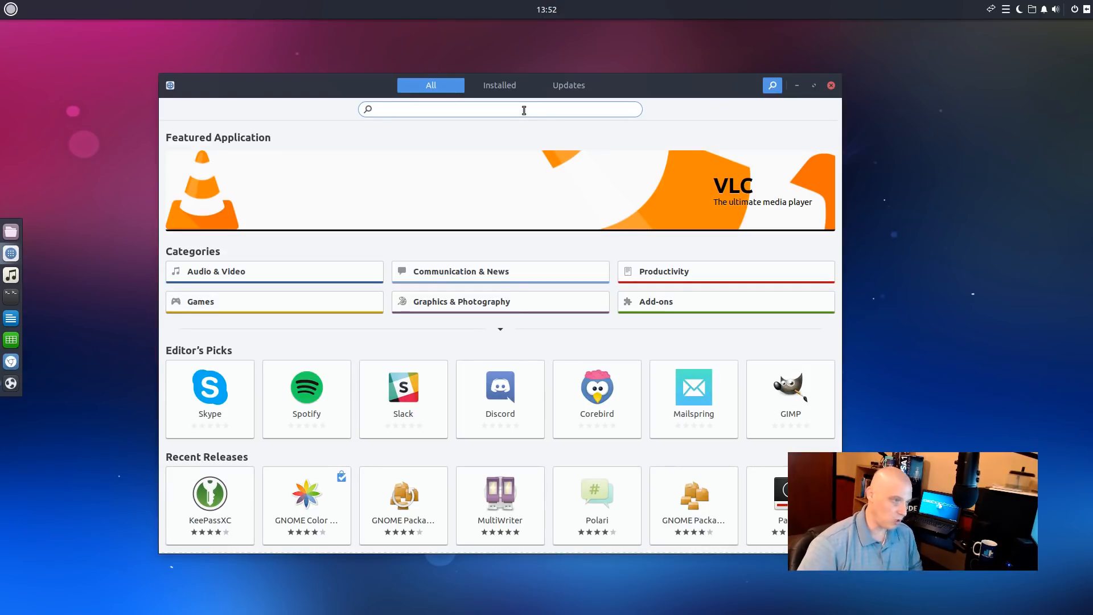
text(firef)
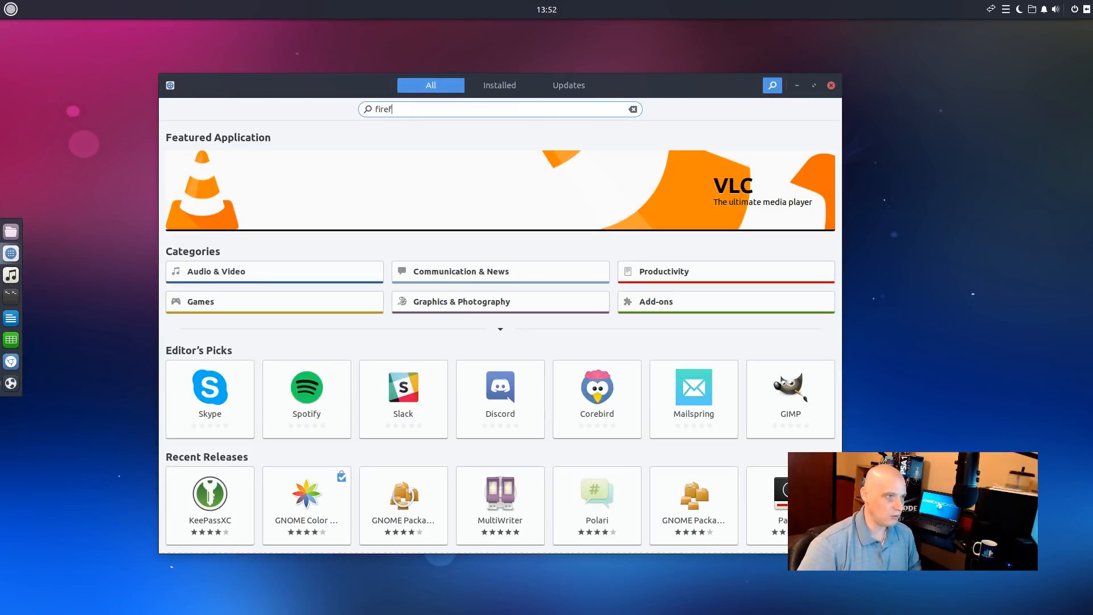
text(ox)
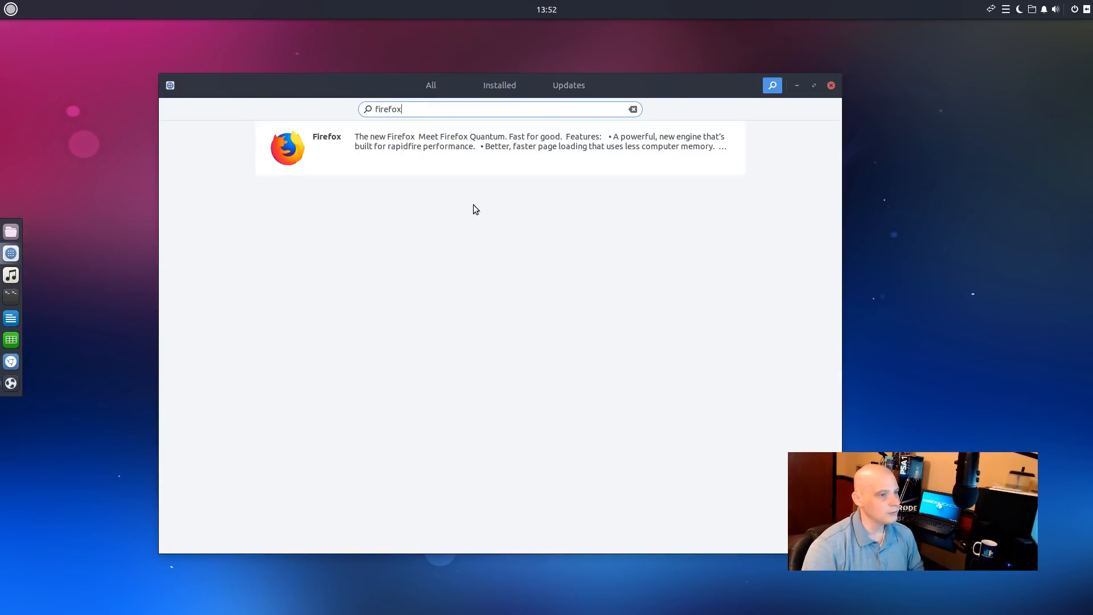
click(489, 147)
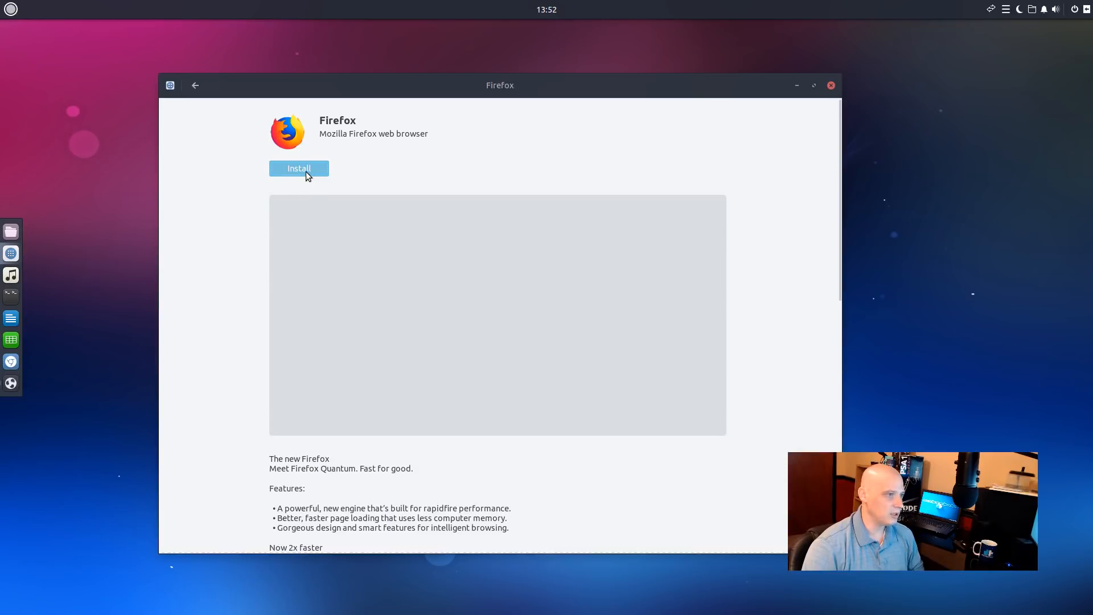
click(298, 168)
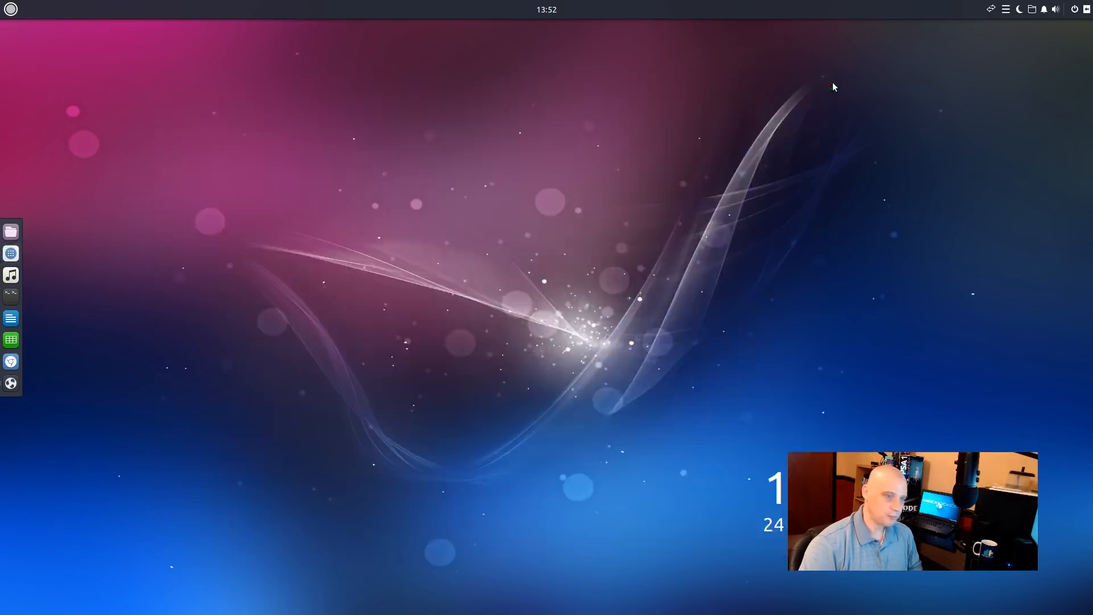
mouse_move(561, 172)
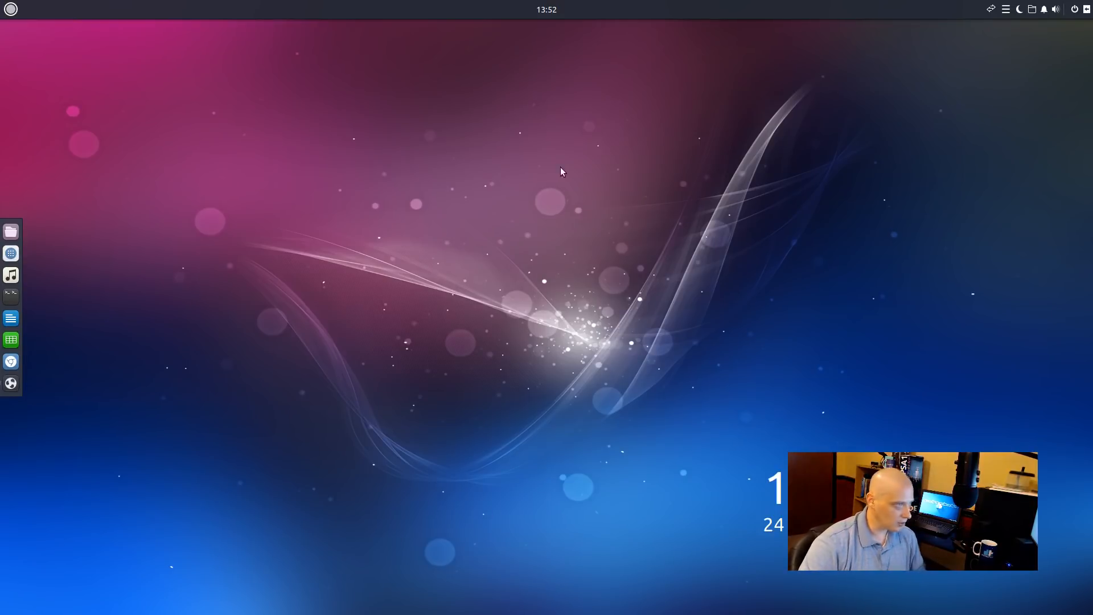
mouse_move(72, 108)
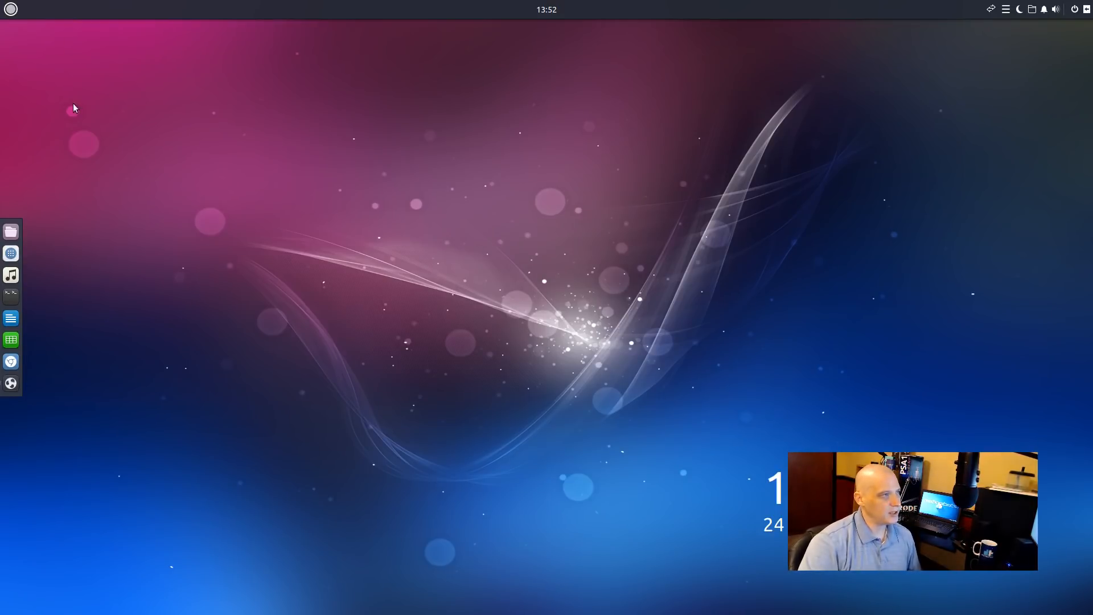
Step: Bring up the Budgie Menu's System Tools category to reach the Software Updater
click(12, 9)
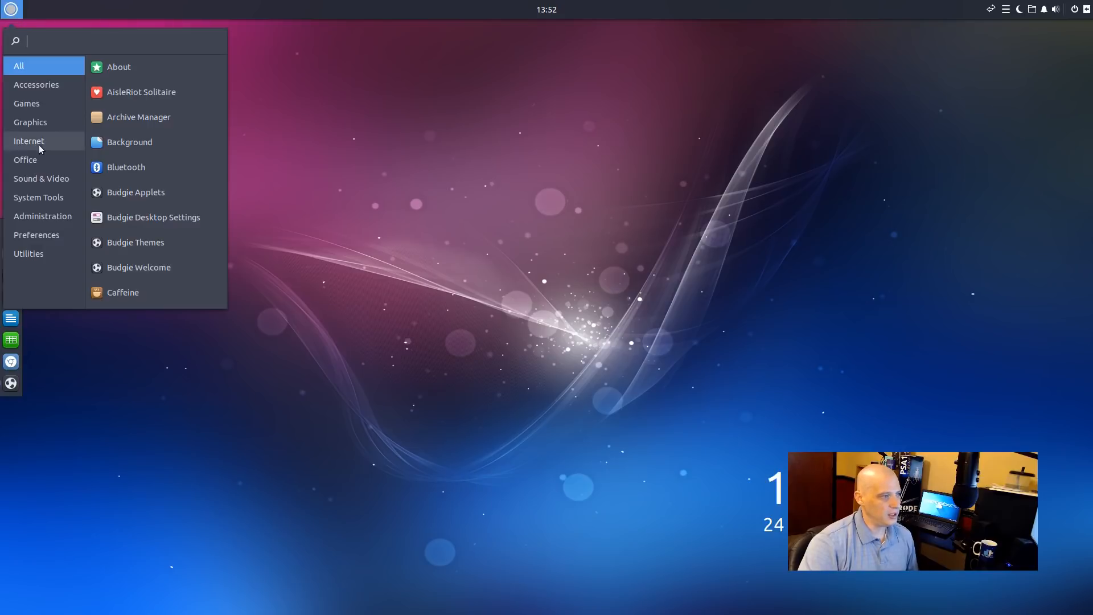
click(39, 197)
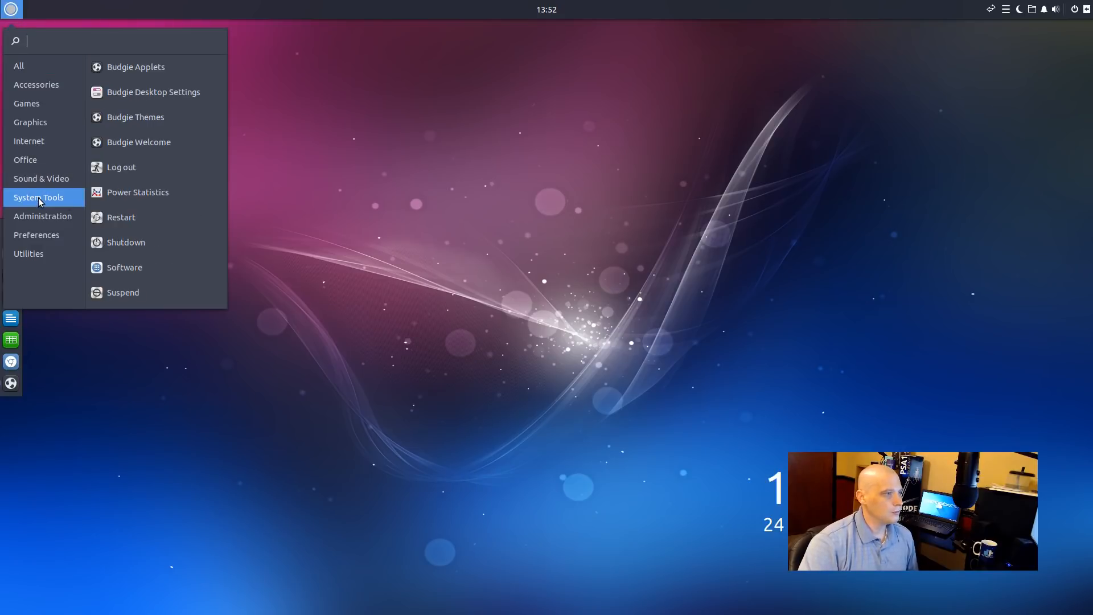
mouse_move(293, 191)
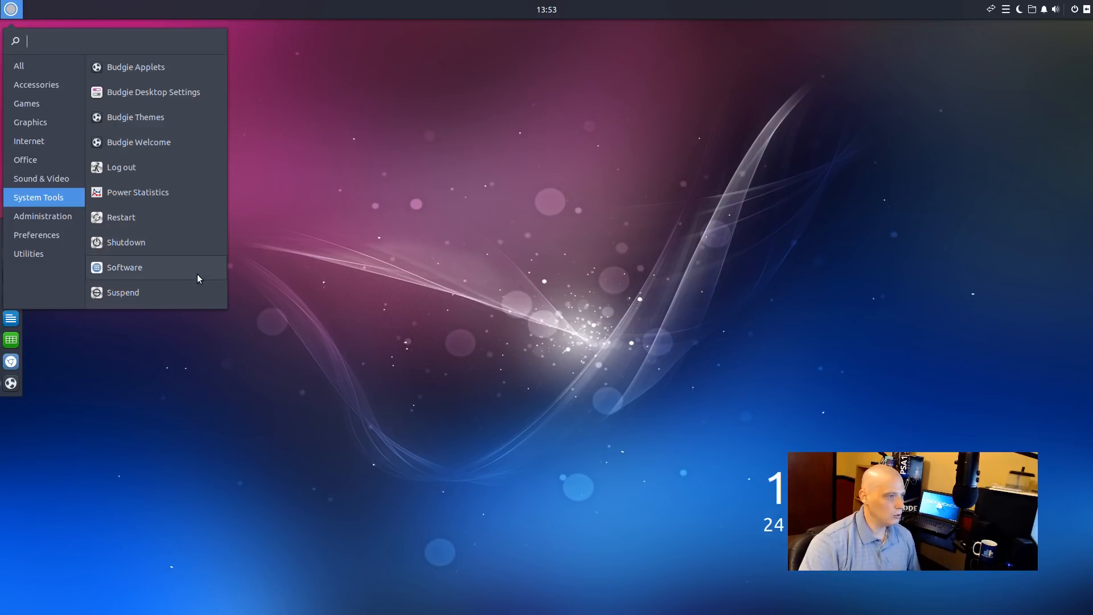
mouse_move(38, 197)
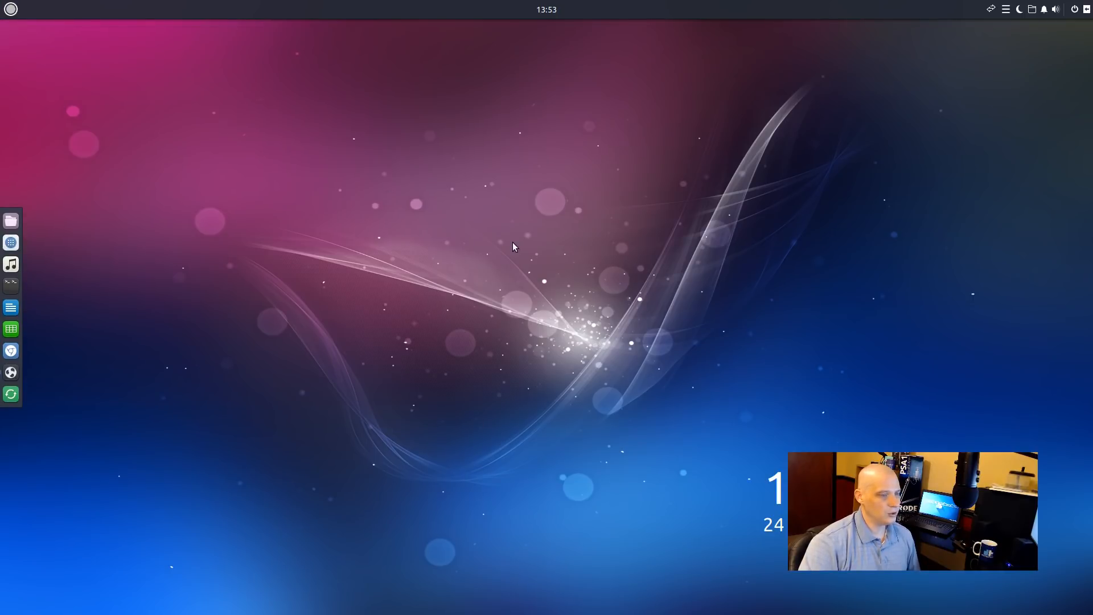
mouse_move(502, 253)
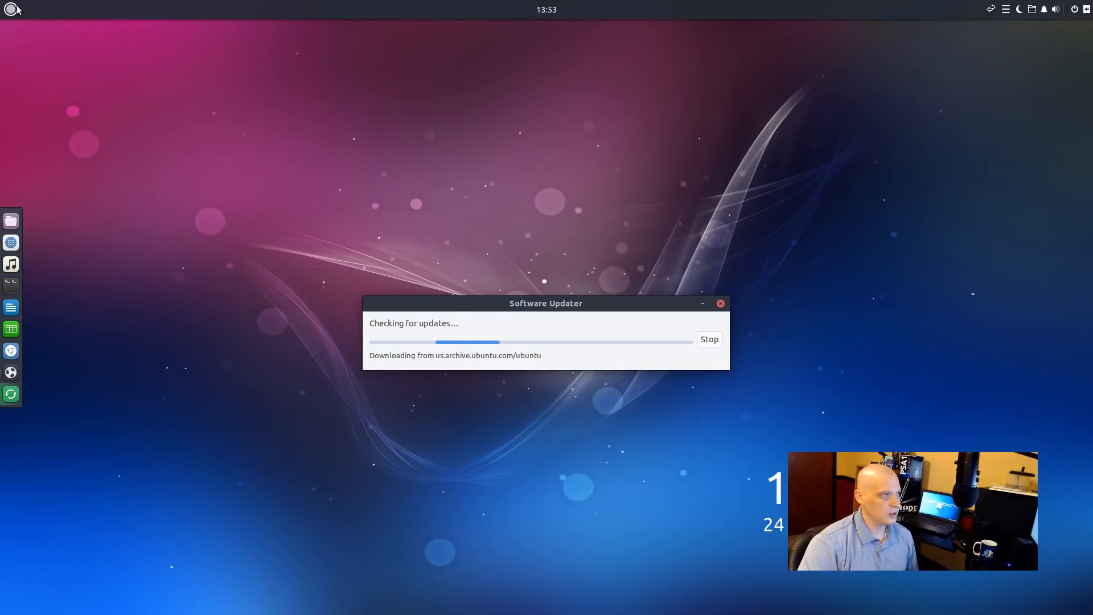
Step: Bring up the Budgie Menu's Preferences category to reach the Background settings
click(11, 9)
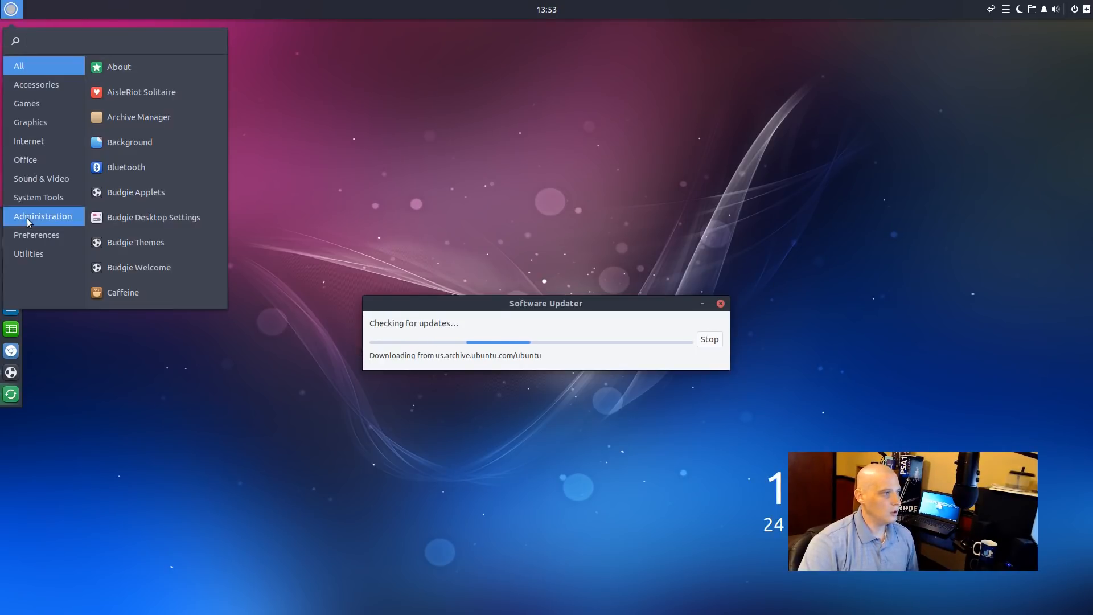
click(42, 215)
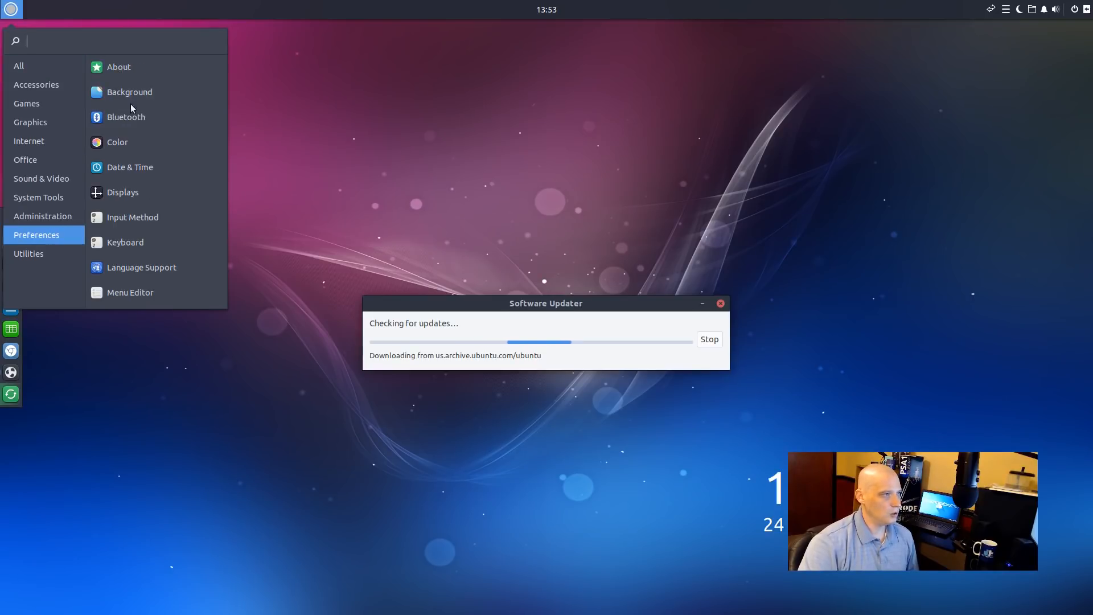
mouse_move(202, 108)
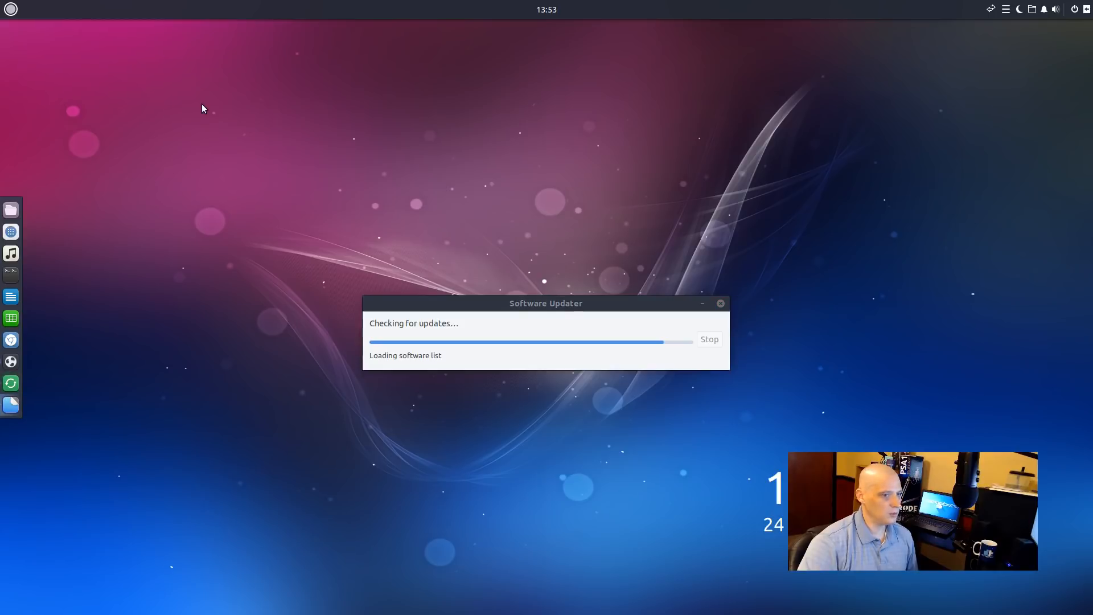
mouse_move(587, 175)
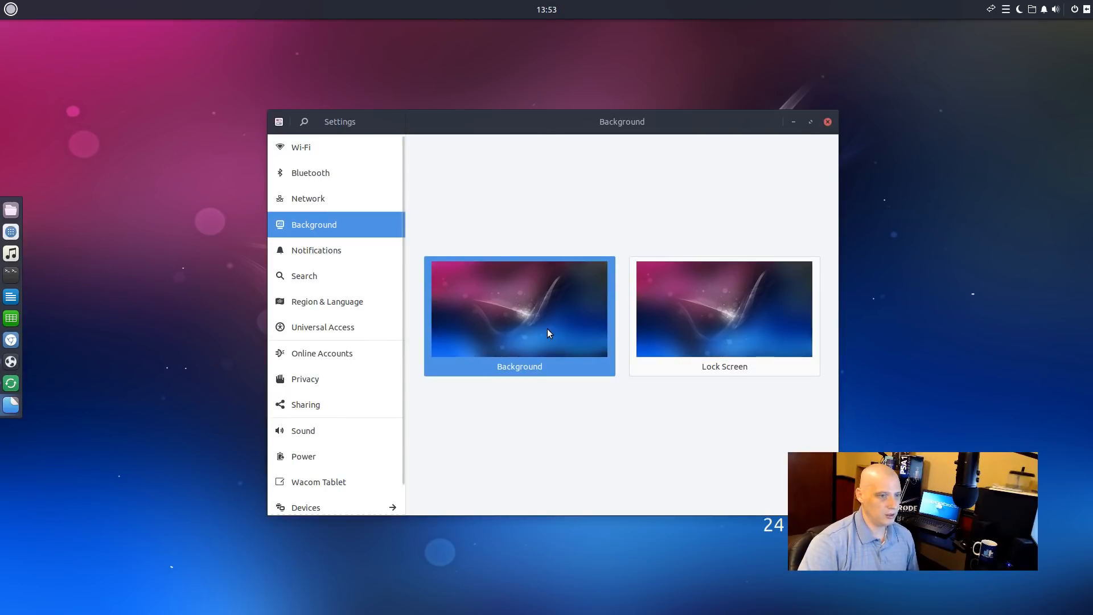
Step: Set the desktop background to the blurred pink-and-blue wallpaper and close Settings
click(519, 308)
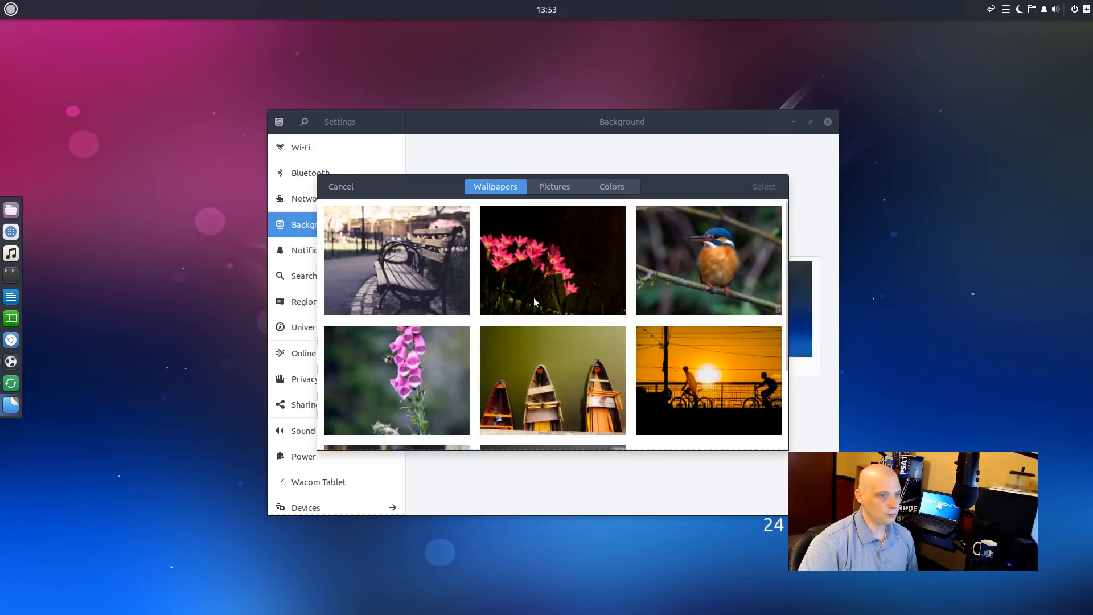
scroll(down, 3)
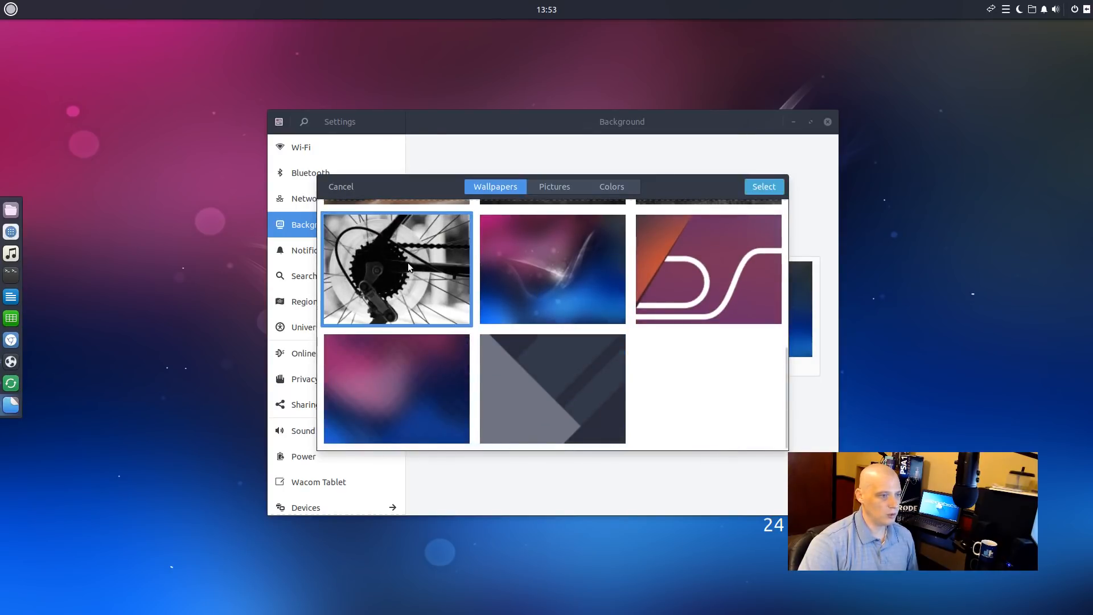
mouse_move(660, 224)
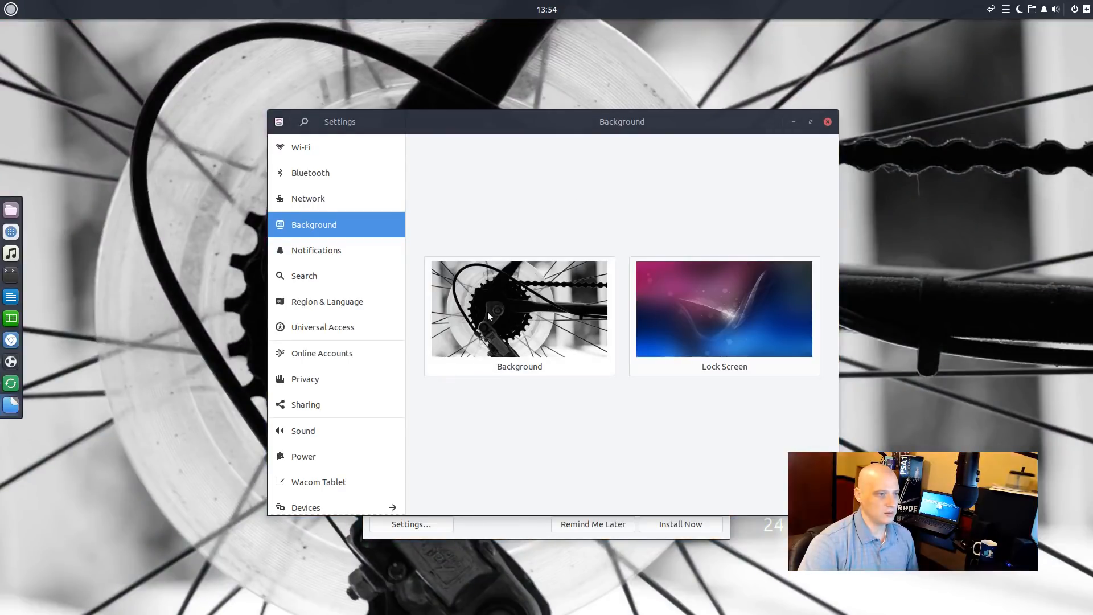
click(519, 309)
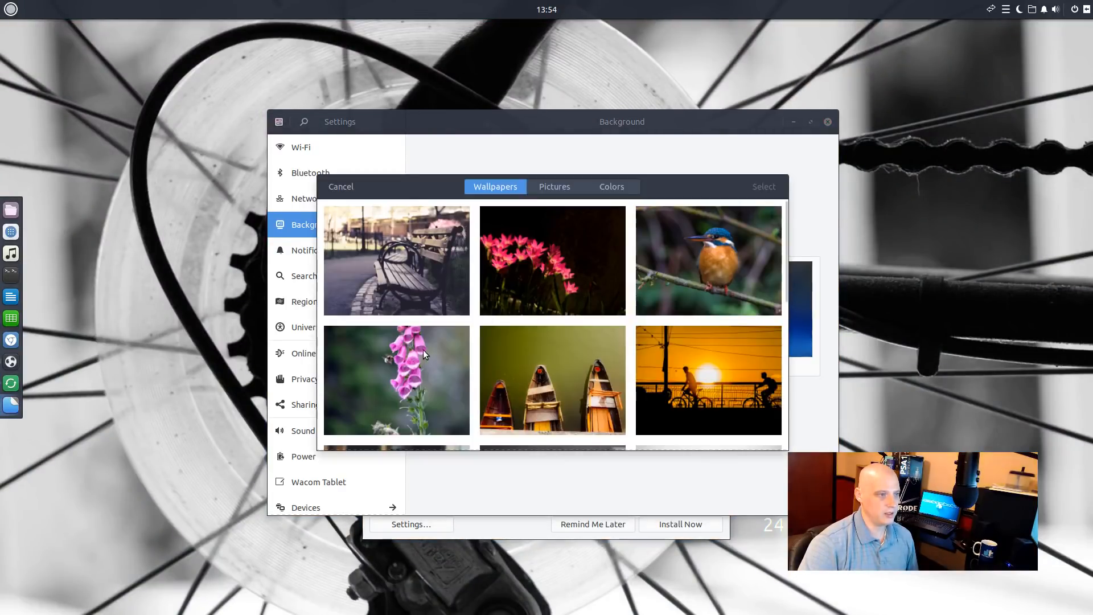
scroll(down, 3)
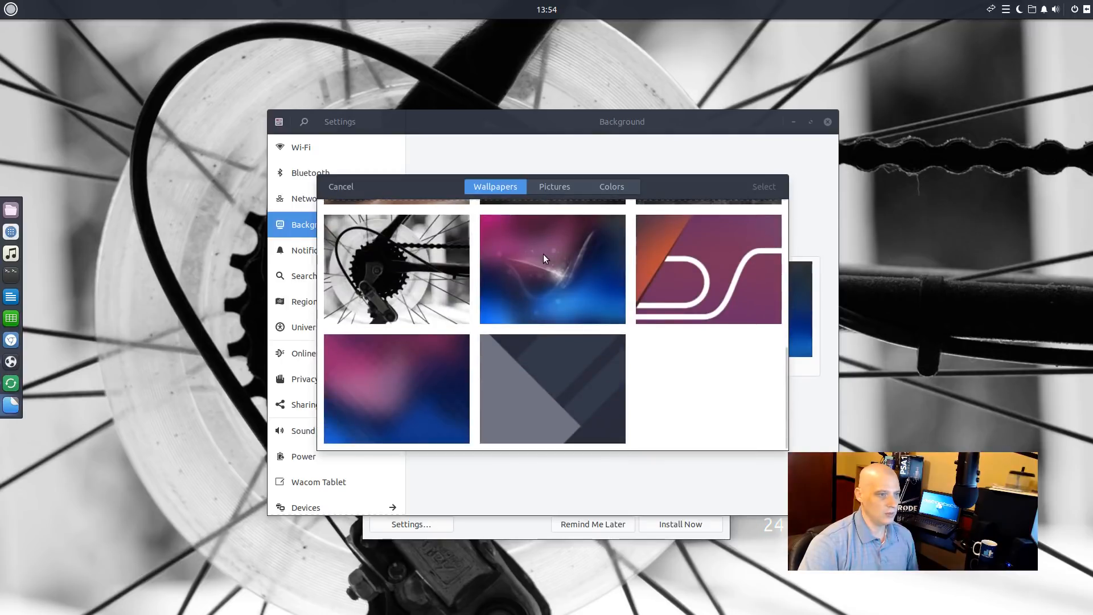
click(396, 388)
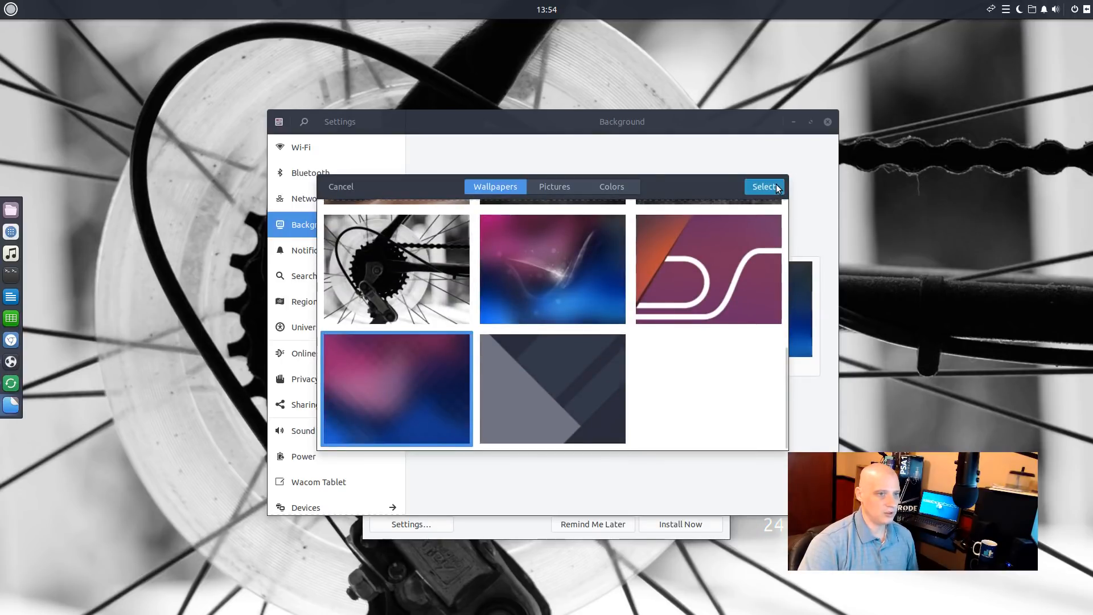
click(763, 185)
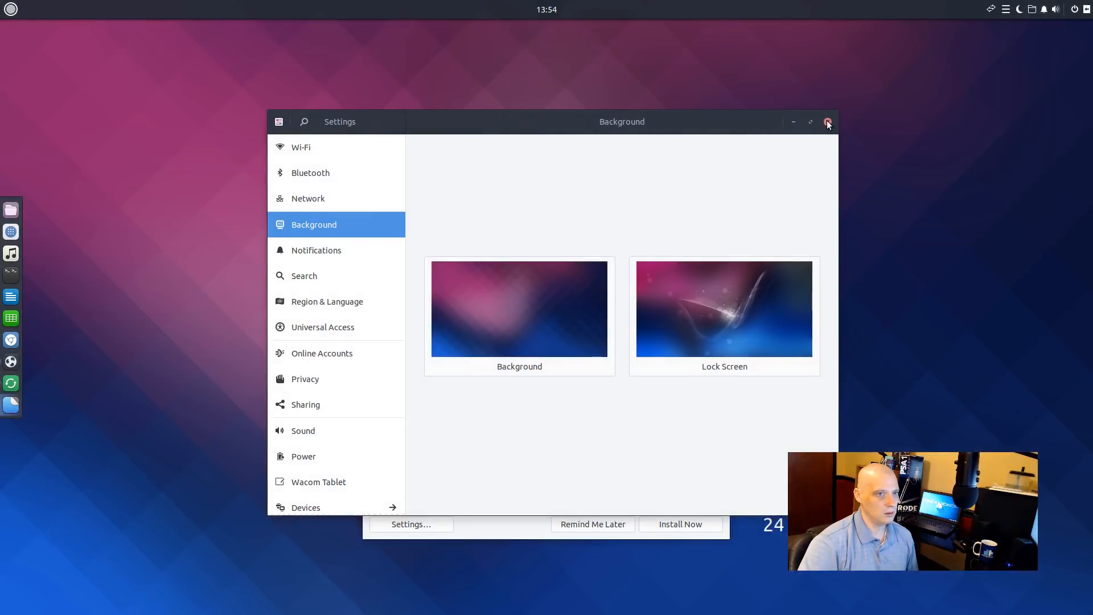
click(827, 122)
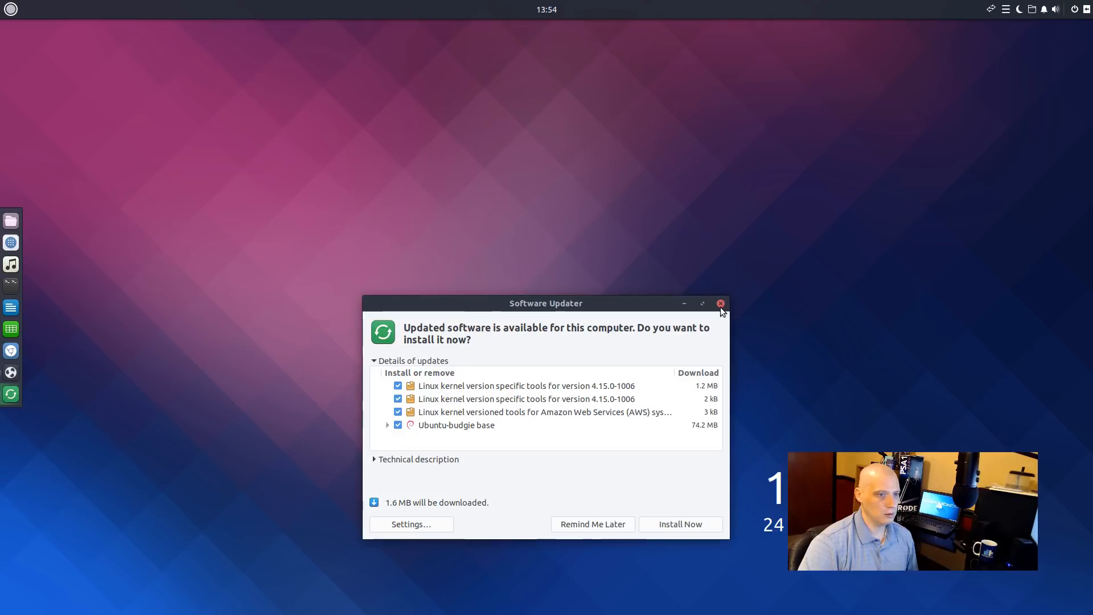
Step: Dismiss the Software Updater prompt and browse the wallpaper list in Background settings
click(720, 303)
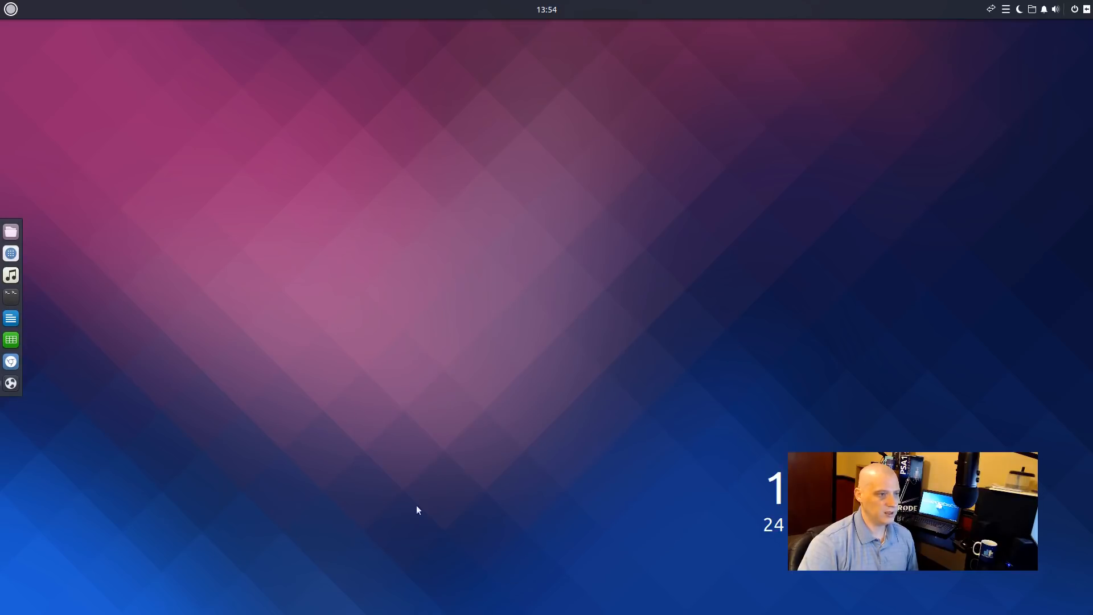
mouse_move(430, 471)
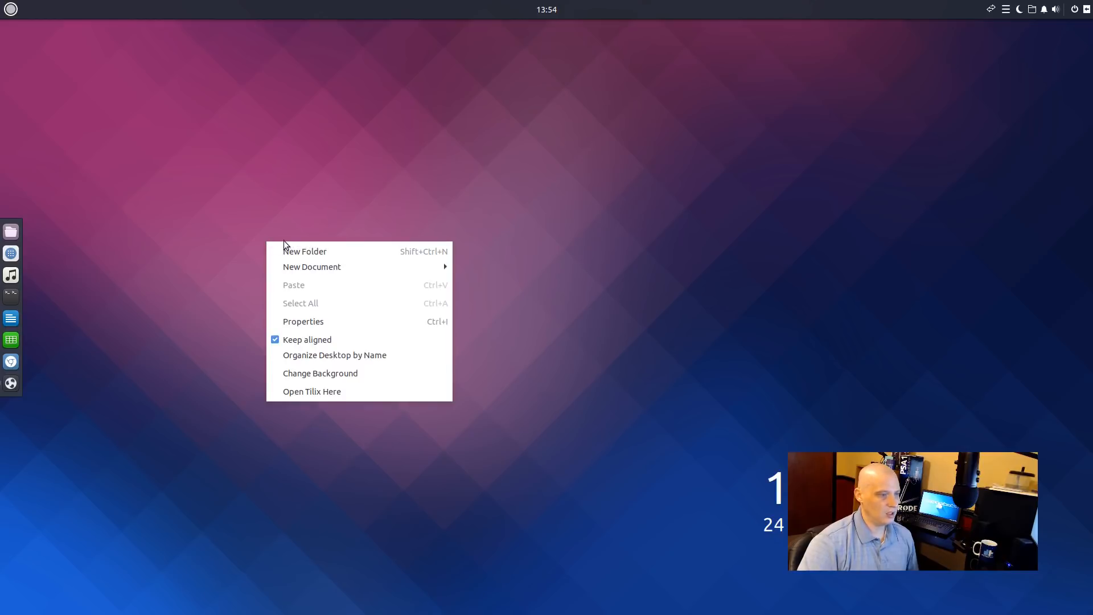
click(431, 380)
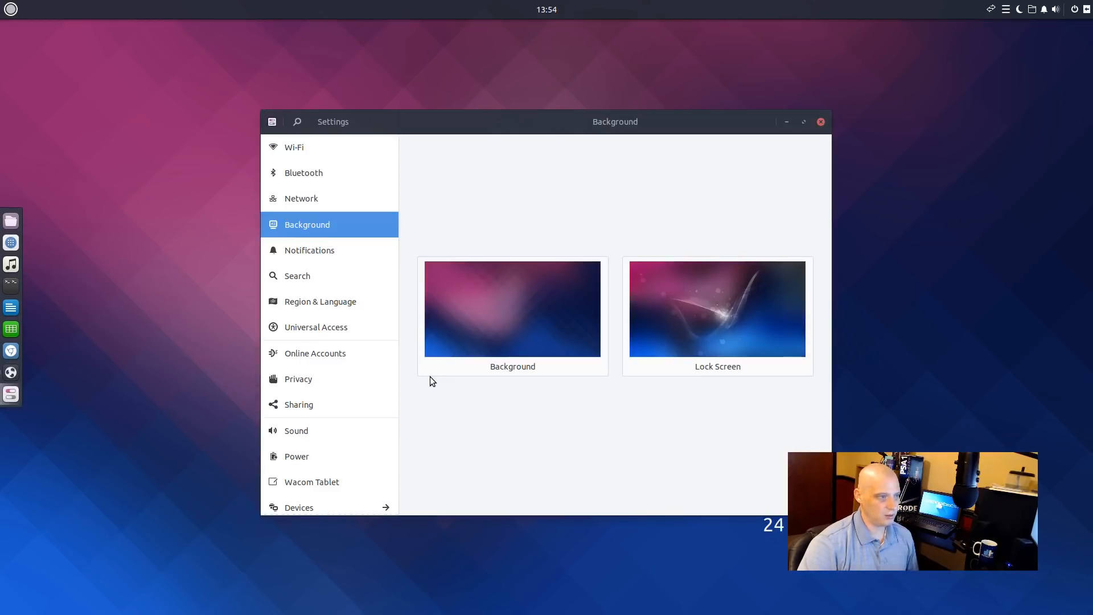
click(511, 308)
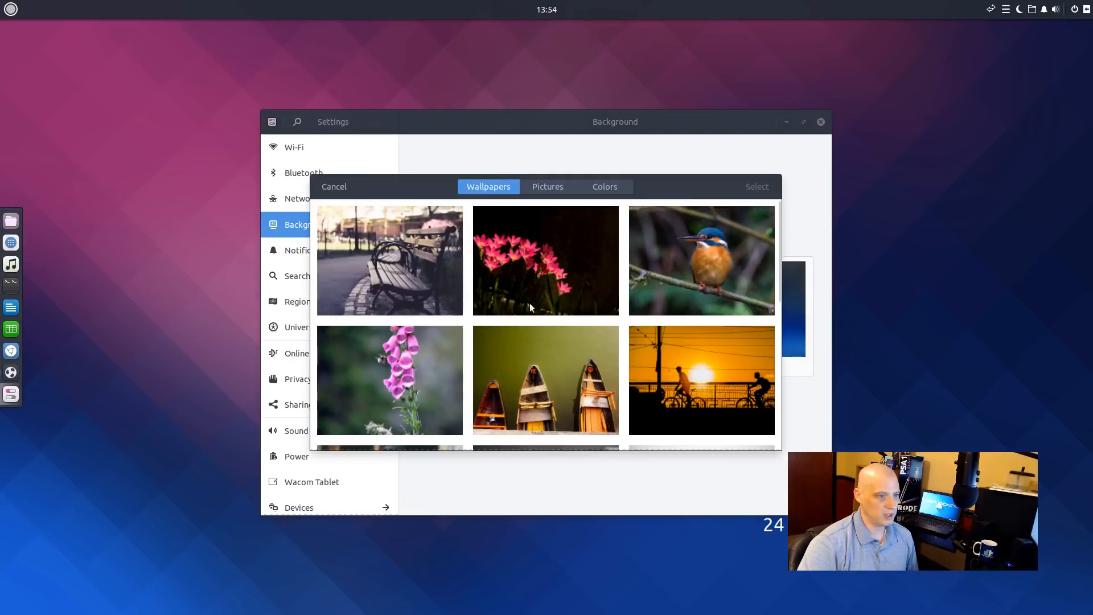
scroll(down, 3)
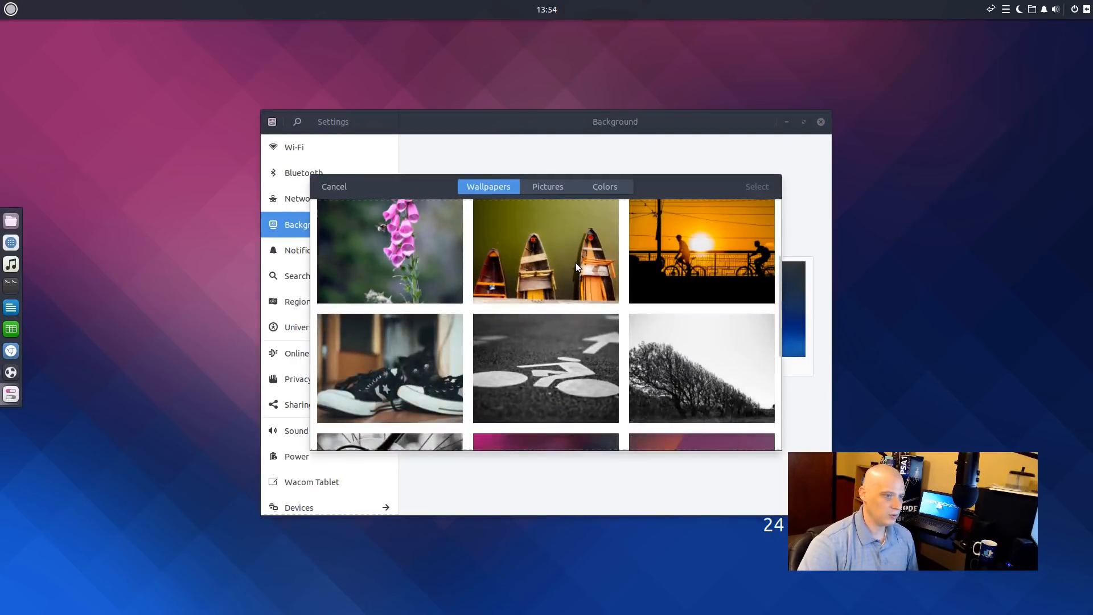
scroll(down, 3)
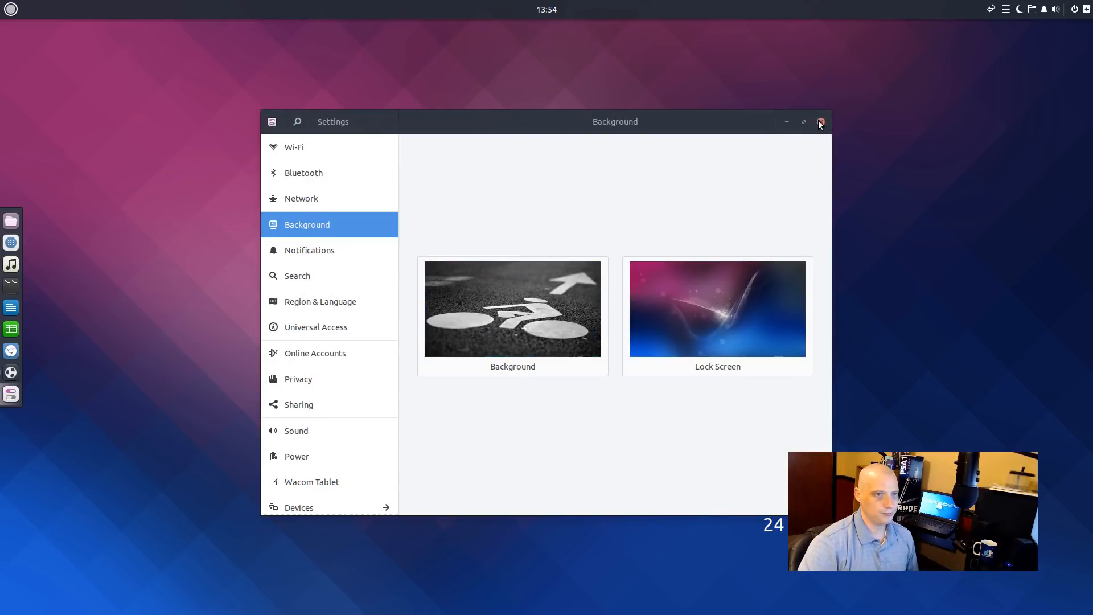
Step: Apply the black-and-white bike-lane wallpaper and close Settings
click(511, 309)
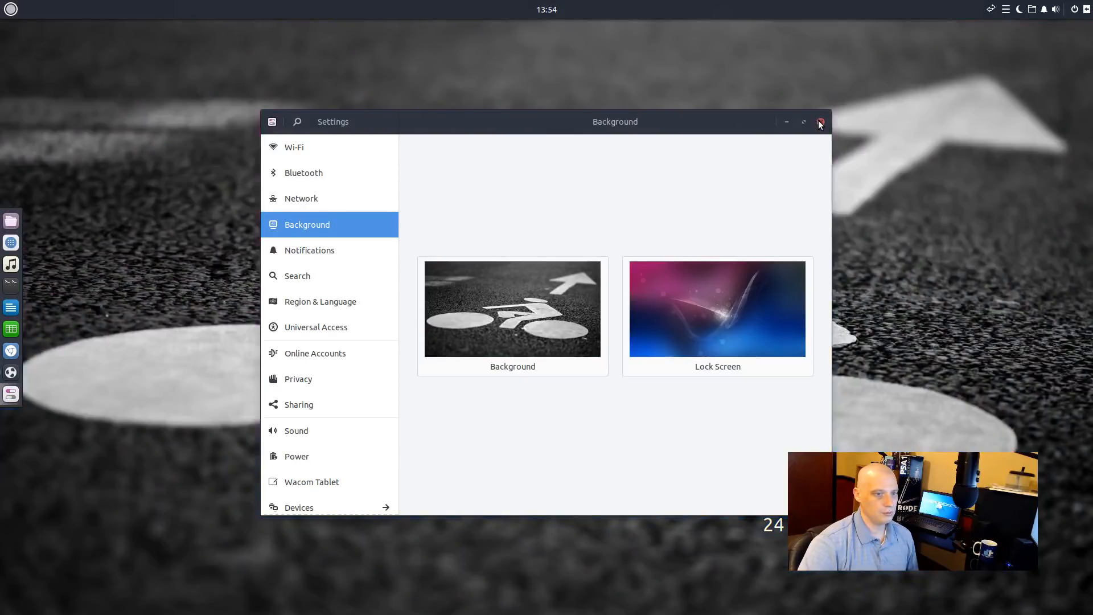
click(819, 122)
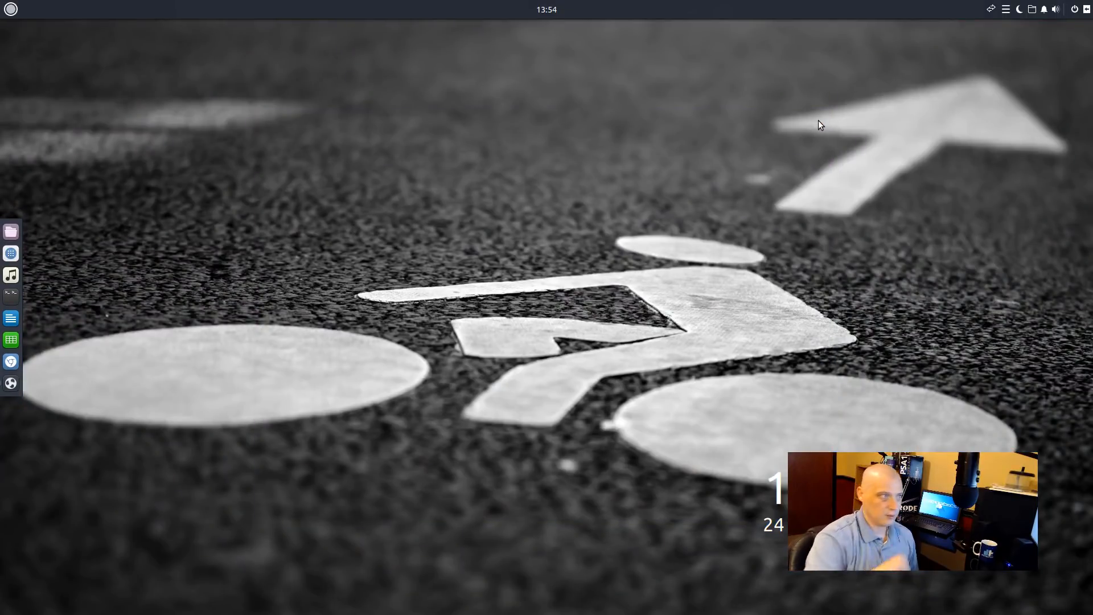
mouse_move(105, 233)
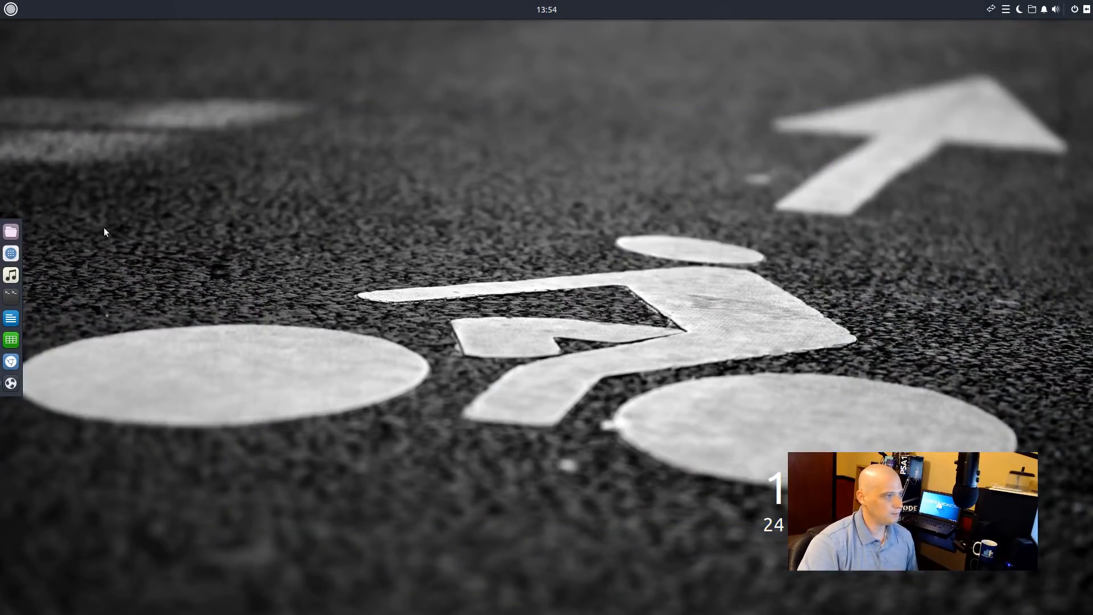
Step: Reopen GNOME Settings from the application menu and scroll its sidebar
click(10, 9)
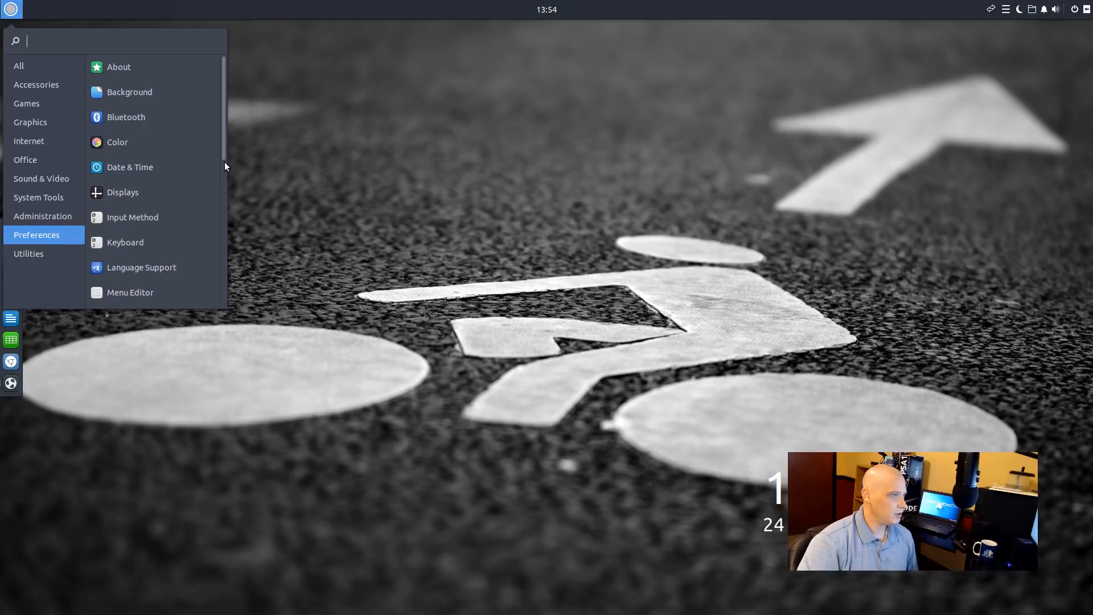
mouse_move(212, 207)
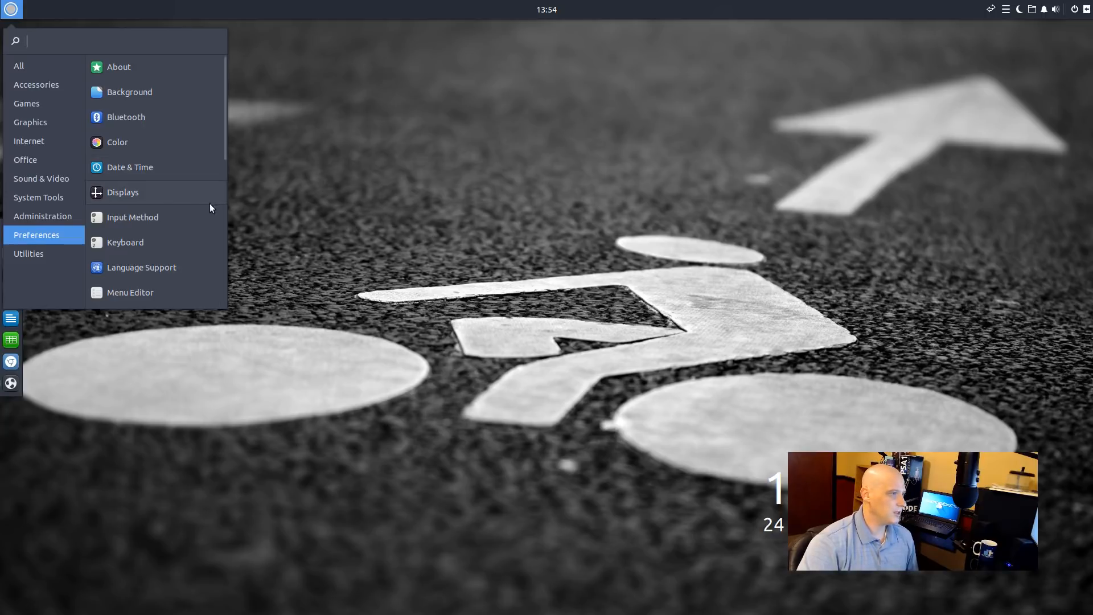
scroll(down, 3)
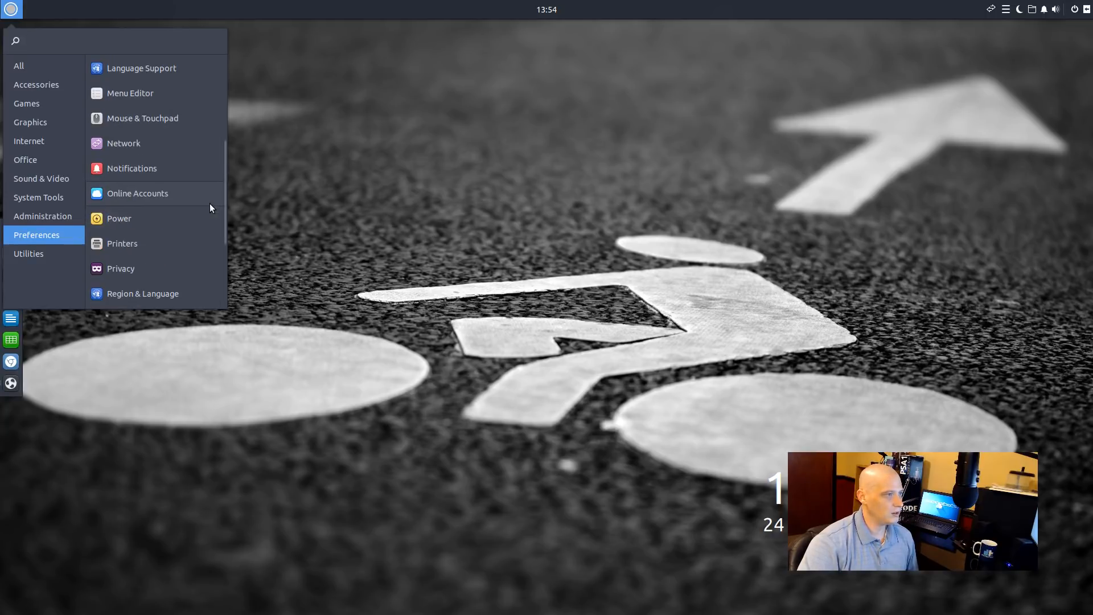
scroll(down, 3)
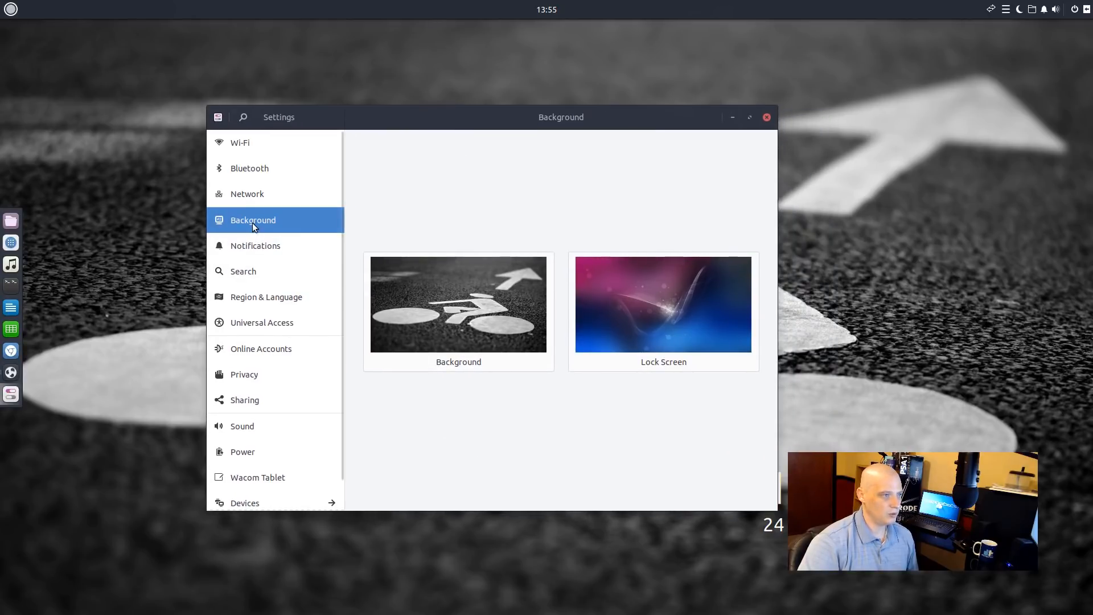
mouse_move(256, 245)
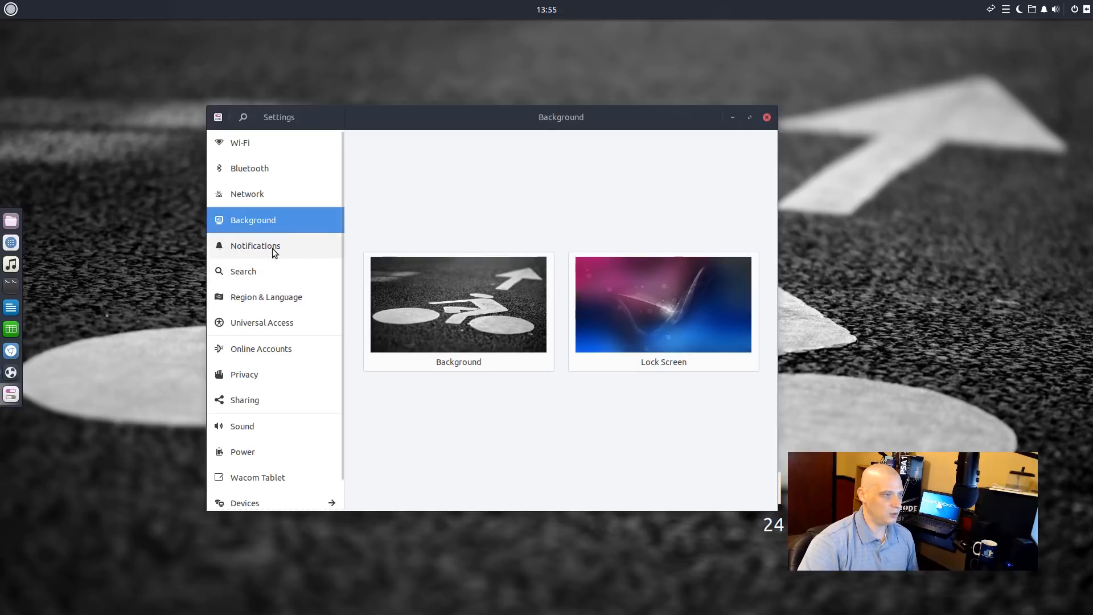
Step: View the Search and Region & Language pages, then close Settings
click(243, 271)
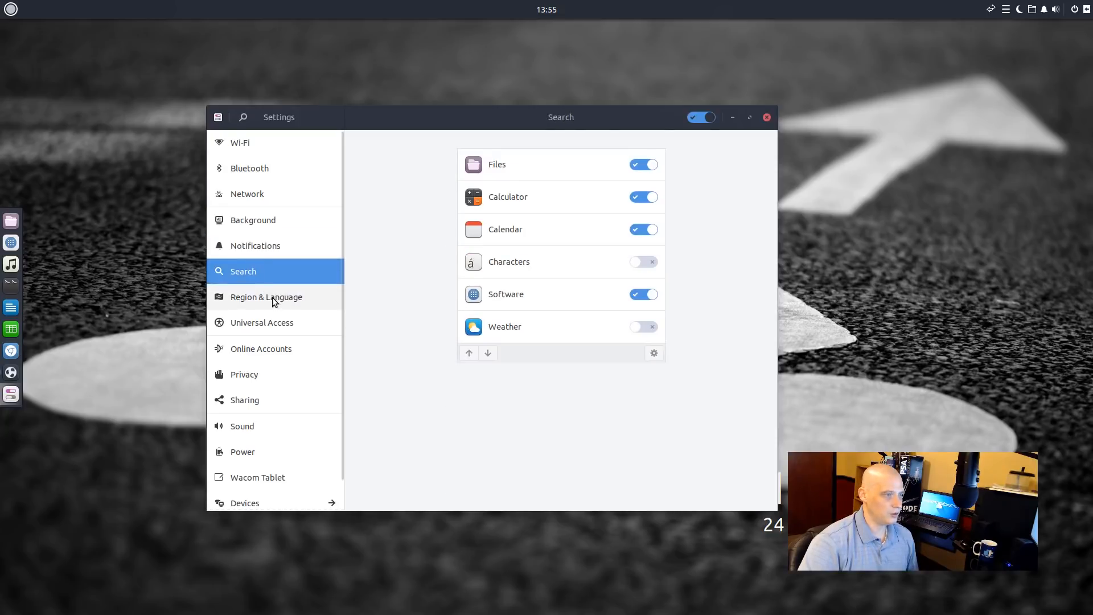
click(266, 296)
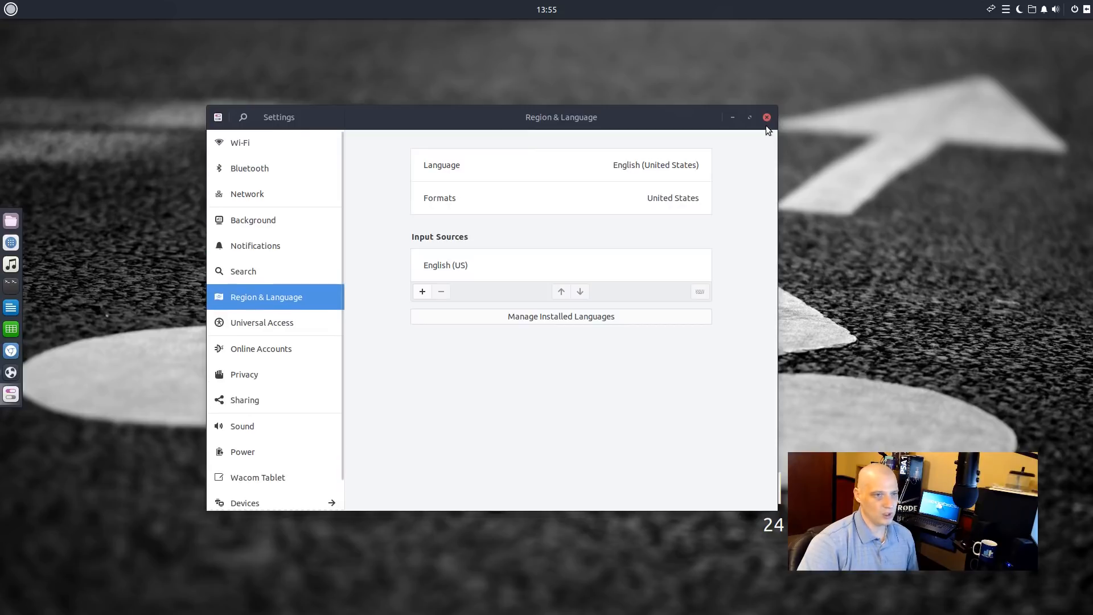
click(766, 116)
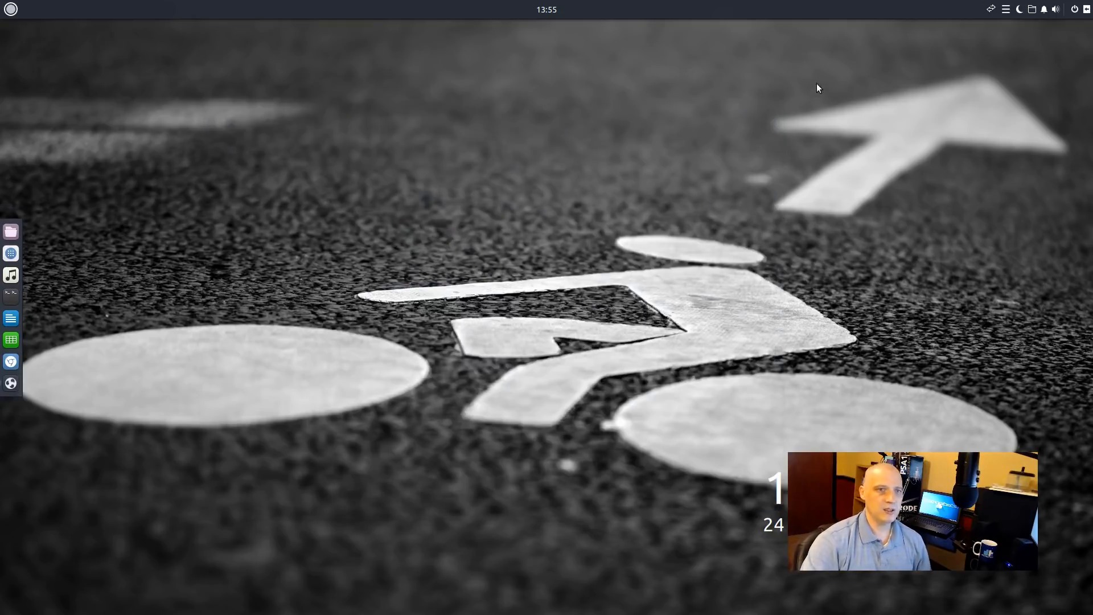
mouse_move(994, 19)
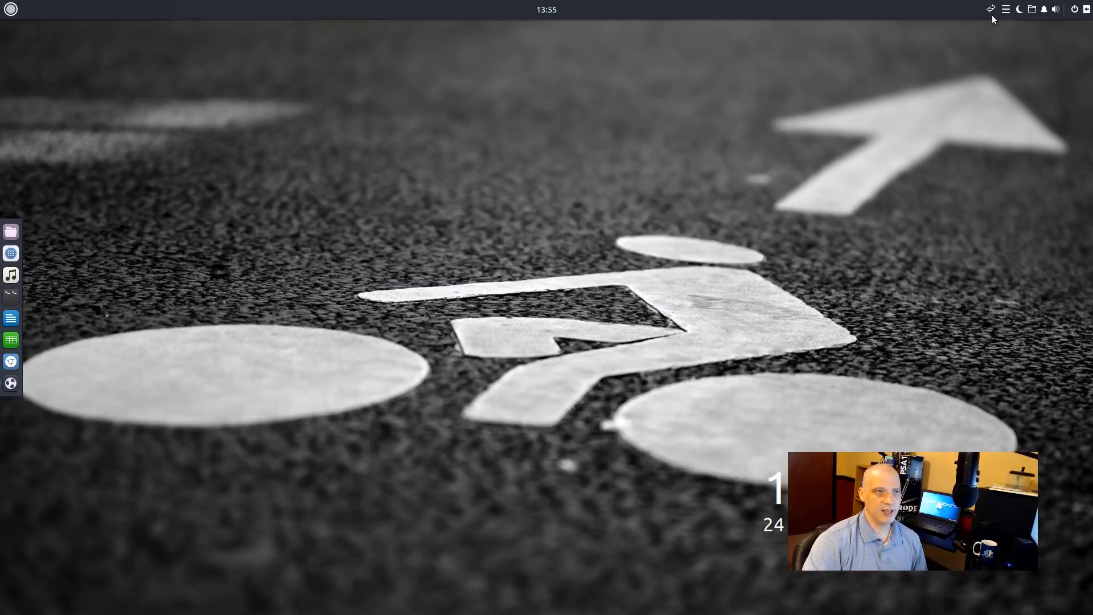
mouse_move(532, 166)
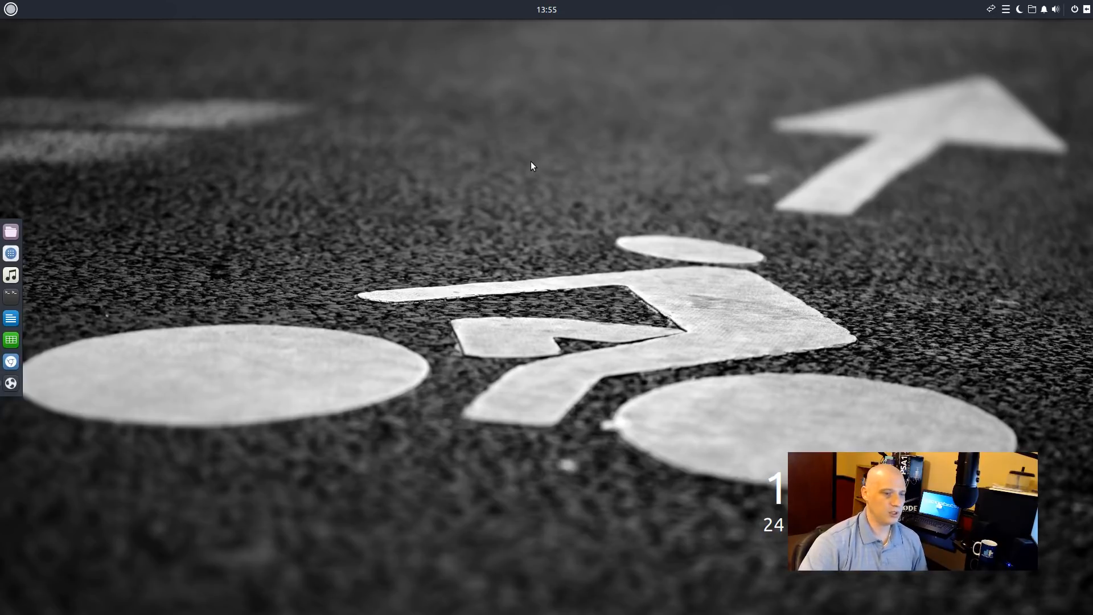
mouse_move(969, 134)
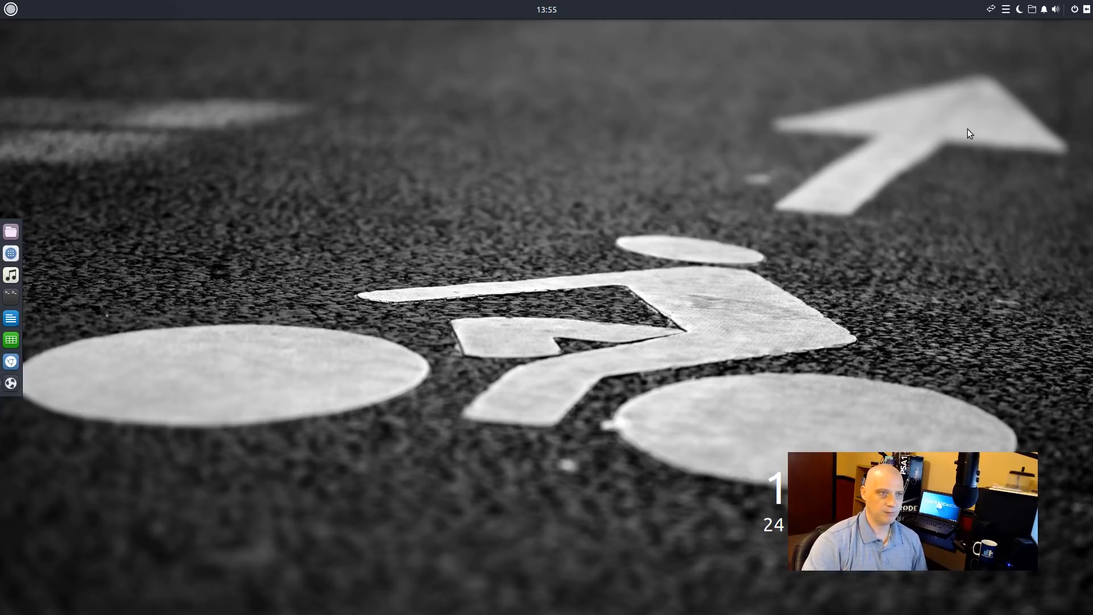
Step: Add the ClockWorks timezone applet to the top panel and try its popover
click(1044, 9)
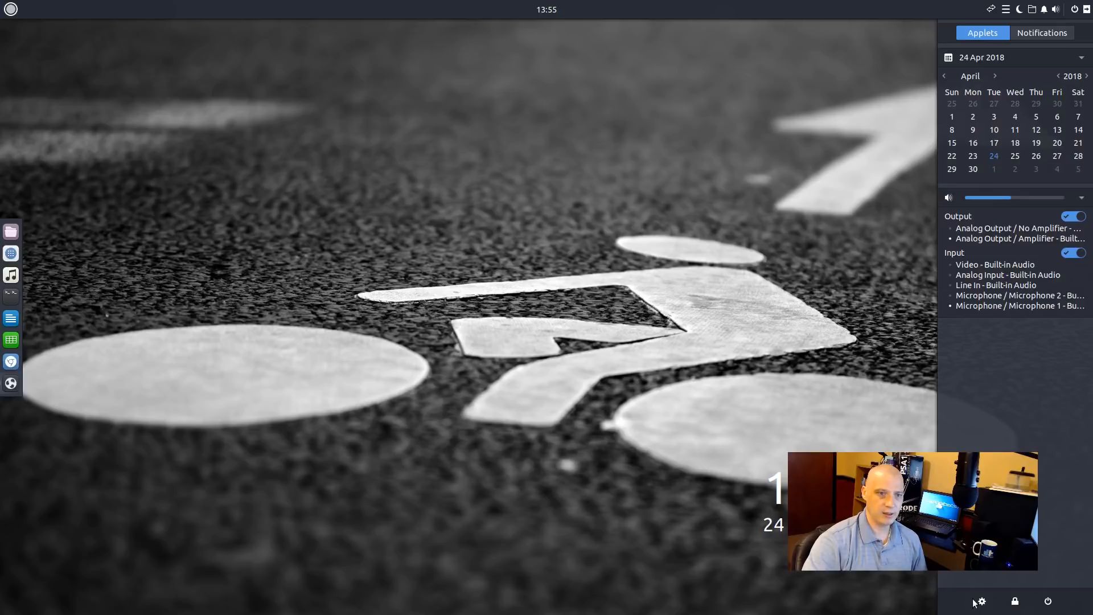
click(979, 600)
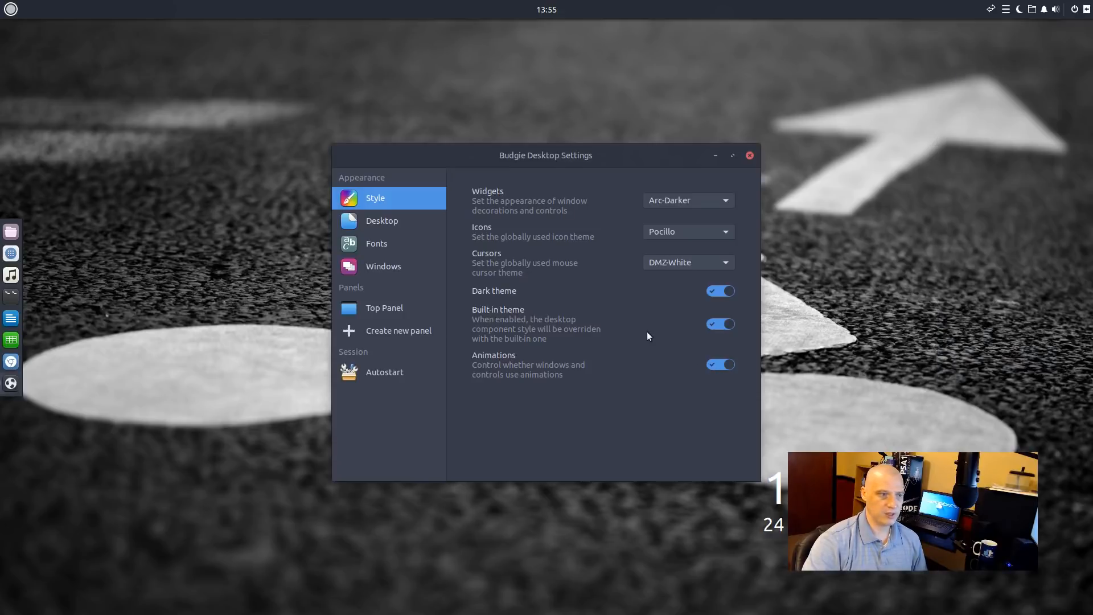
click(383, 307)
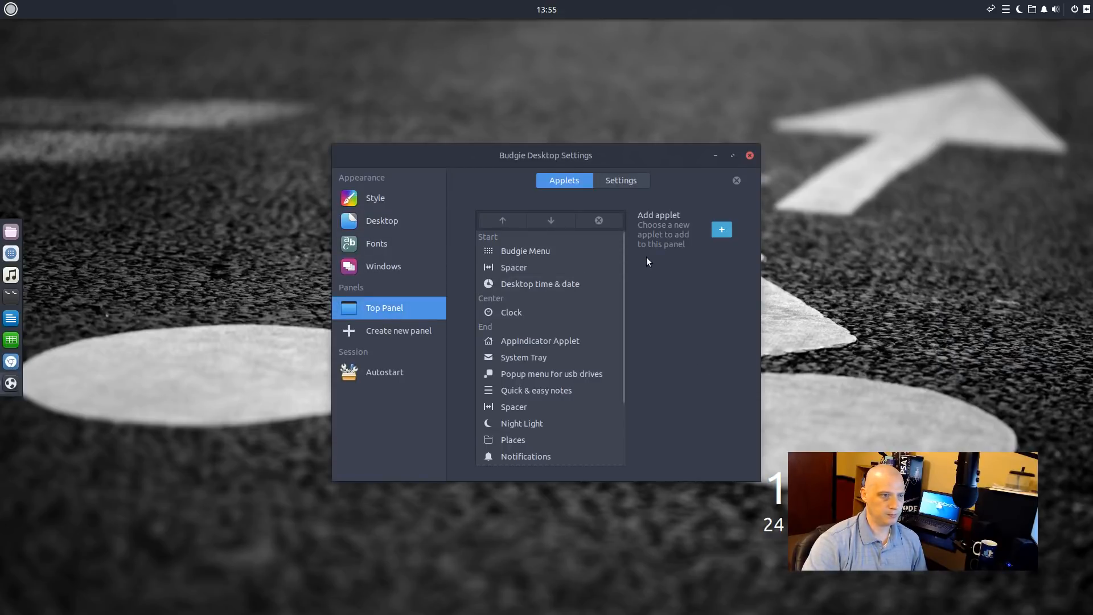
click(720, 229)
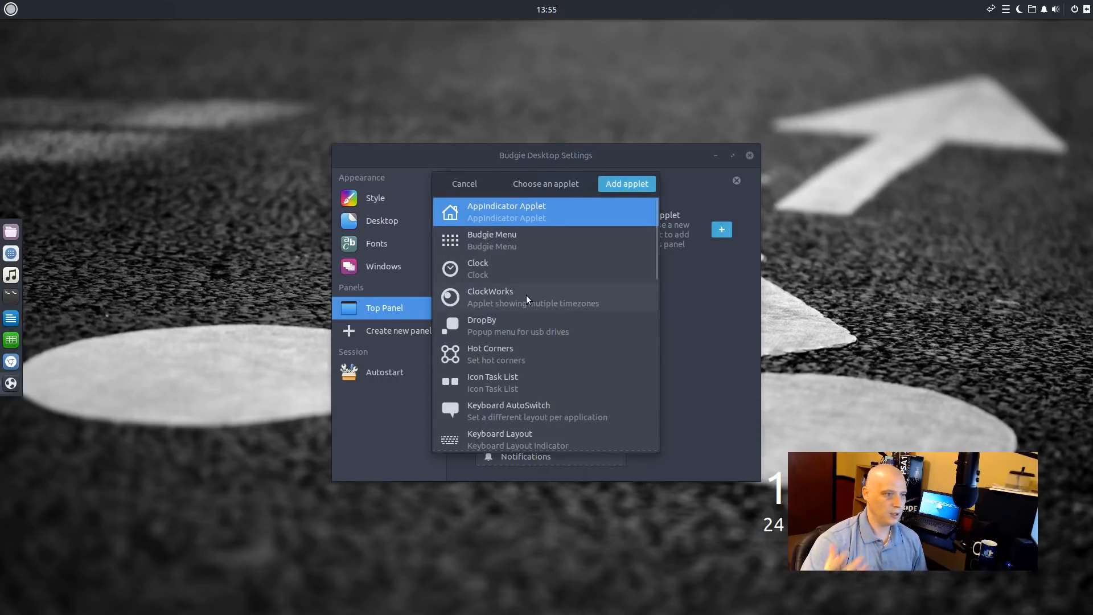
click(533, 297)
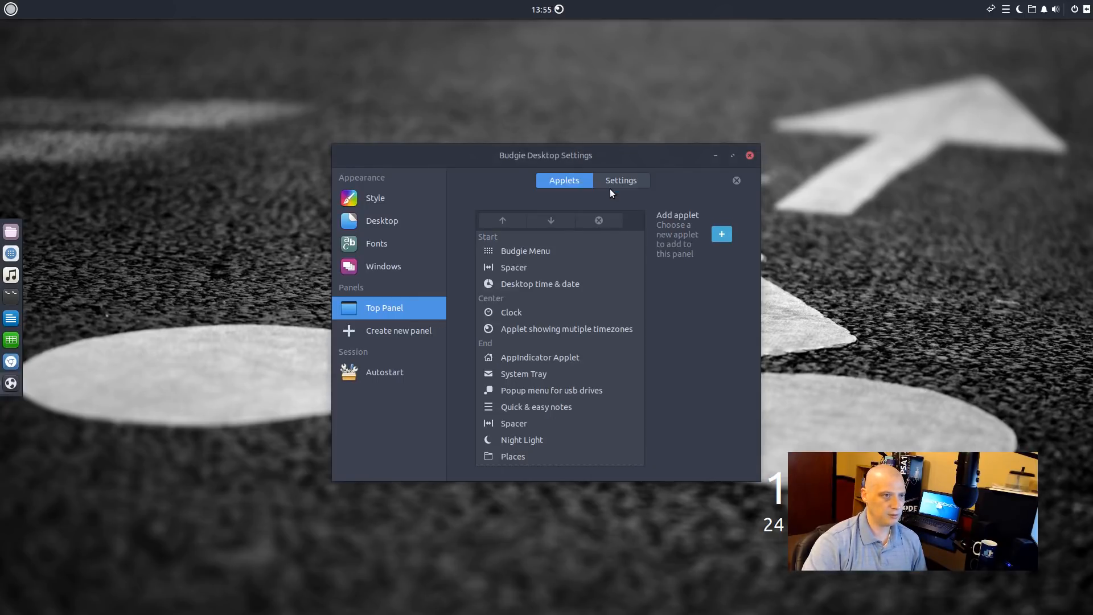
click(546, 9)
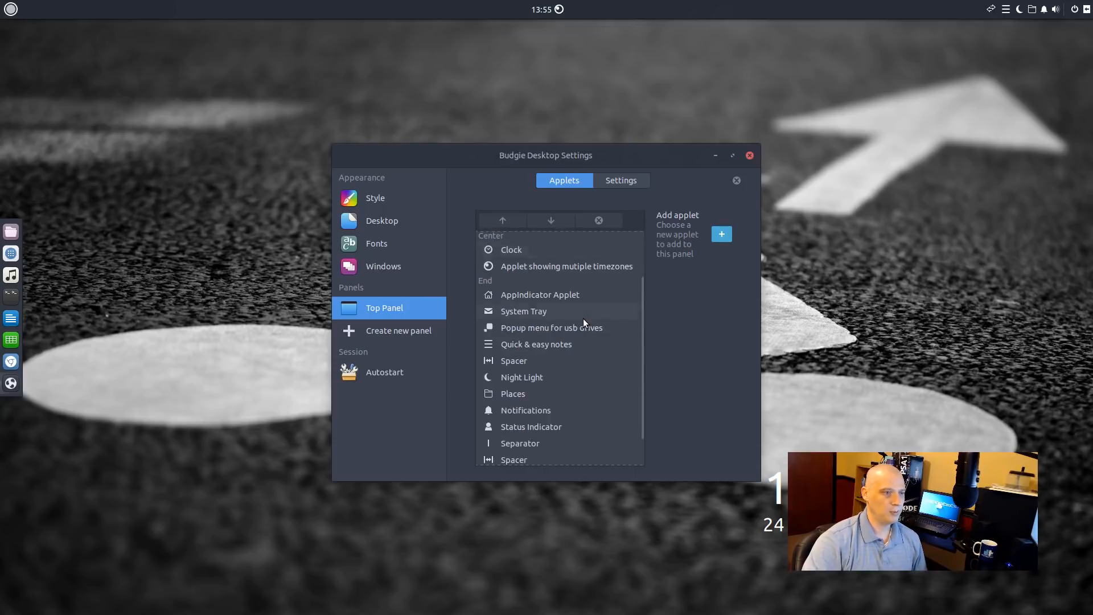
scroll(down, 3)
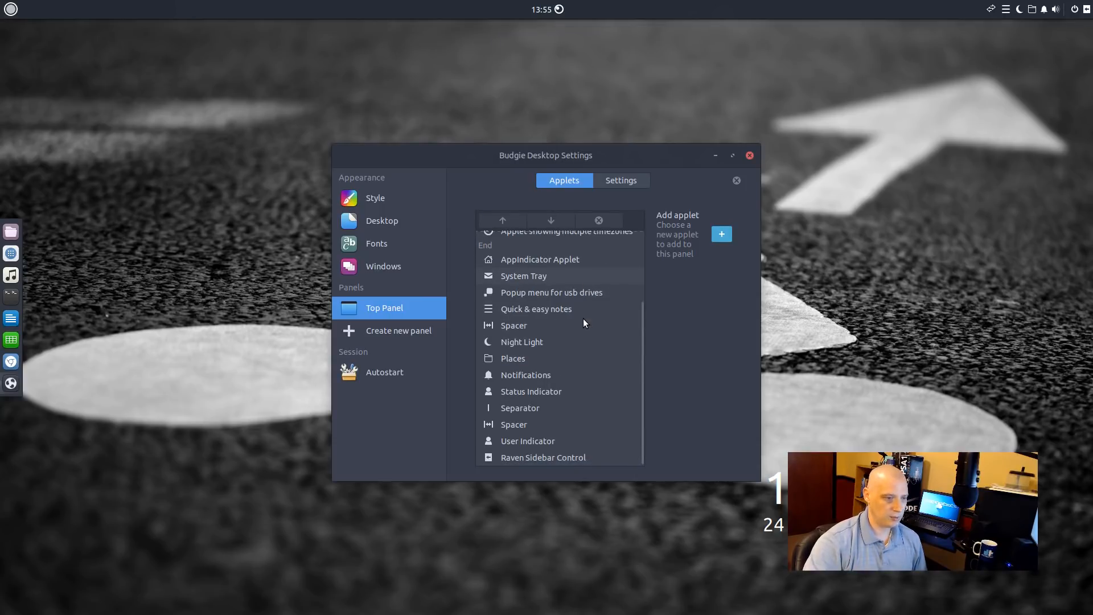
mouse_move(531, 278)
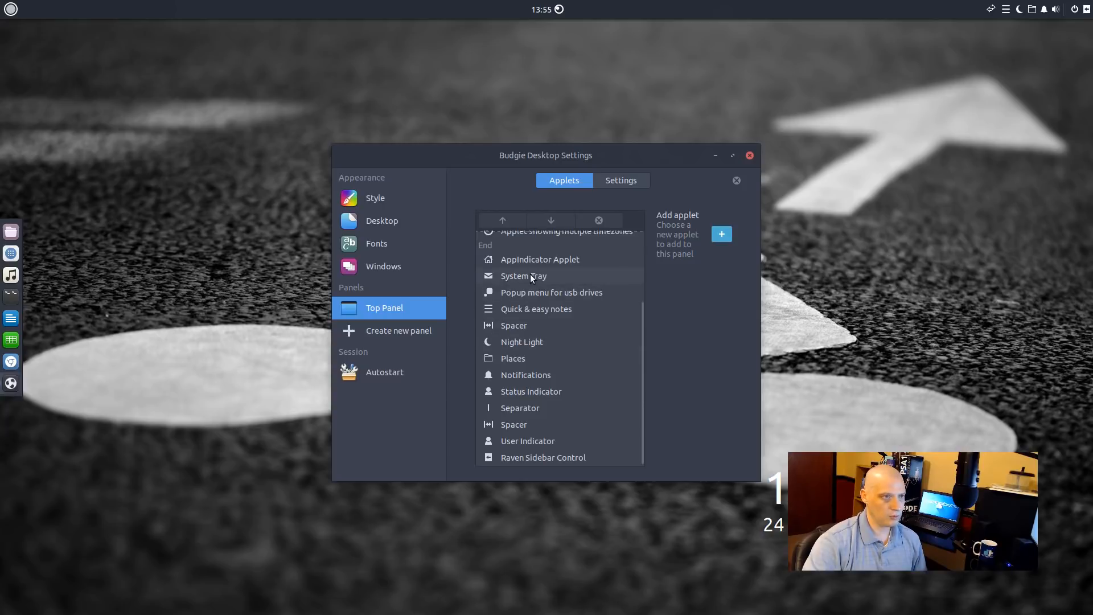
mouse_move(555, 384)
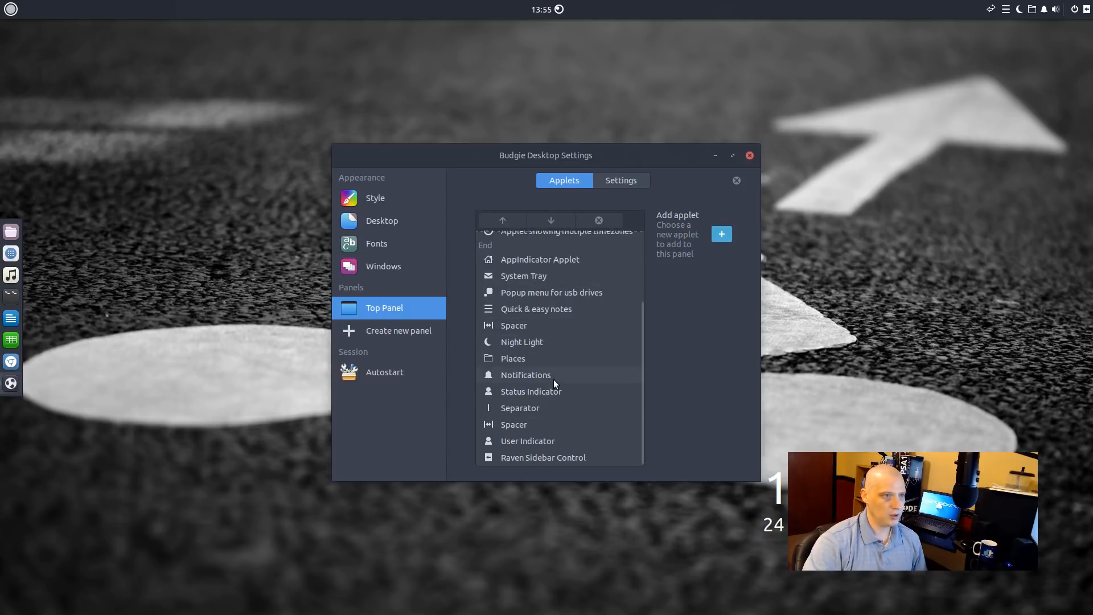
scroll(up, 3)
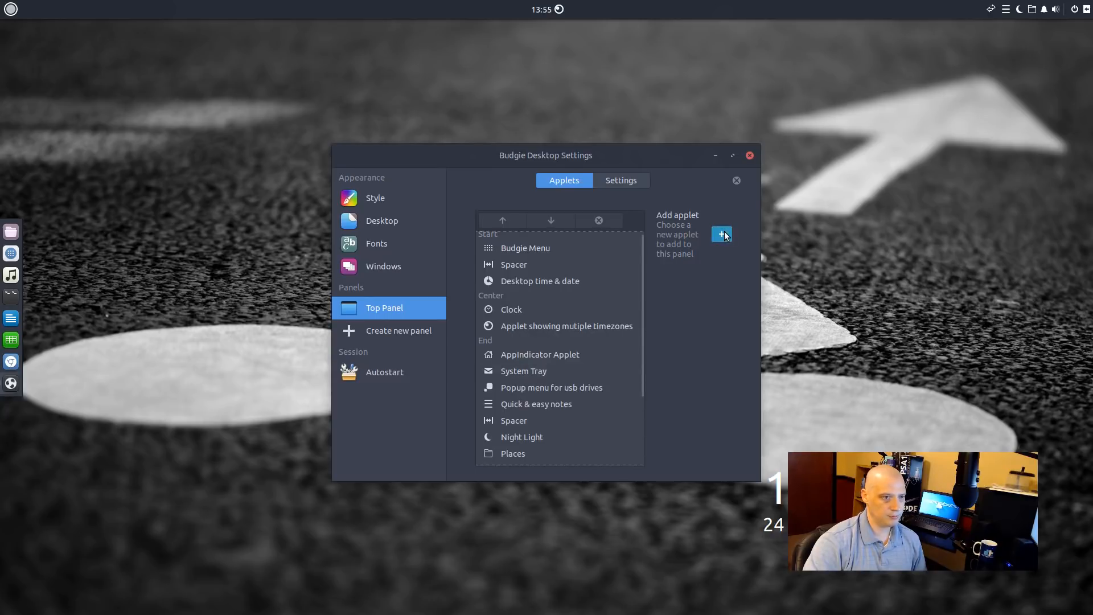
Step: Add the Screenshot Widget to the panel and open its Screen/Window/Selection capture menu
click(722, 233)
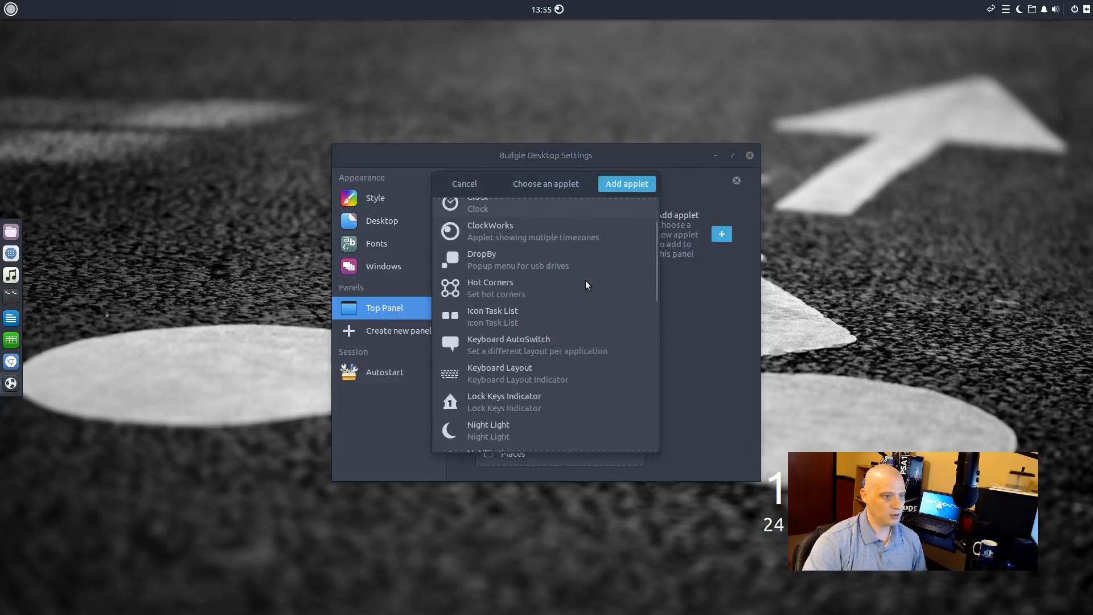
scroll(down, 3)
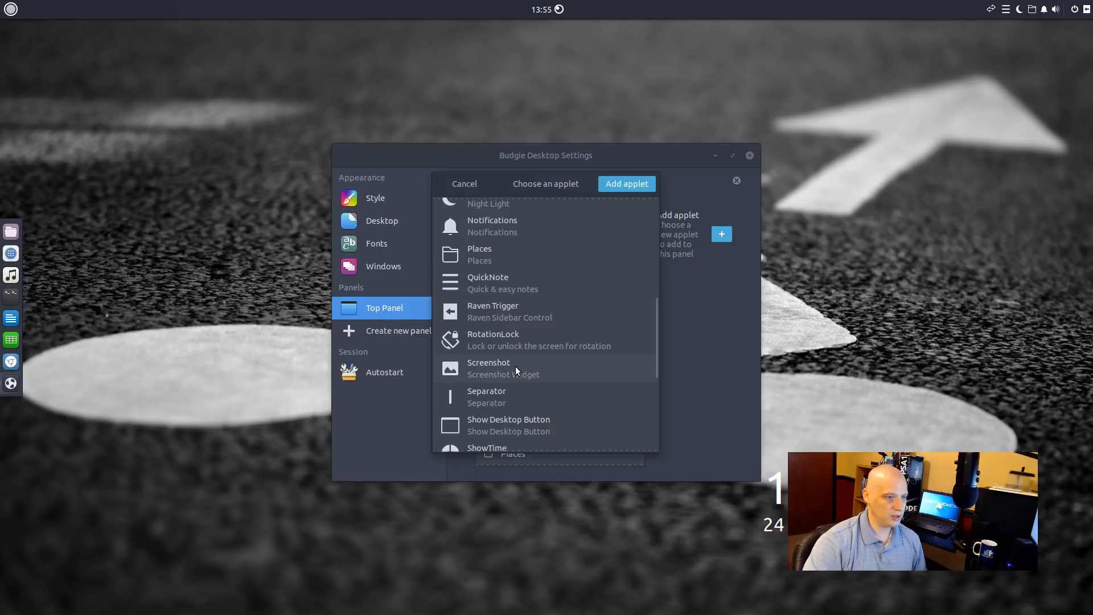
click(464, 183)
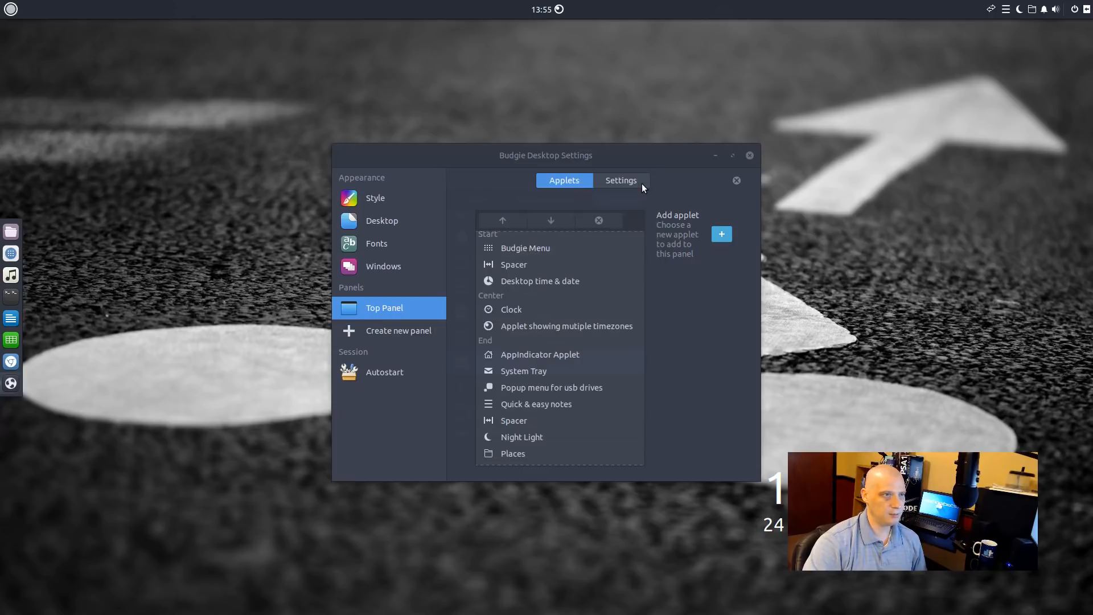
click(720, 234)
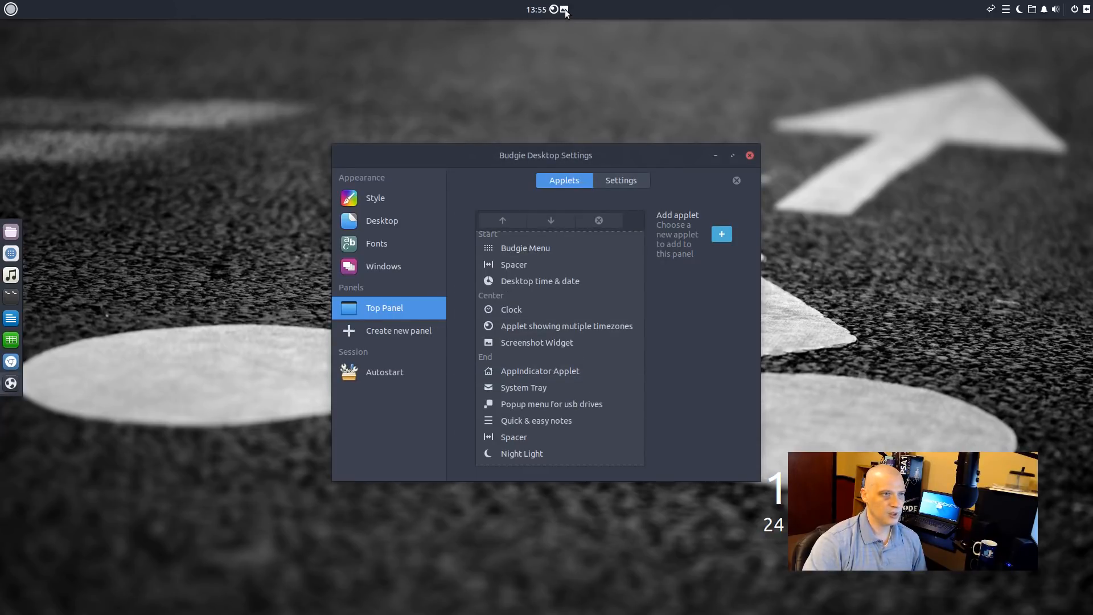
click(536, 9)
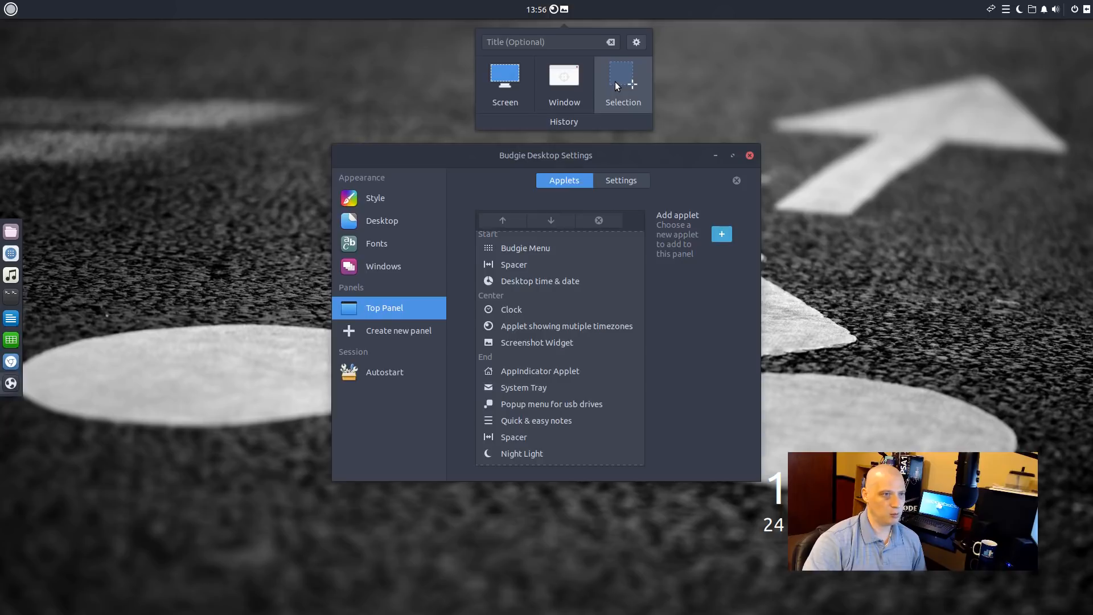
mouse_move(637, 79)
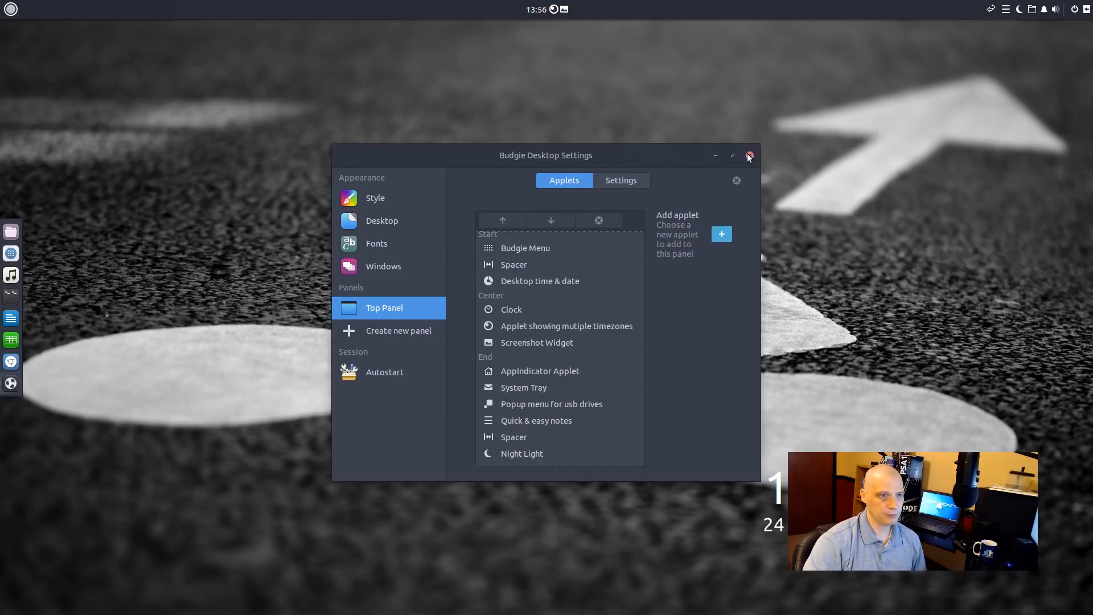
click(749, 156)
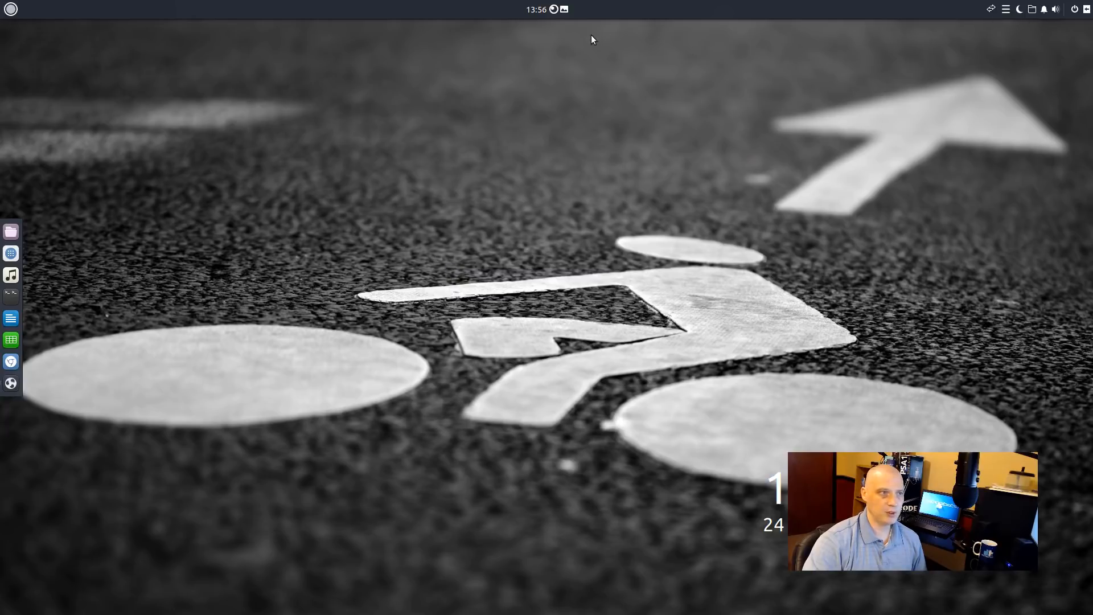
click(535, 9)
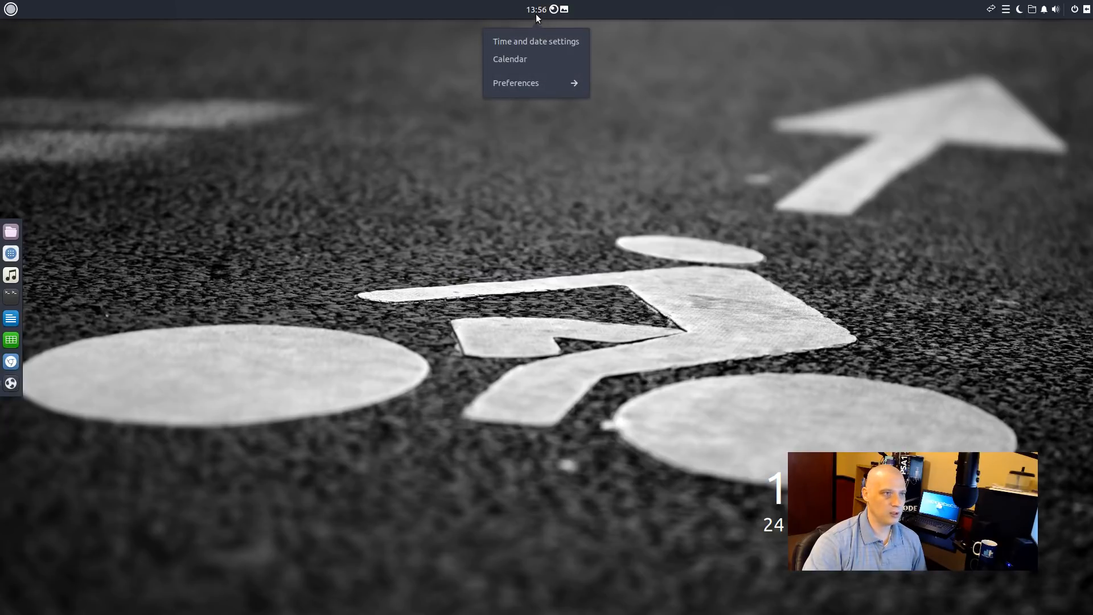
click(990, 8)
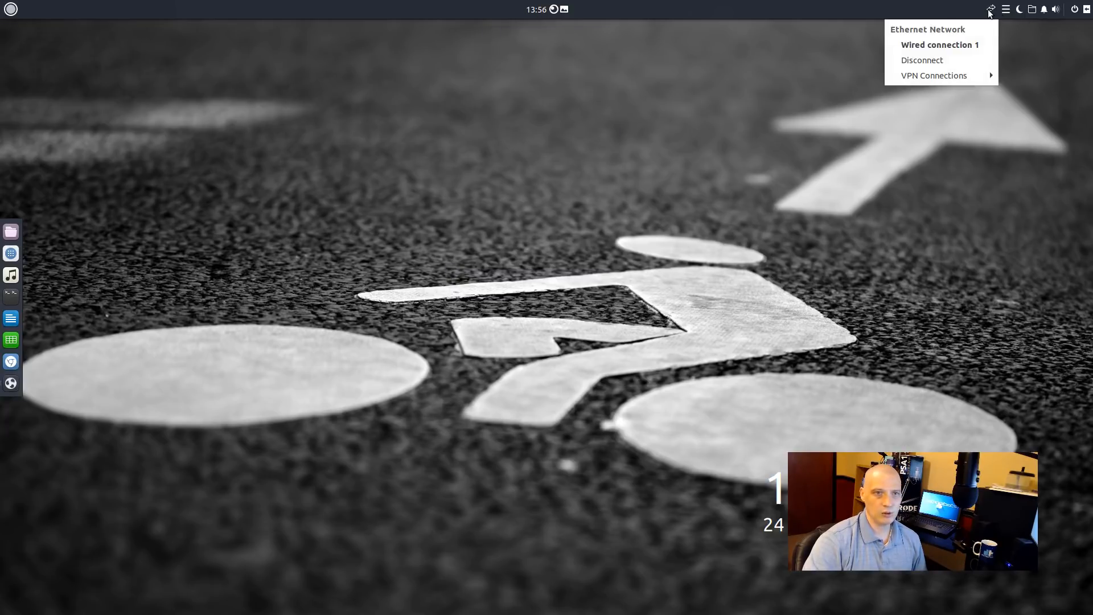
click(1005, 9)
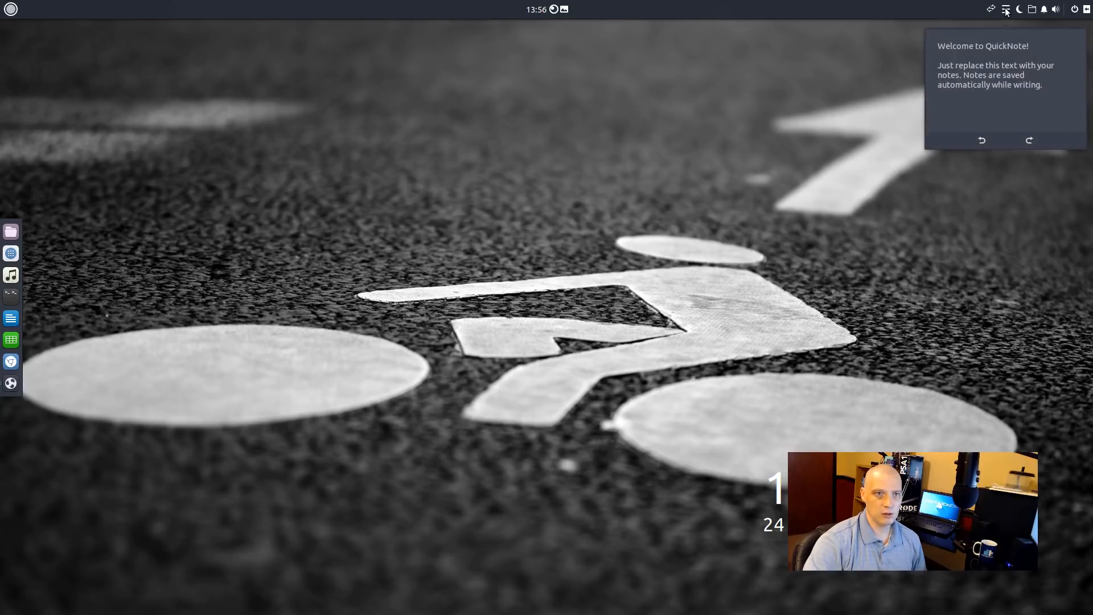
click(1018, 9)
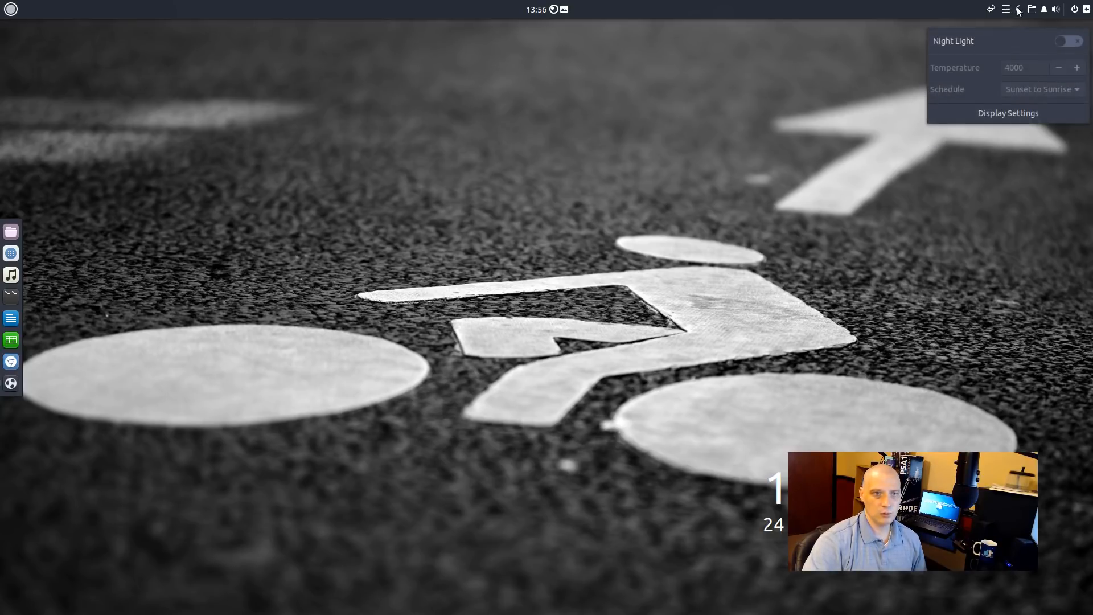
click(1032, 8)
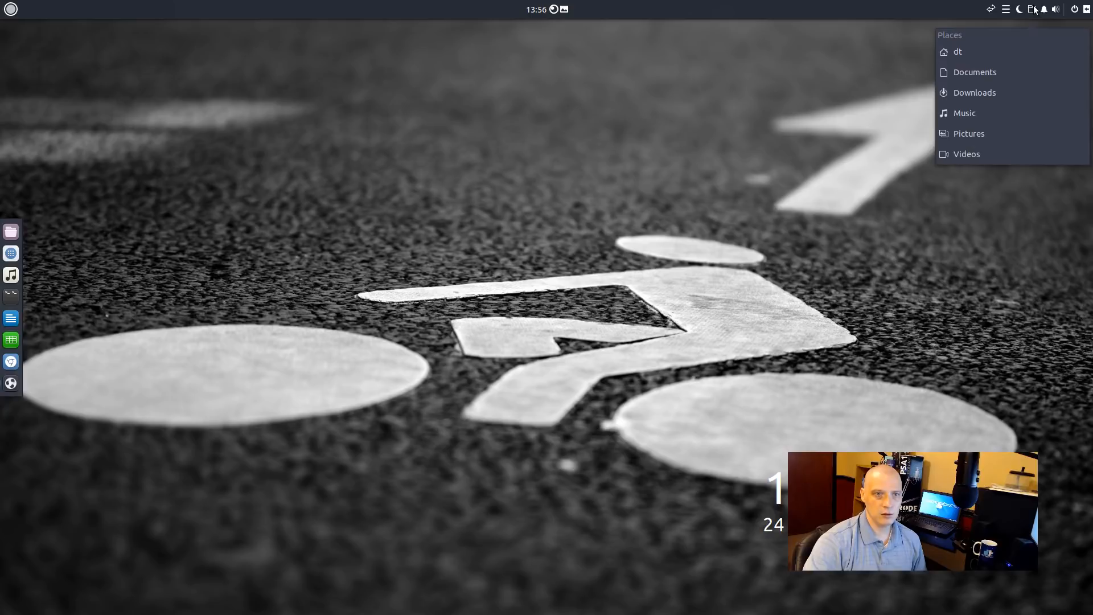
click(1044, 9)
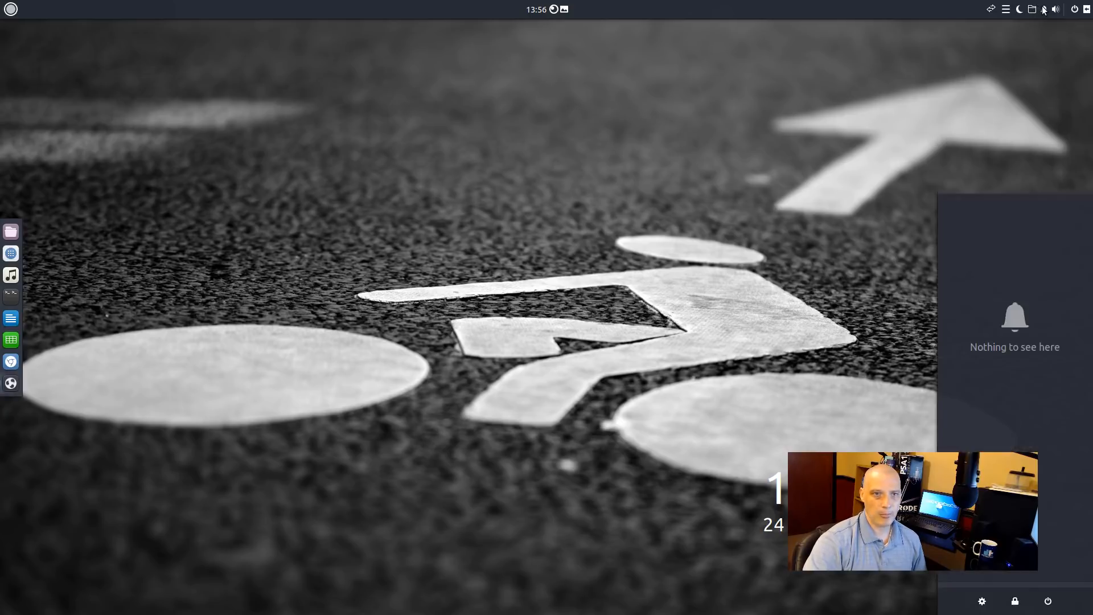
click(1054, 10)
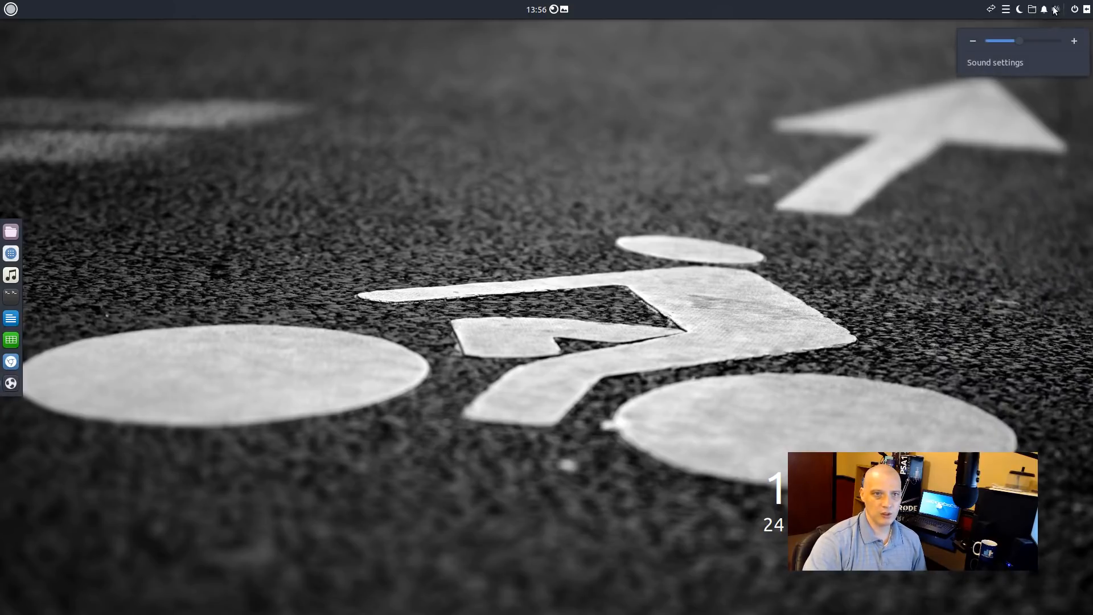
click(1082, 9)
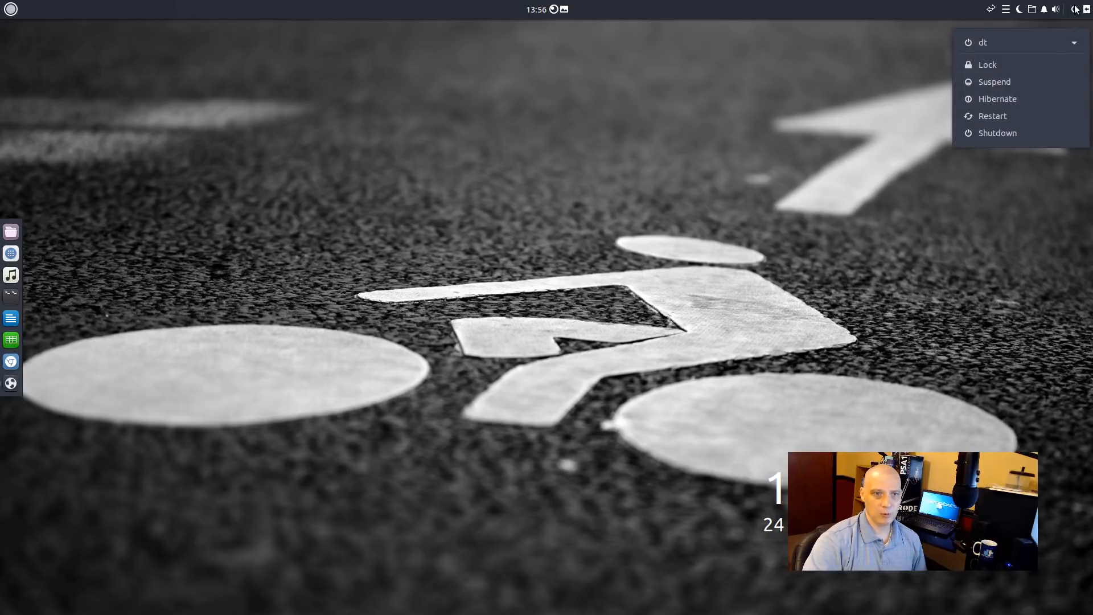
mouse_move(1018, 65)
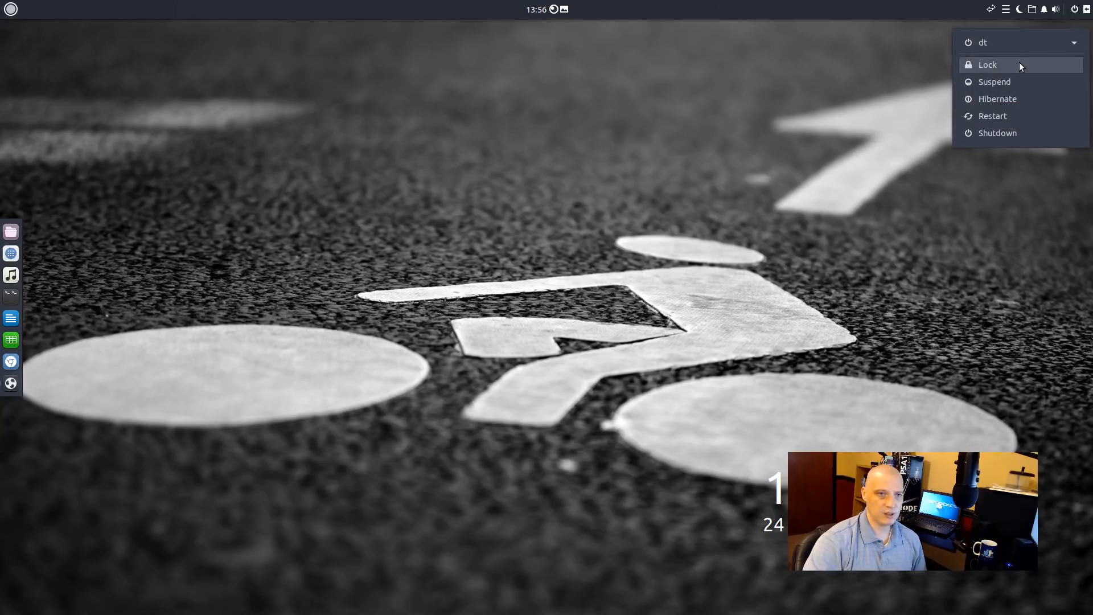
mouse_move(1021, 116)
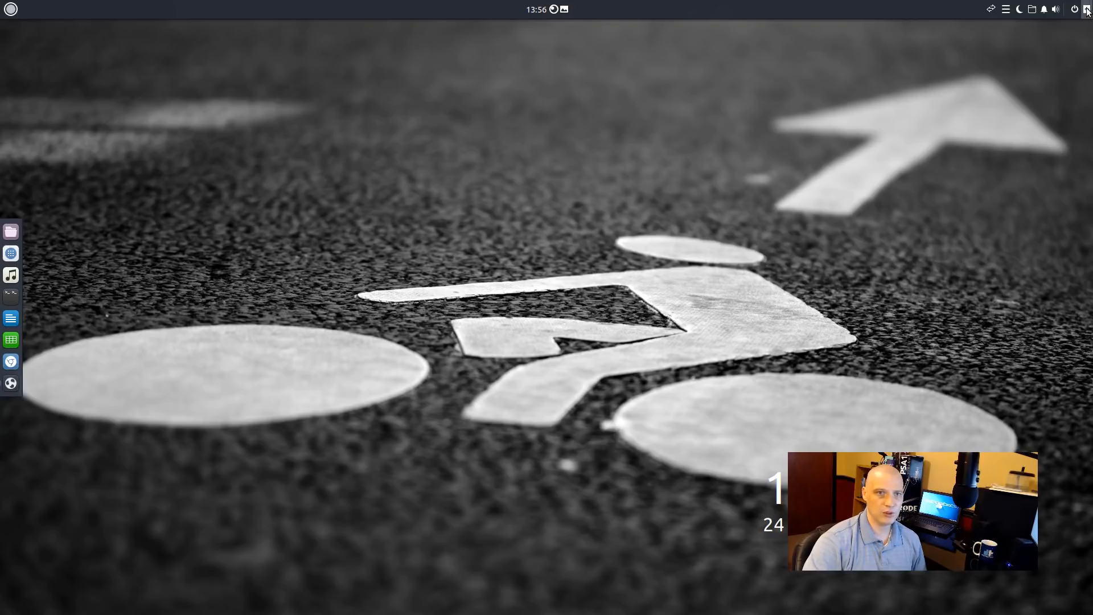
click(1073, 9)
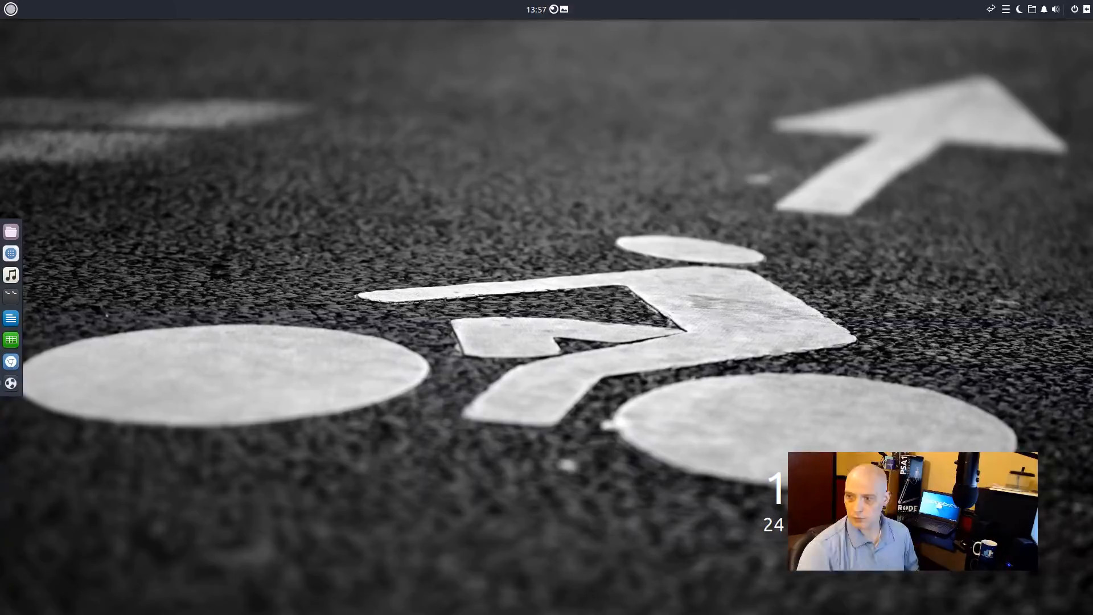
Step: Launch Tilix from the desktop context menu and focus it
right_click(187, 197)
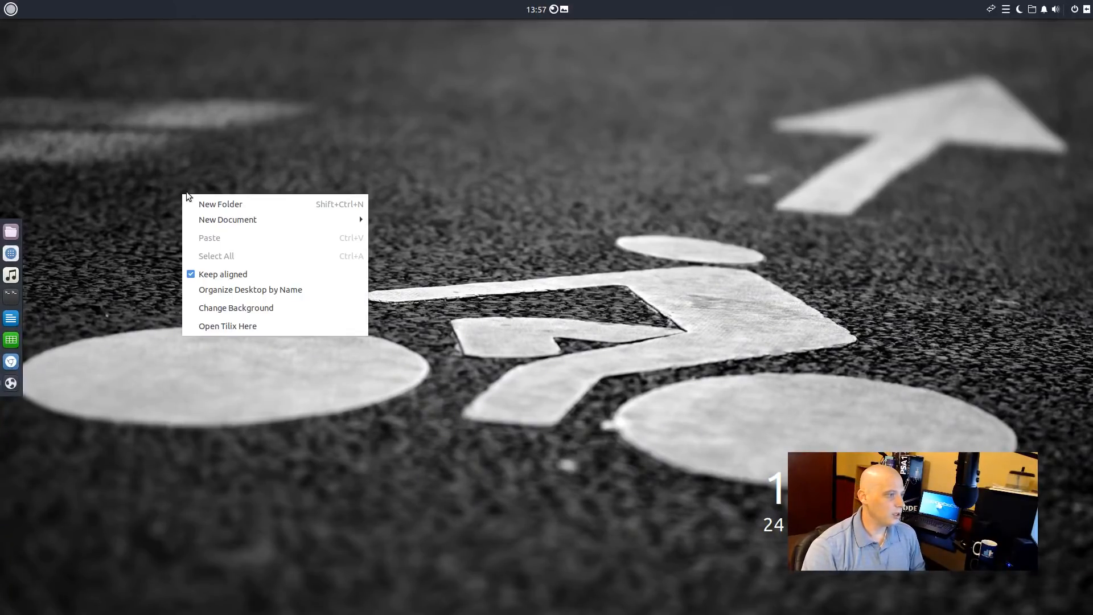
mouse_move(274, 308)
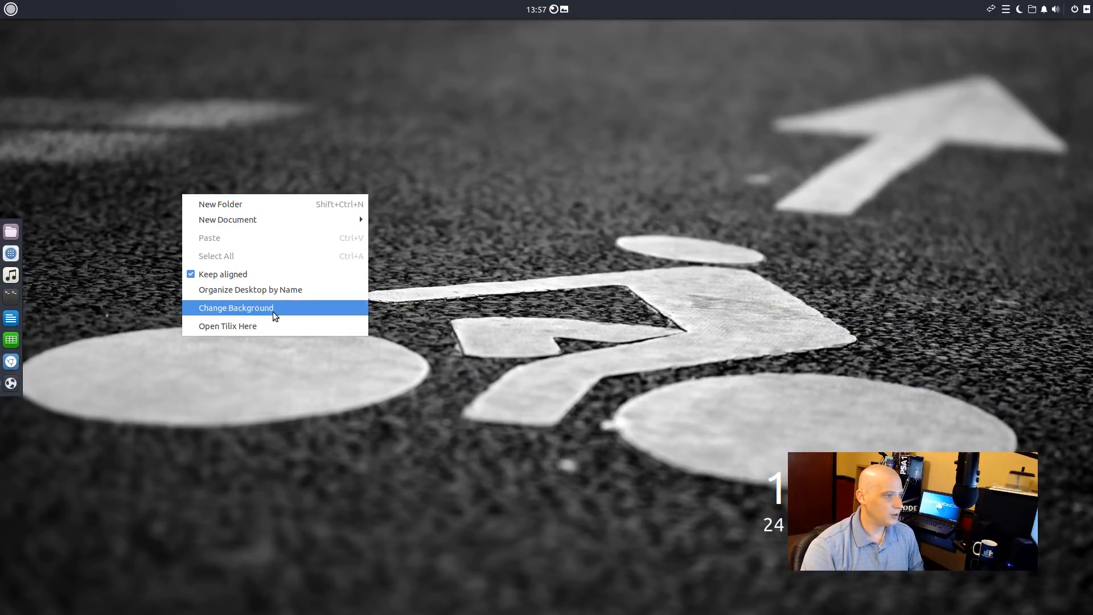
mouse_move(302, 329)
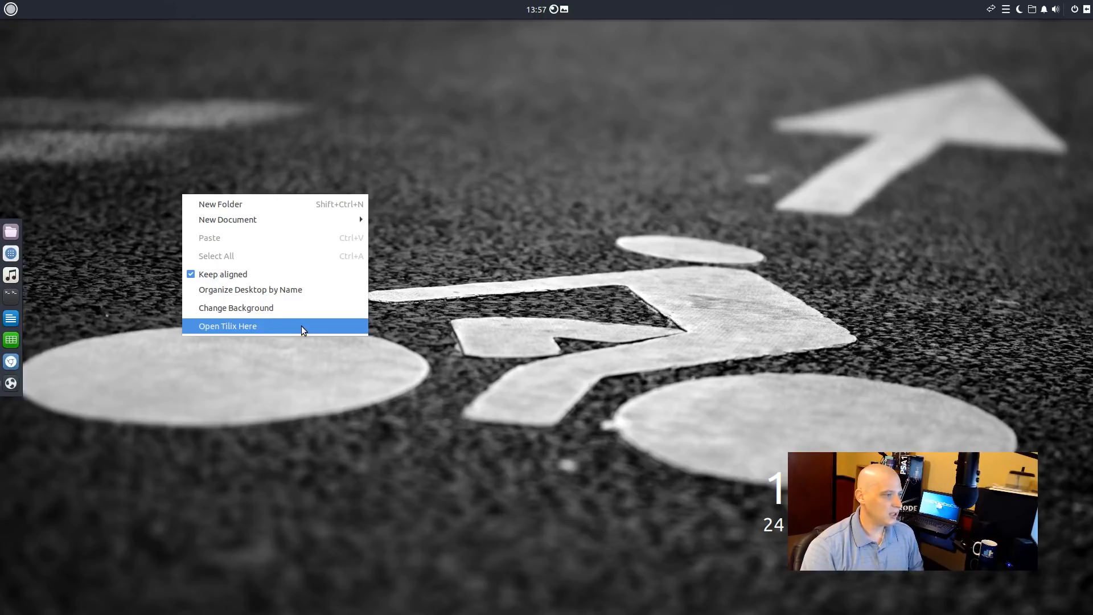
click(227, 325)
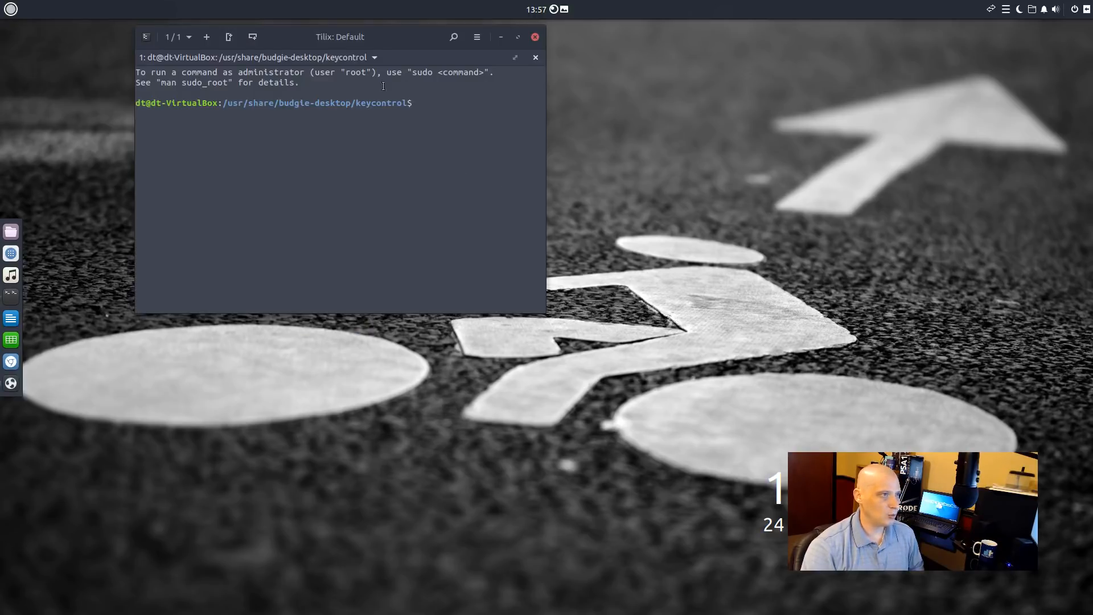
click(476, 37)
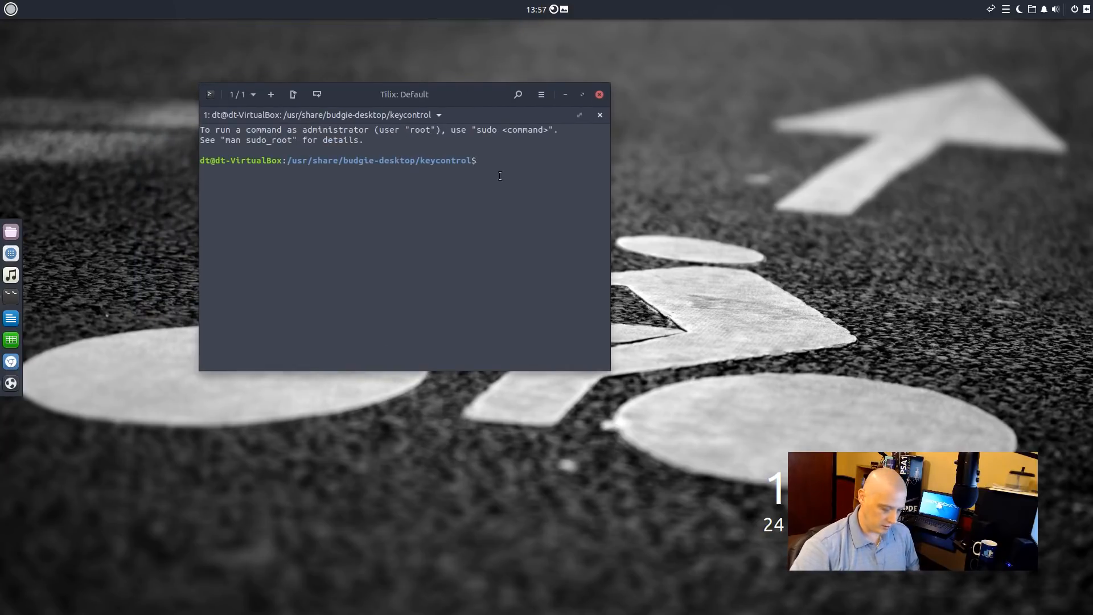
Step: Run uname -r to show kernel 4.15.0-15-generic, then close Tilix
text(cd)
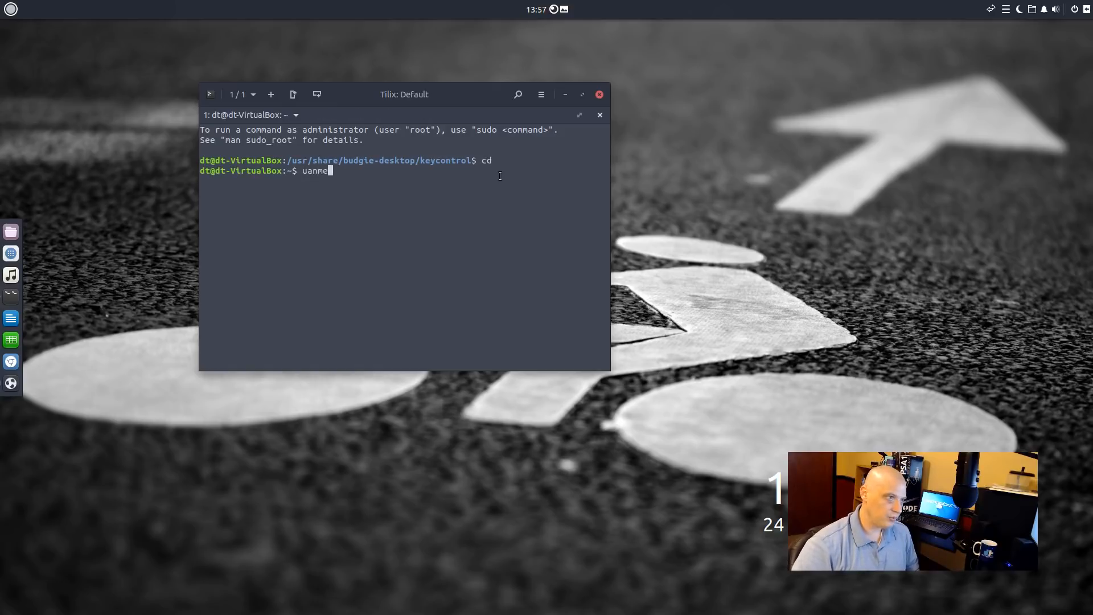
key(BackSpace)
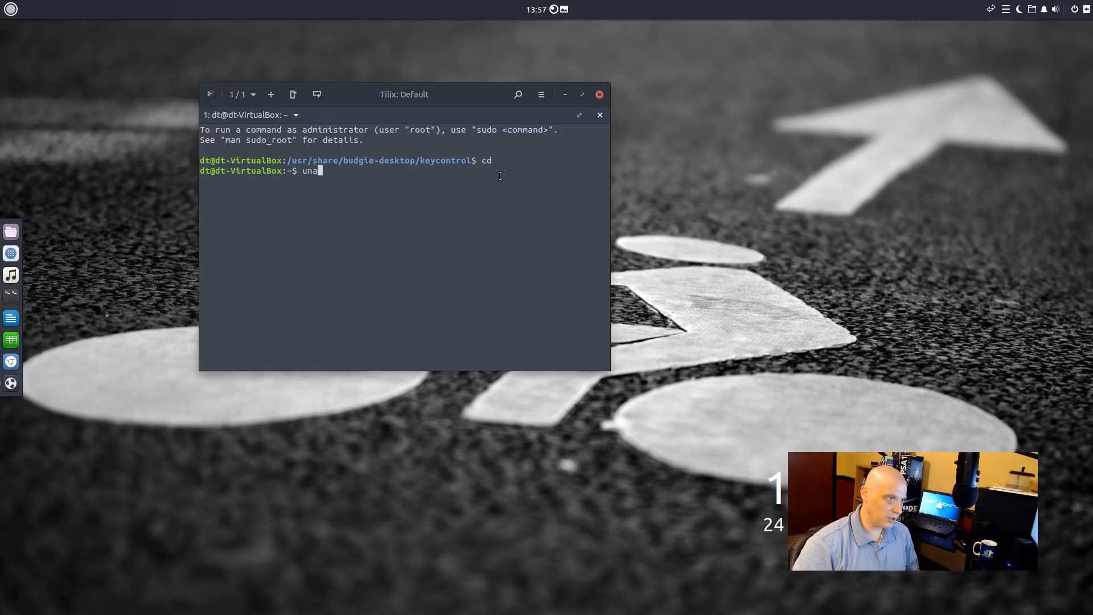
text(me -)
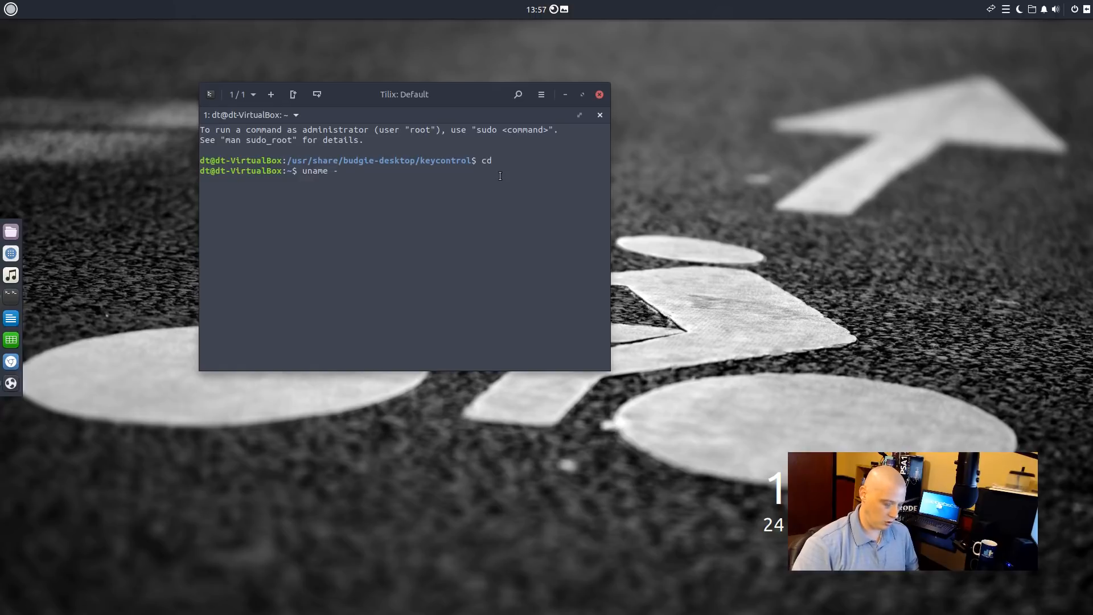
key(Return)
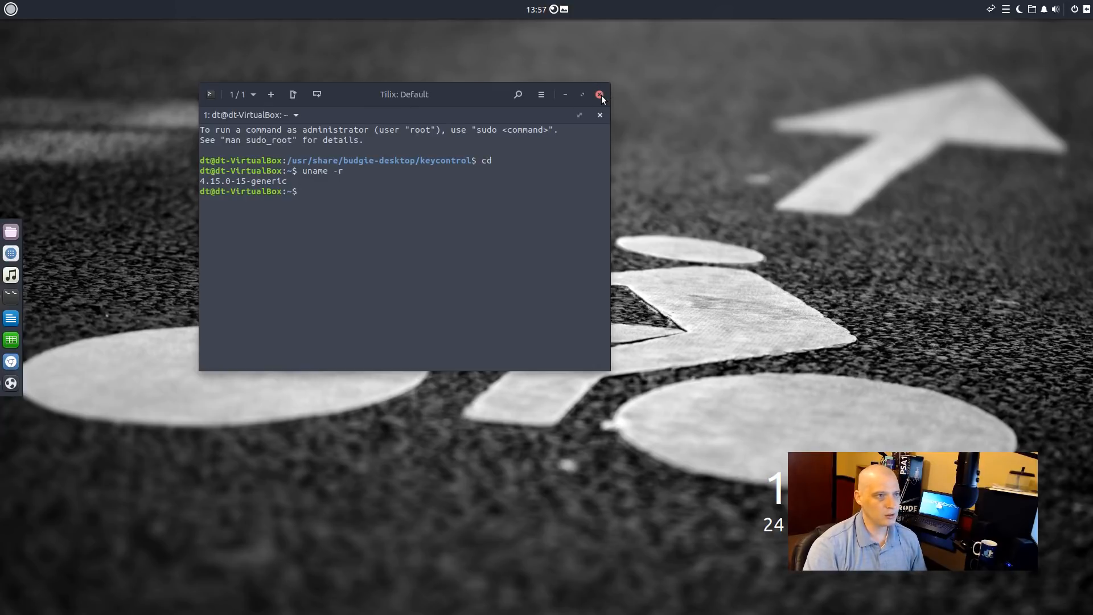
click(599, 94)
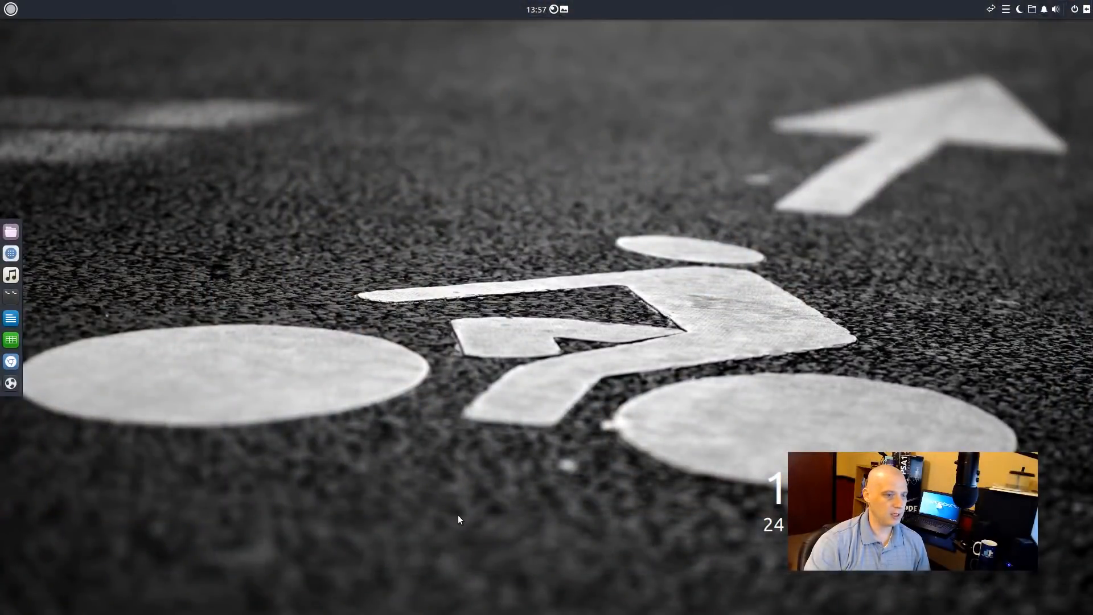
mouse_move(493, 440)
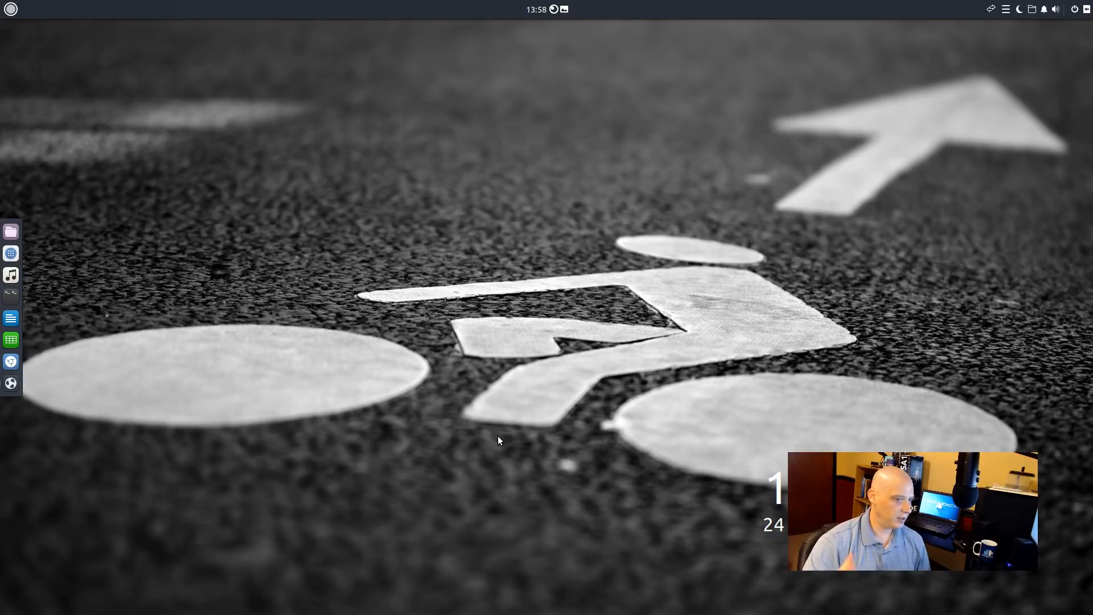
mouse_move(501, 399)
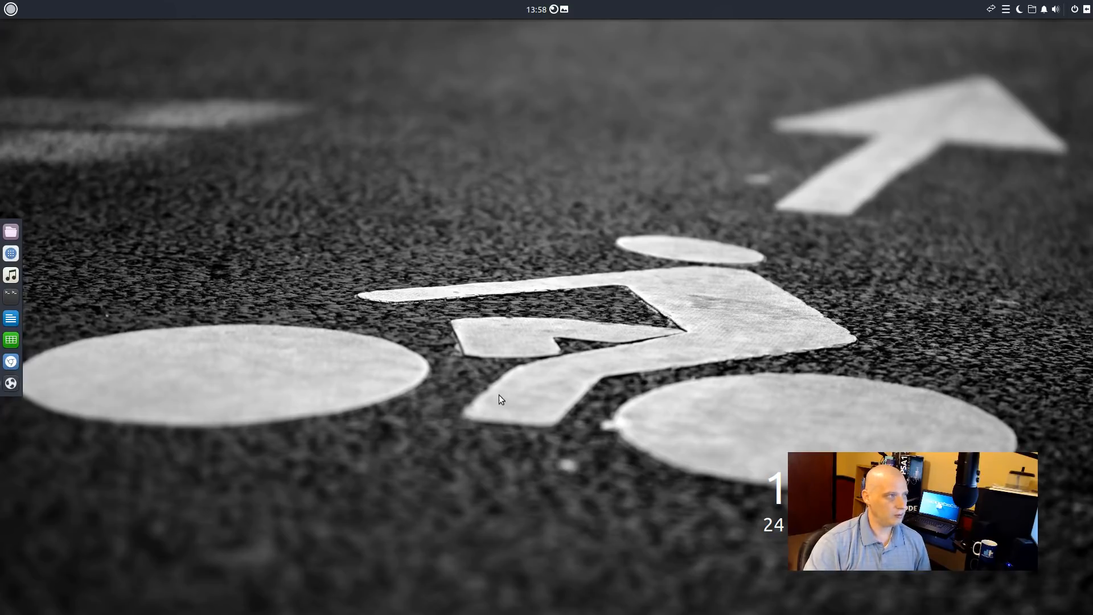
click(10, 9)
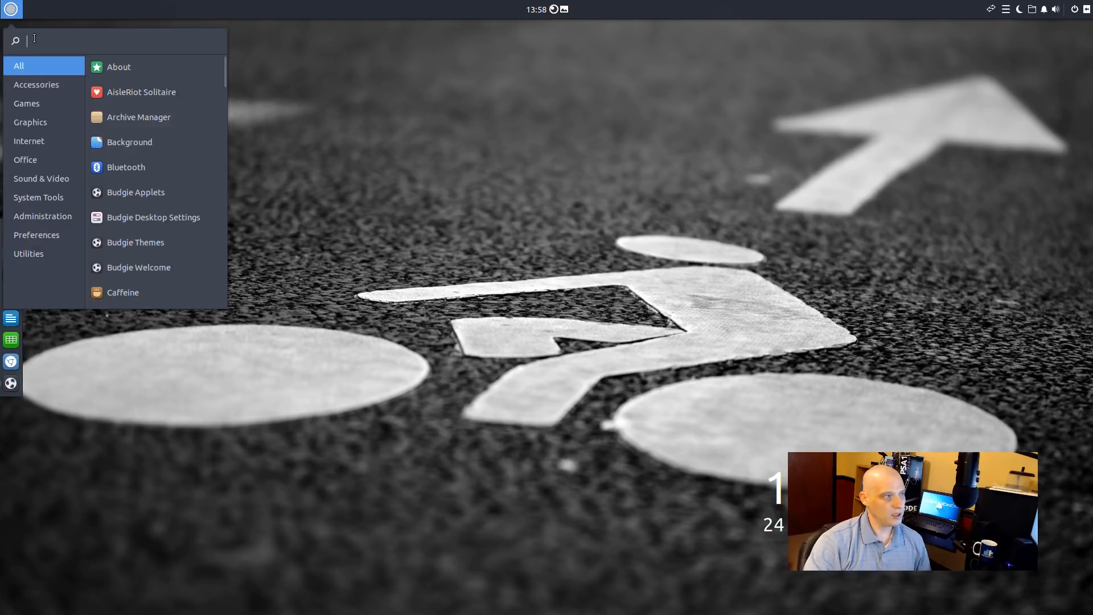
mouse_move(118, 67)
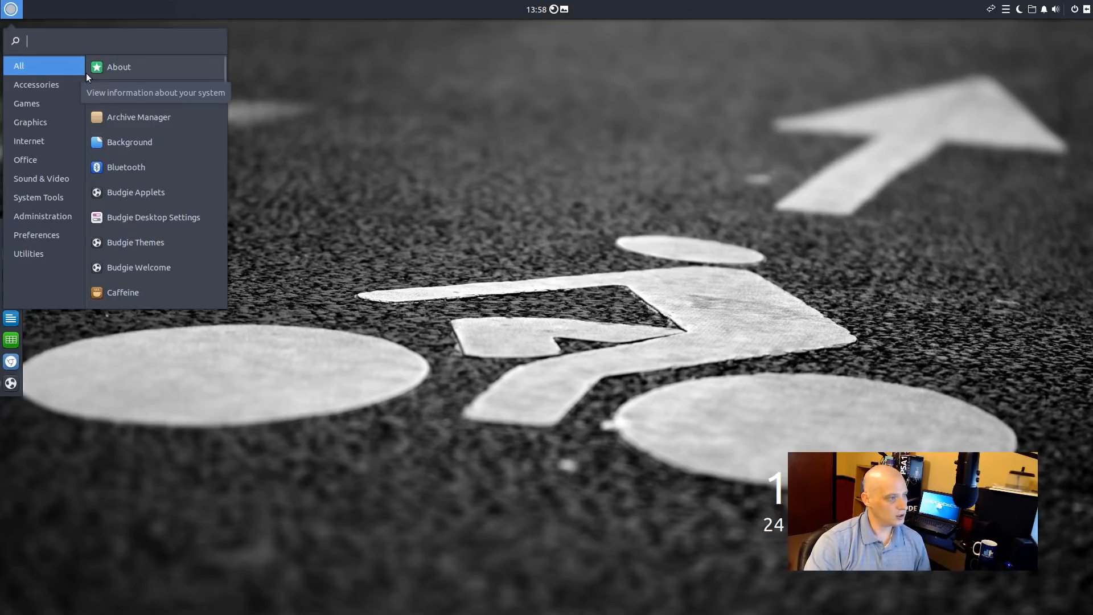
click(26, 103)
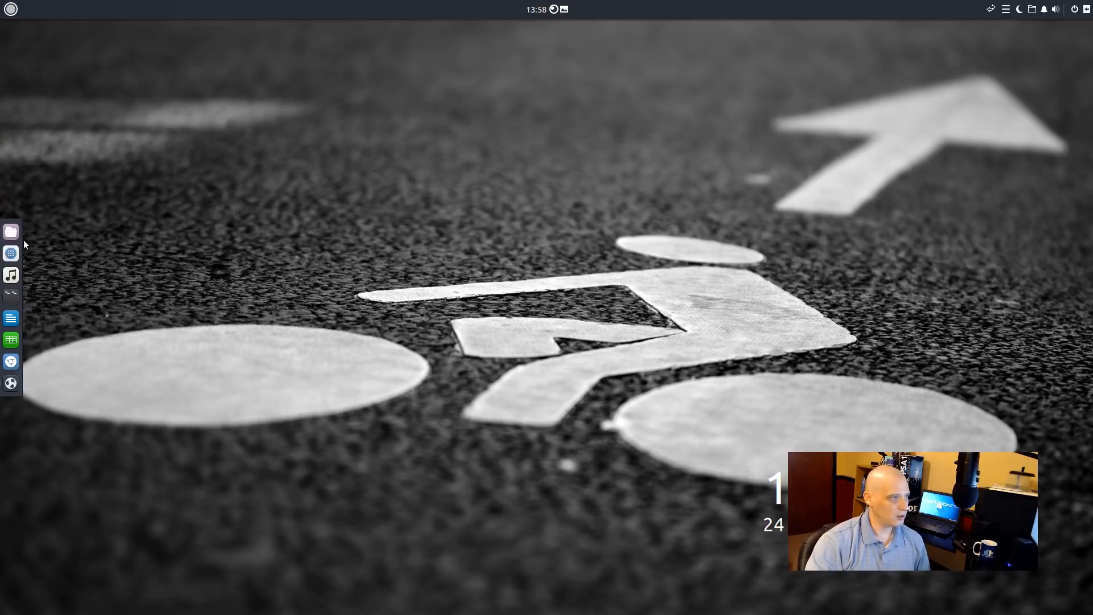
mouse_move(340, 385)
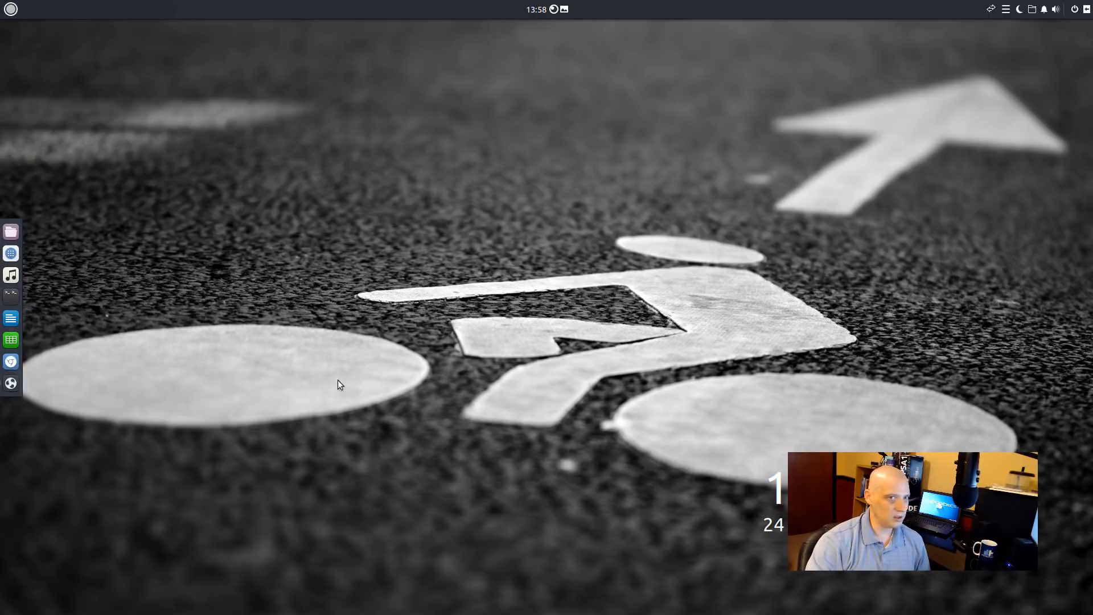
mouse_move(499, 303)
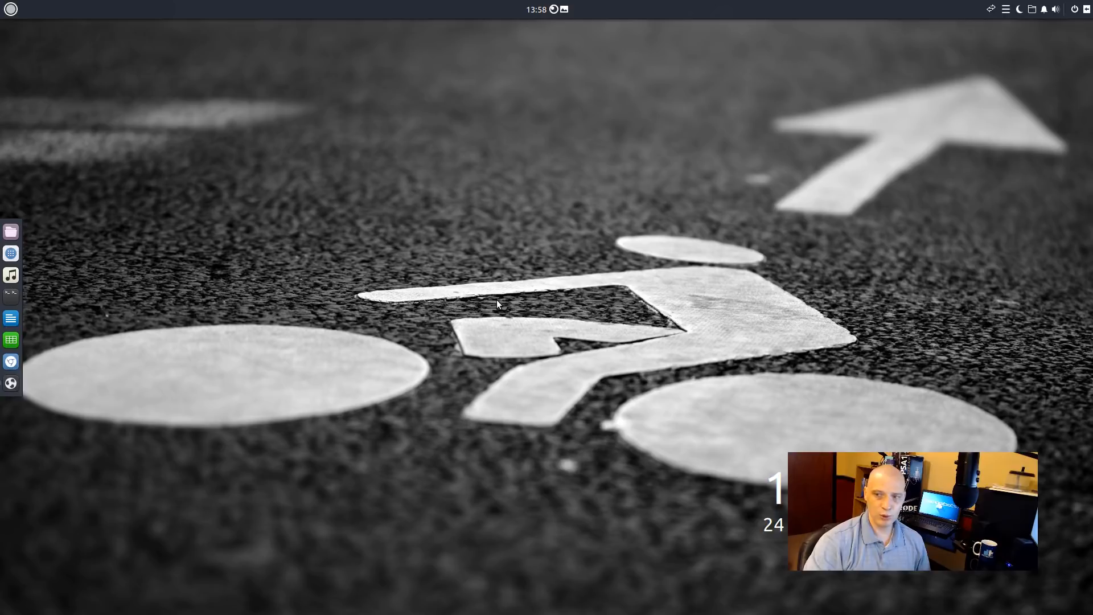
mouse_move(445, 294)
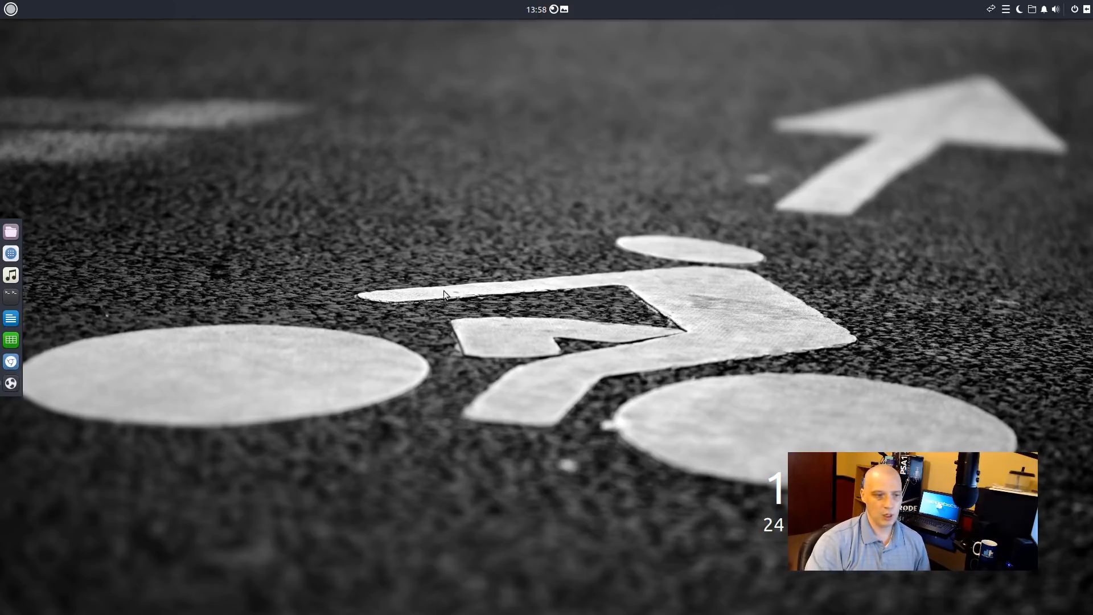
mouse_move(440, 362)
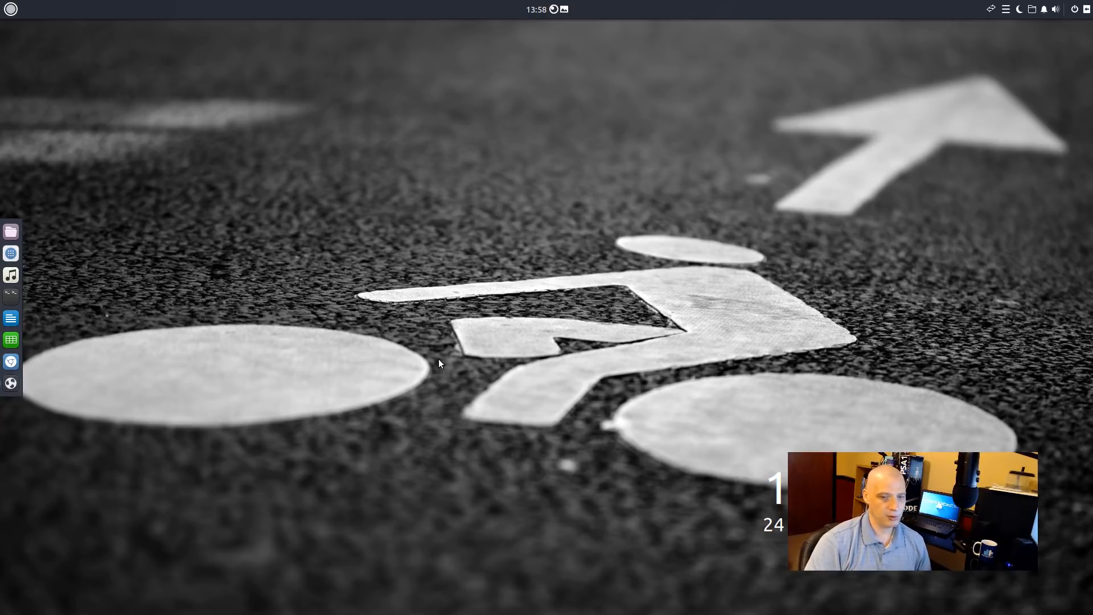
mouse_move(966, 43)
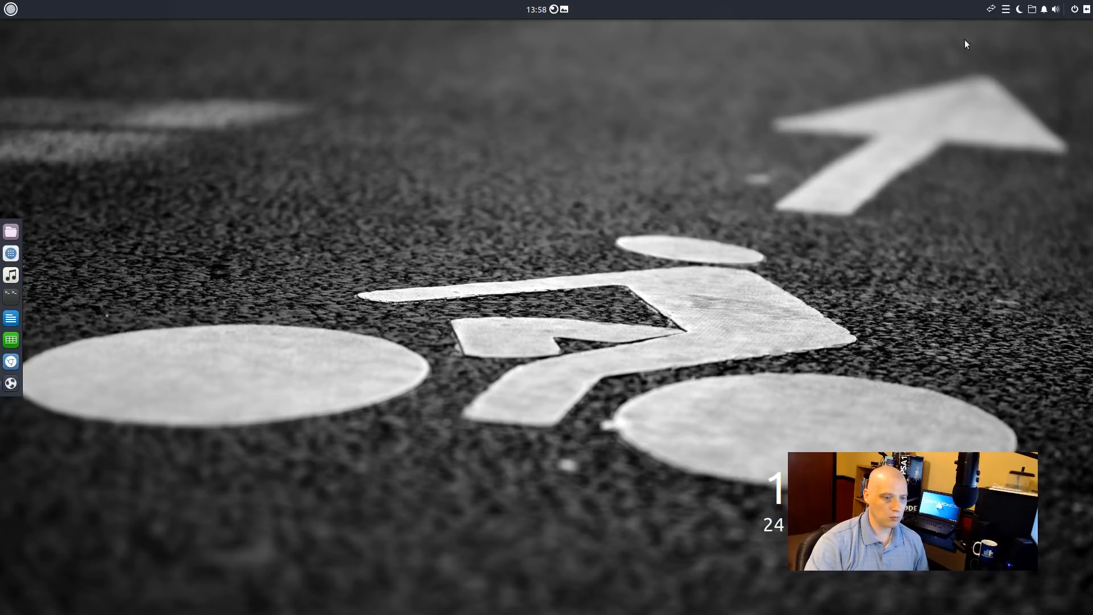
mouse_move(513, 396)
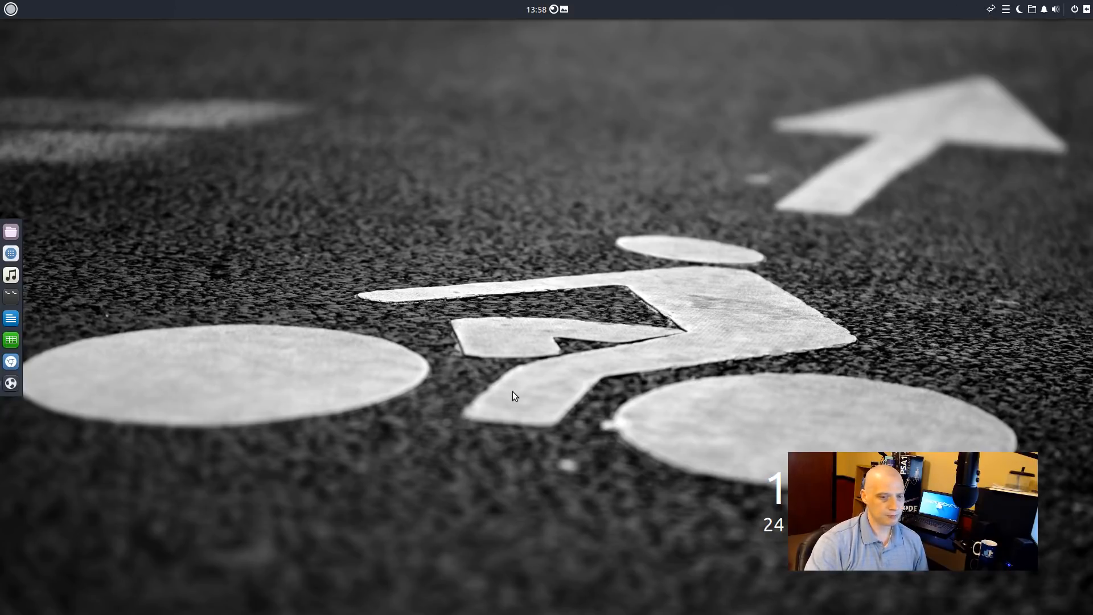
mouse_move(563, 392)
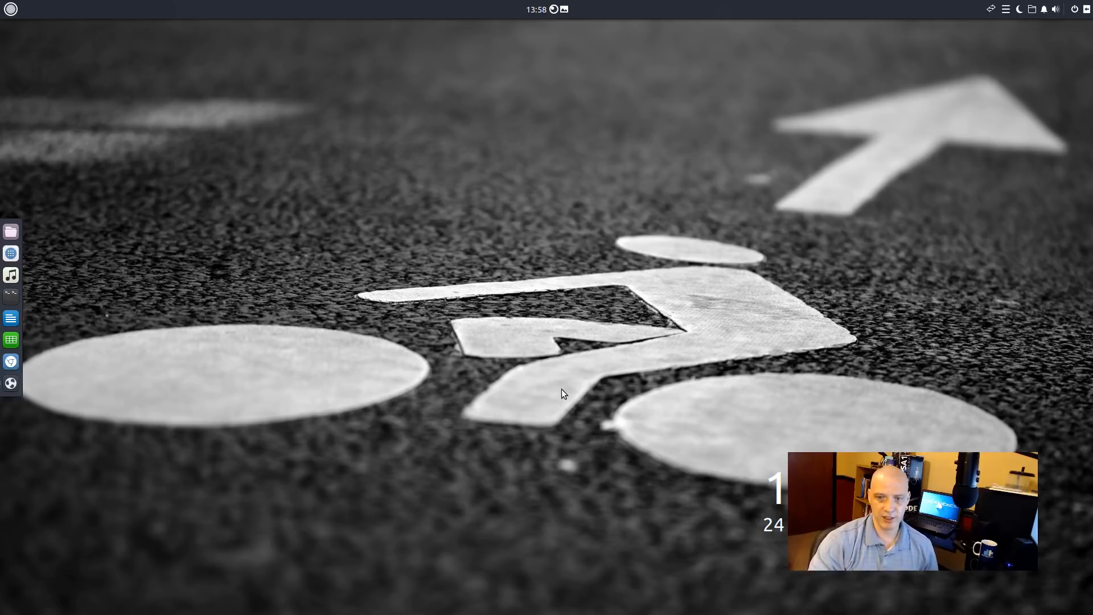
mouse_move(634, 505)
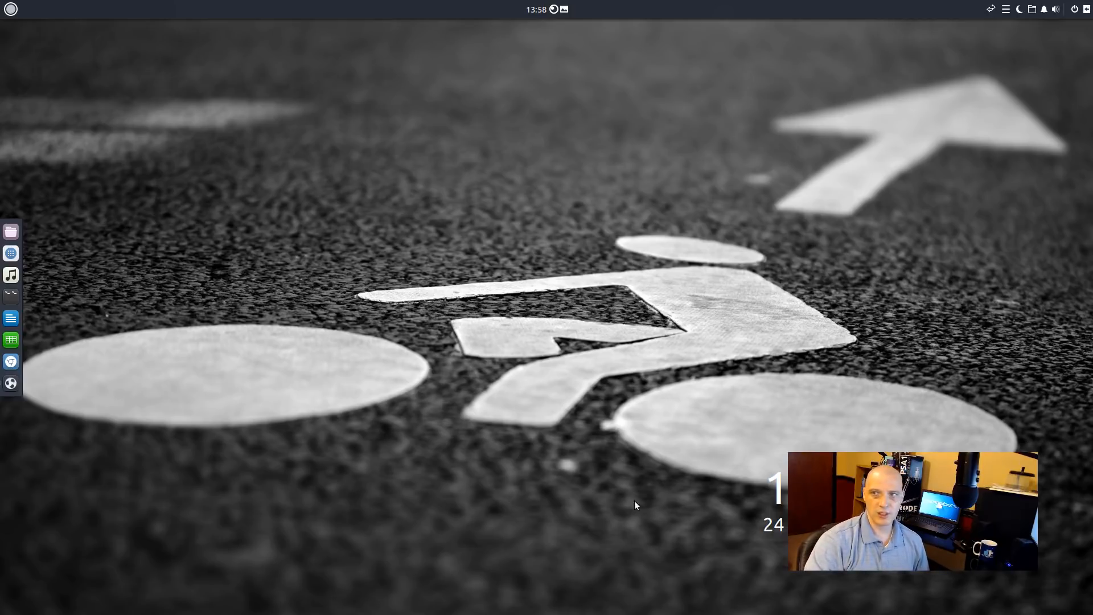
mouse_move(597, 504)
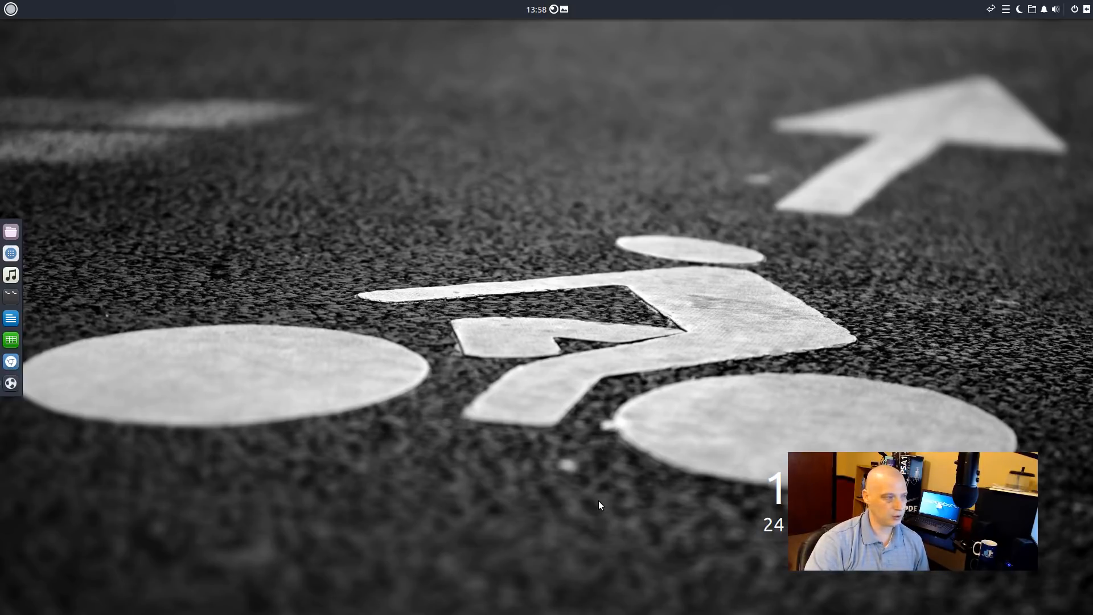